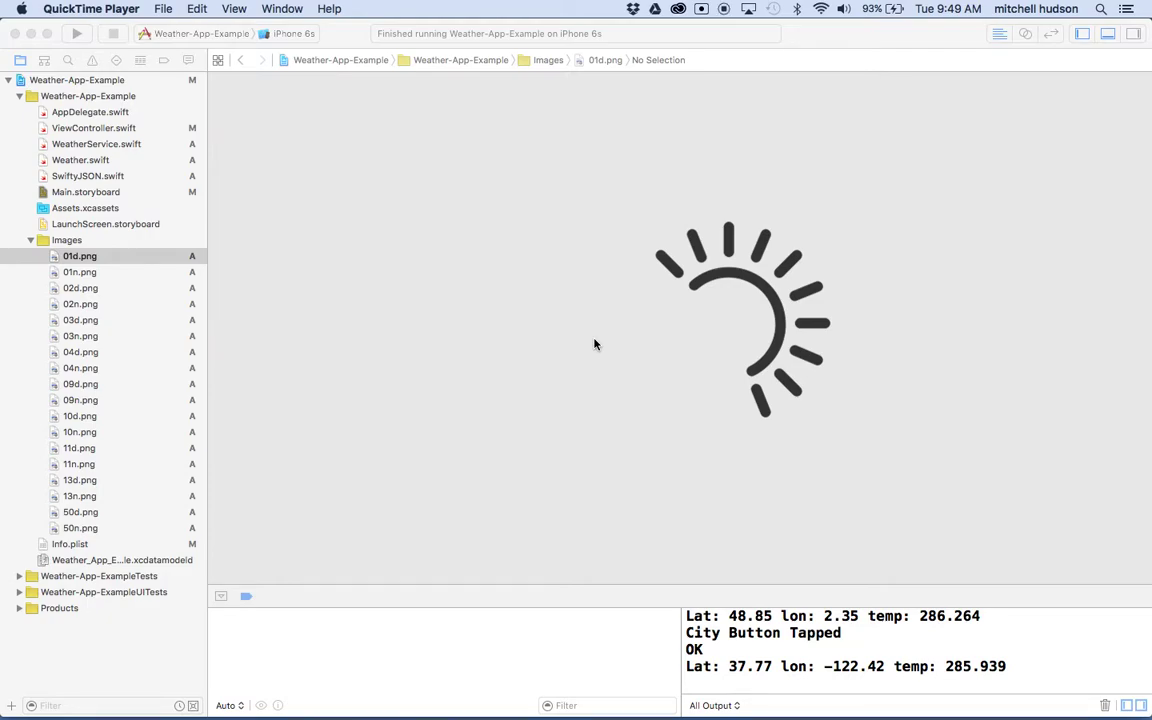
mouse_move(604, 412)
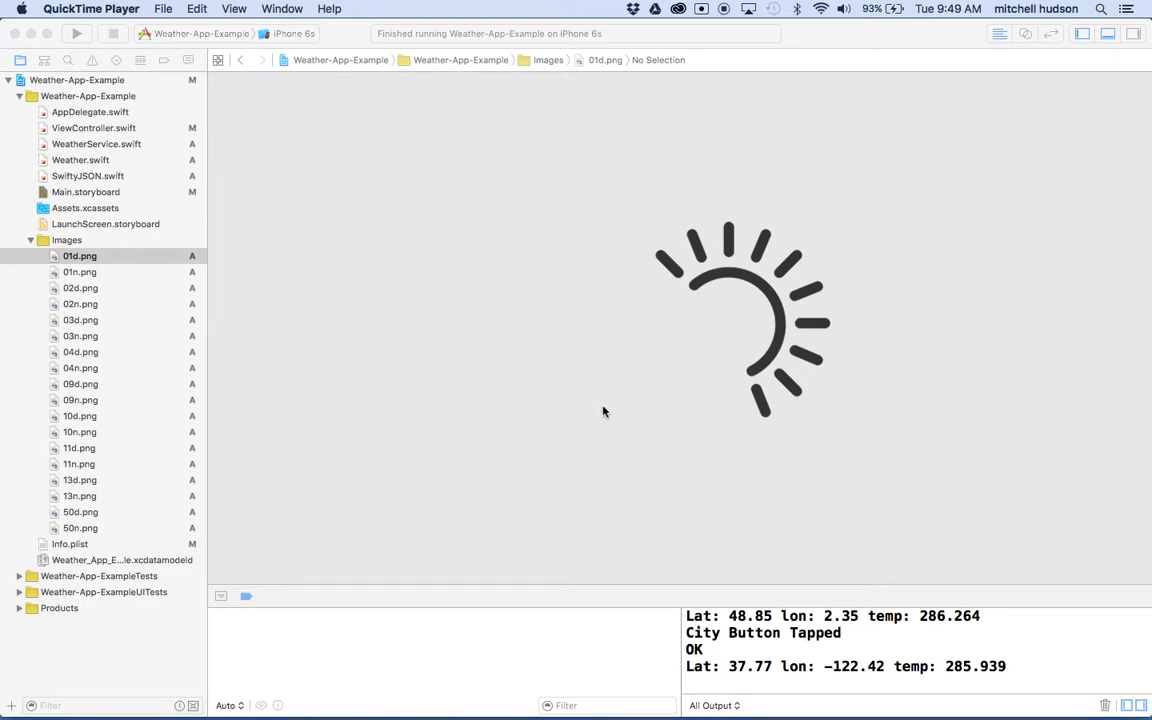
mouse_move(88, 276)
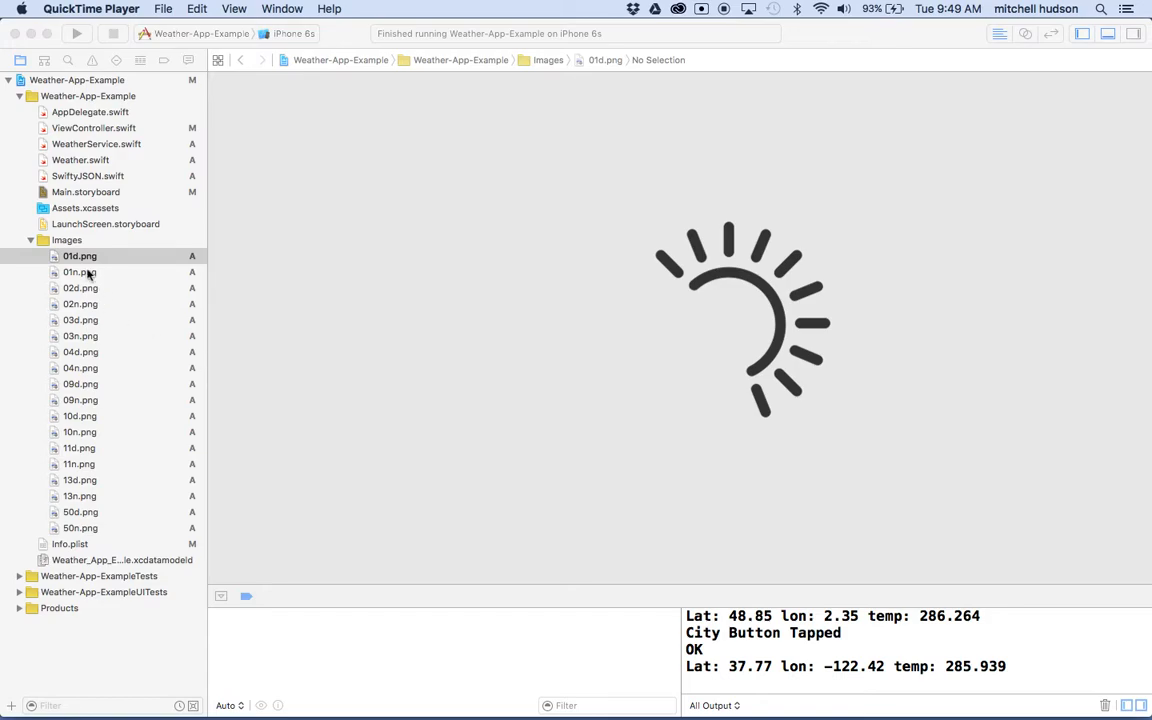
mouse_move(80, 432)
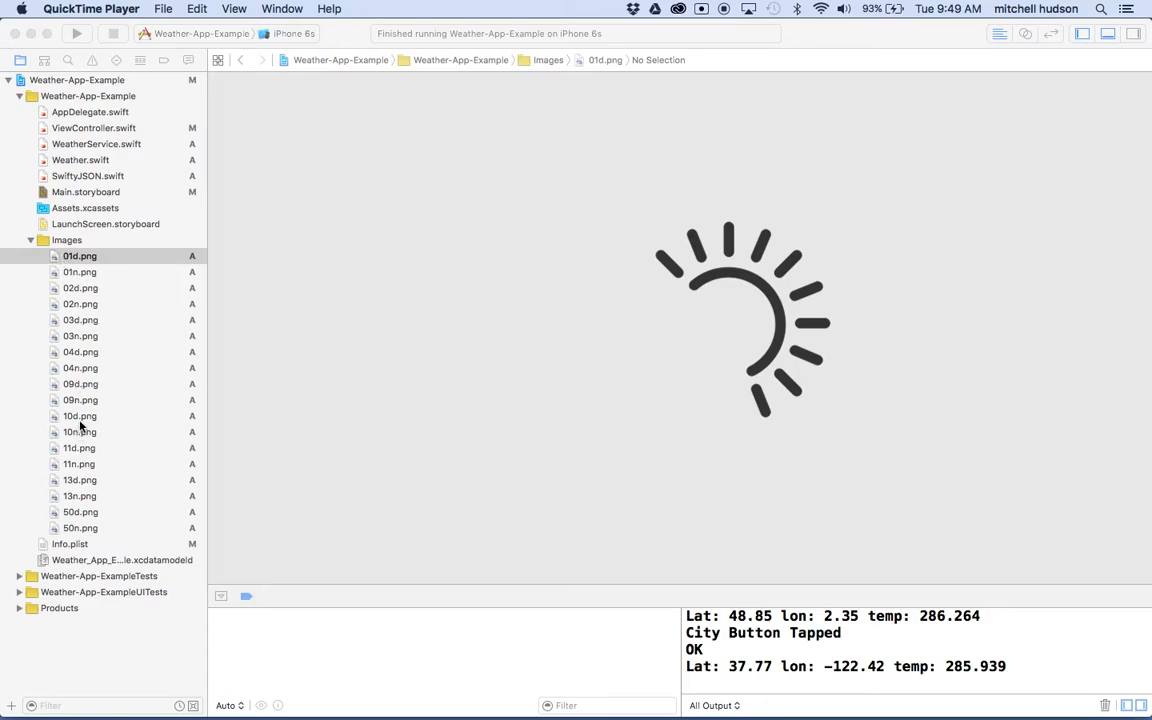
mouse_move(56, 242)
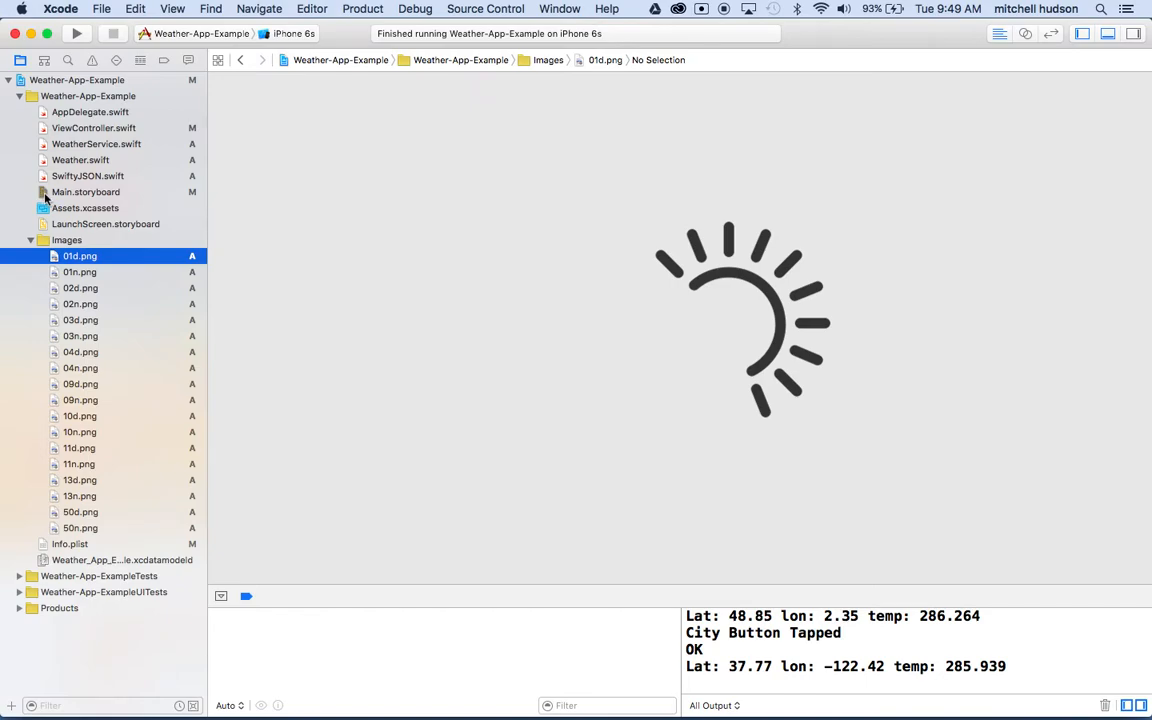
- Select the 09d.png weather icon image view in Main.storyboard's Document Outline and show its Utilities inspector
left_click(84, 192)
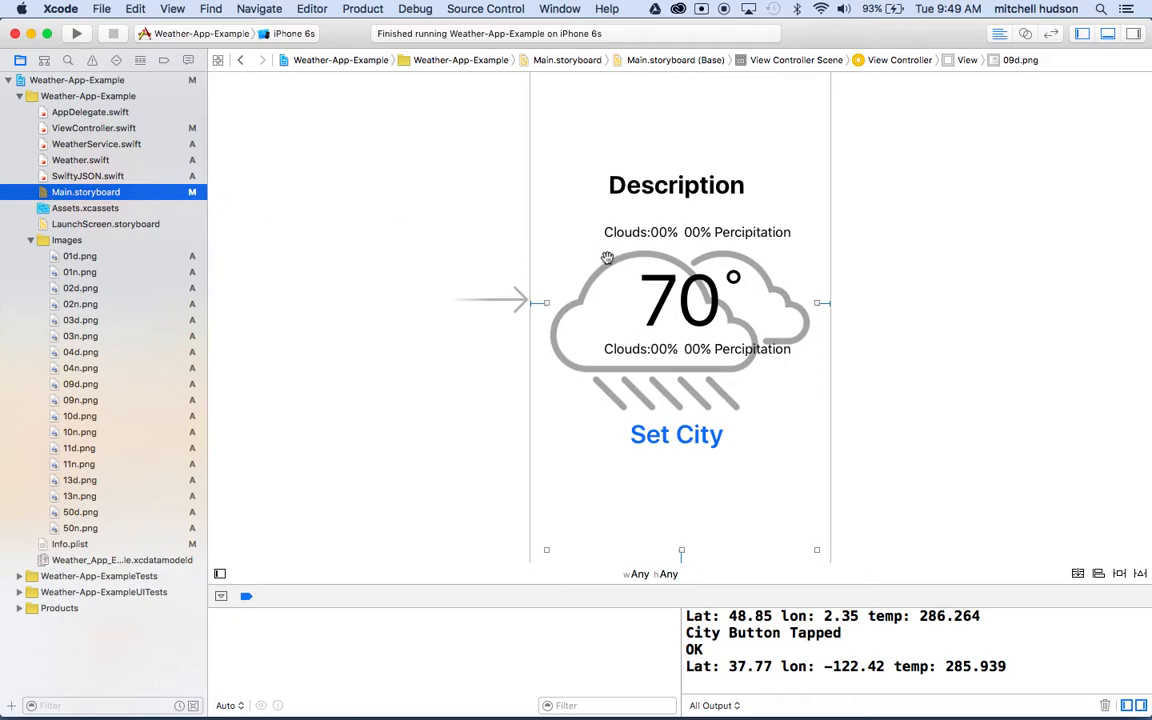
mouse_move(348, 458)
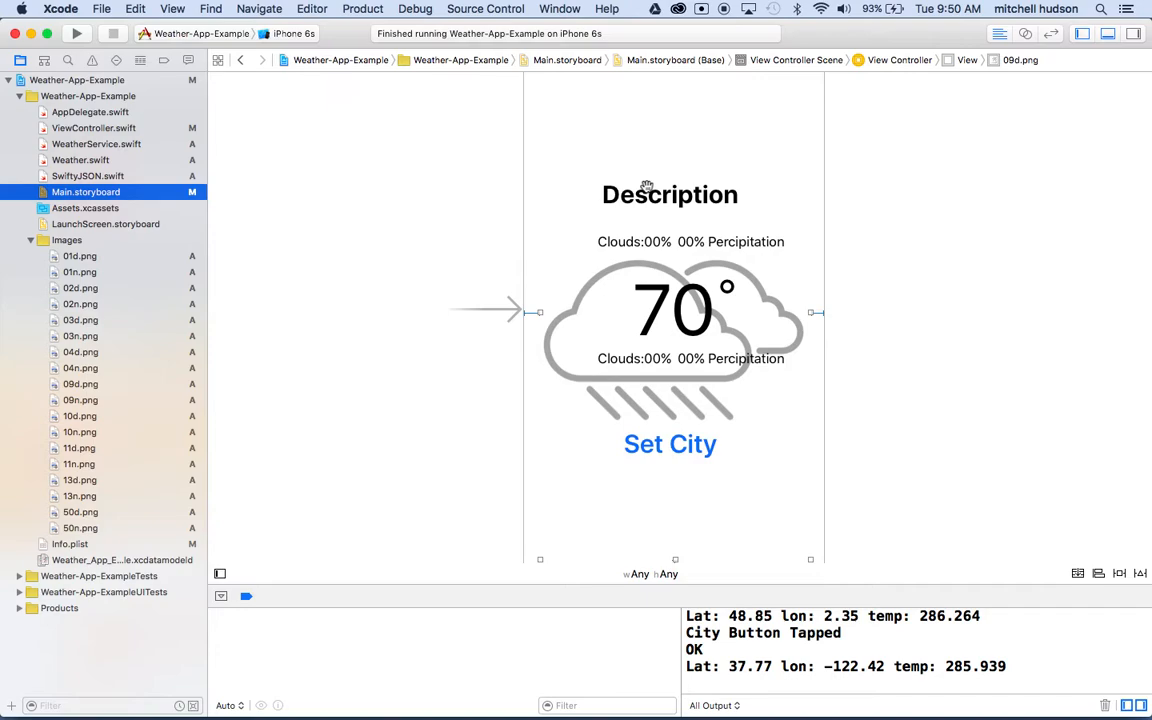
mouse_move(756, 266)
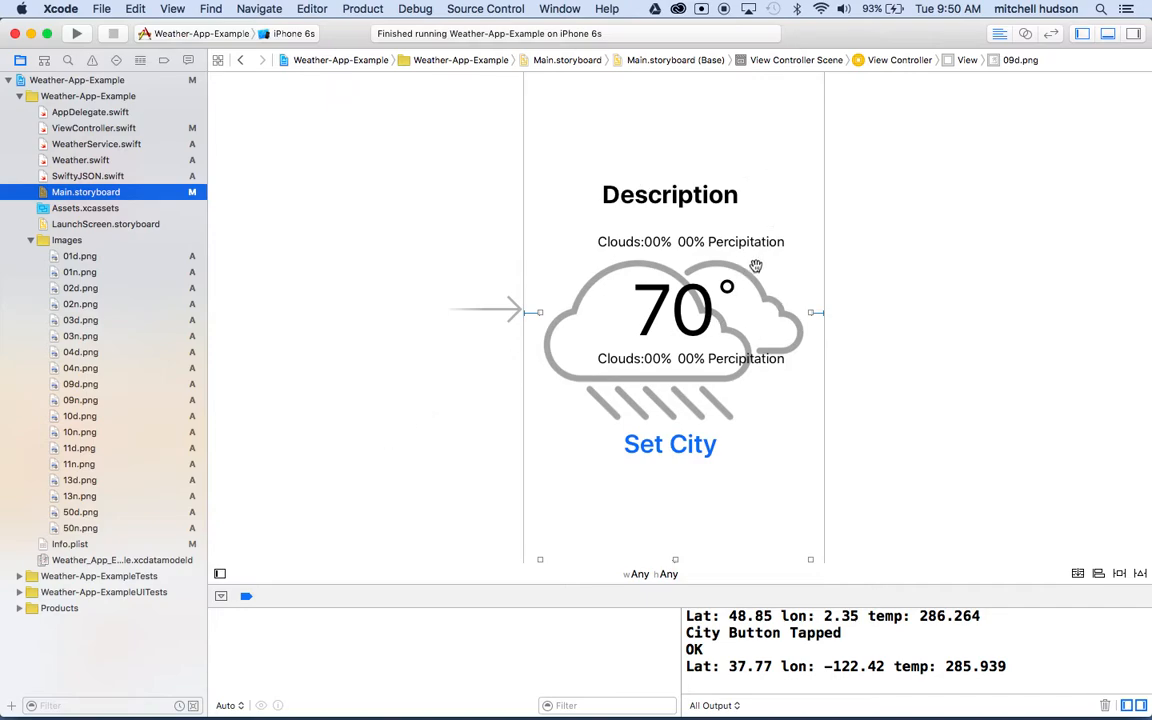
left_click(220, 572)
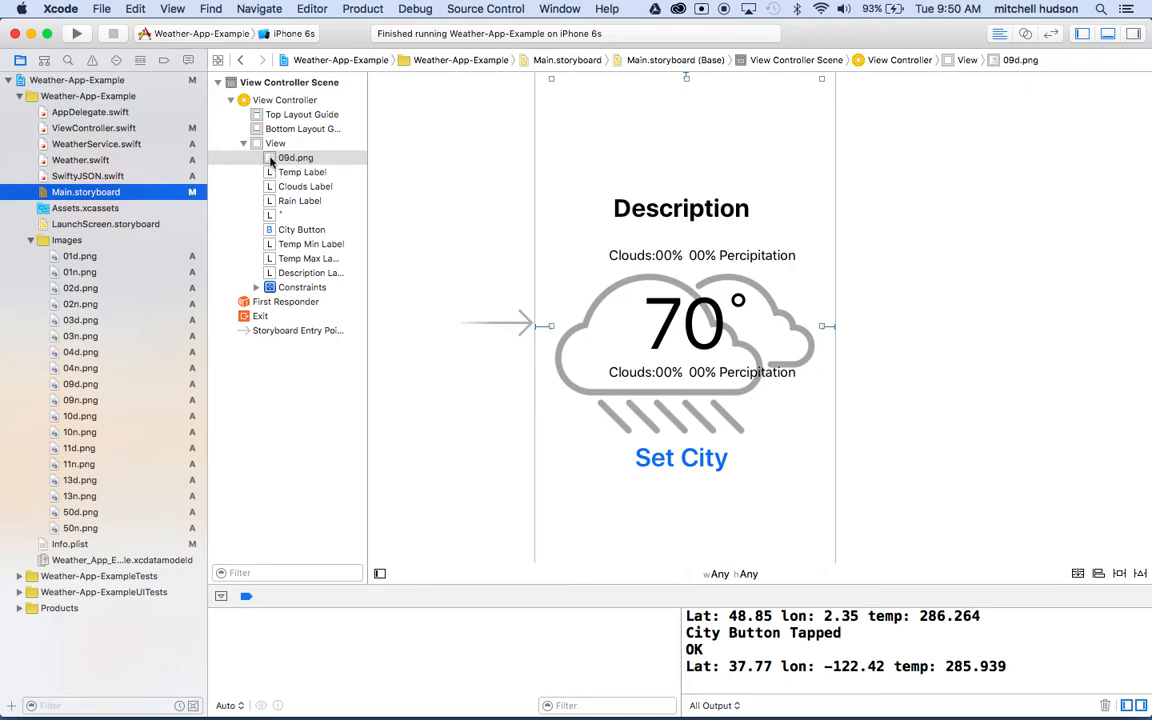
left_click(296, 158)
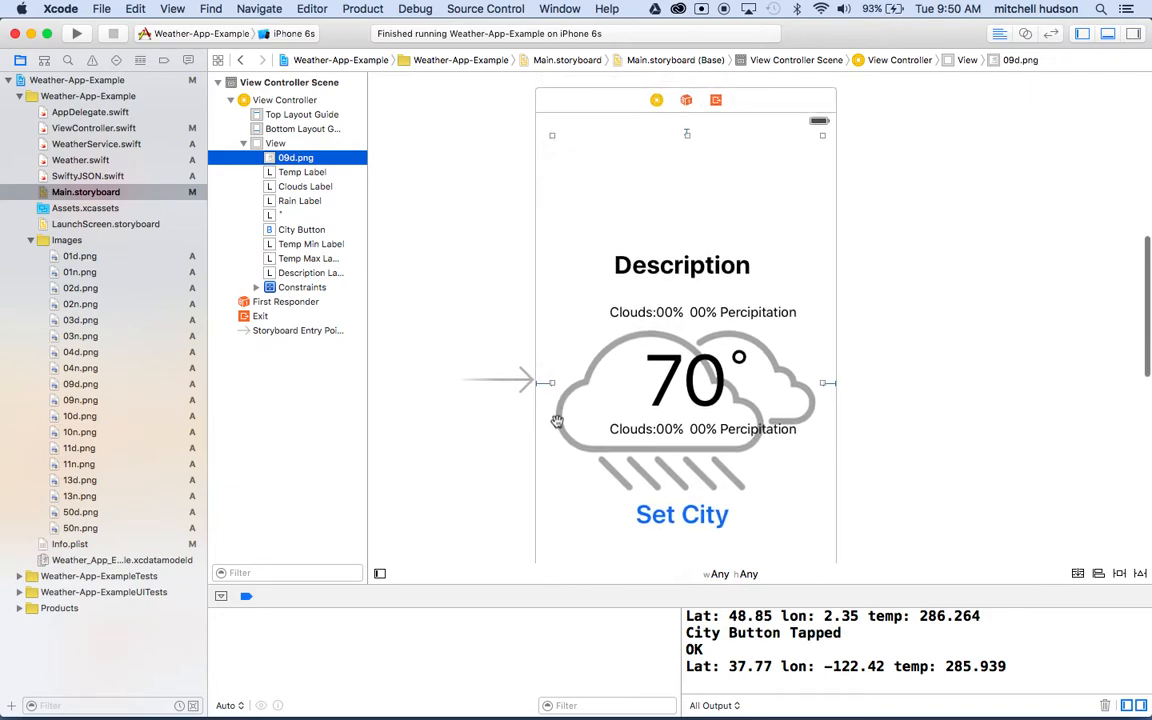
mouse_move(784, 388)
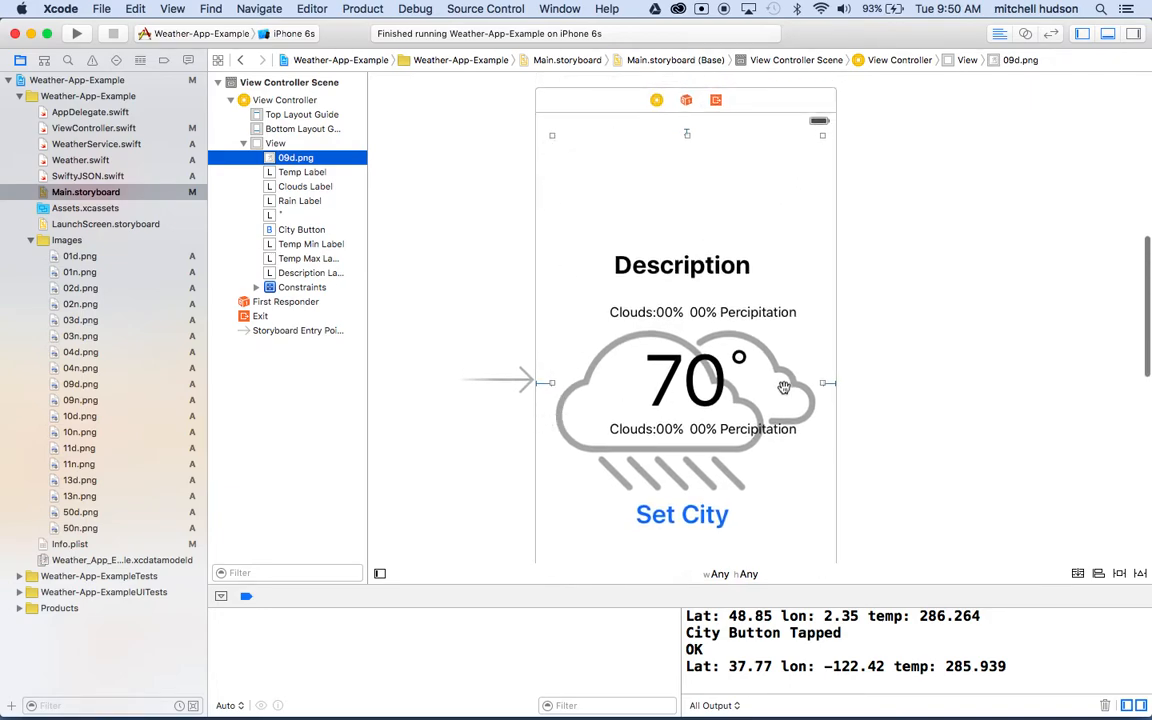
mouse_move(778, 418)
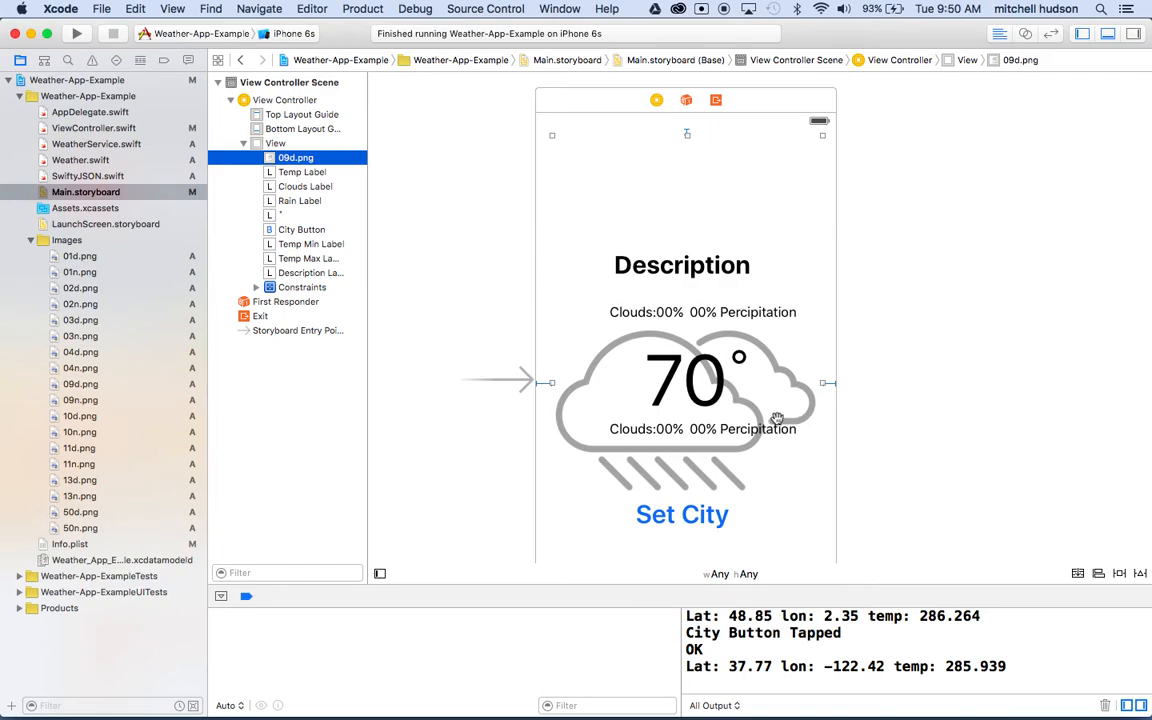
left_click(1132, 32)
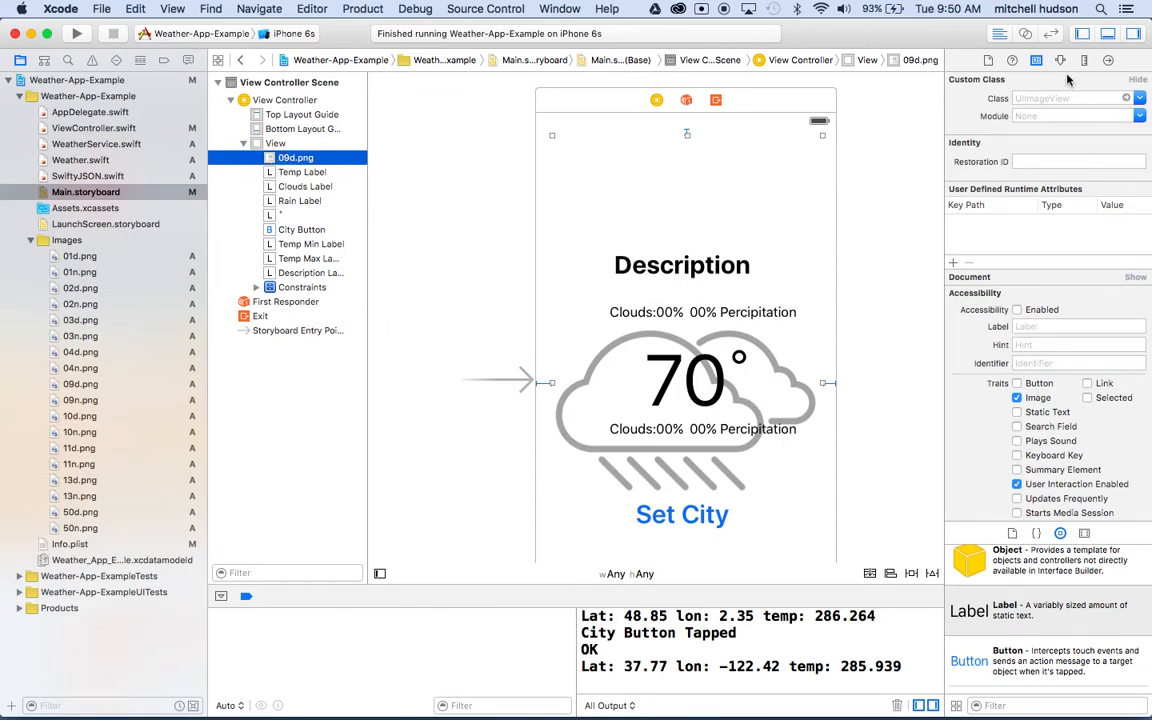
- Set the image view's Image attribute to 11n.png, then 13d.png snow, and bring up Finder
left_click(1036, 60)
type("10d.png")
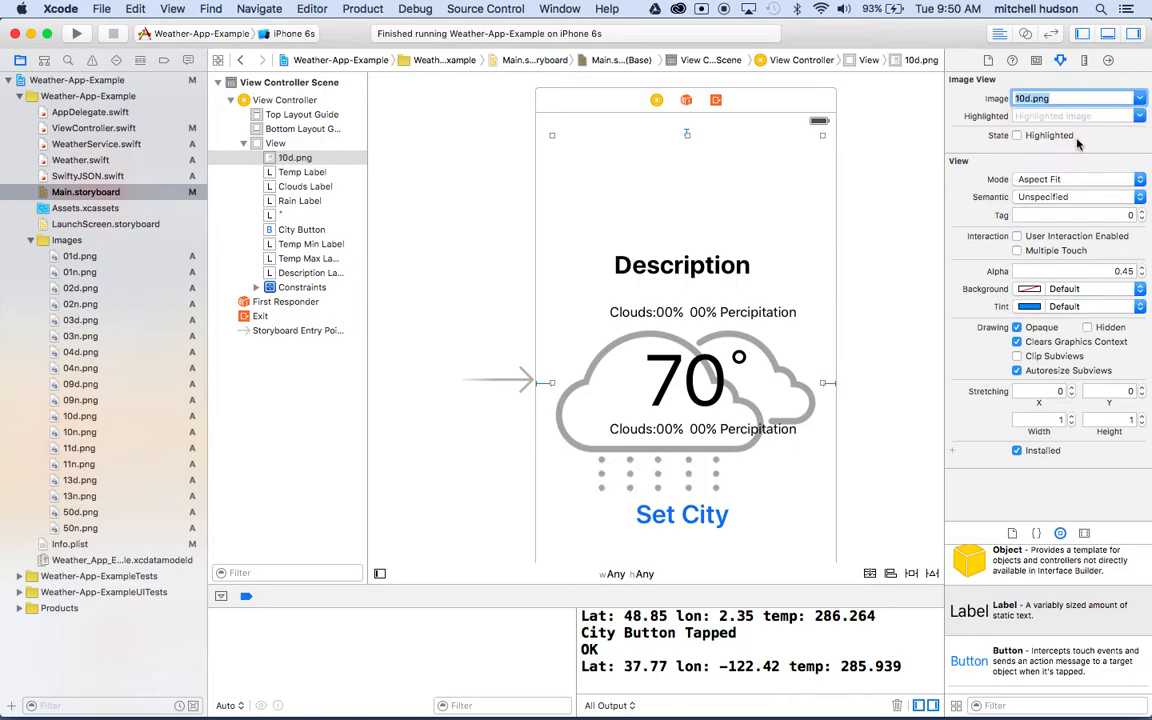
left_click(1140, 98)
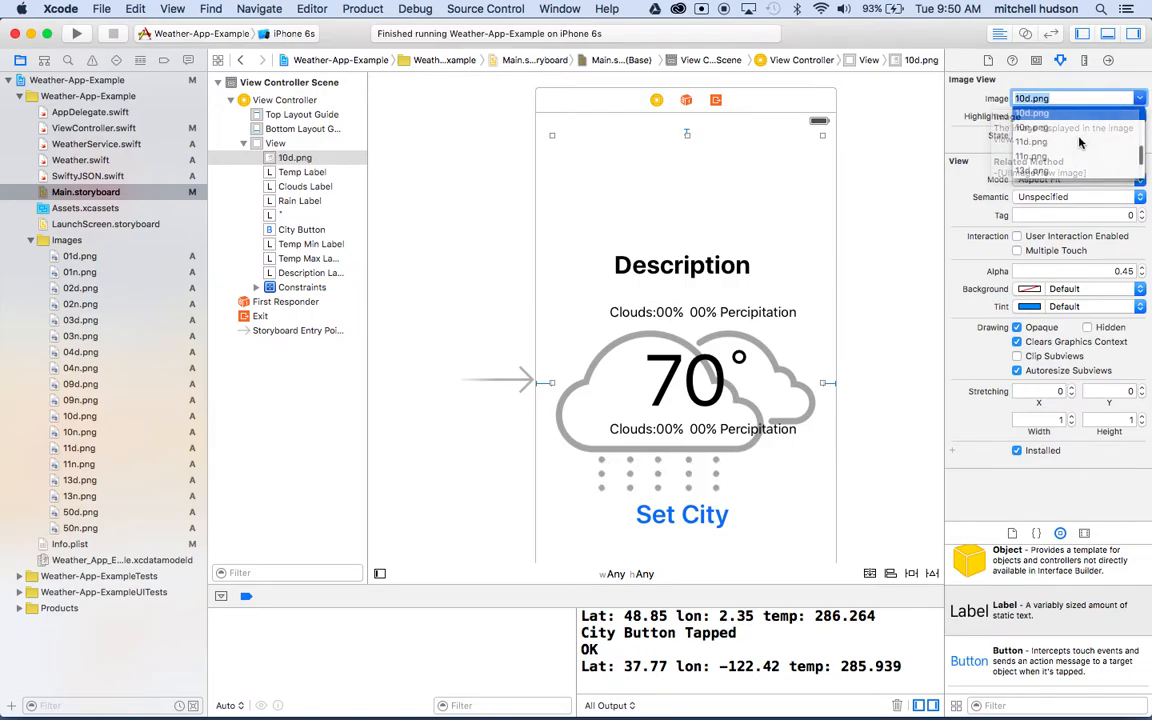
left_click(1032, 140)
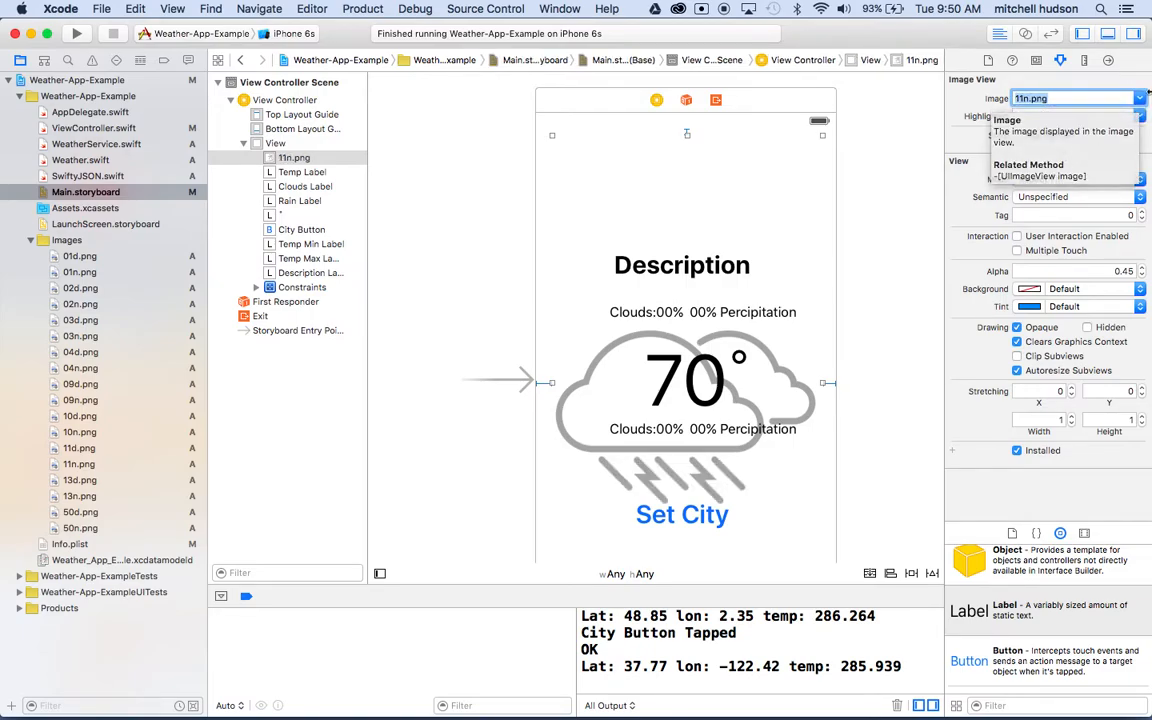
left_click(1140, 96)
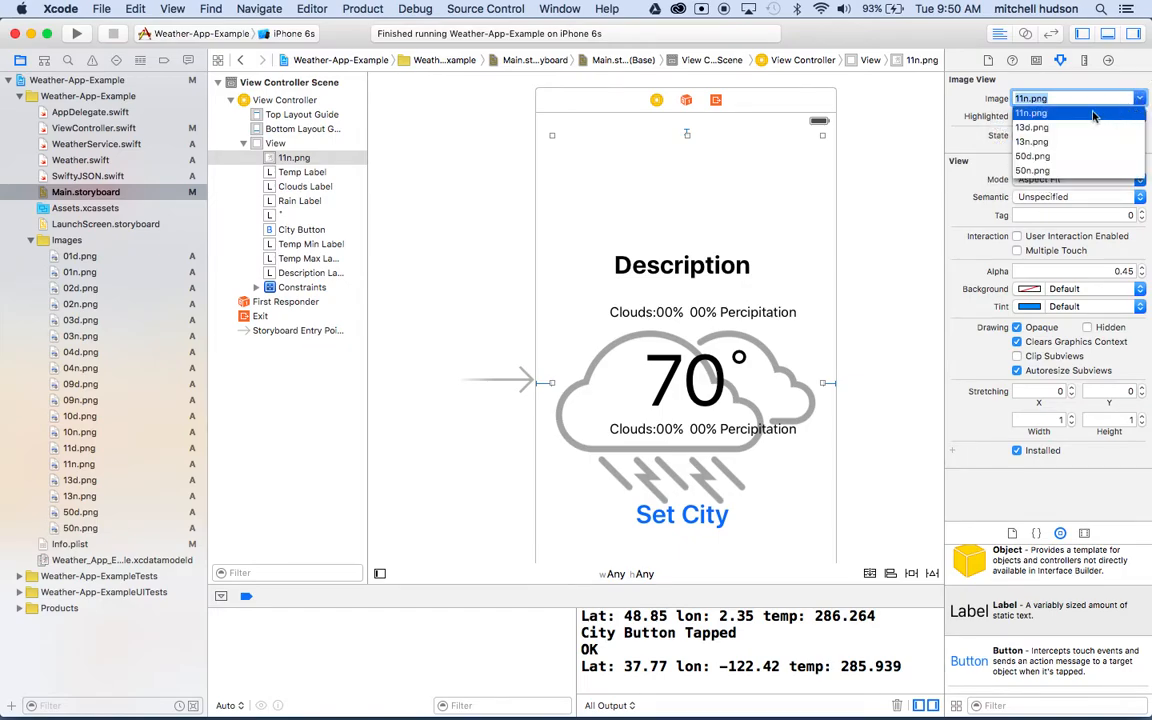
left_click(1032, 128)
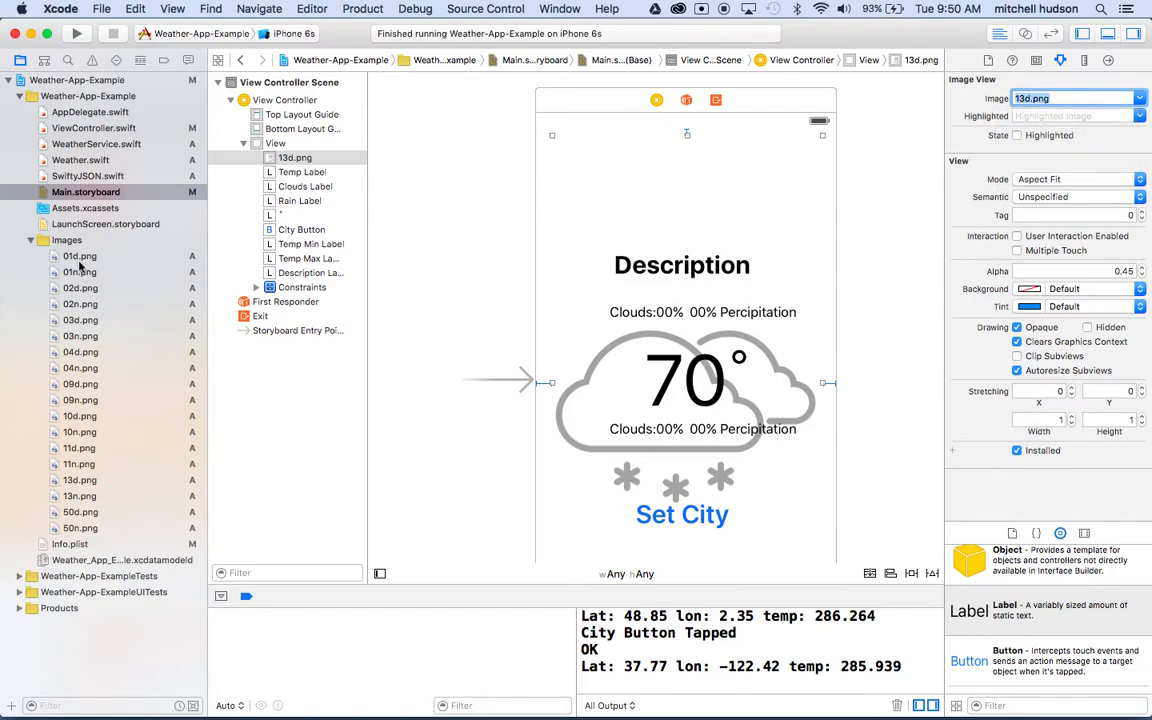
mouse_move(100, 118)
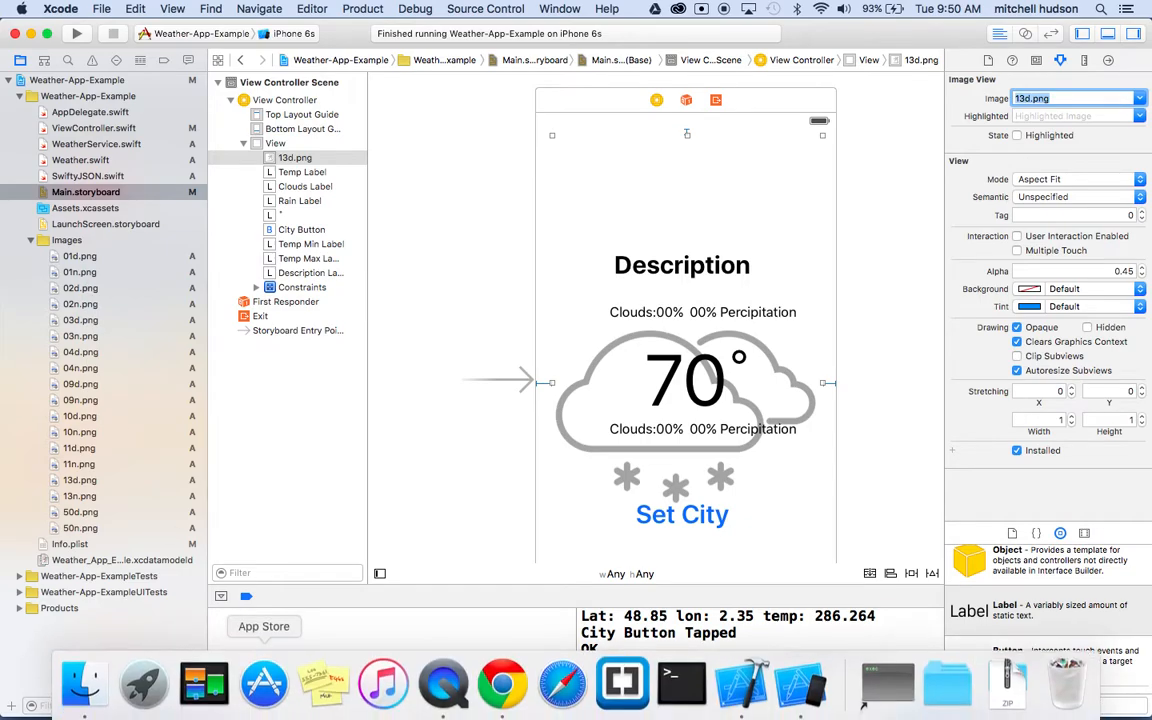
left_click(84, 684)
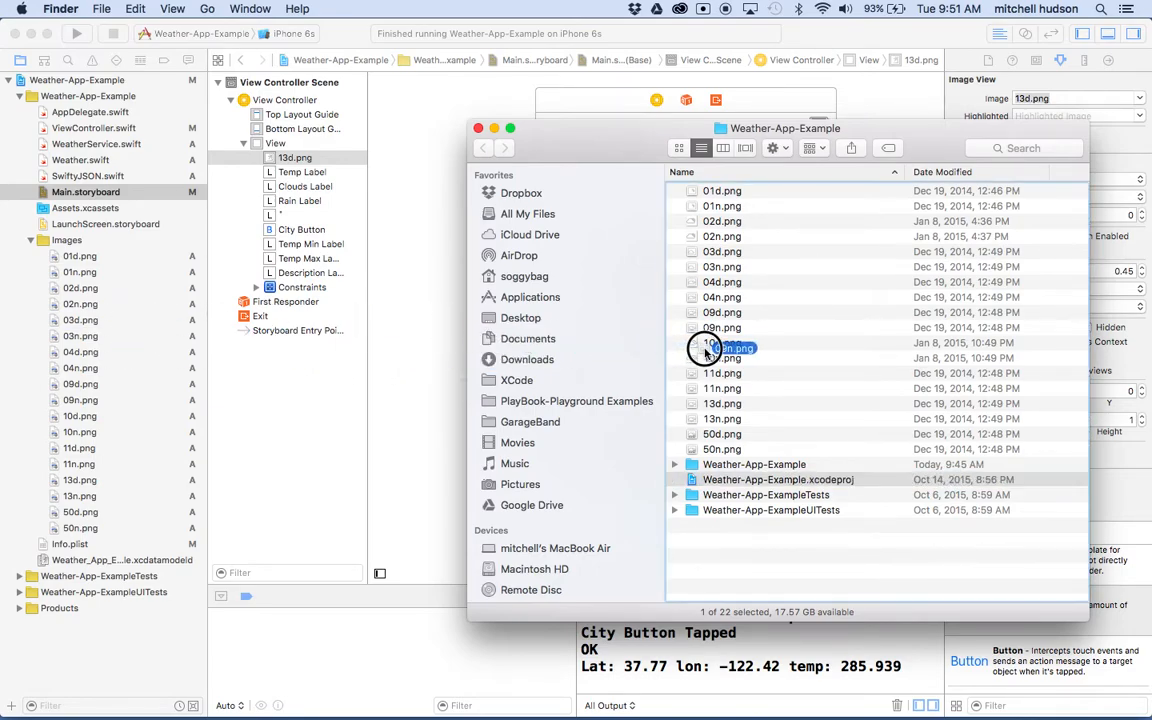
- Drag an icon file from Finder into the project, then cancel the add-files options sheet
left_click(778, 480)
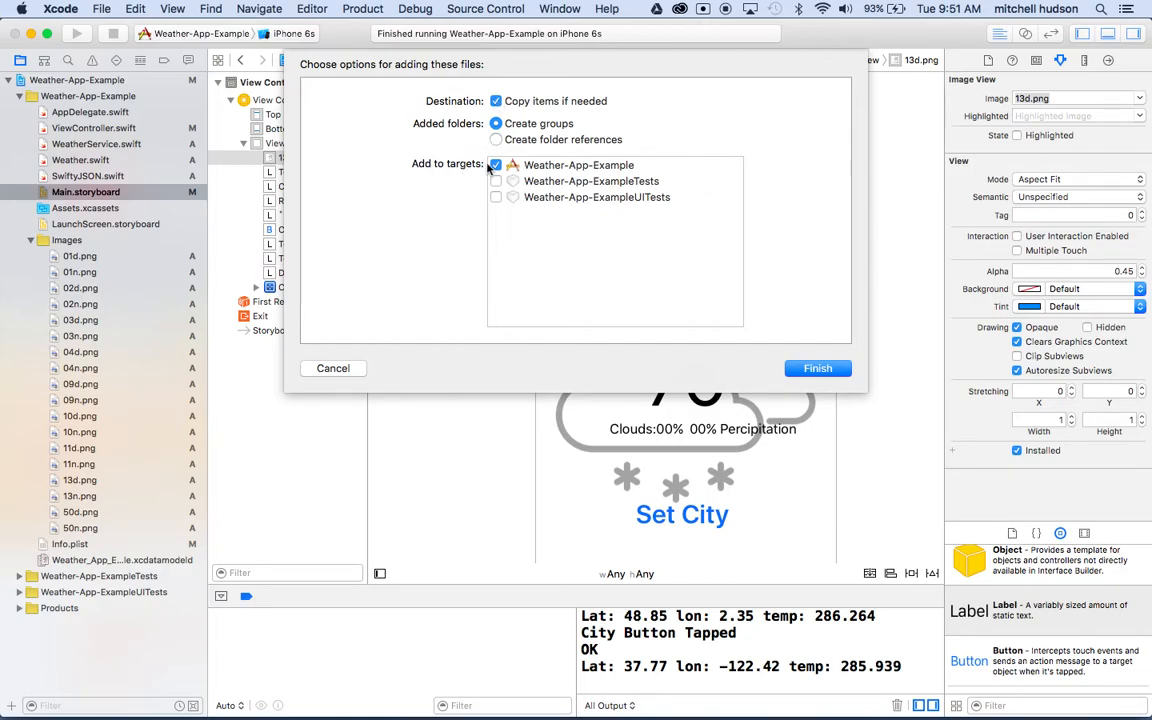
mouse_move(448, 216)
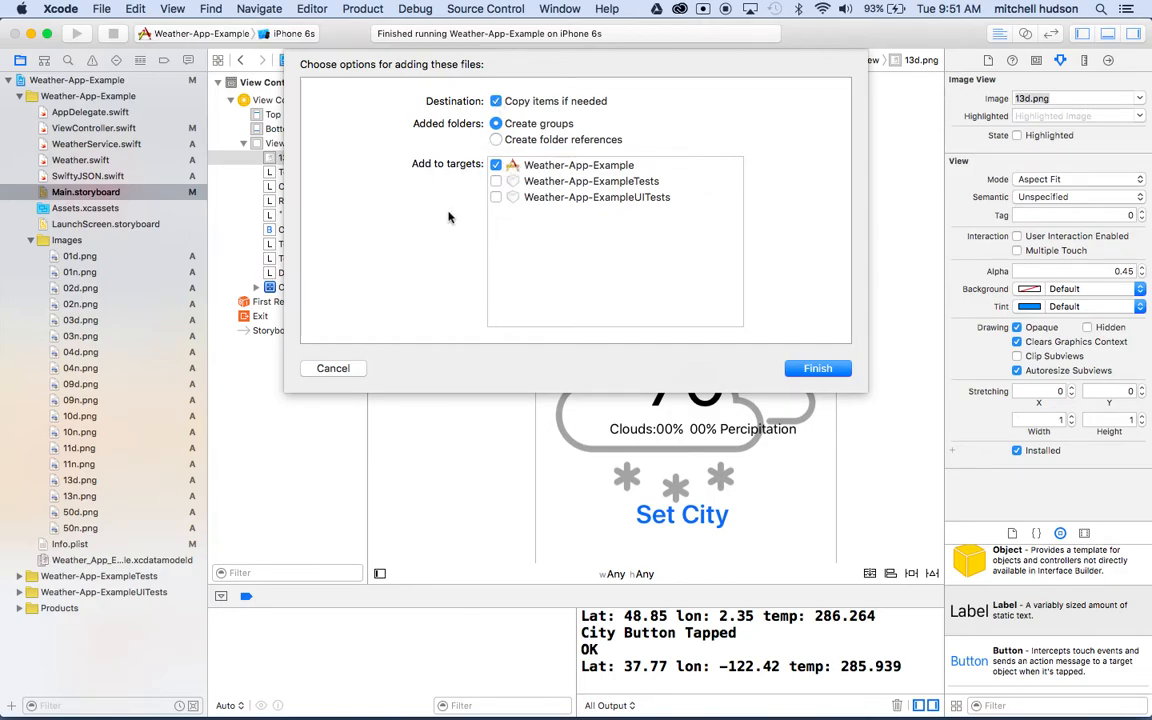
left_click(332, 368)
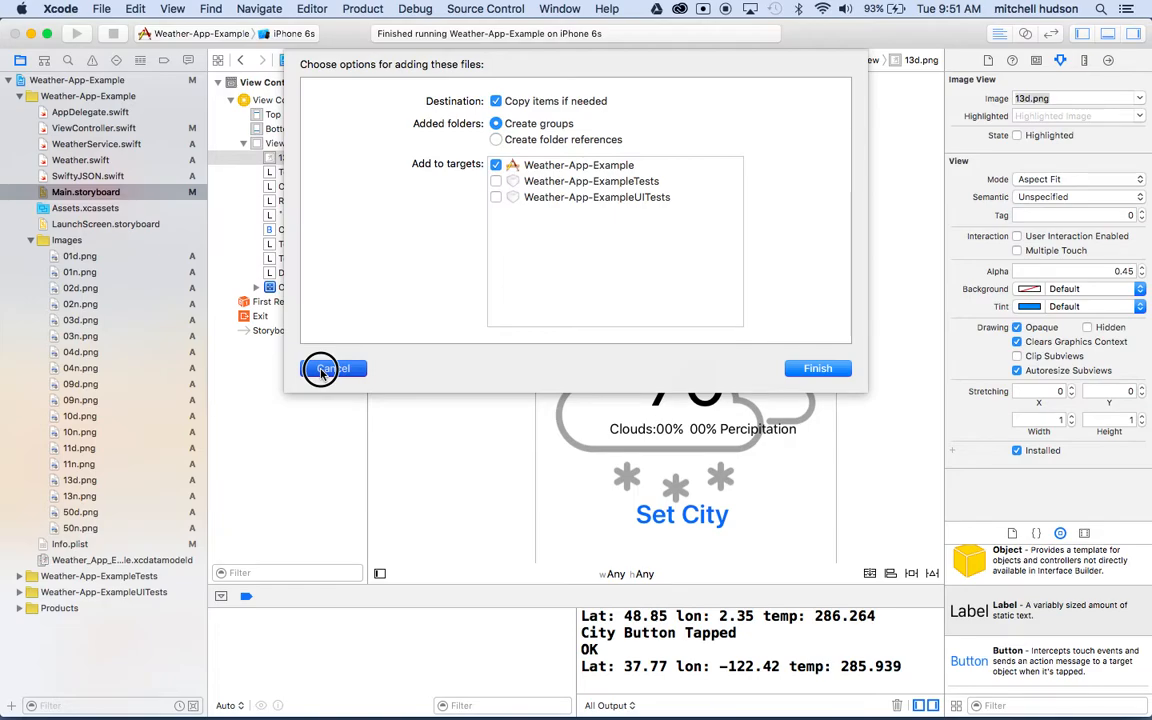
left_click(332, 368)
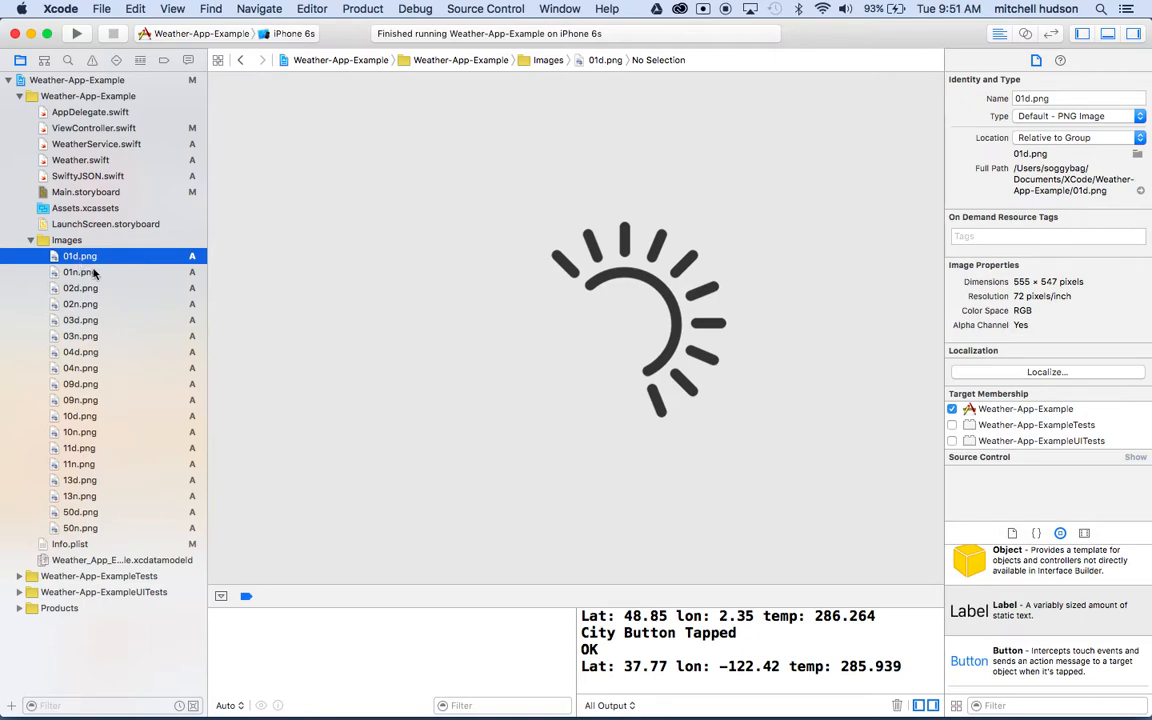
- Preview the 01n, 02d, 02n and 03d.png icons in turn from the Images group
left_click(80, 272)
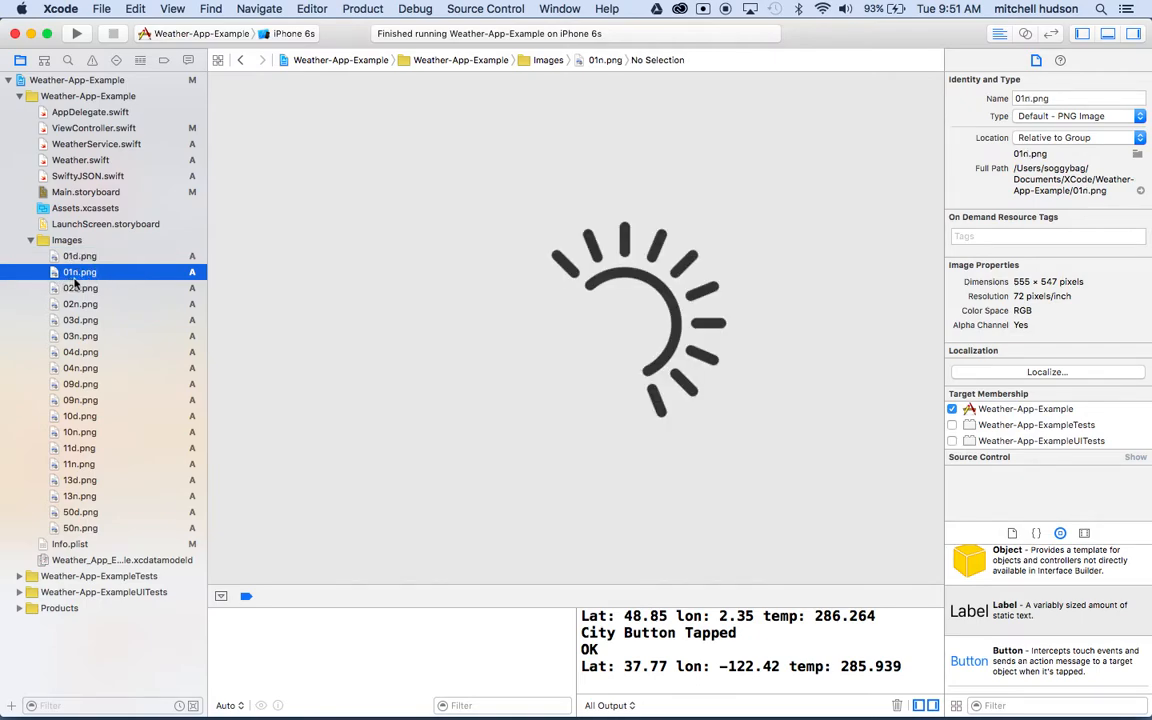
left_click(80, 288)
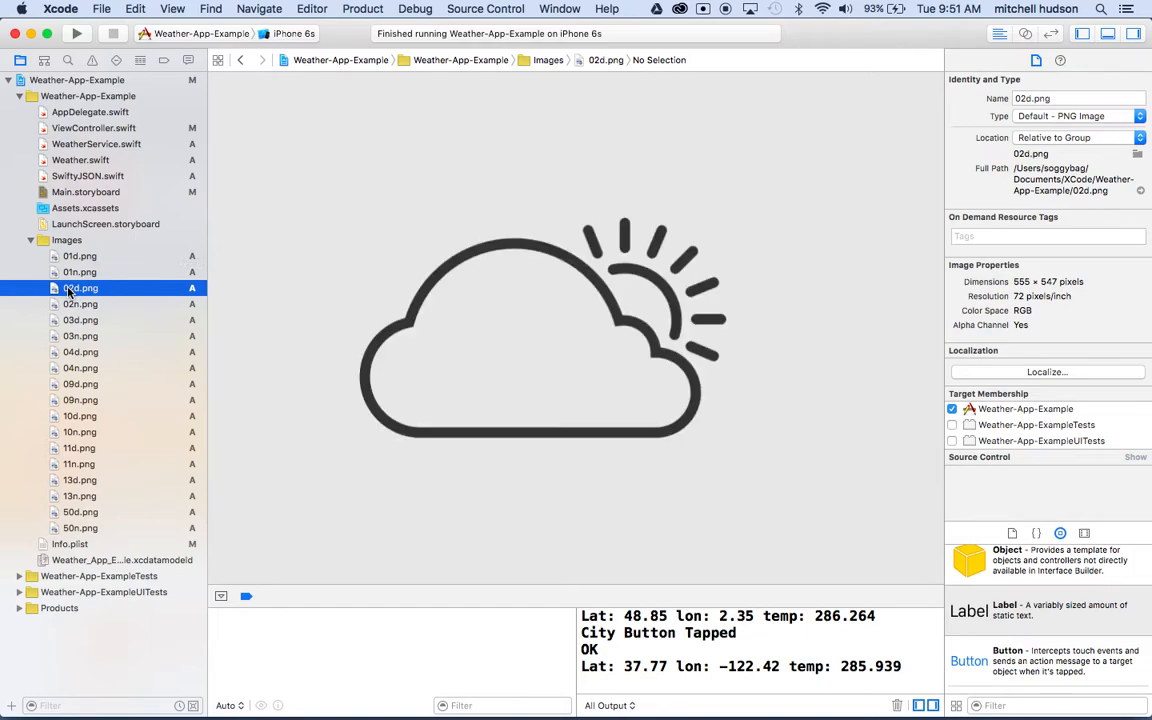
left_click(80, 304)
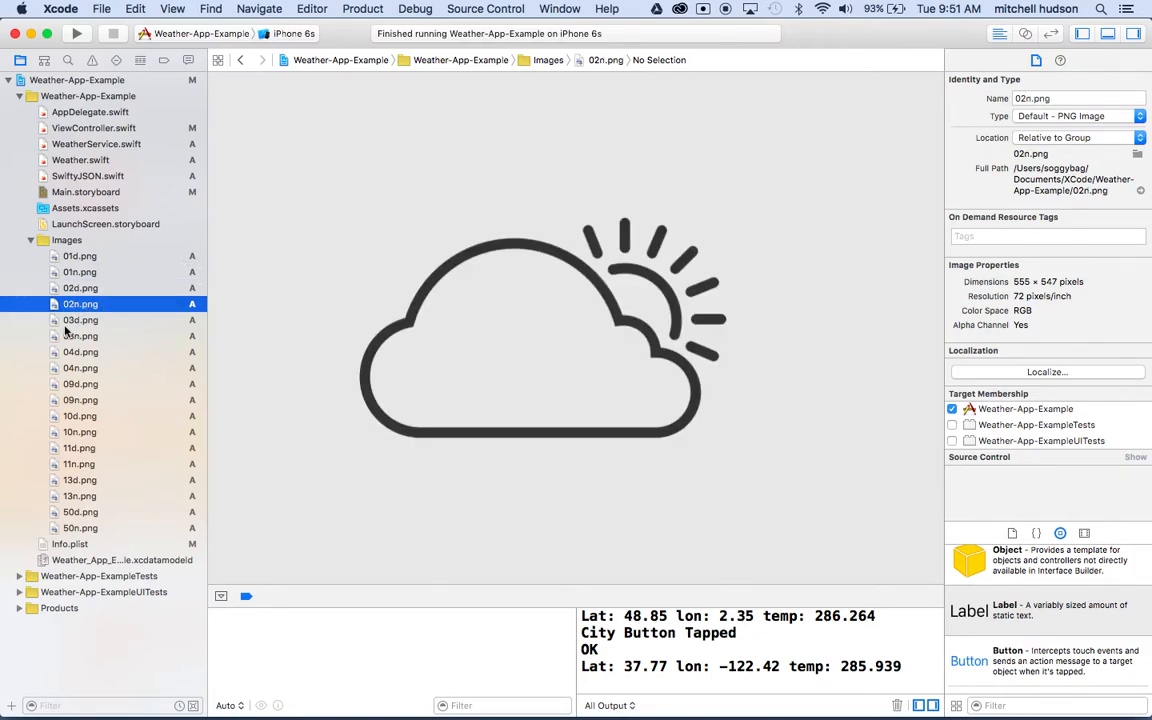
left_click(80, 320)
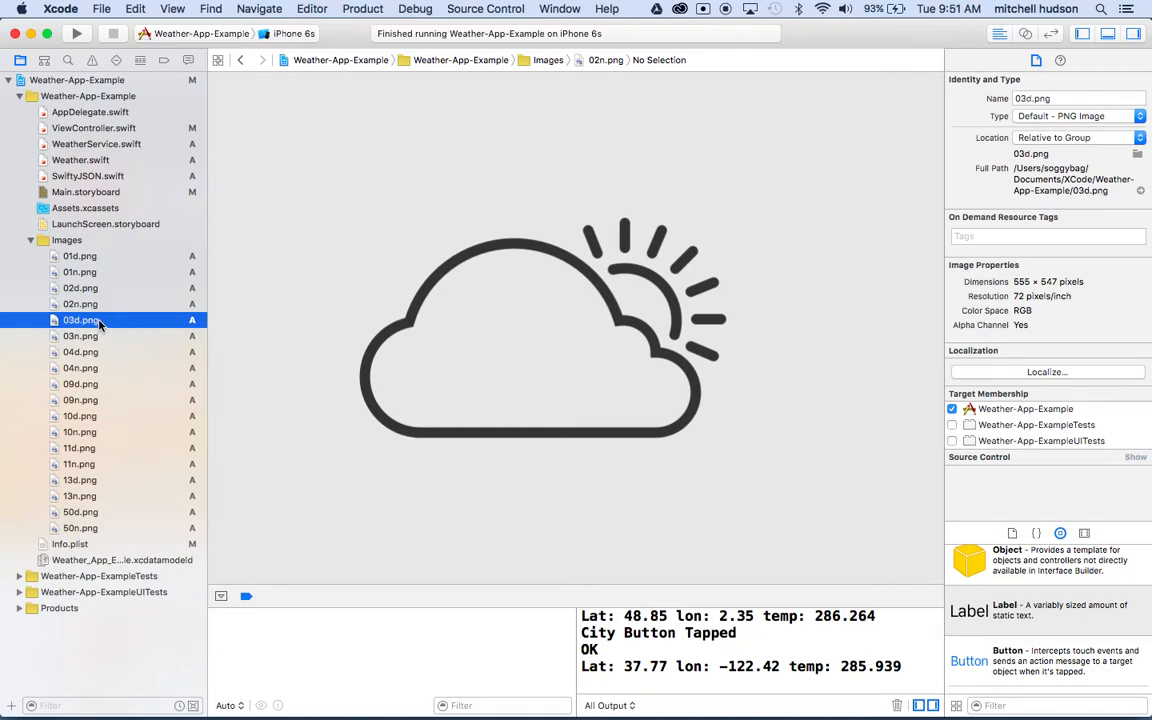
left_click(80, 320)
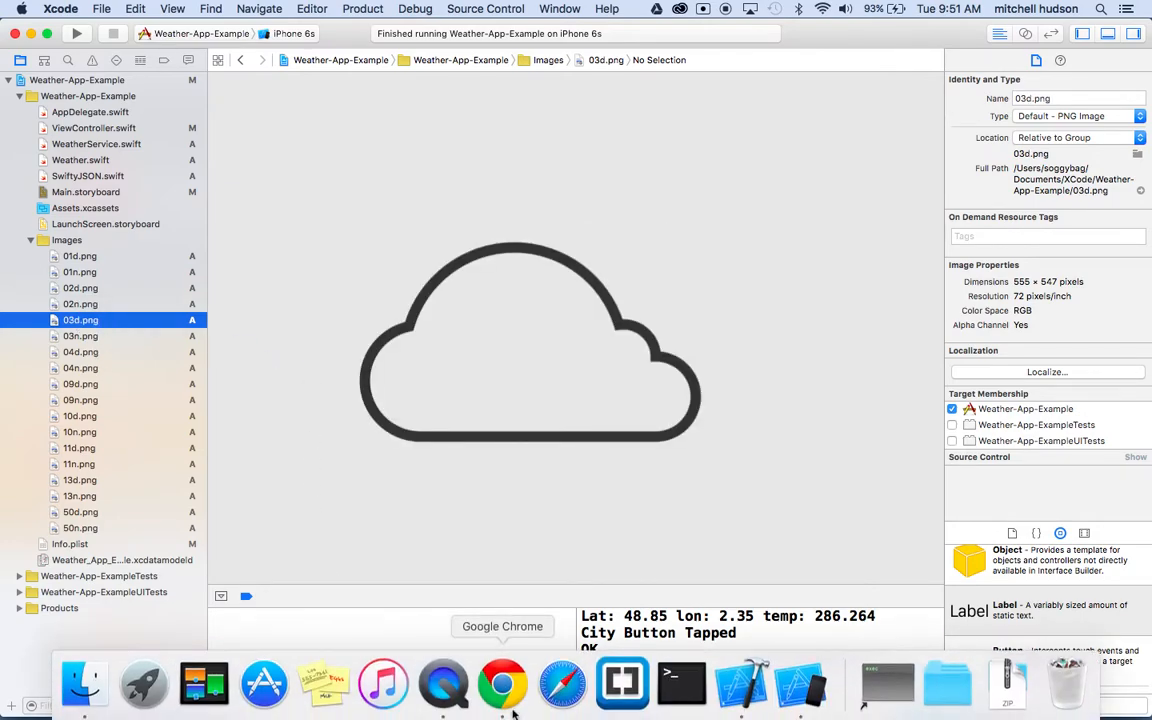
- Switch to Chrome and go from OpenWeatherMap's API overview to the Current weather data docs
left_click(502, 684)
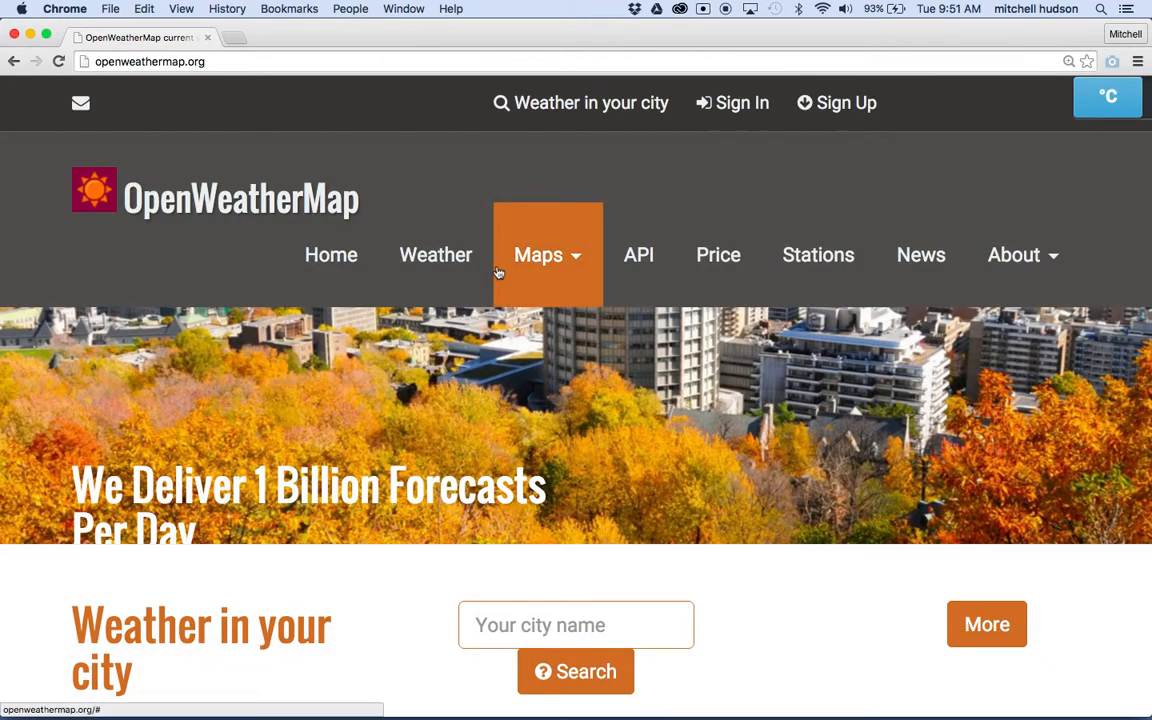
mouse_move(640, 254)
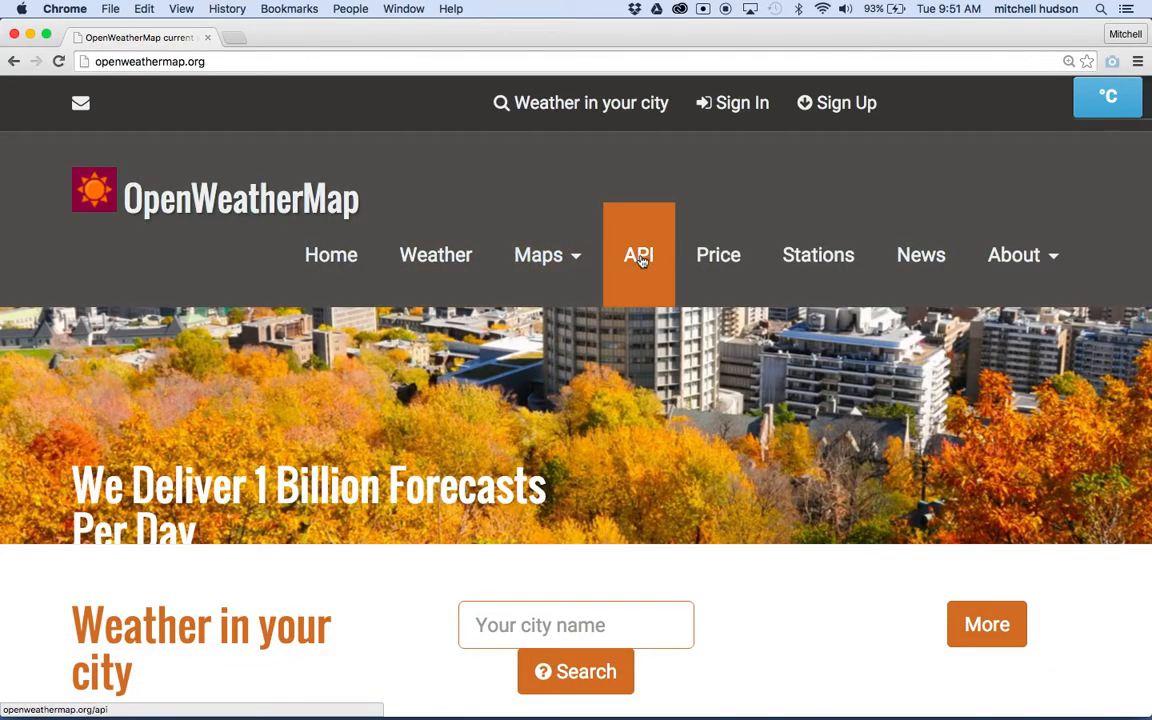
left_click(638, 254)
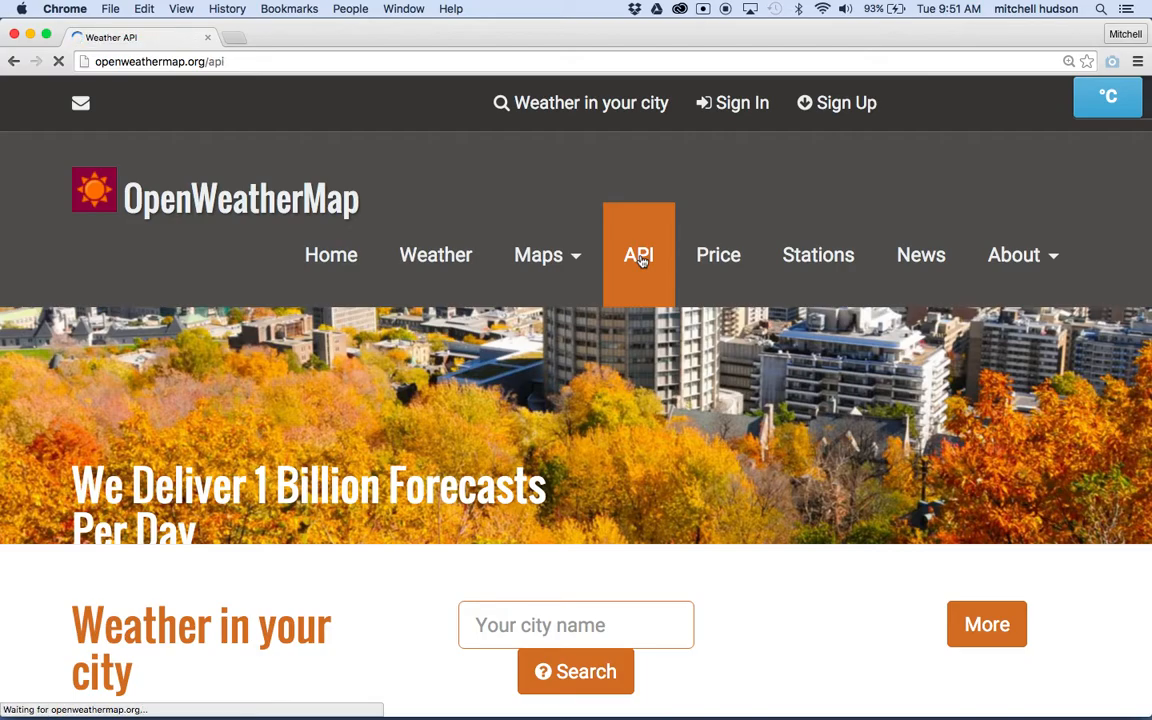
left_click(638, 254)
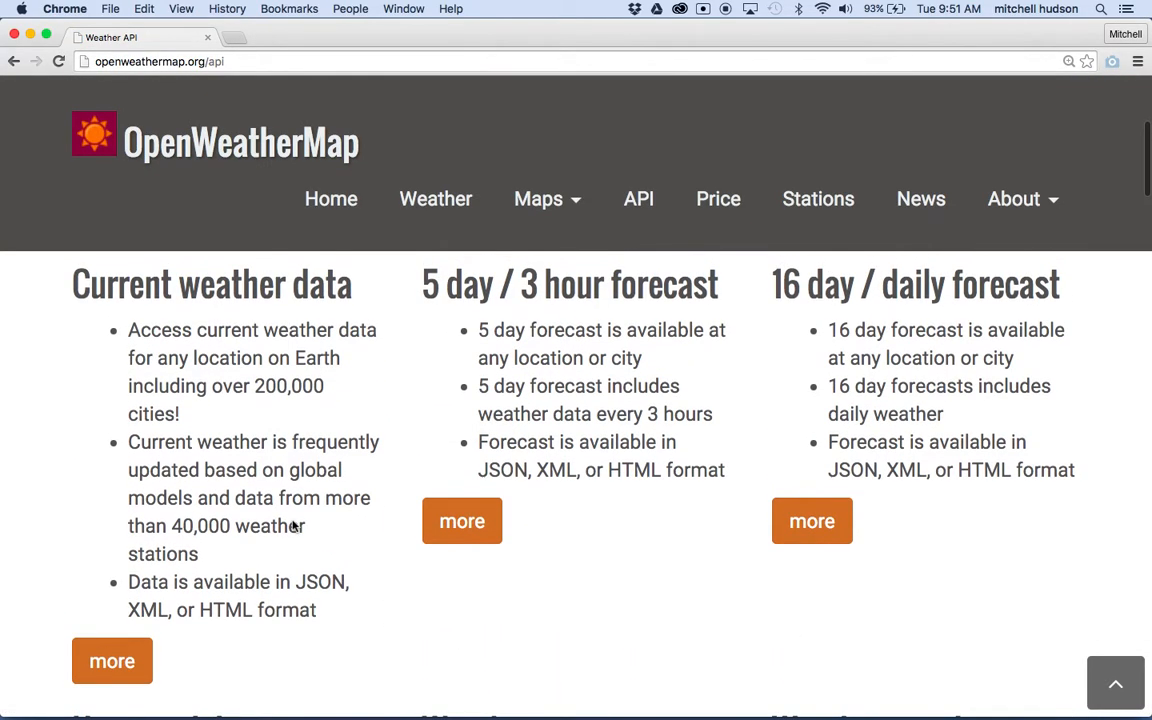
left_click(112, 660)
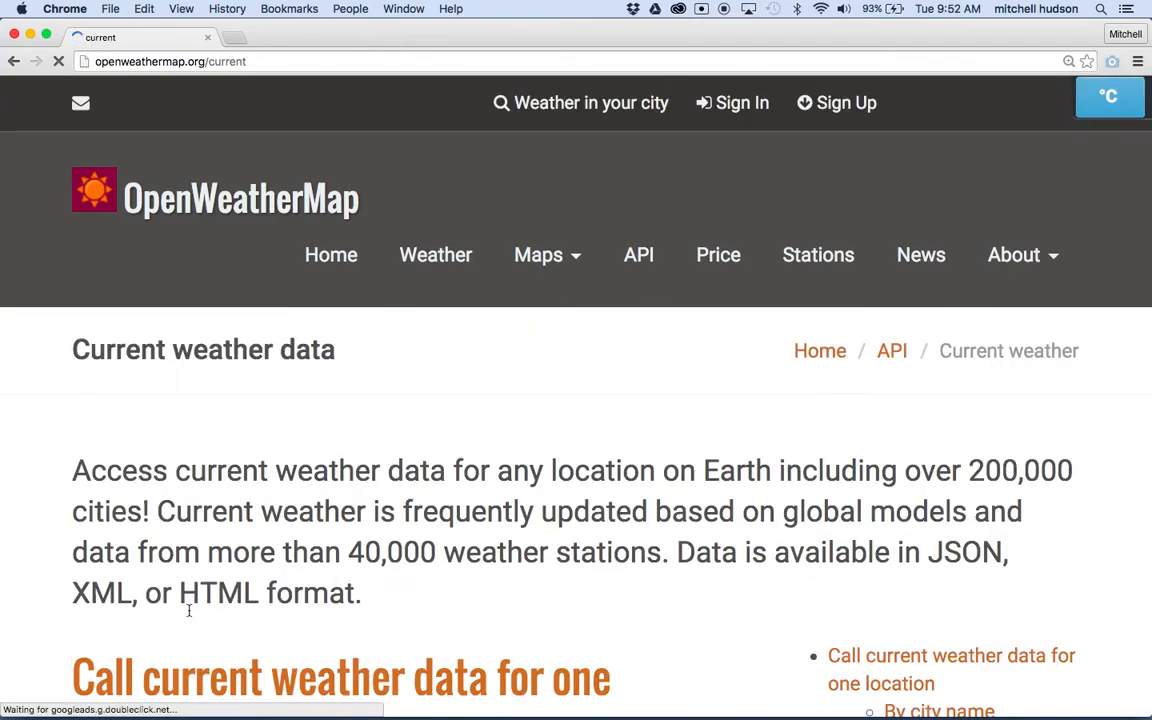
- Highlight the main, description and icon fields (icon value 04n) in the example JSON response
scroll("down", 3)
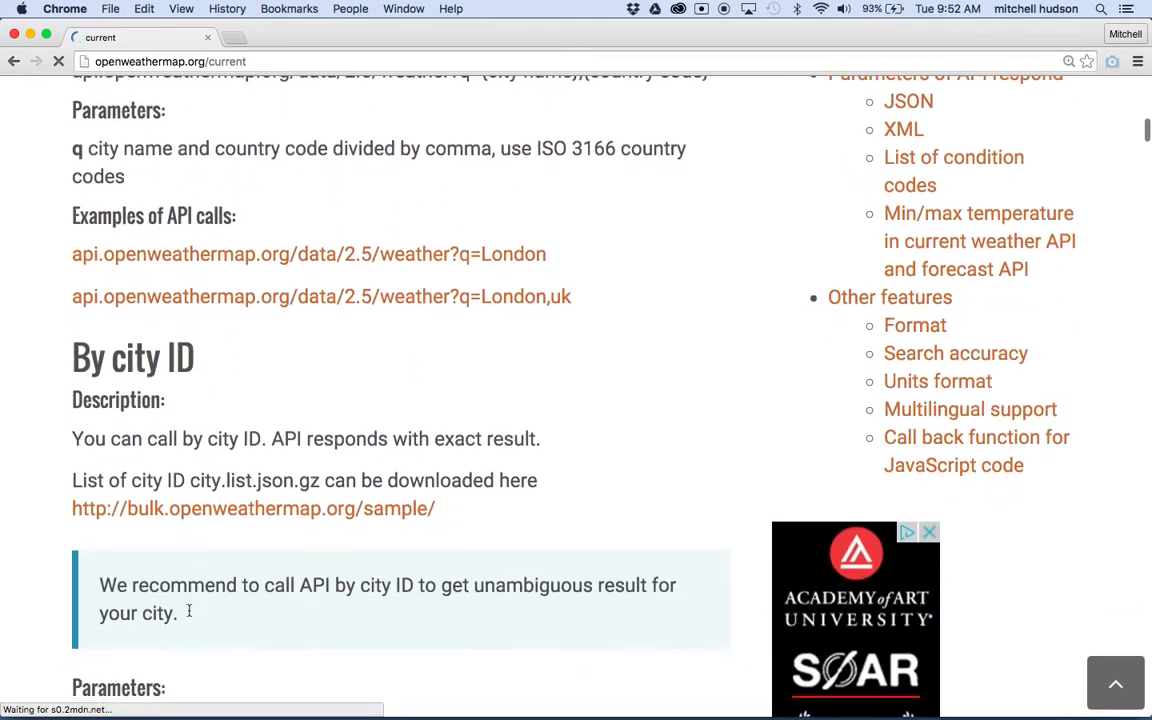
scroll("down", 3)
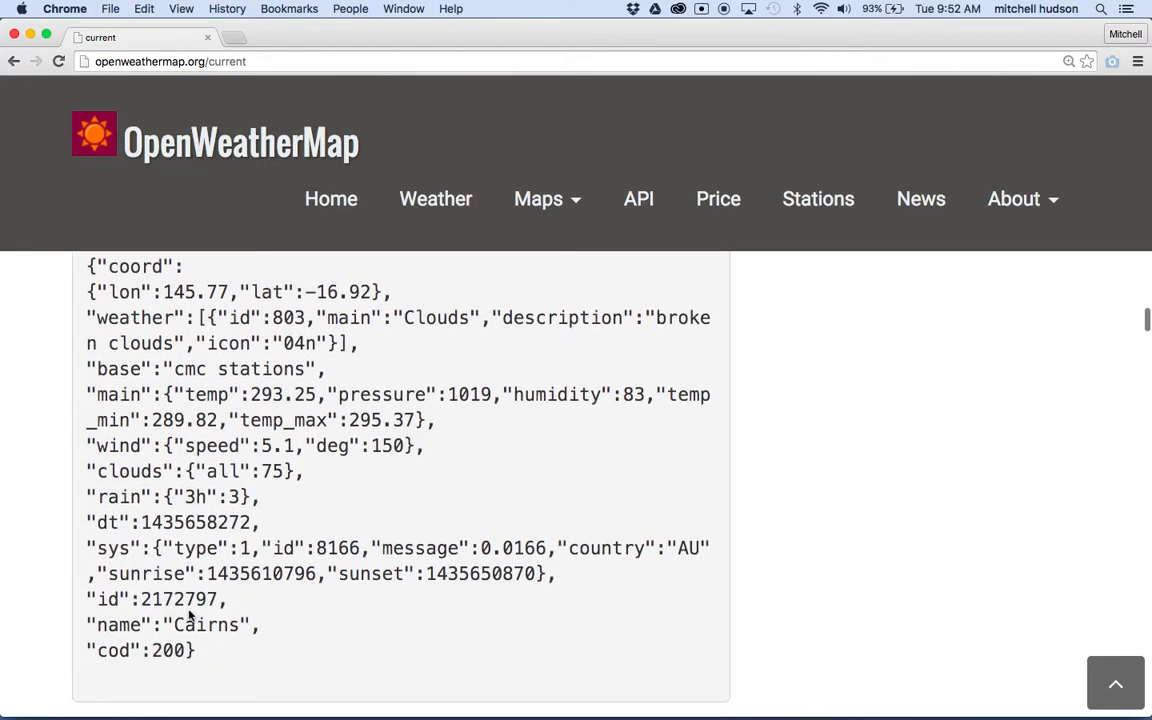
scroll("up", 3)
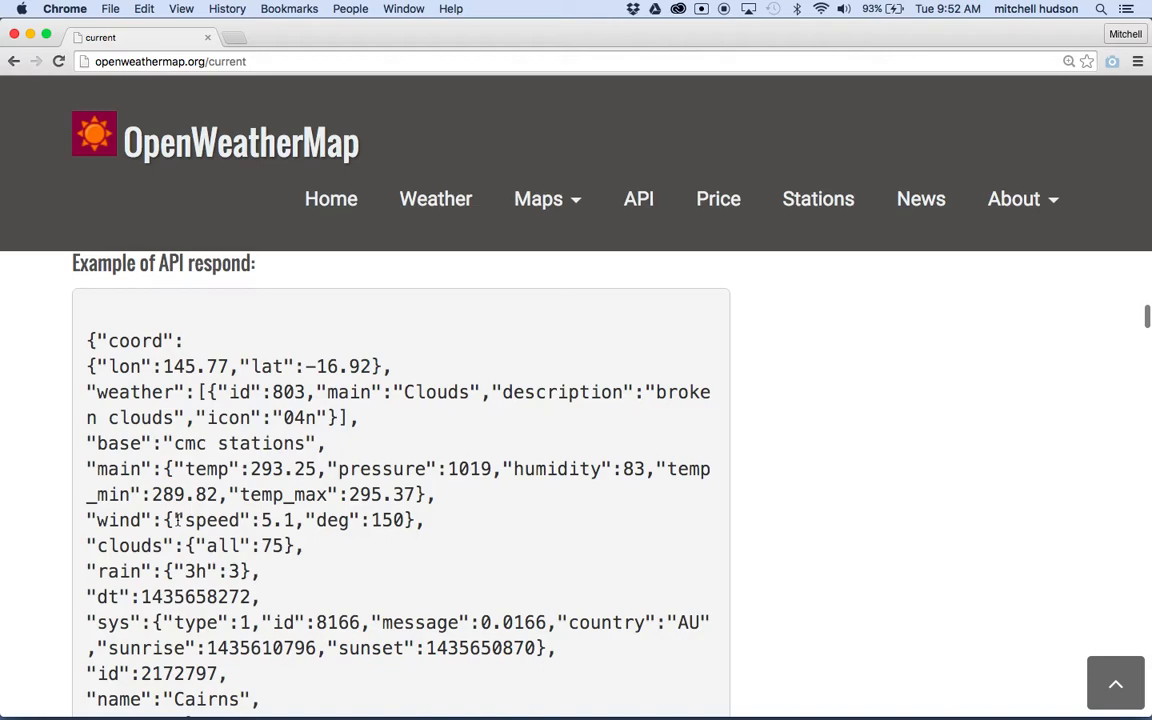
double_click(130, 392)
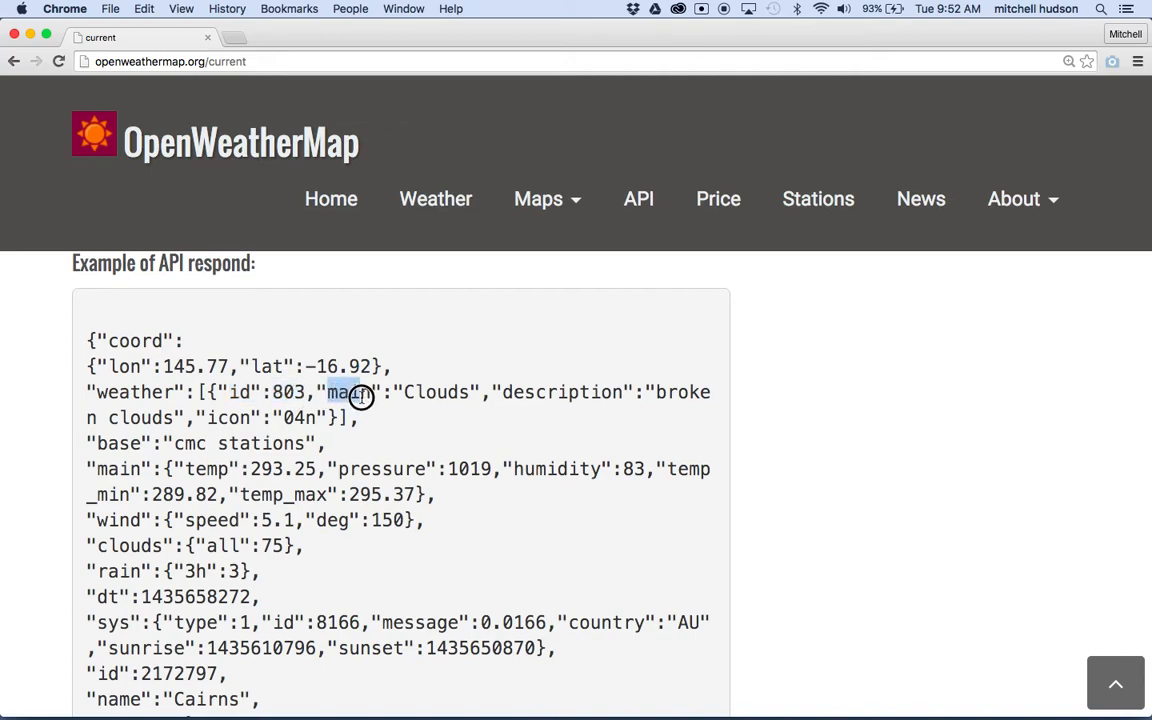
double_click(544, 390)
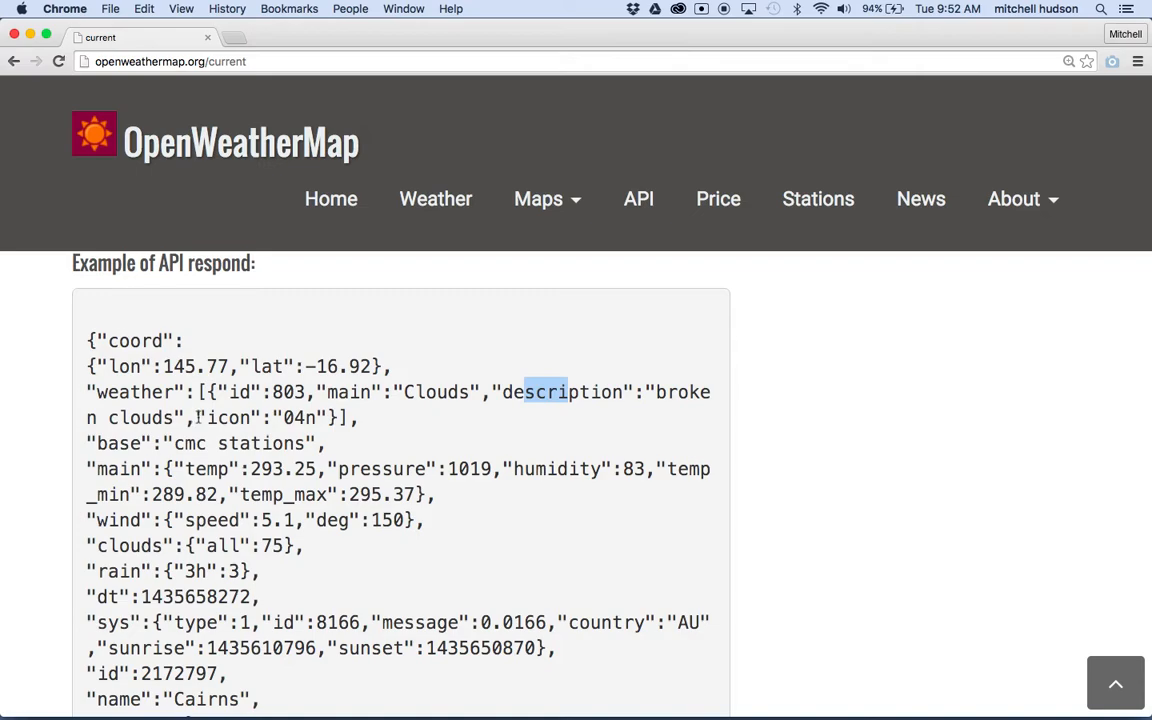
double_click(220, 418)
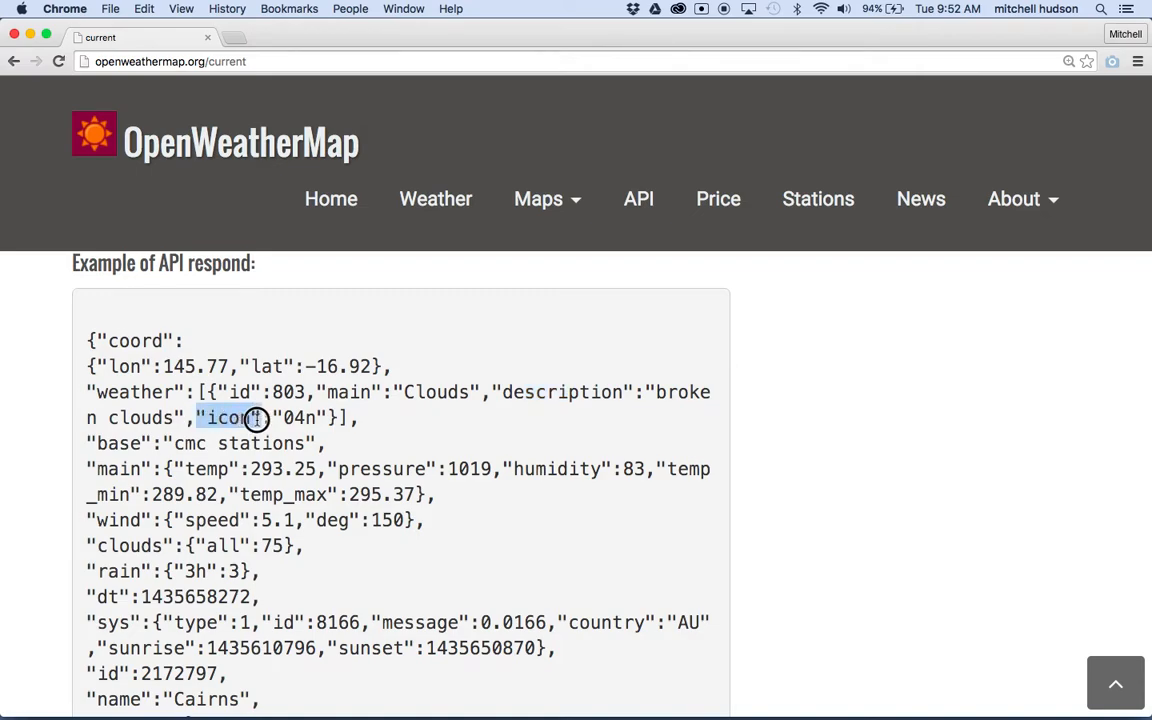
double_click(228, 418)
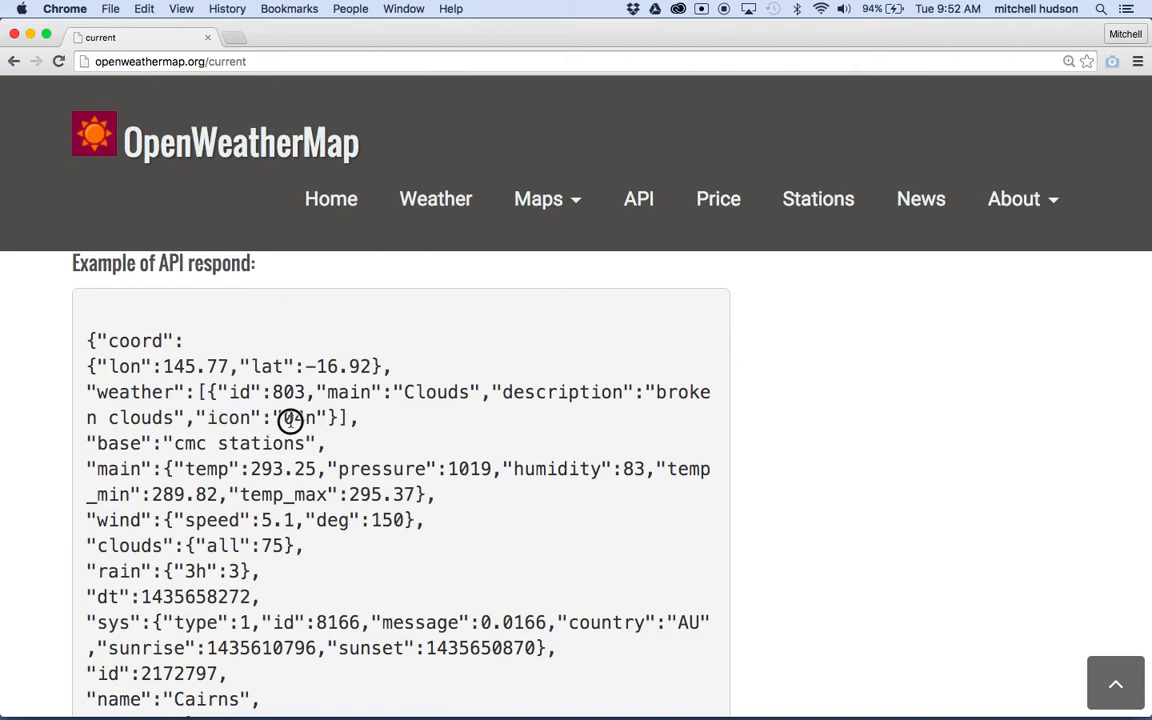
double_click(298, 418)
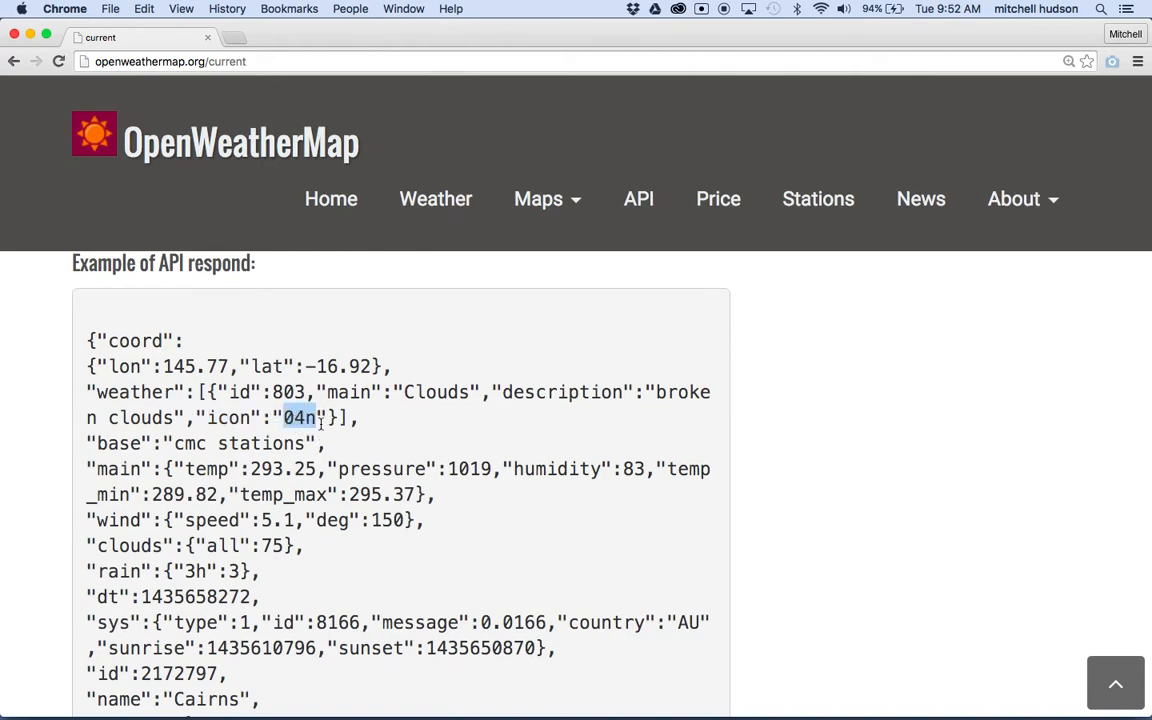
- Scroll to the parameter list and highlight the weather.icon weather icon id field
scroll("down", 3)
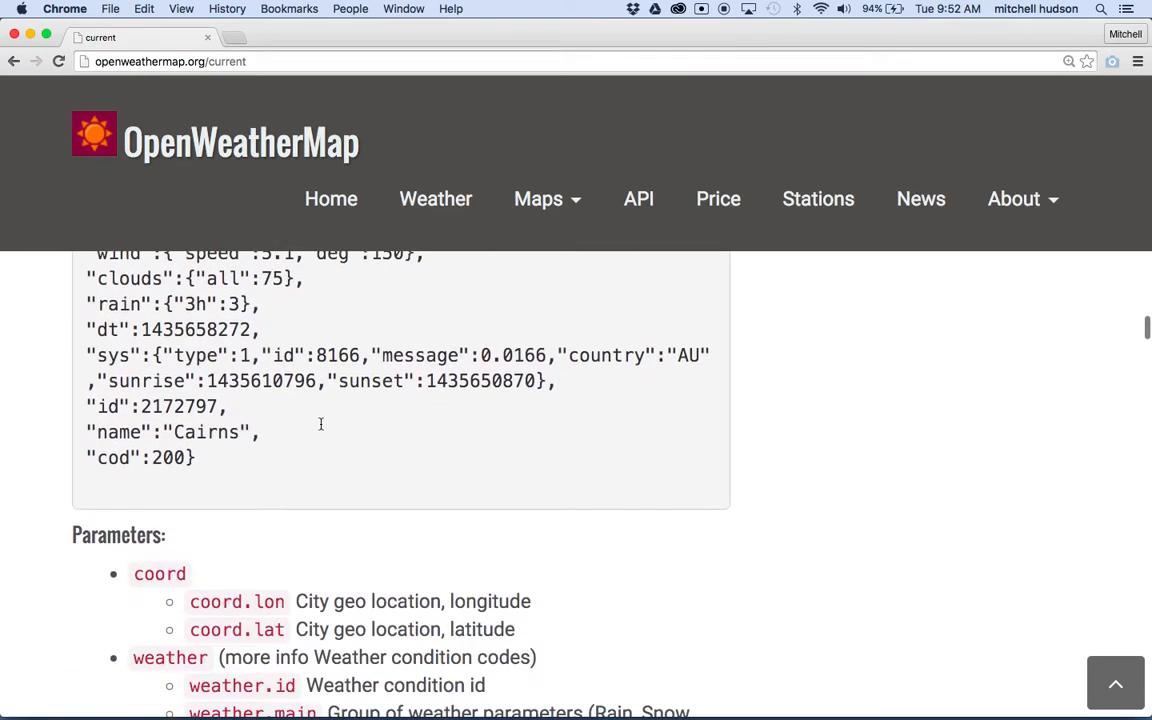
scroll("down", 3)
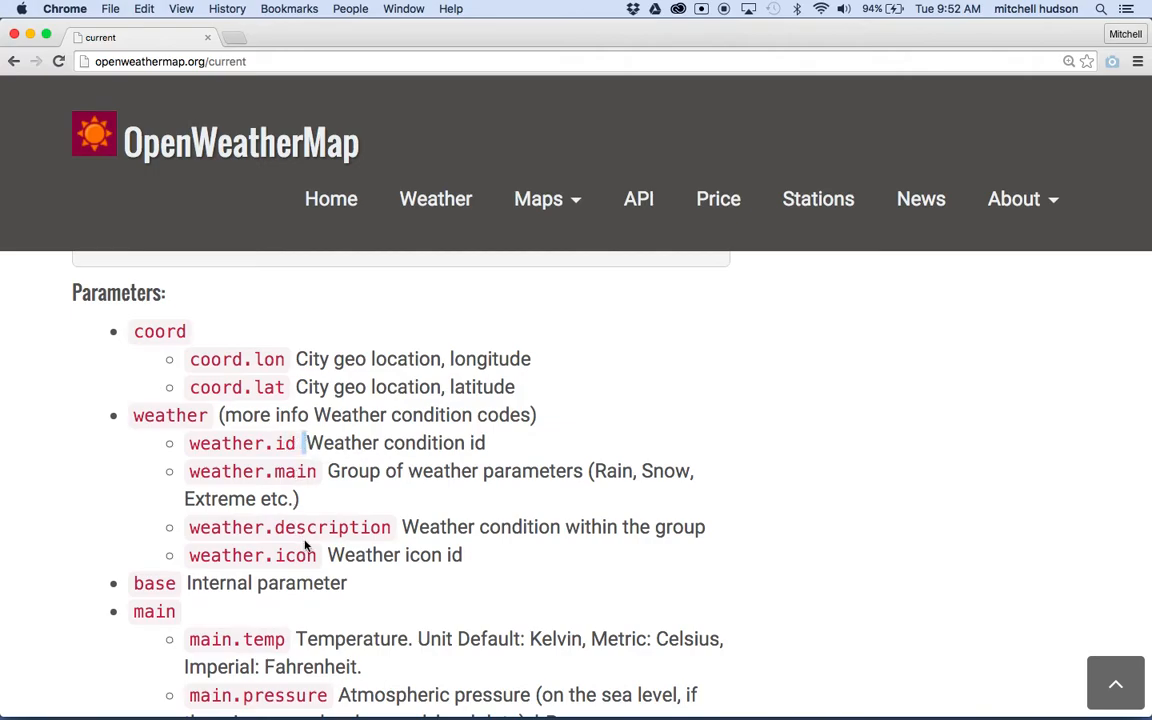
double_click(296, 556)
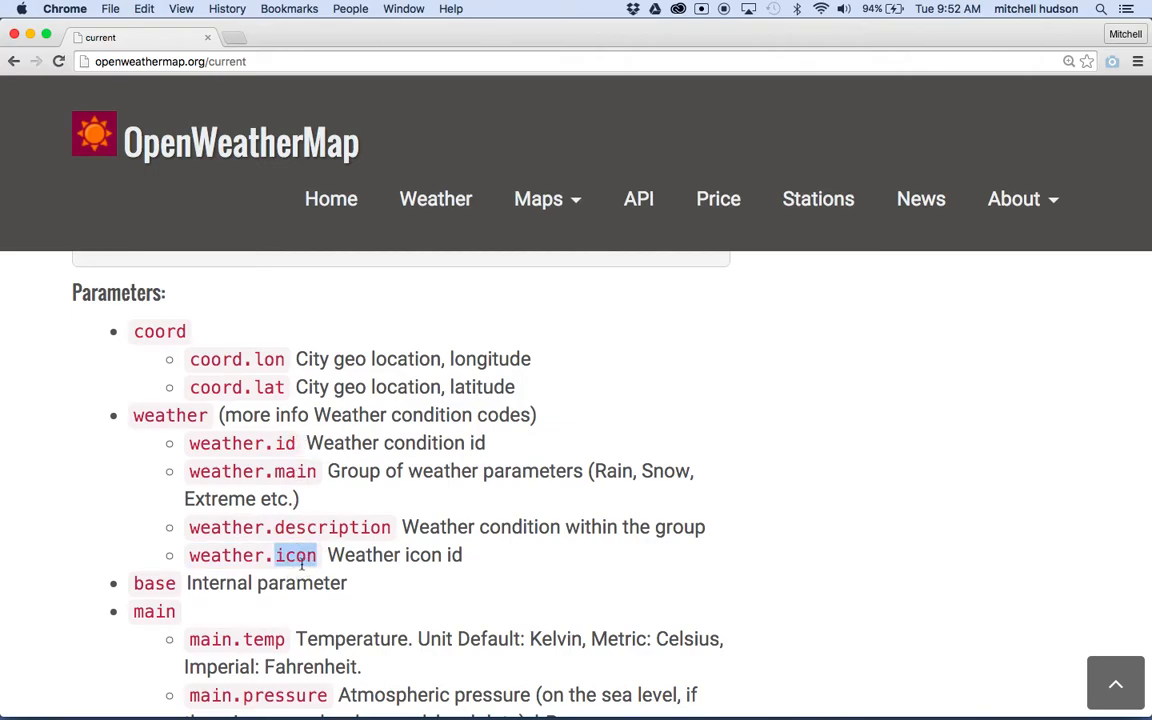
scroll("down", 3)
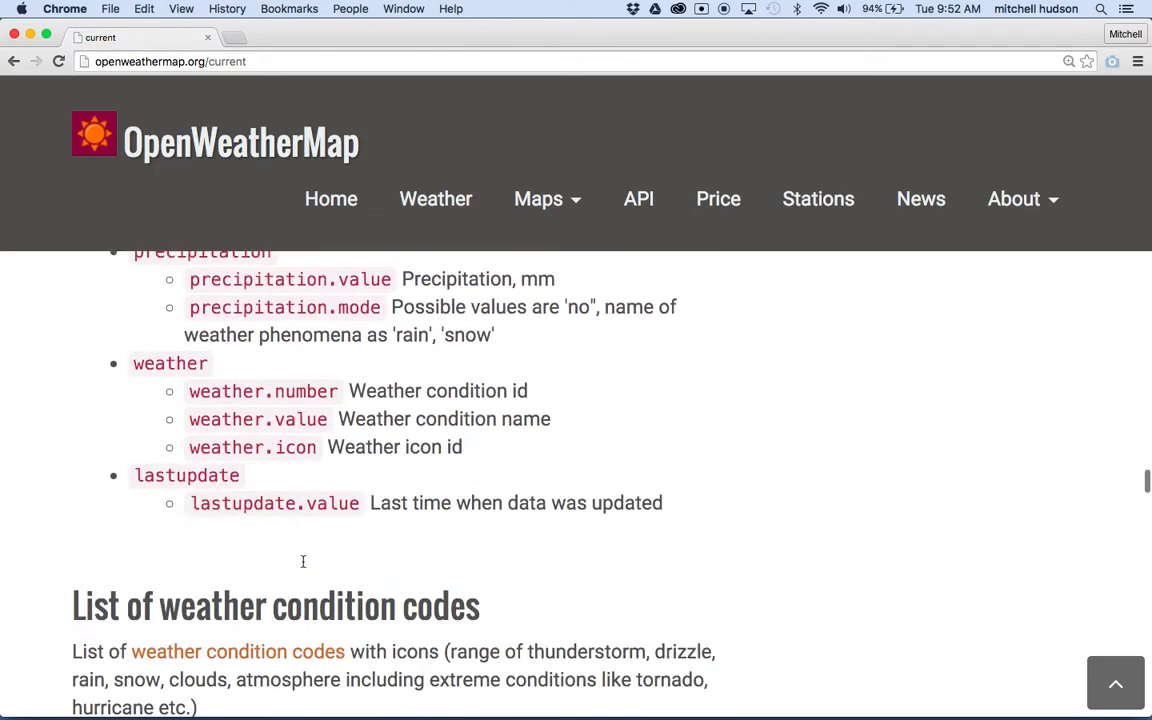
scroll("down", 3)
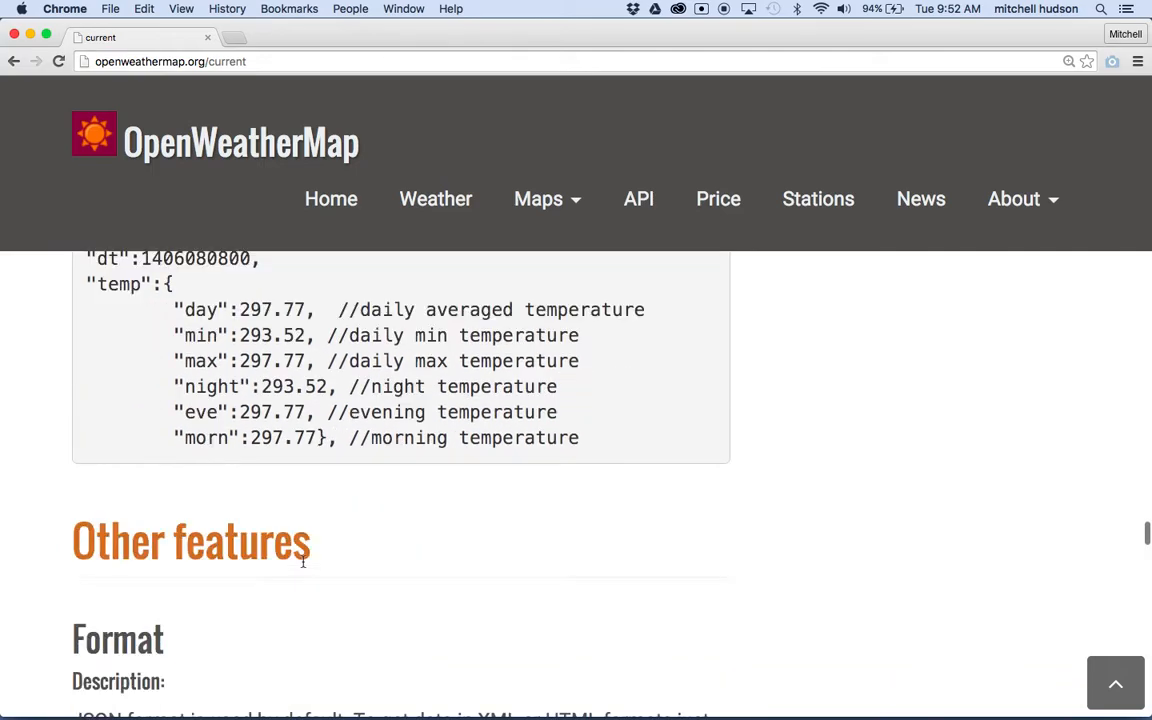
scroll("down", 3)
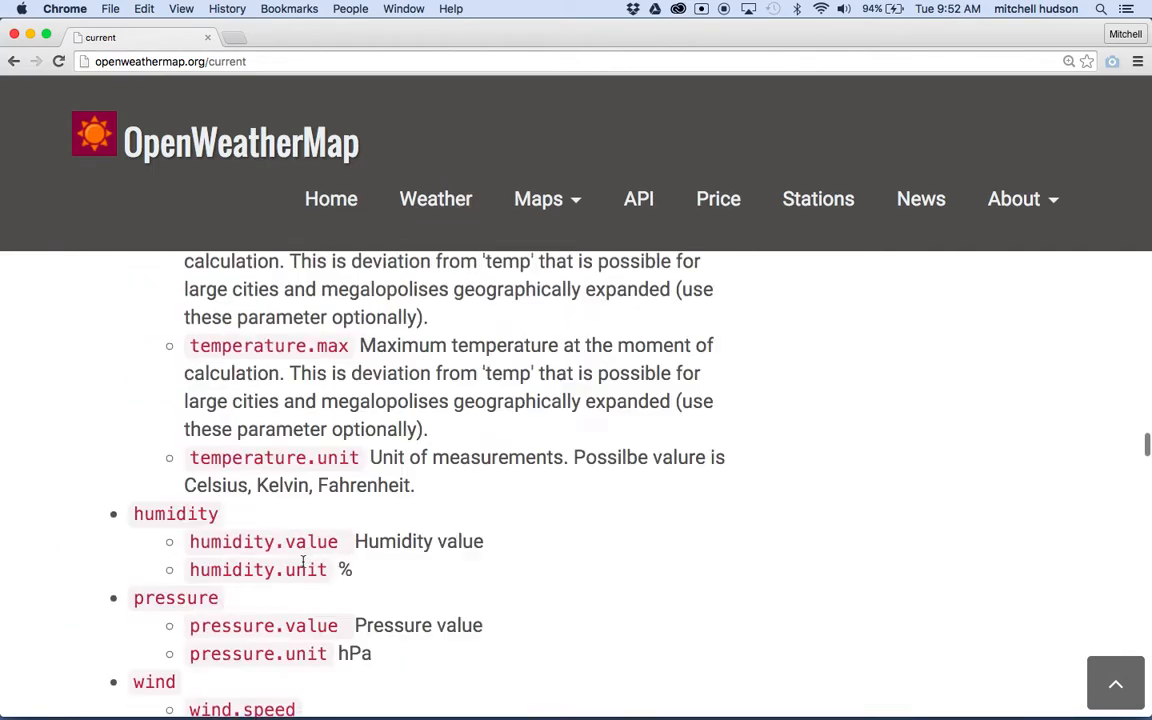
scroll("down", 3)
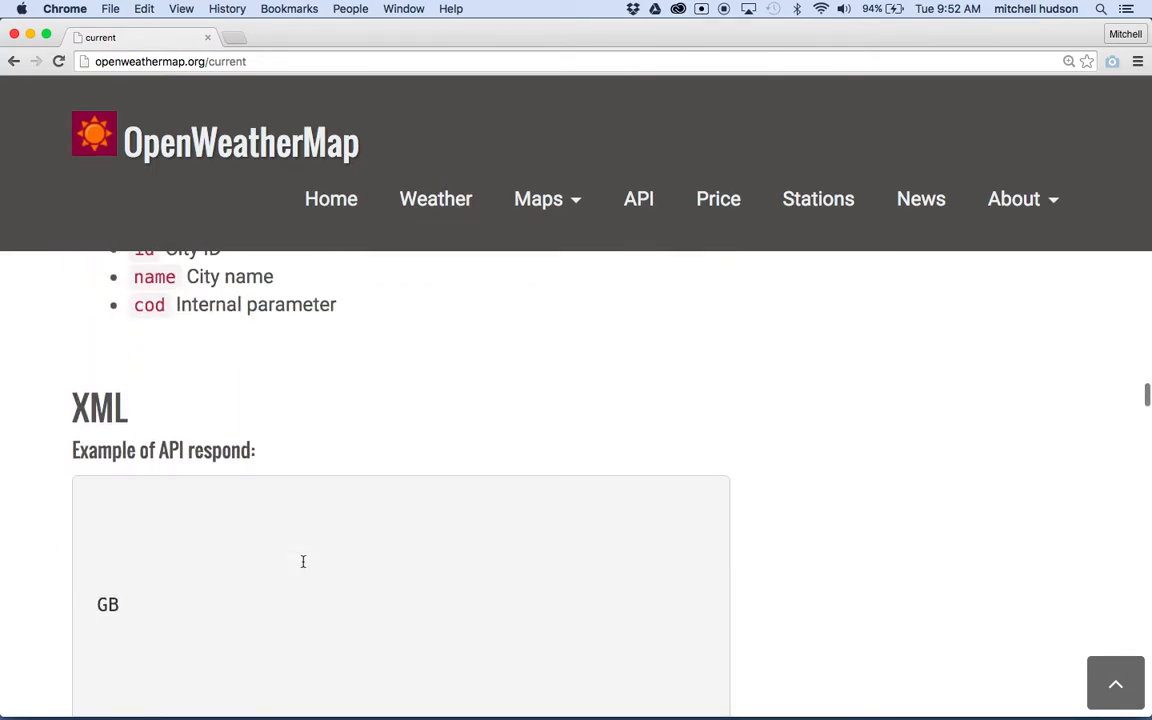
scroll("up", 3)
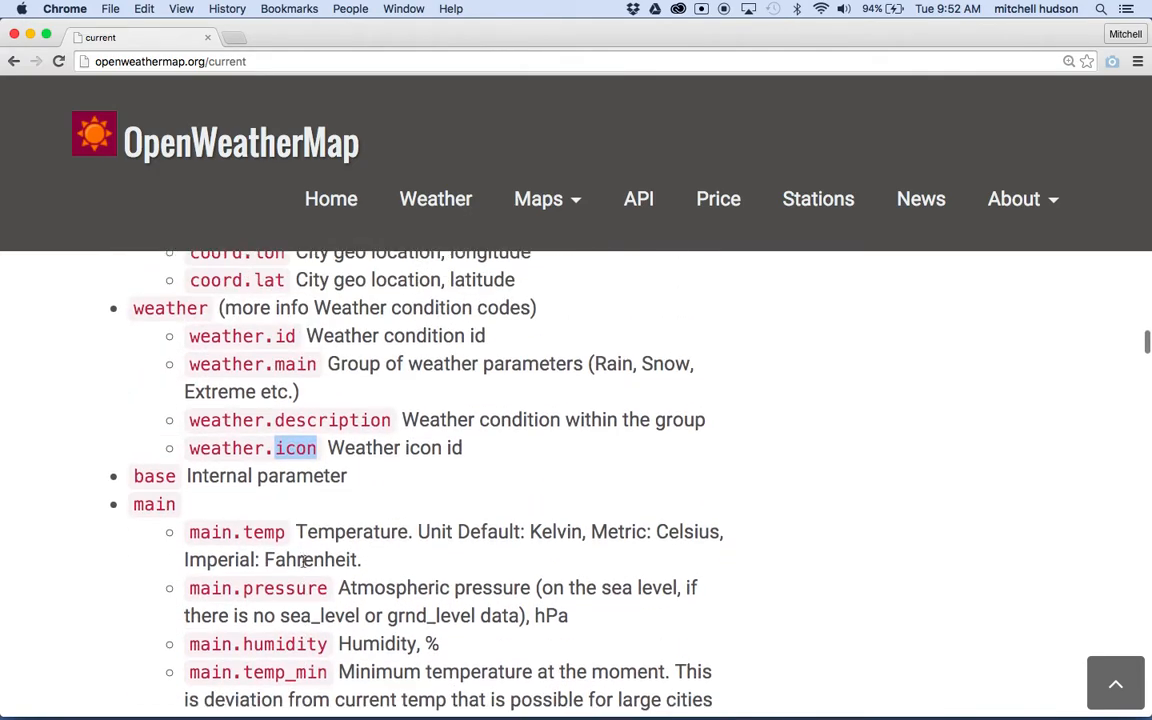
scroll("down", 3)
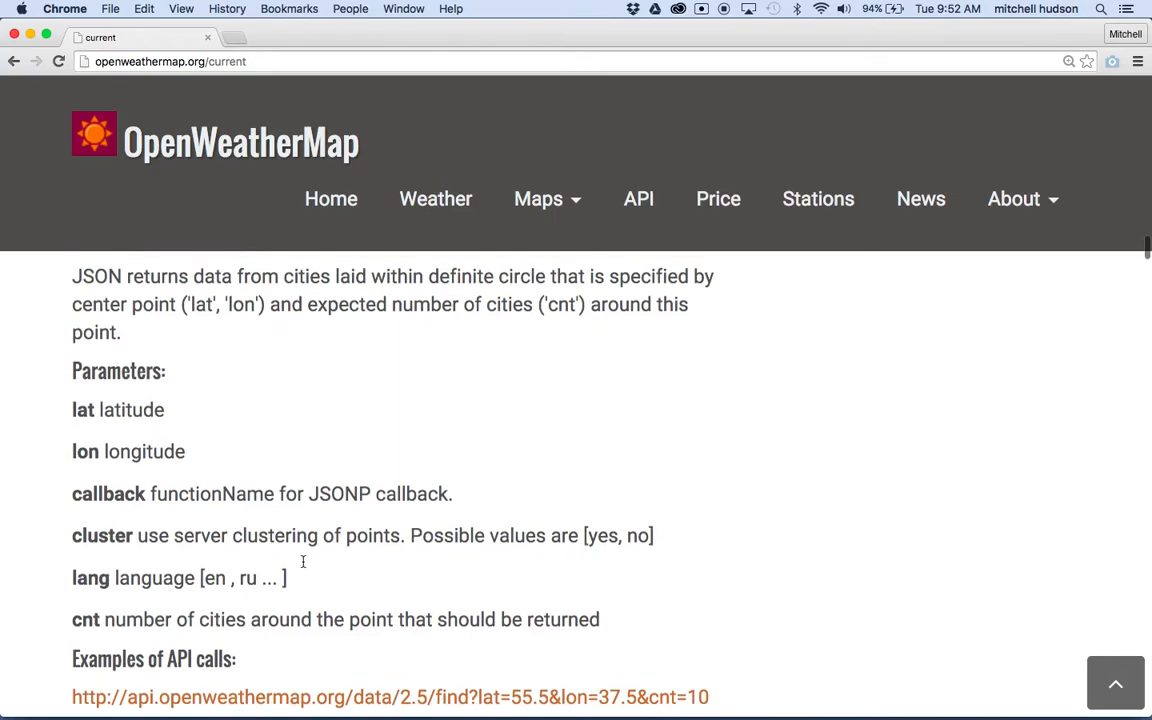
scroll("down", 3)
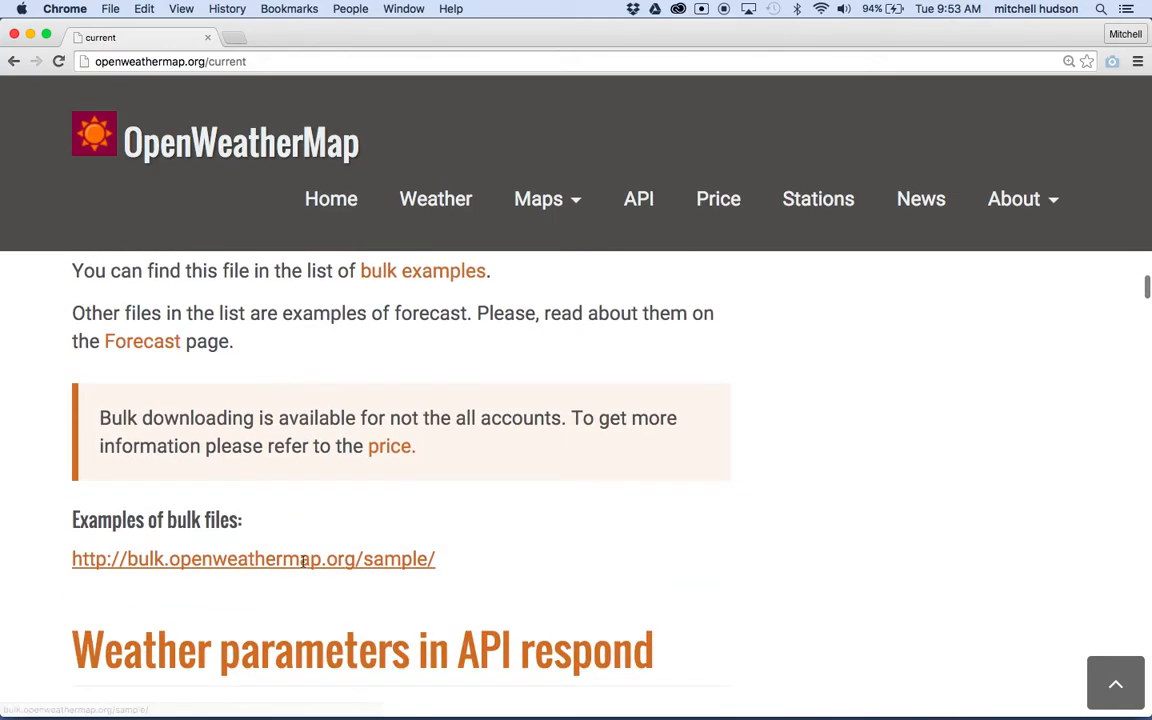
scroll("up", 3)
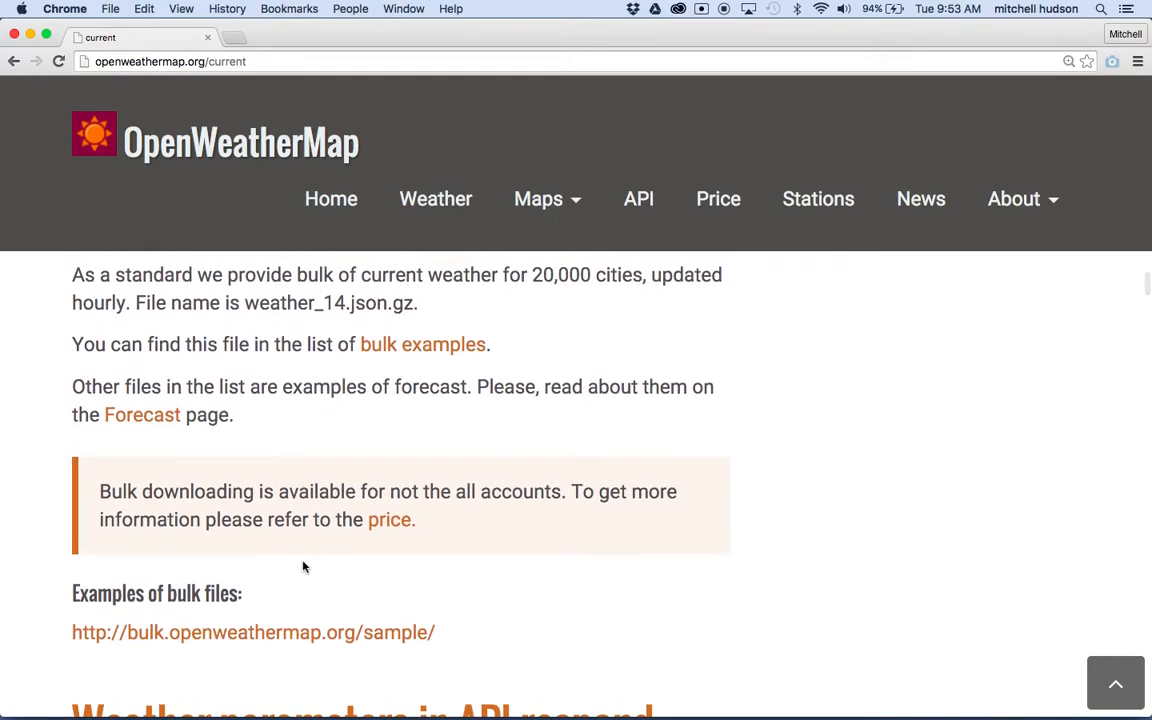
scroll("down", 3)
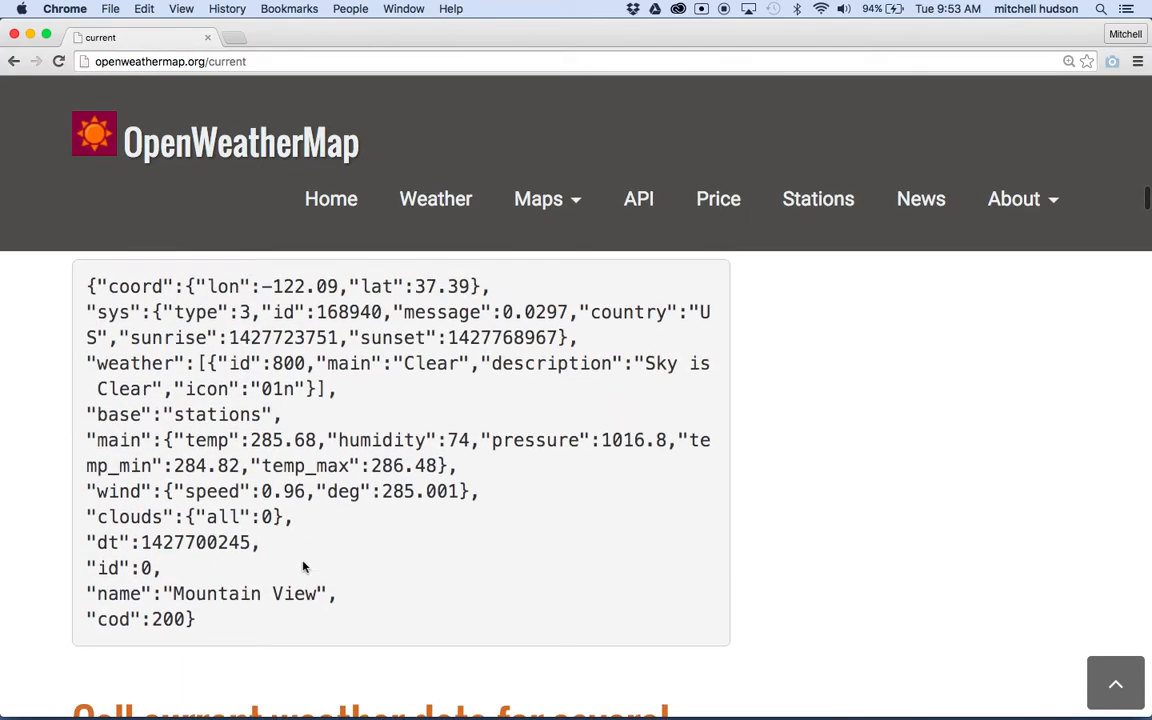
scroll("down", 3)
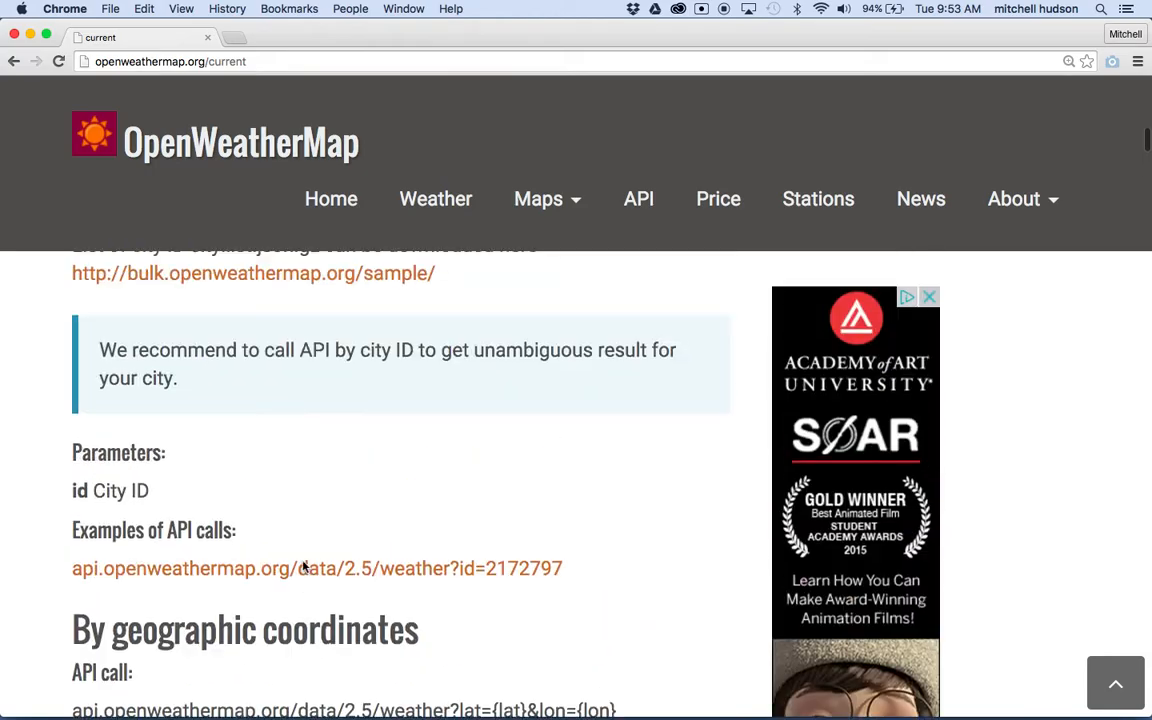
- Scroll down to the weather condition codes section and follow its link
scroll("up", 3)
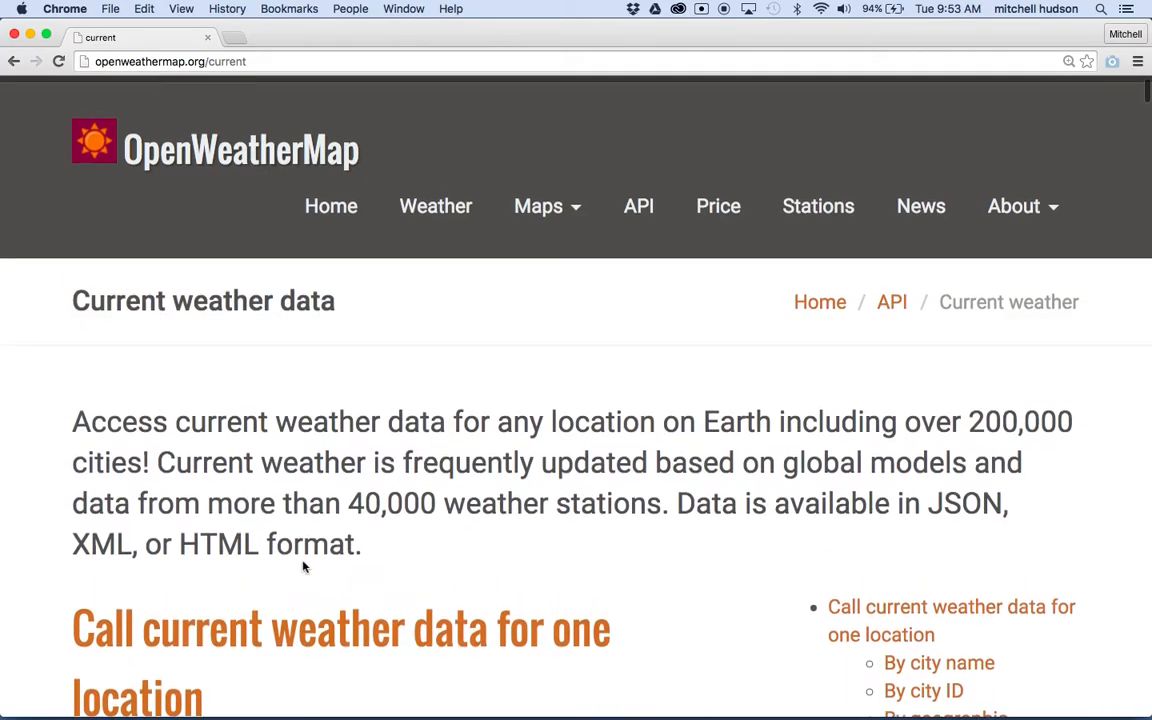
scroll("down", 3)
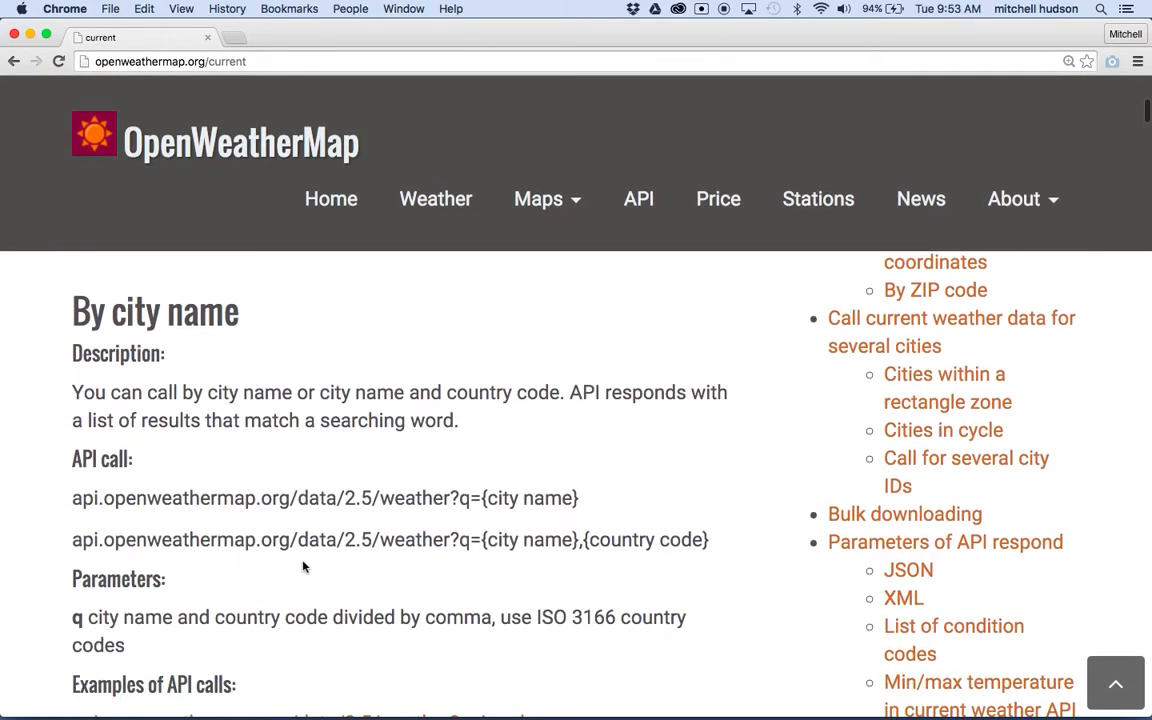
scroll("down", 3)
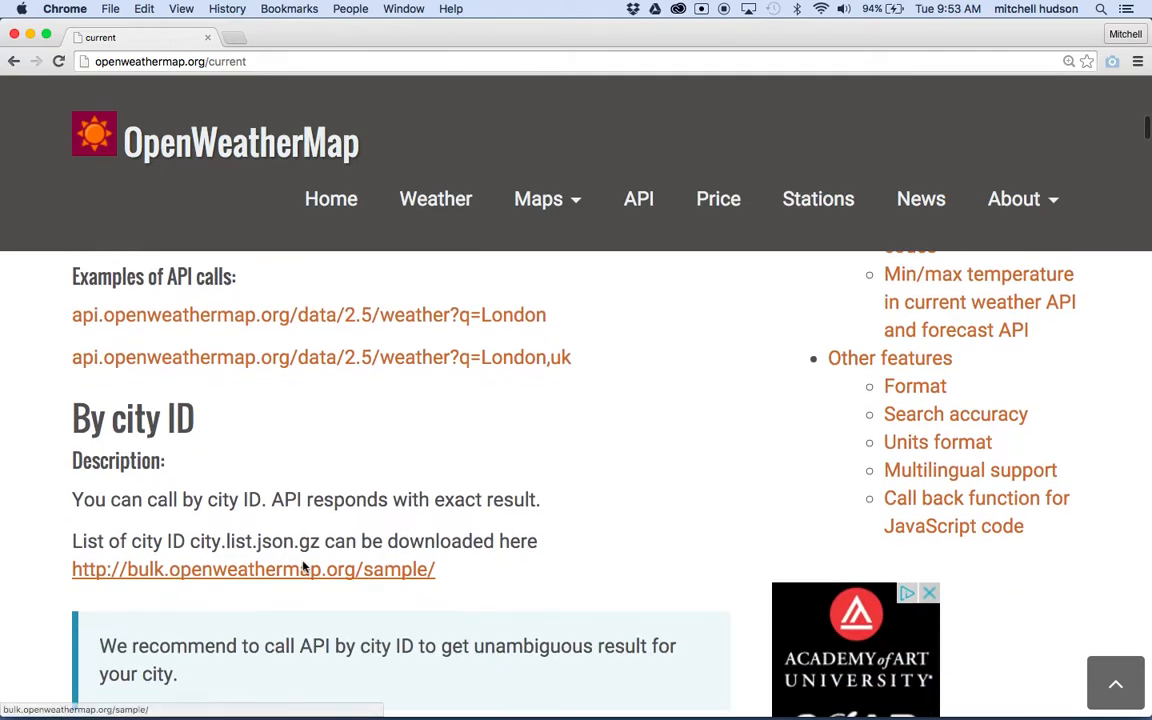
scroll("down", 3)
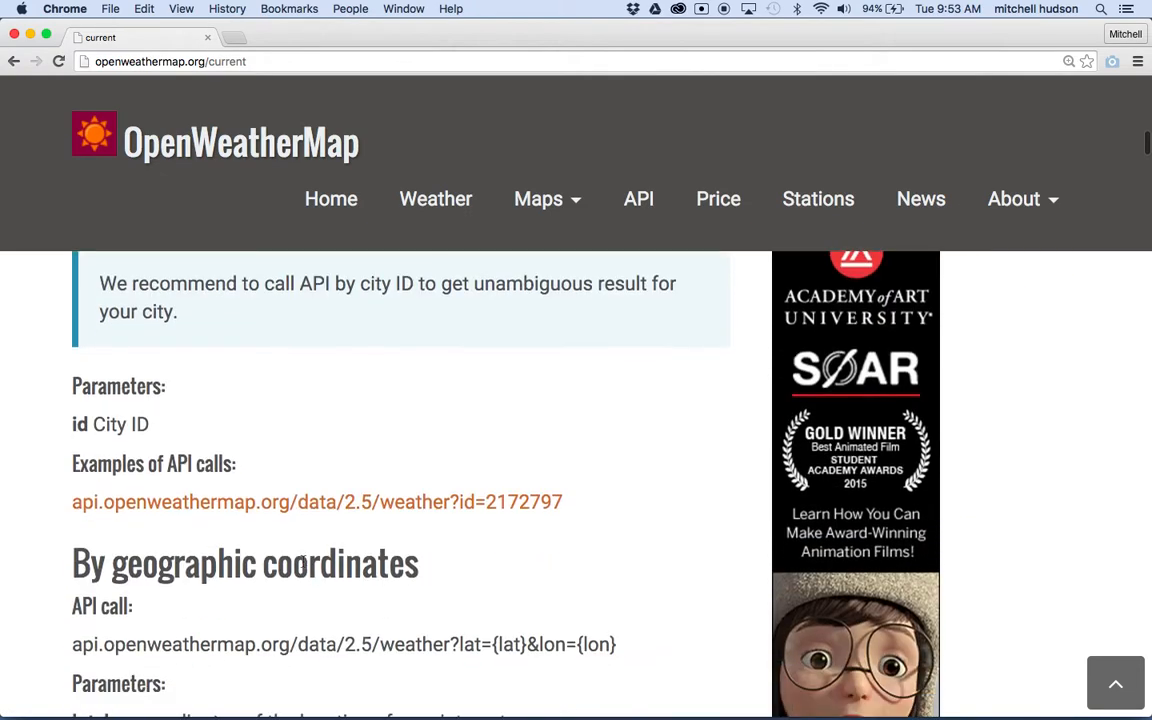
scroll("down", 3)
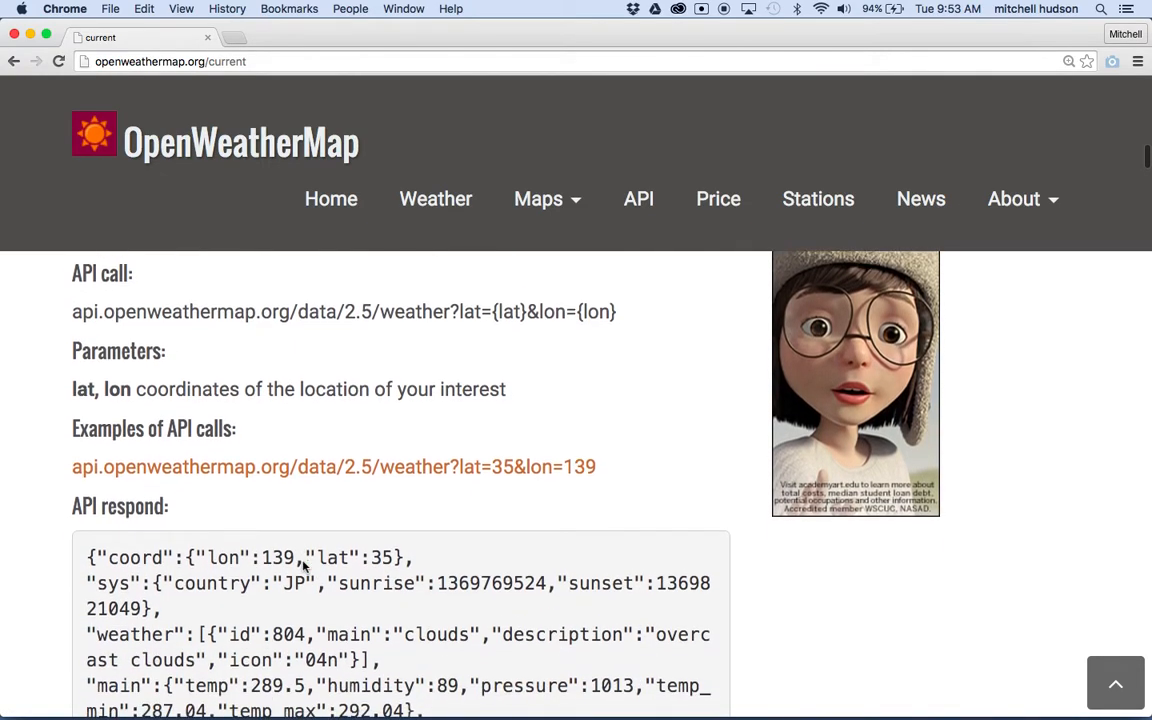
scroll("down", 3)
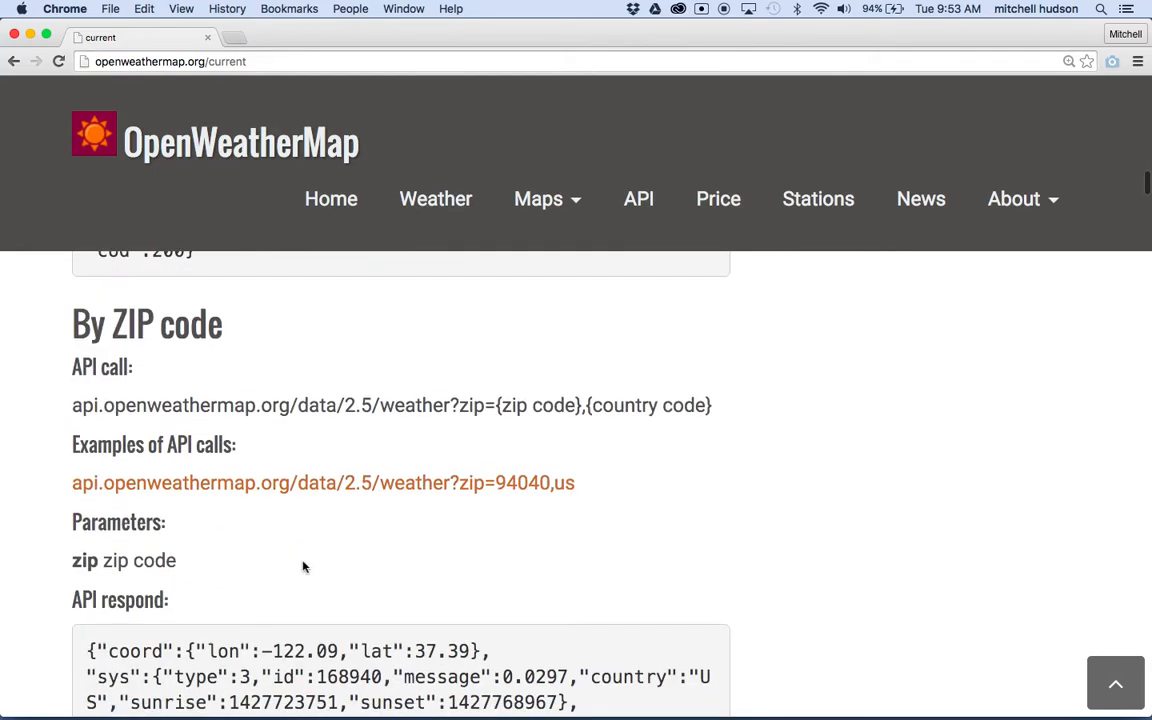
scroll("down", 3)
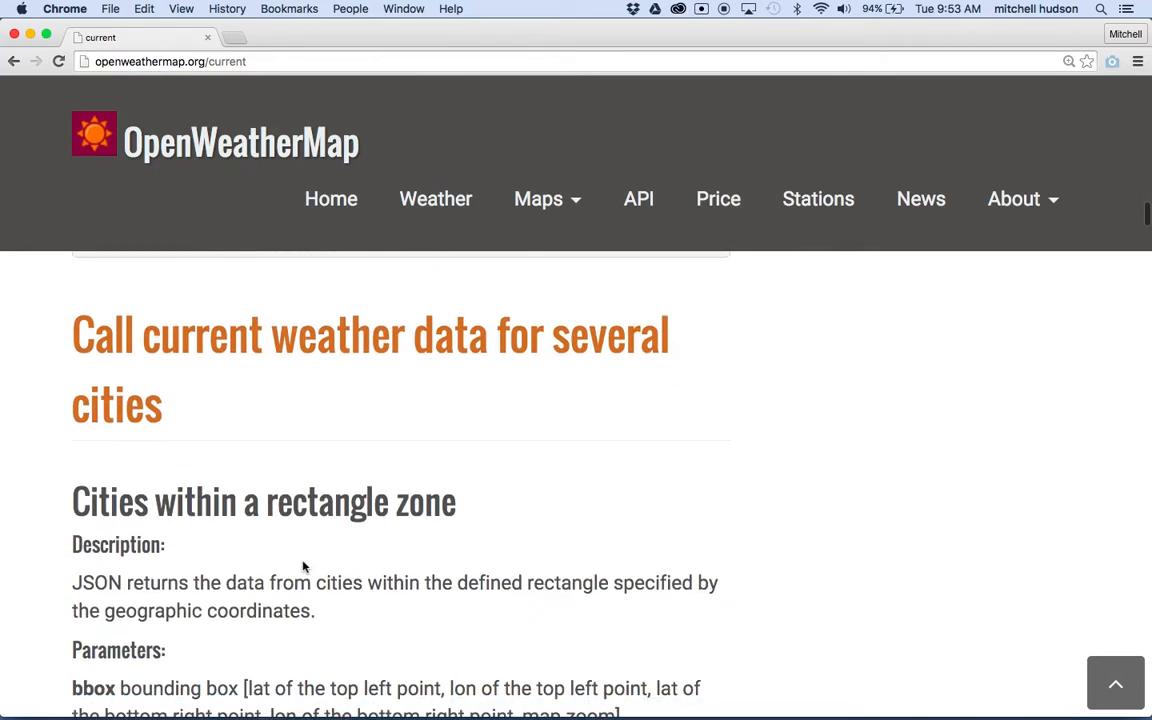
scroll("down", 3)
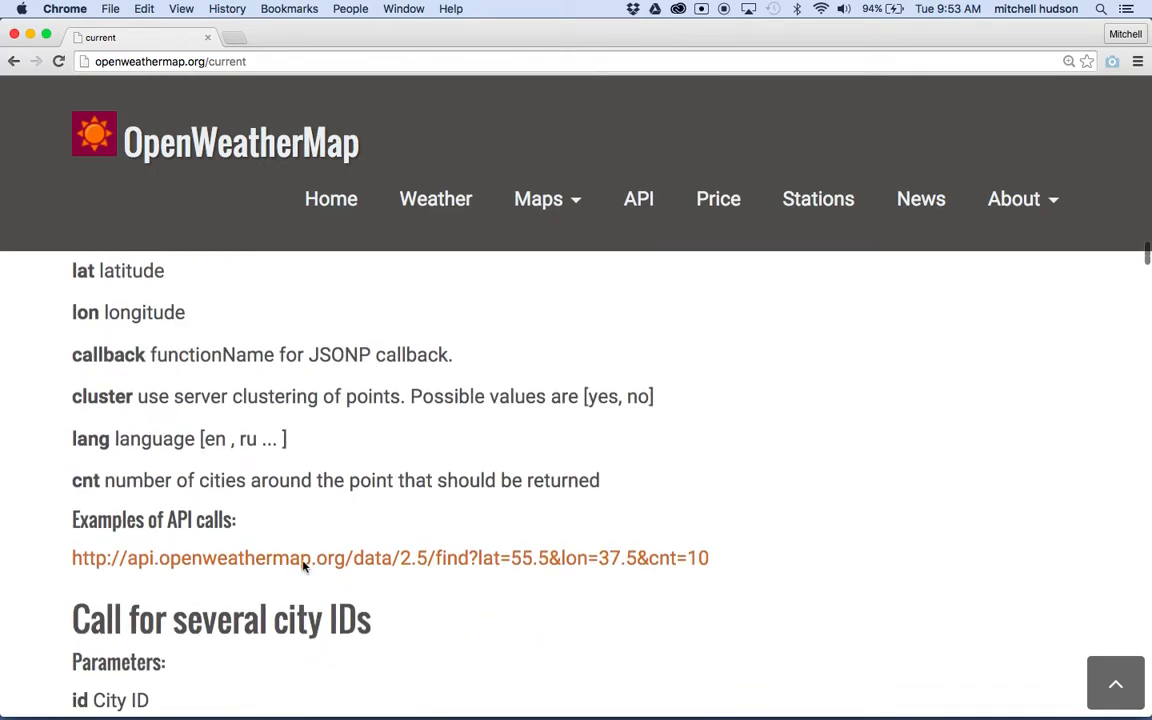
scroll("down", 3)
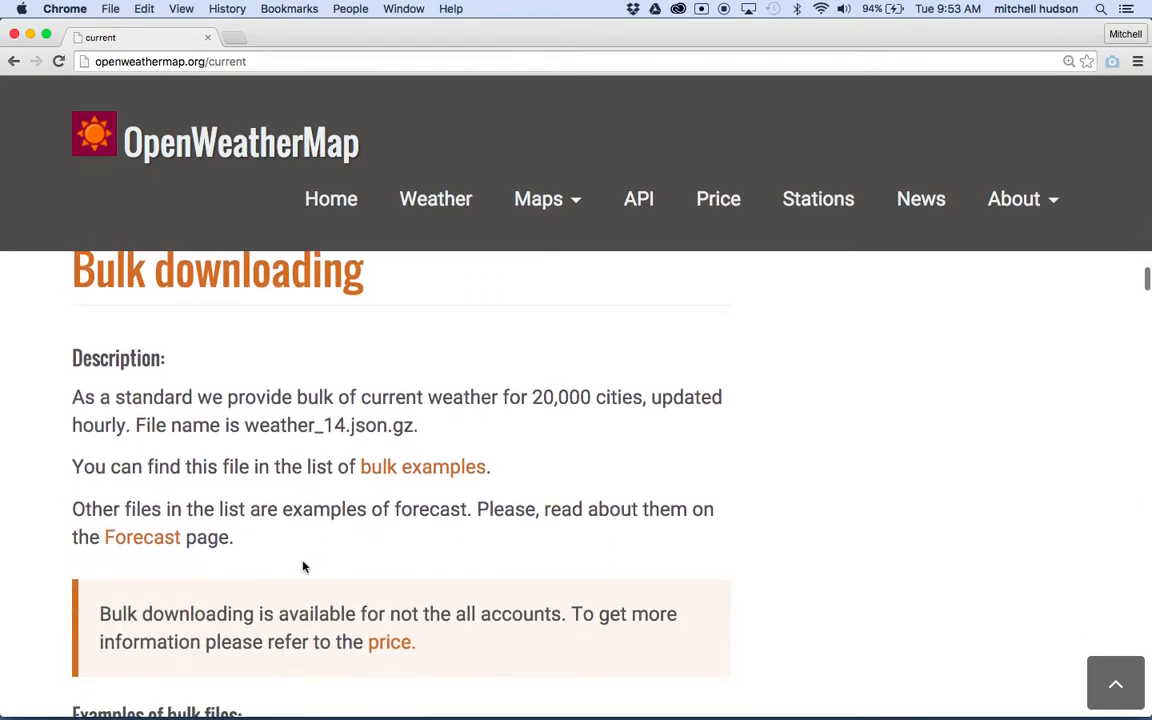
scroll("down", 3)
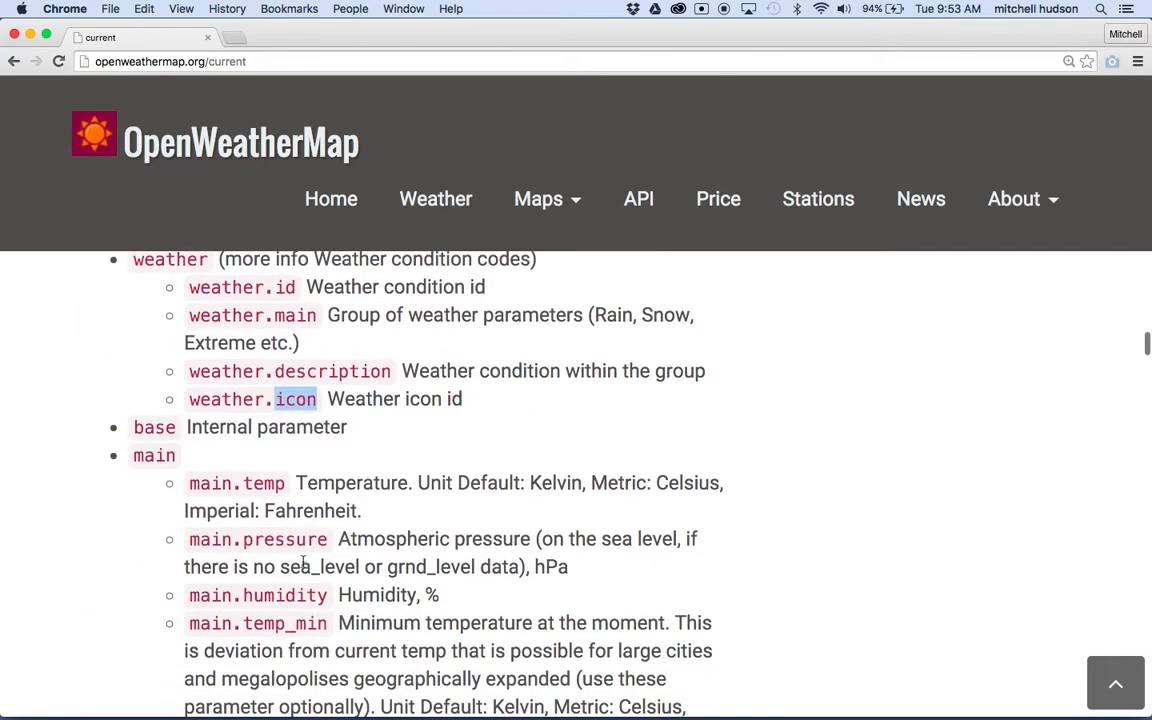
scroll("down", 3)
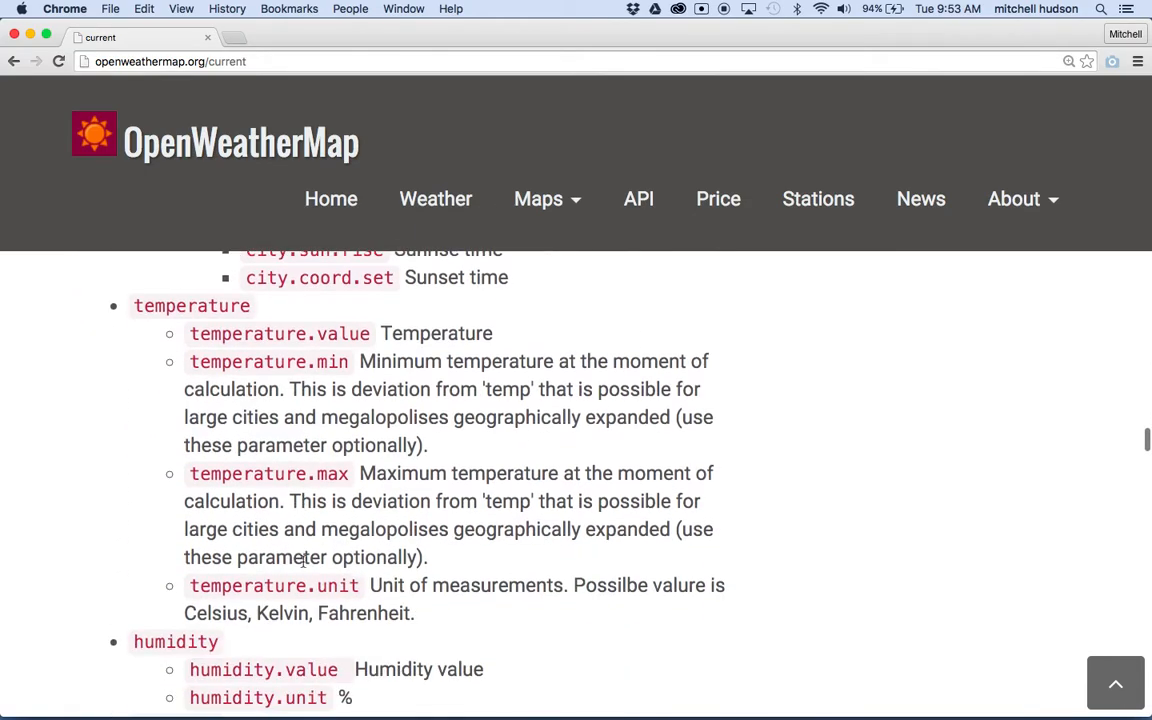
scroll("down", 3)
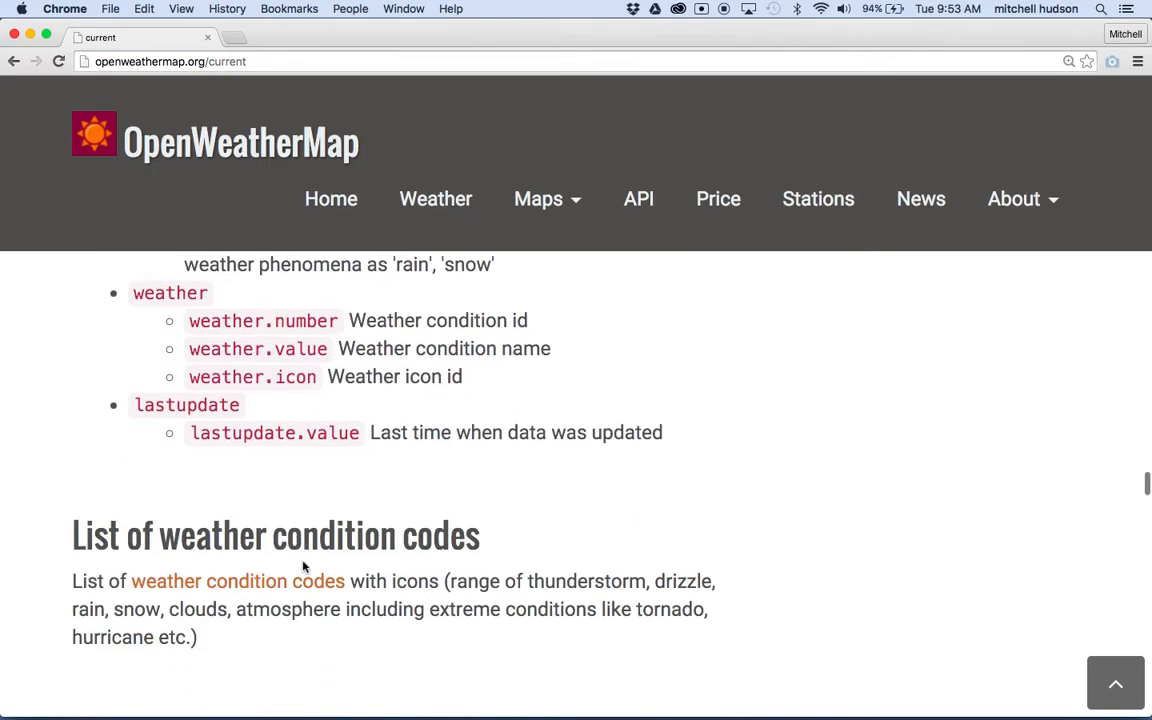
scroll("down", 3)
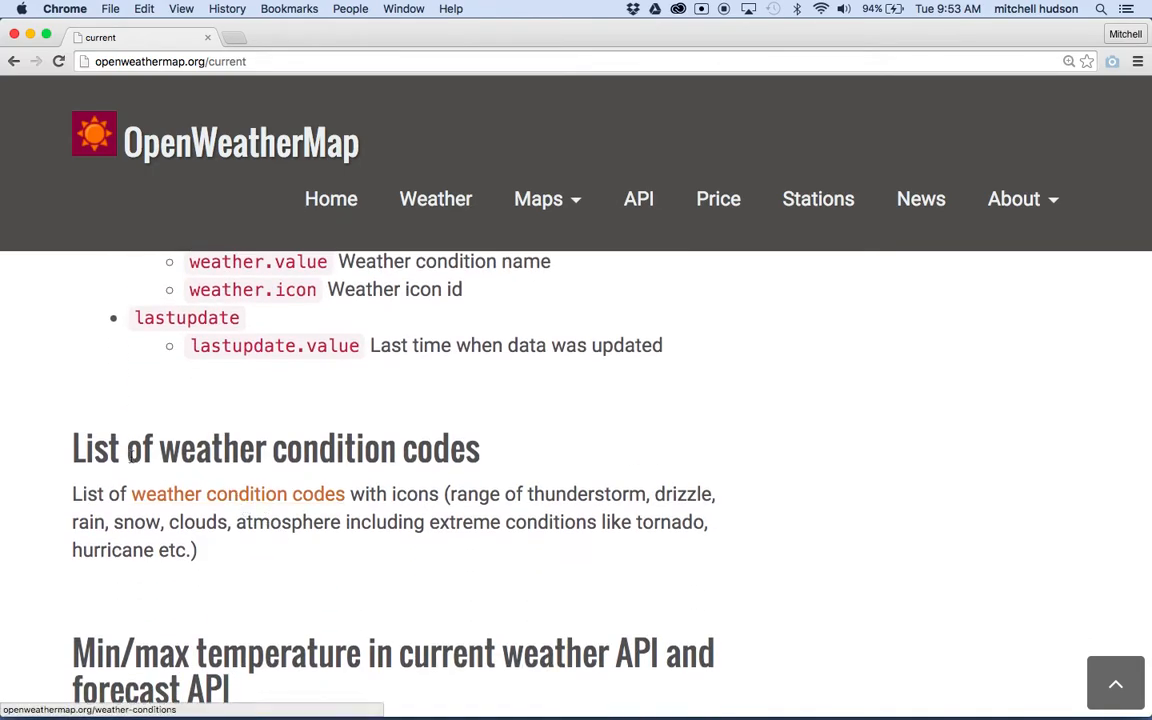
left_click(236, 494)
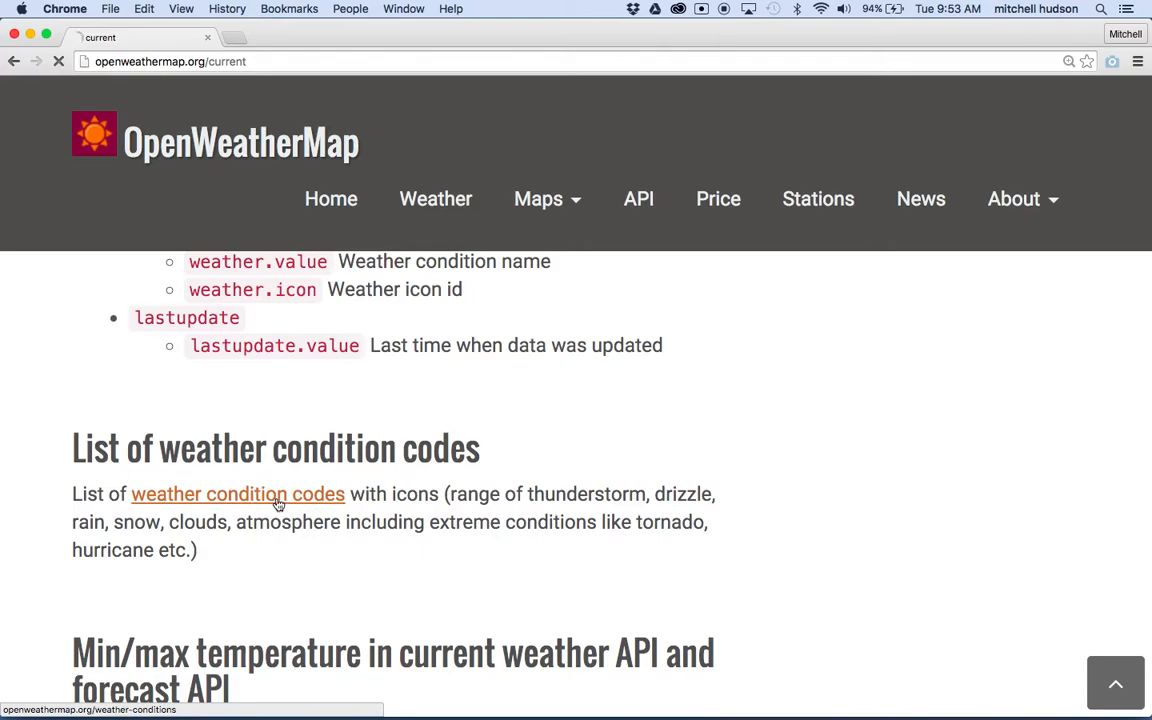
- On the Weather Conditions page, scroll to the Icon list table of 01d–50n day and night icon names
left_click(236, 494)
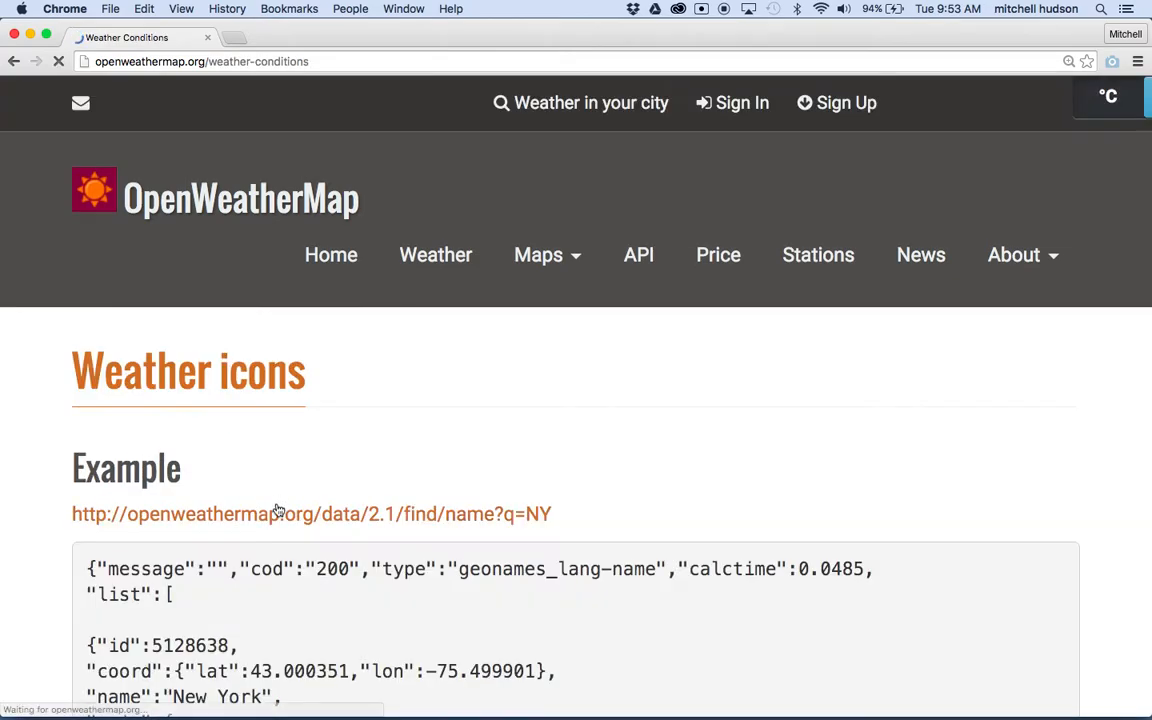
scroll("down", 3)
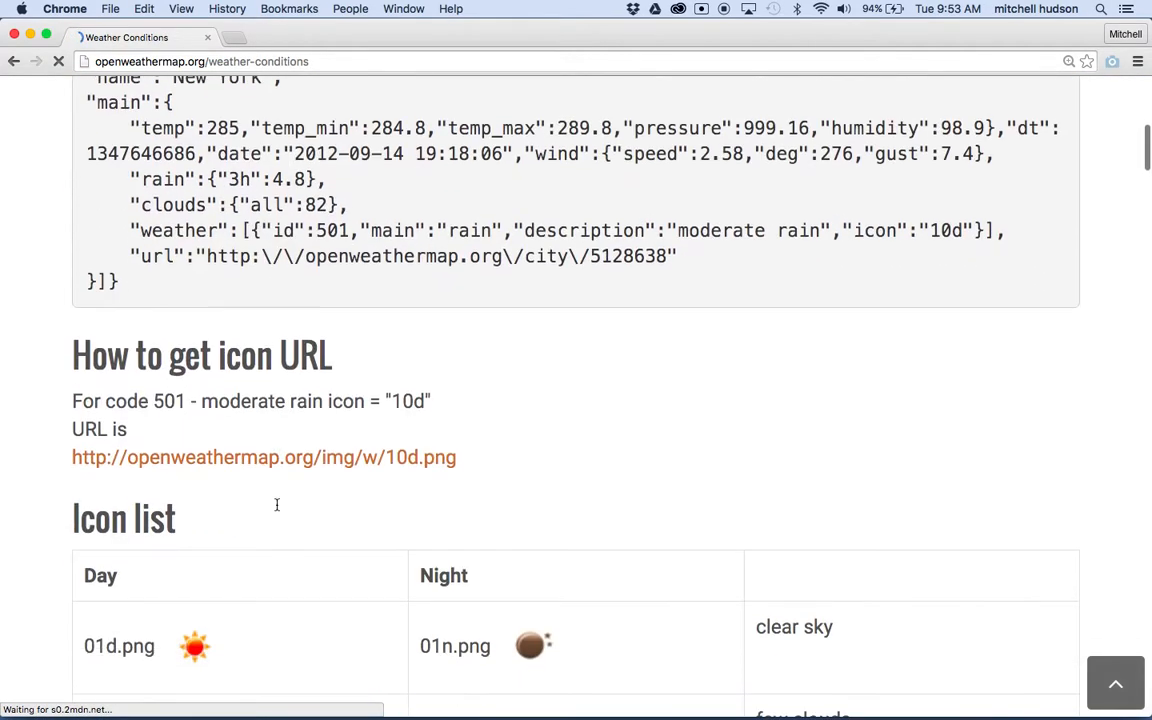
scroll("down", 3)
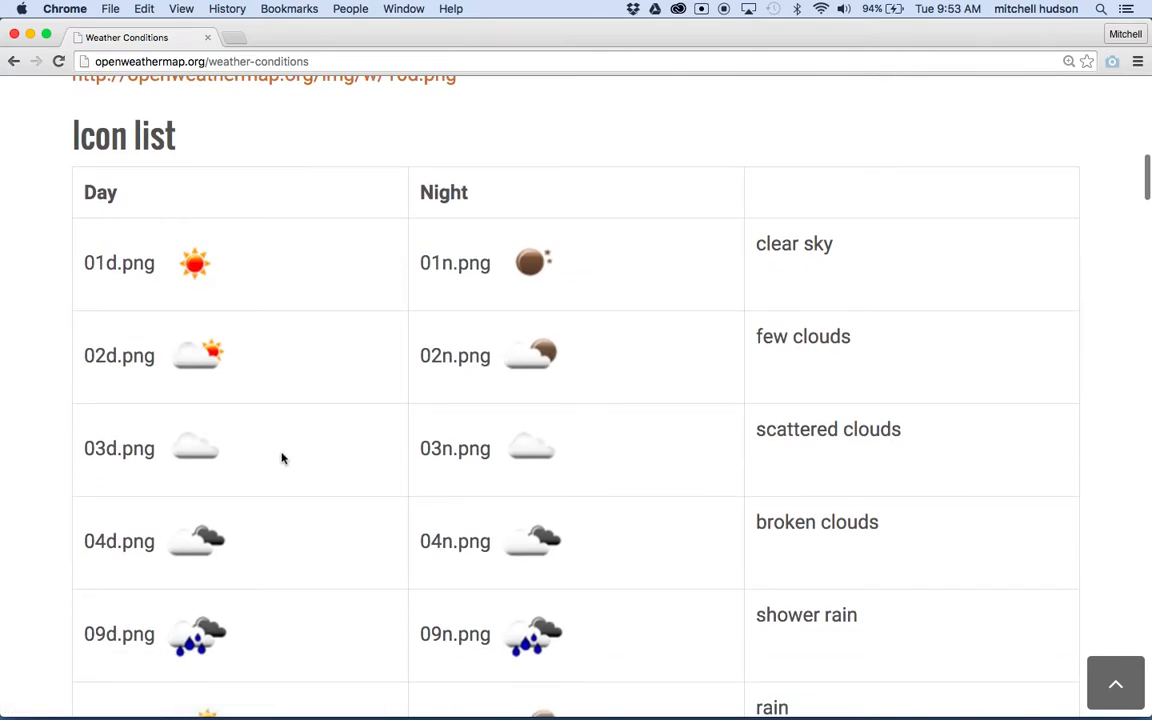
mouse_move(98, 272)
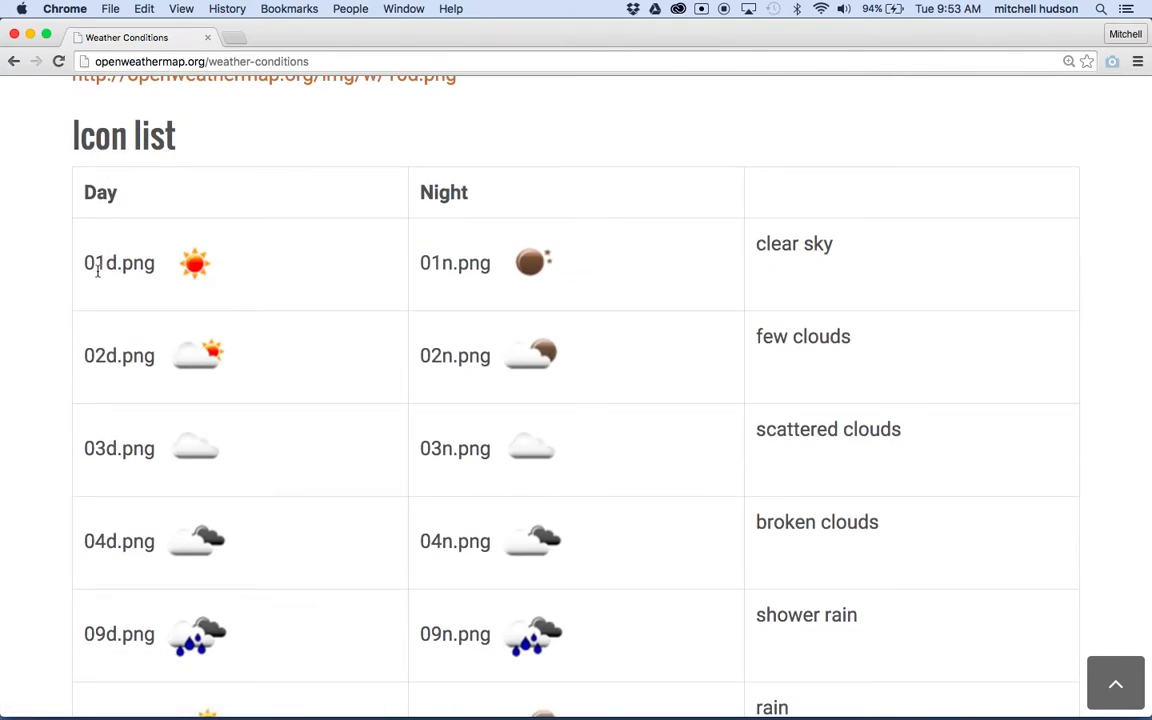
mouse_move(180, 288)
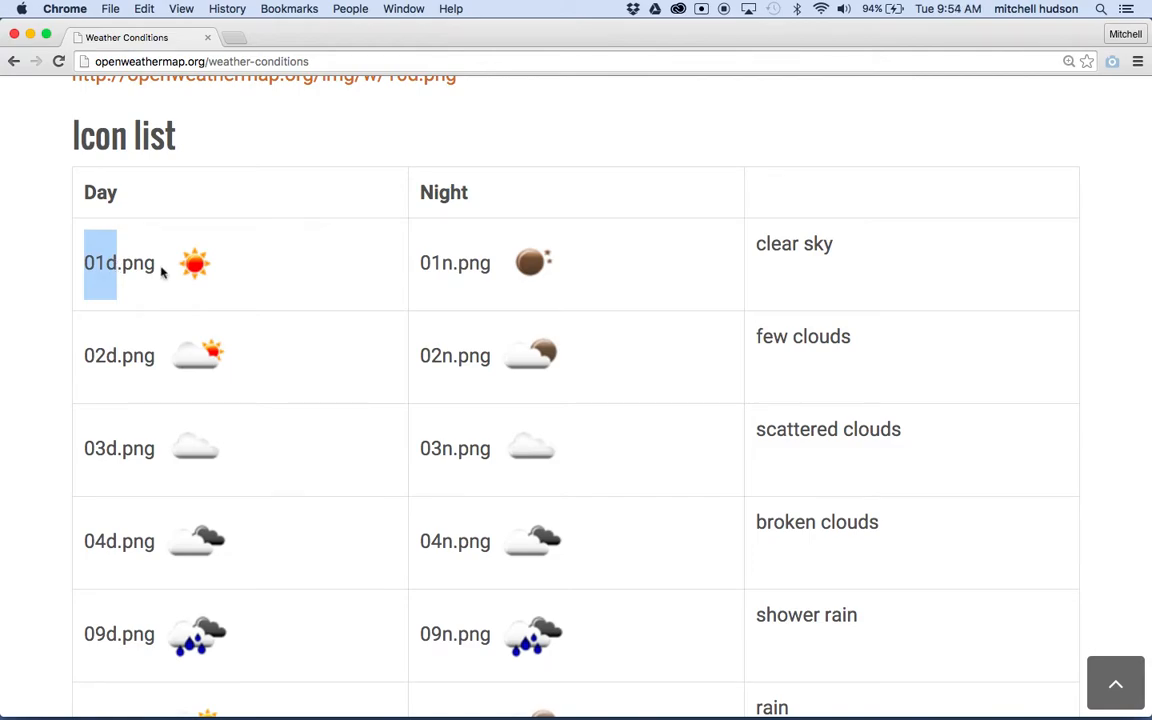
mouse_move(192, 266)
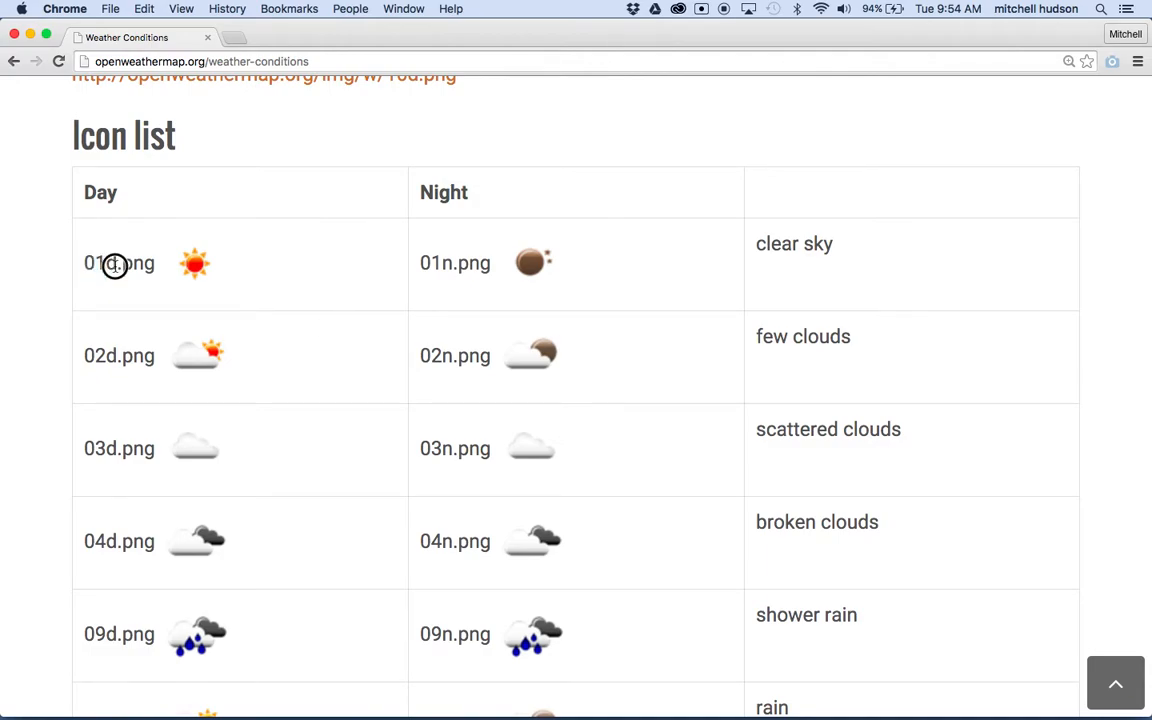
left_click(110, 262)
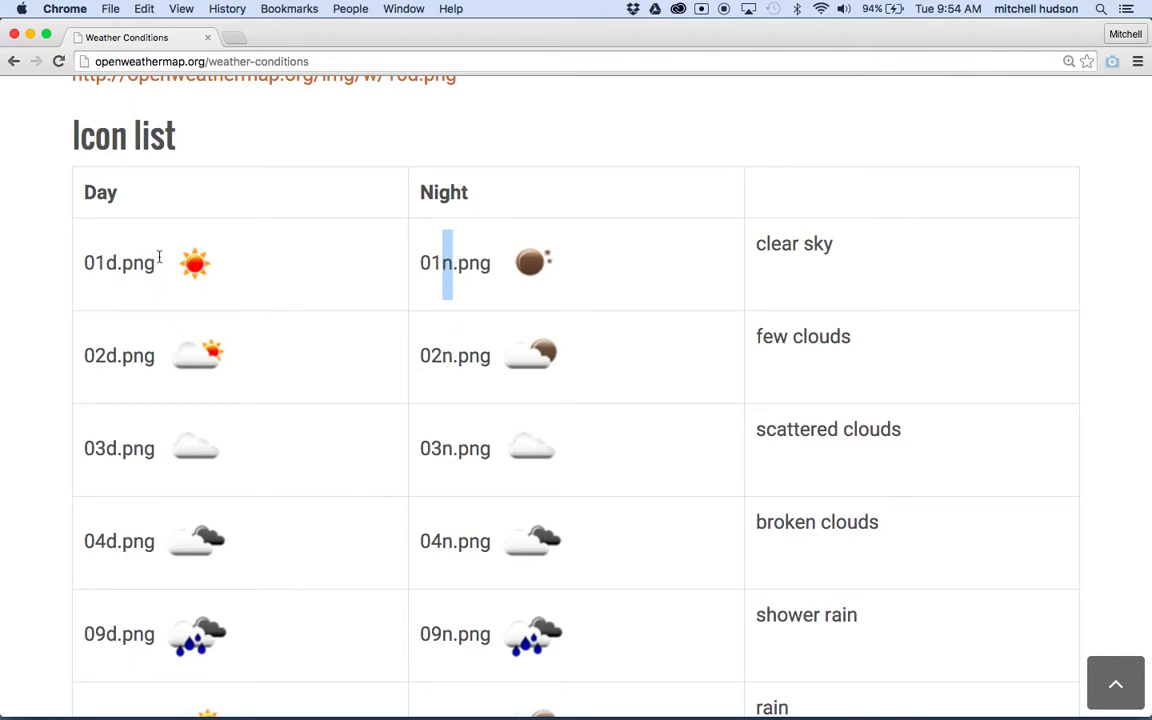
mouse_move(570, 296)
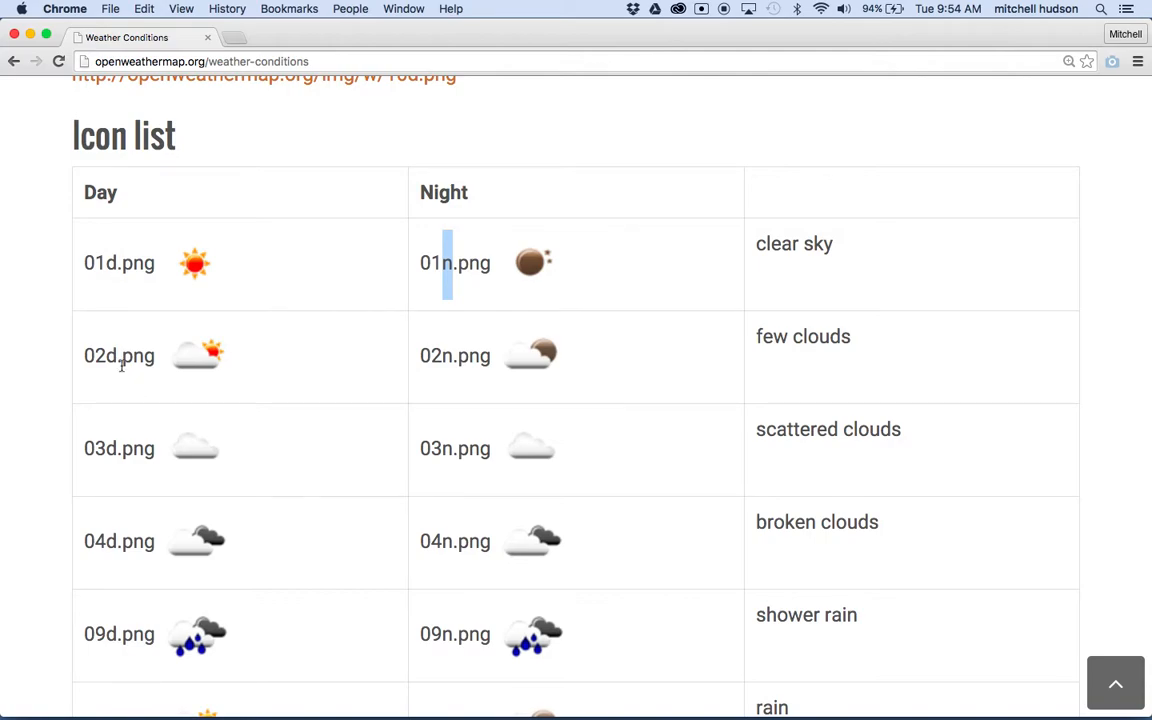
mouse_move(498, 394)
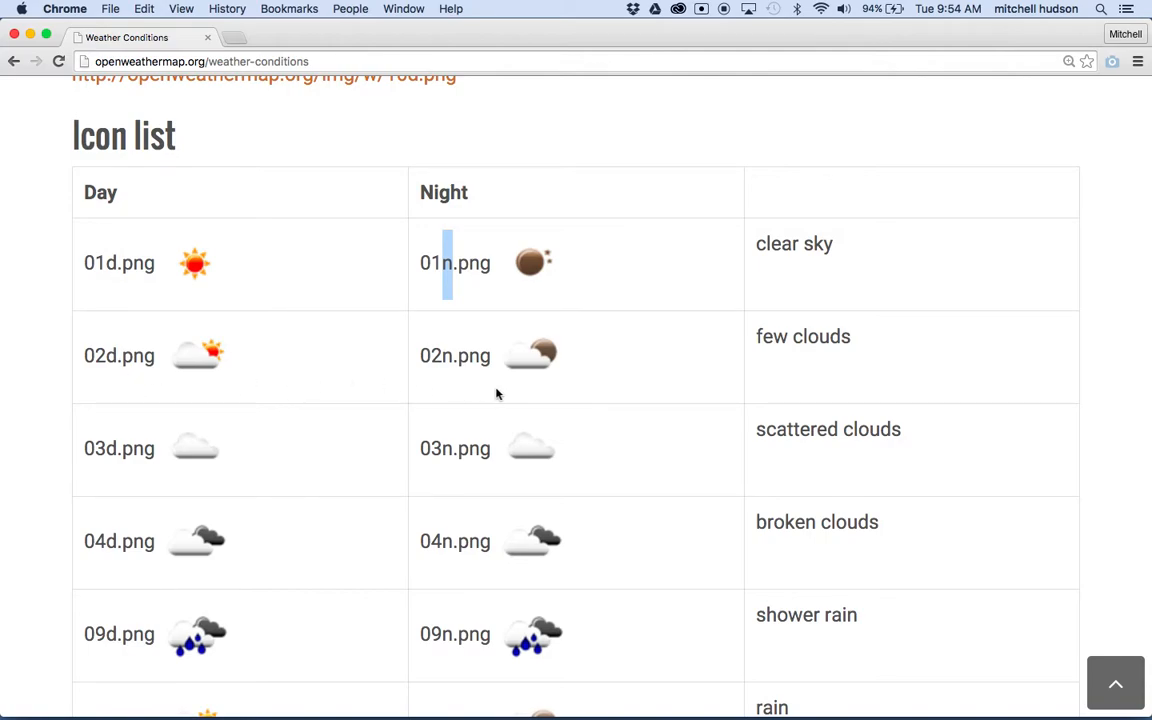
mouse_move(548, 368)
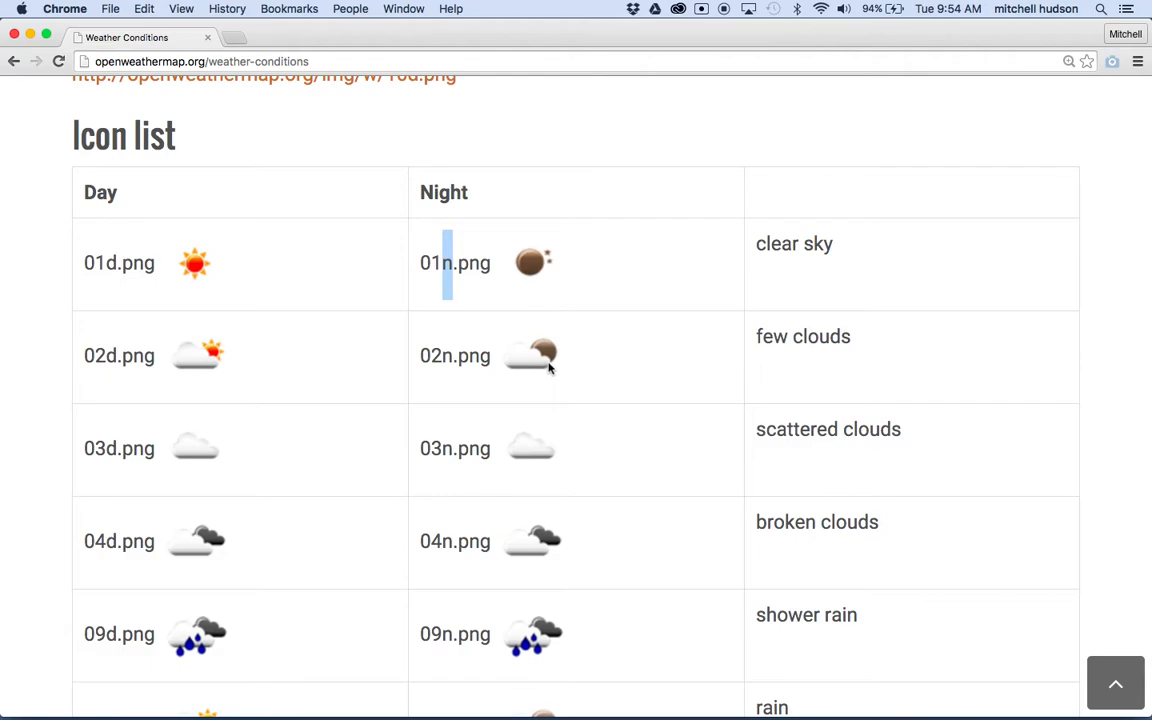
scroll("down", 3)
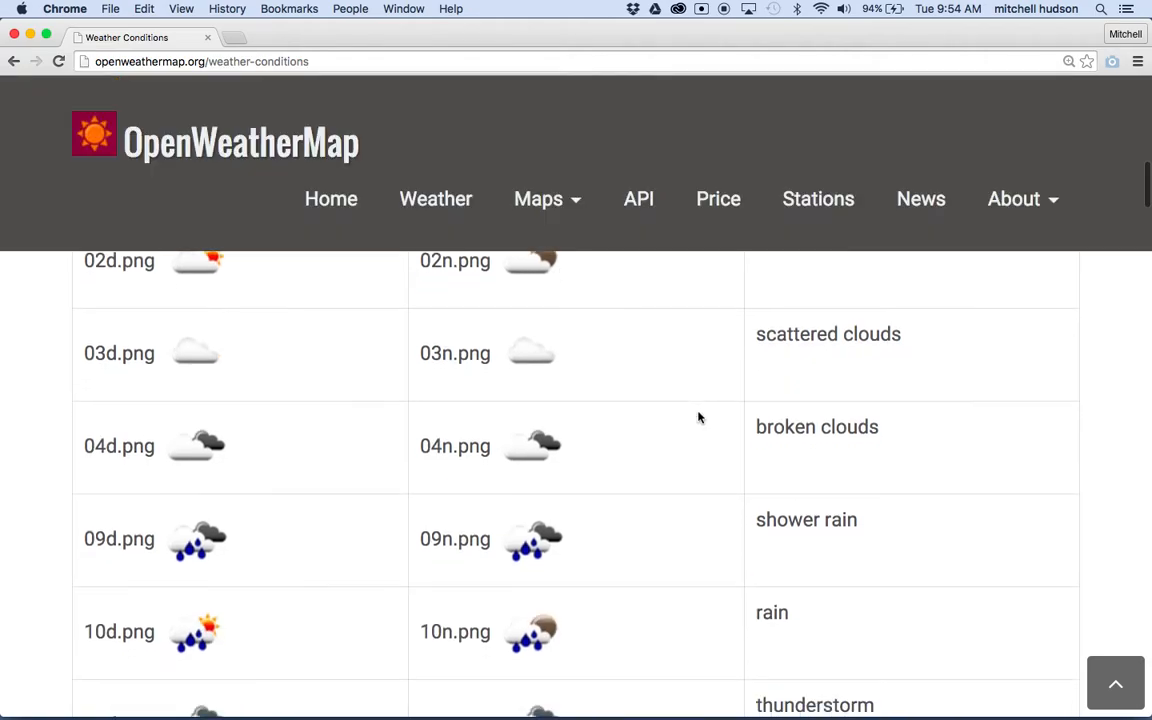
scroll("down", 3)
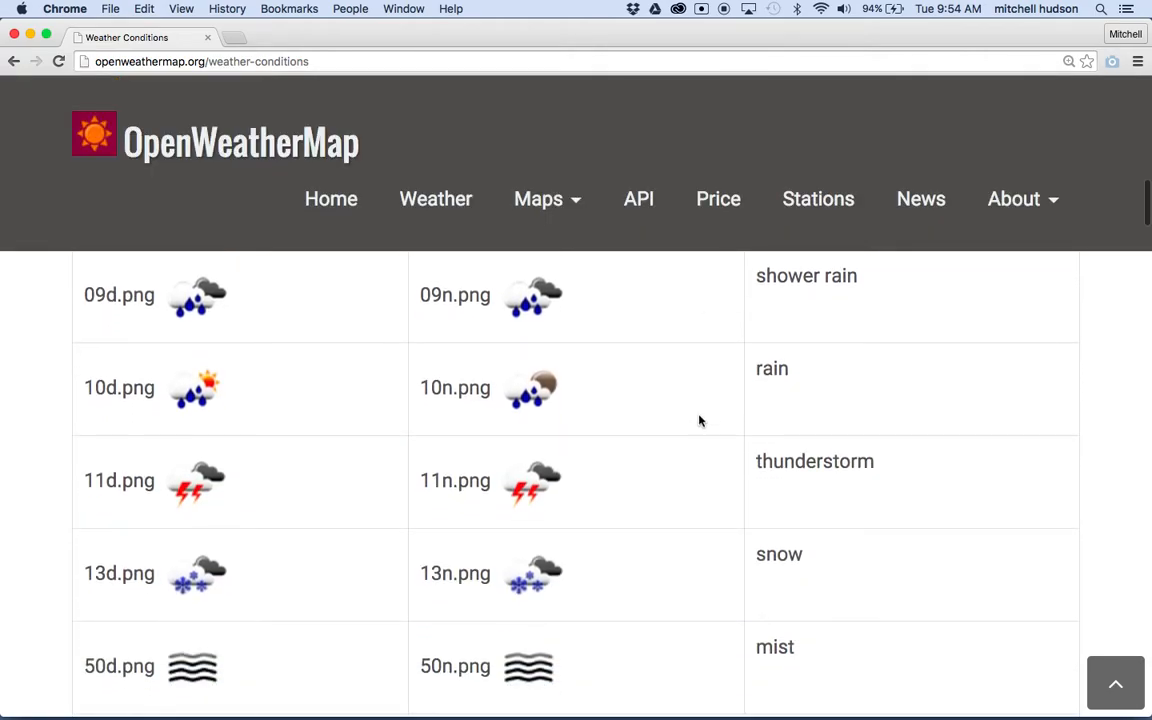
scroll("down", 3)
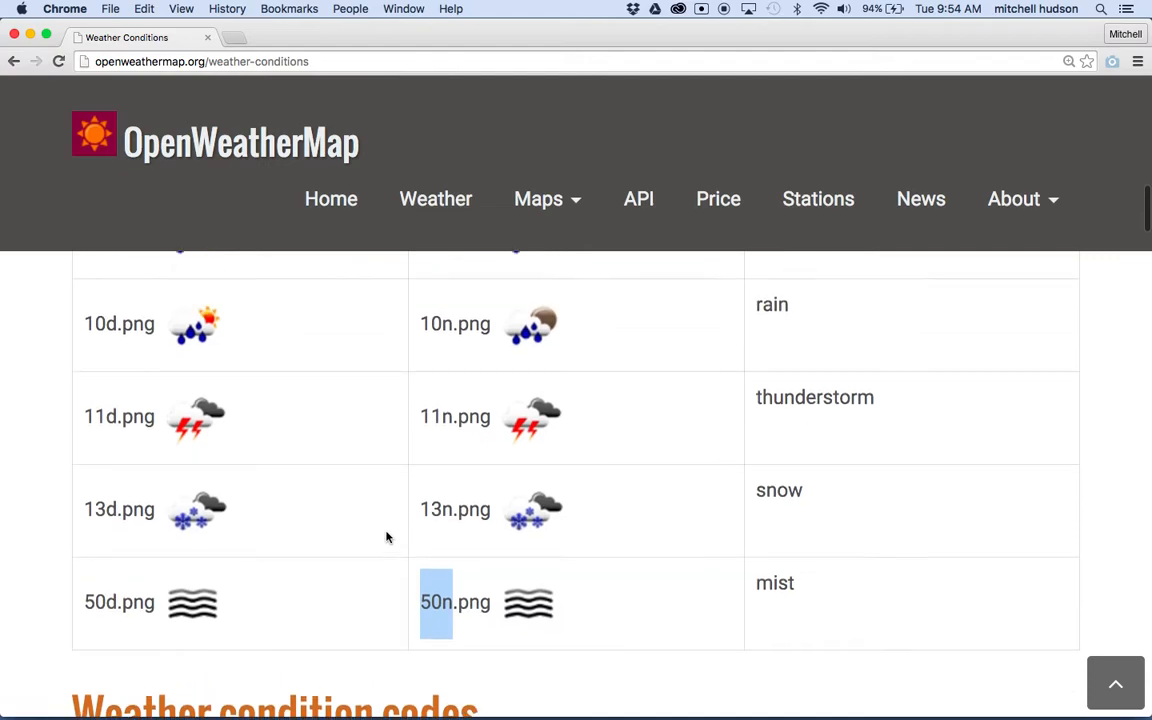
scroll("up", 3)
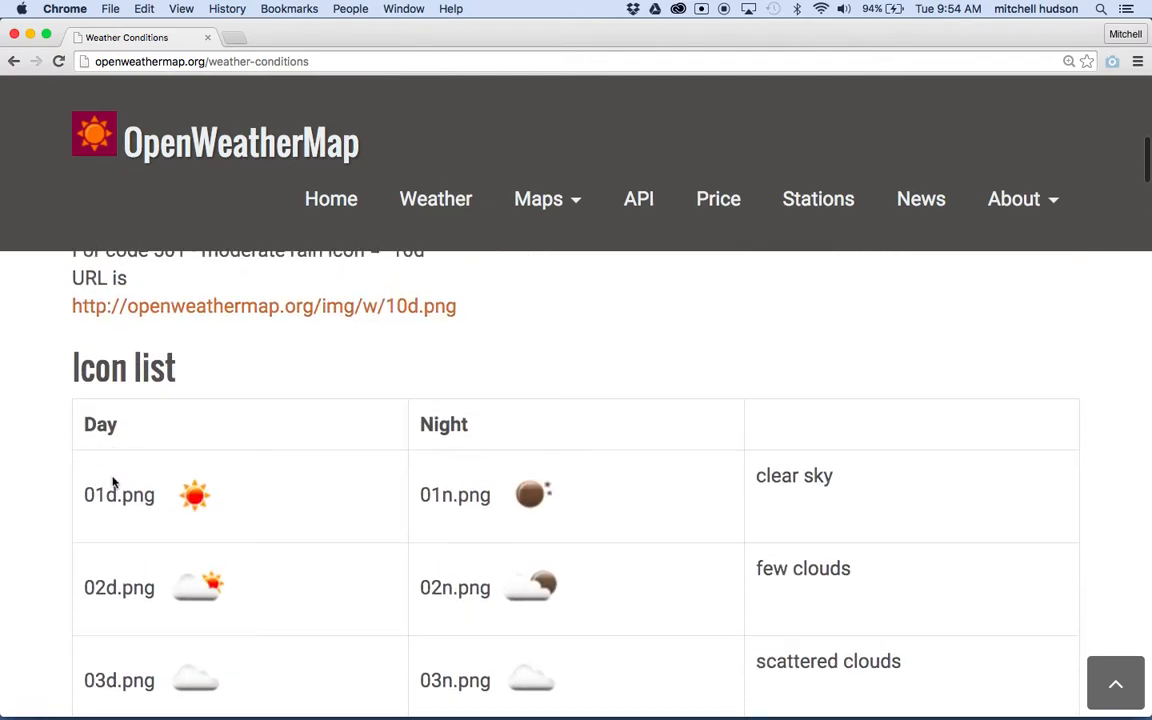
mouse_move(444, 610)
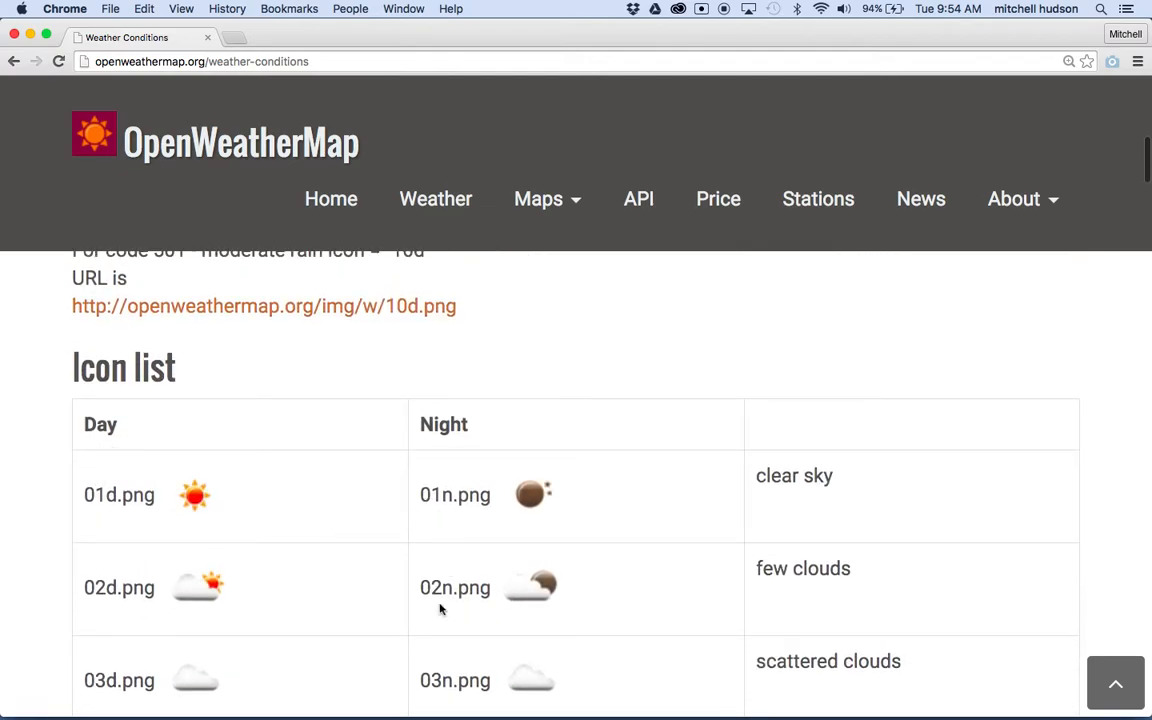
scroll("down", 3)
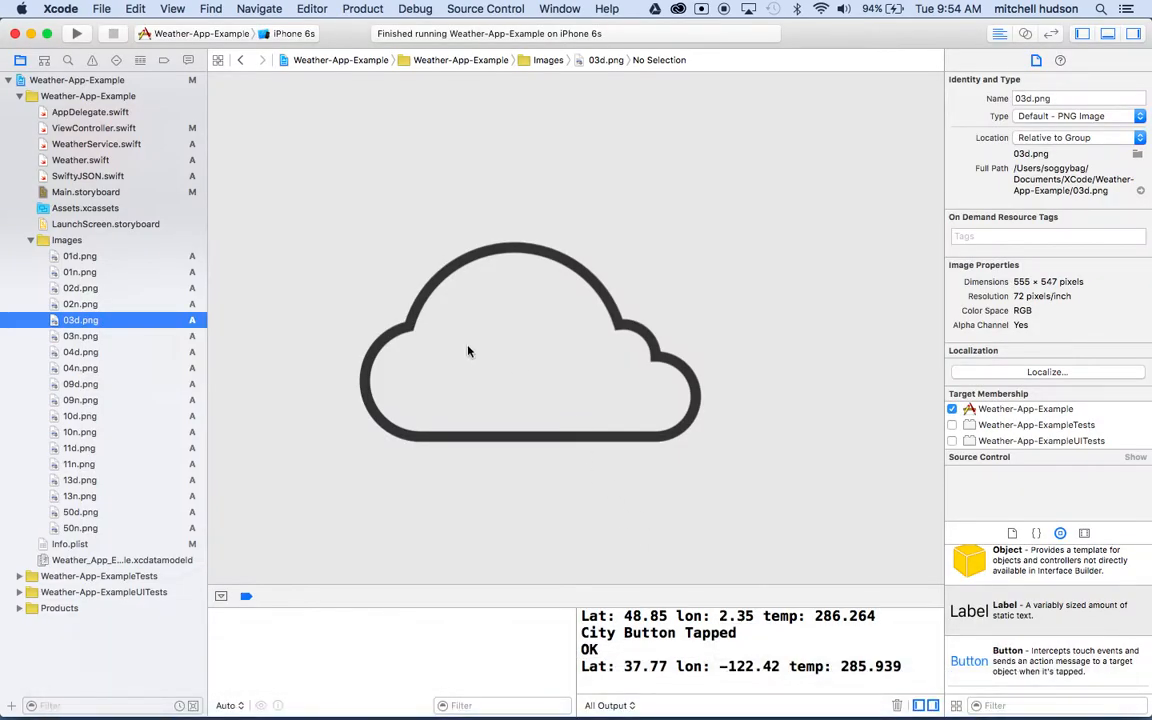
- Open Weather.swift from the Project Navigator to view the Weather struct
left_click(80, 160)
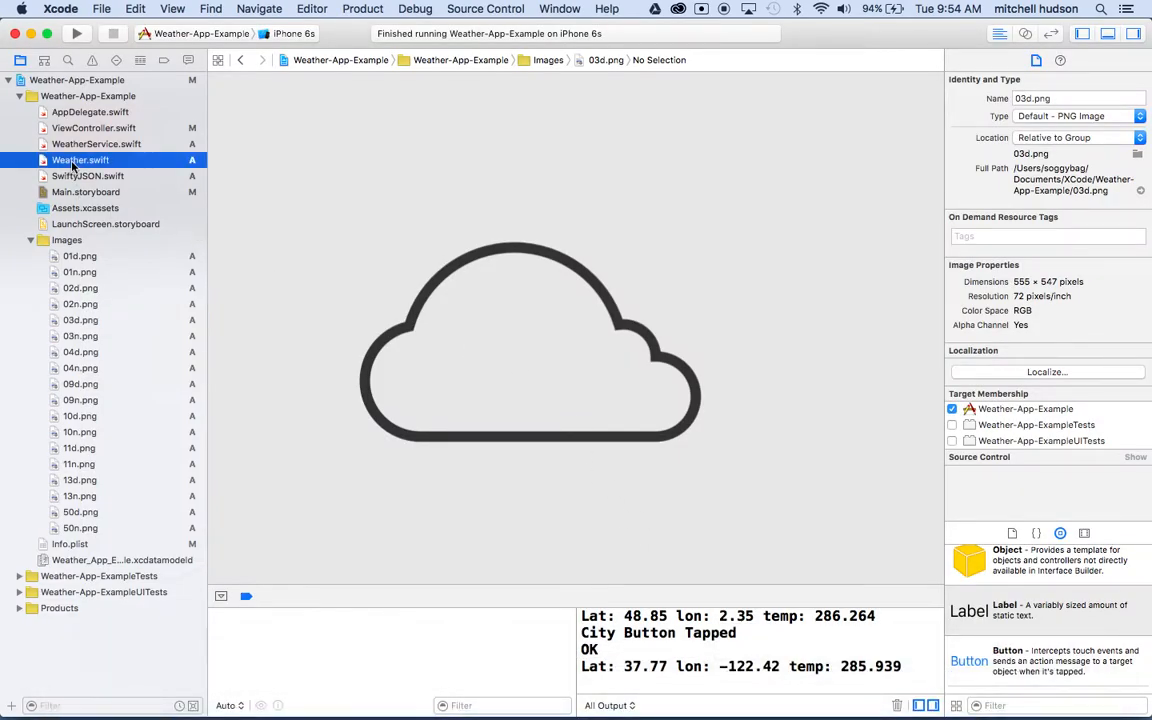
left_click(80, 160)
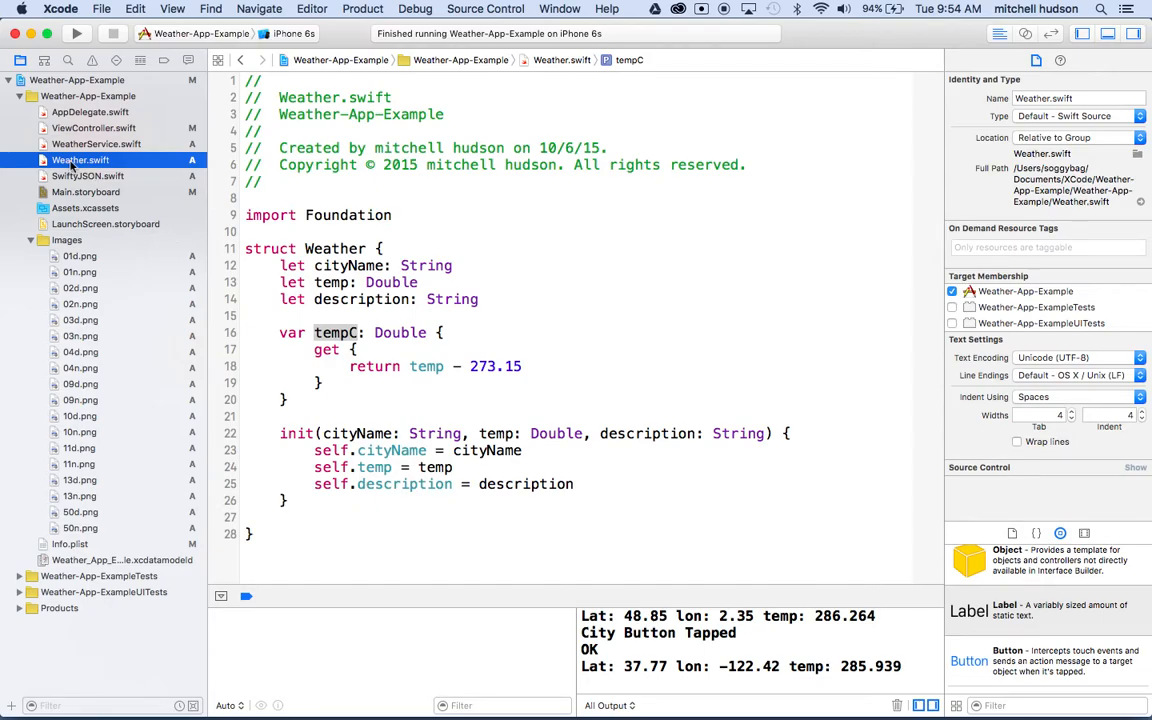
- Add an icon property, an icon: String init parameter and self.icon = icon to the Weather struct
left_click(480, 300)
type("le")
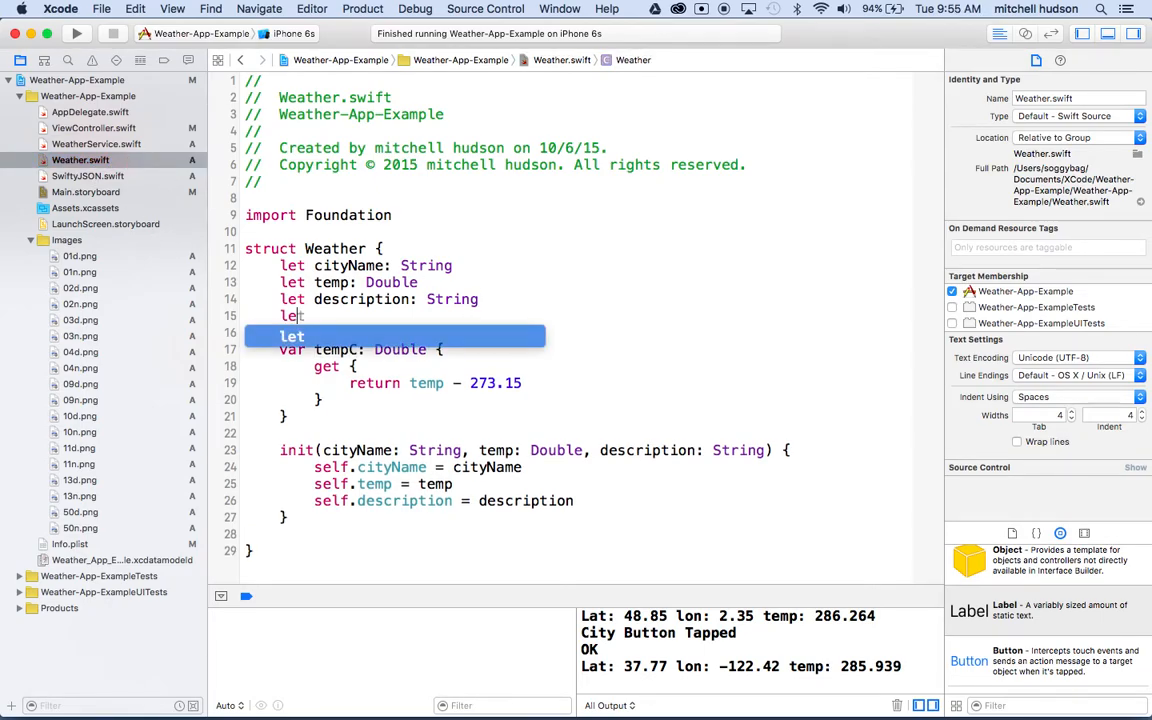
type("icon: String")
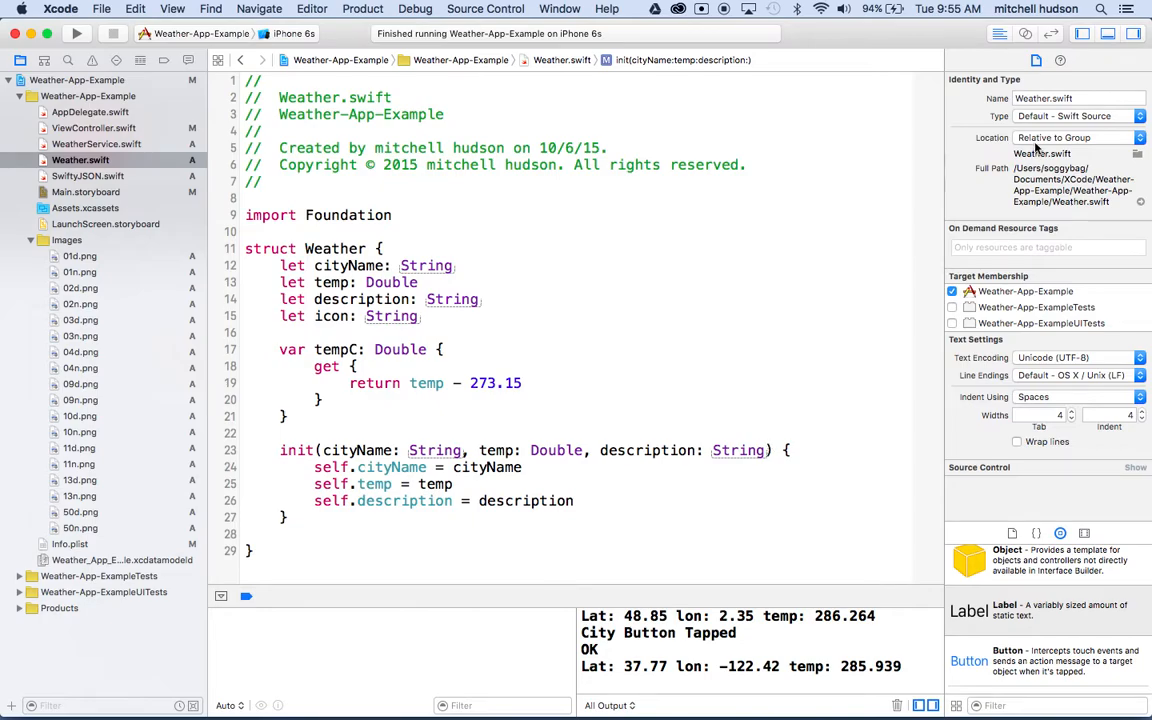
left_click(1132, 32)
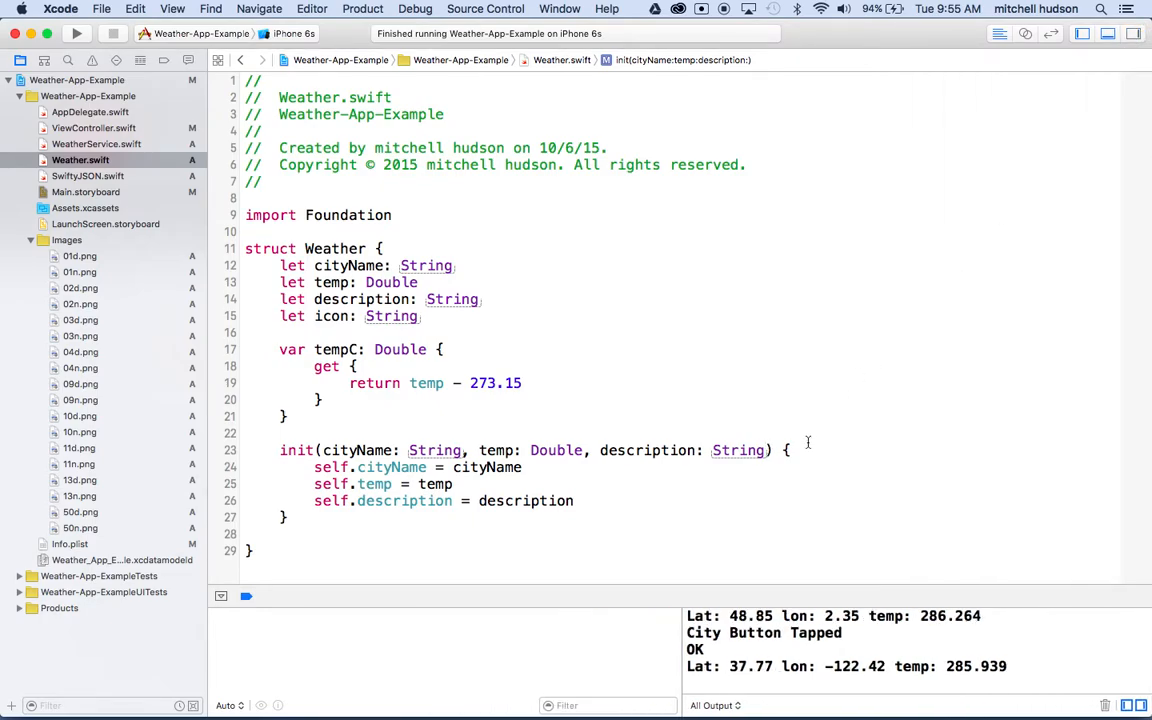
type(", i")
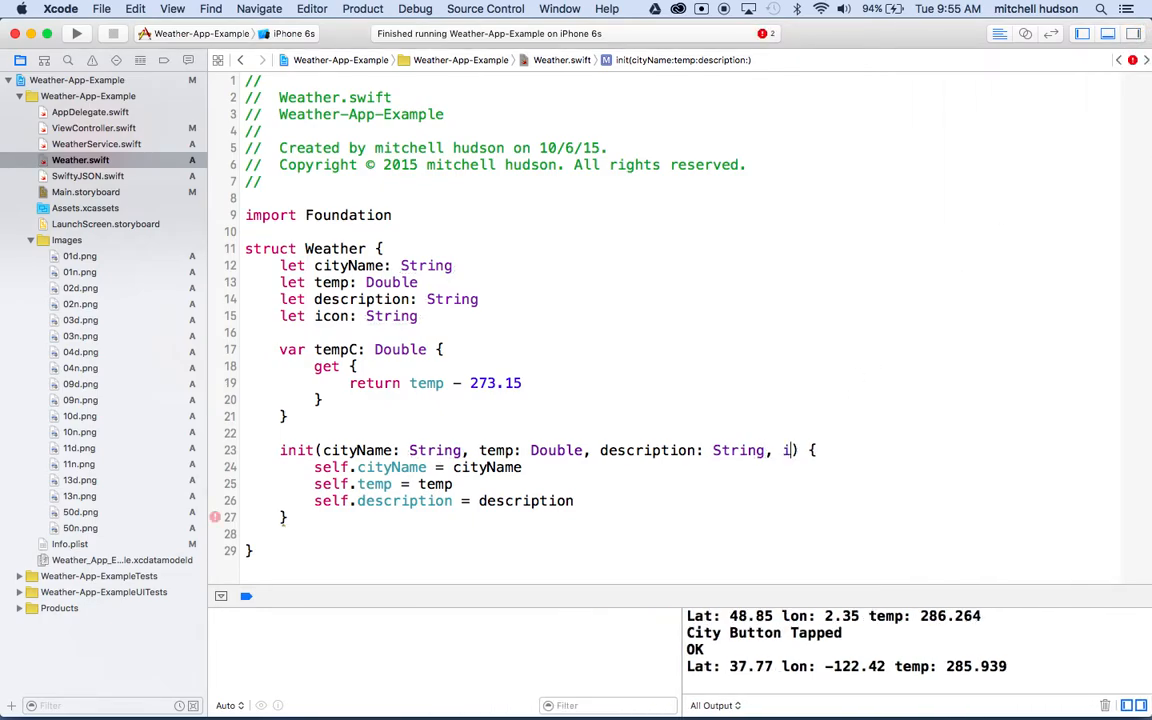
type("con: S")
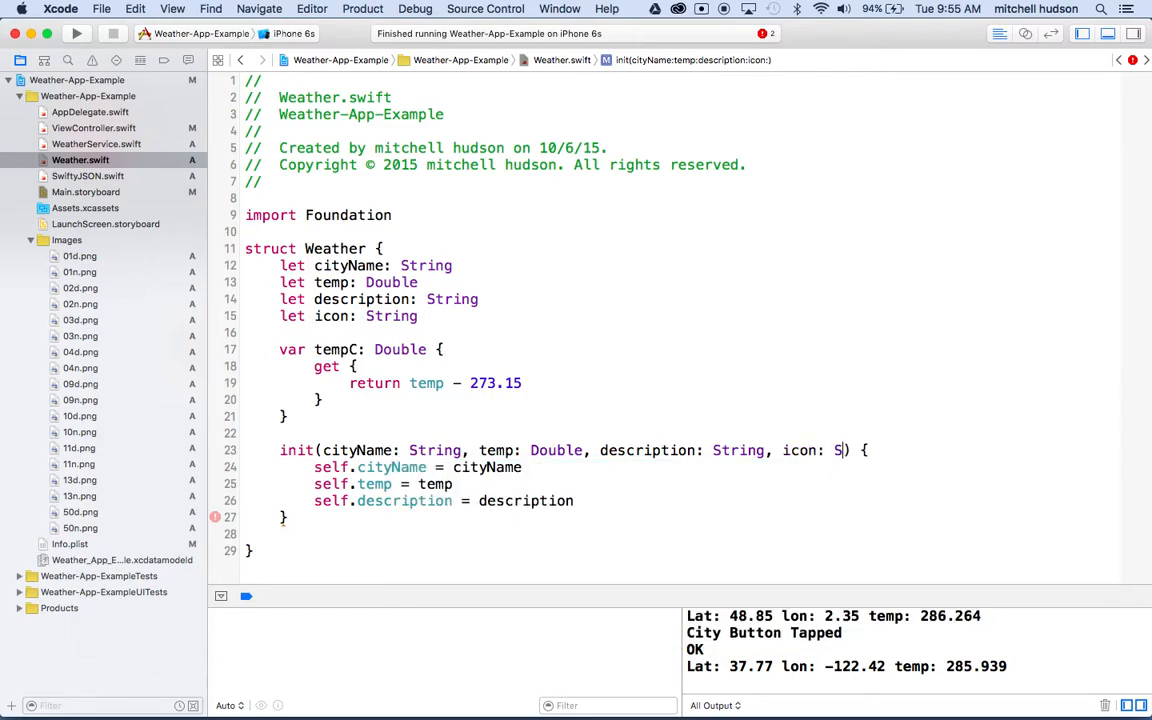
type("tring")
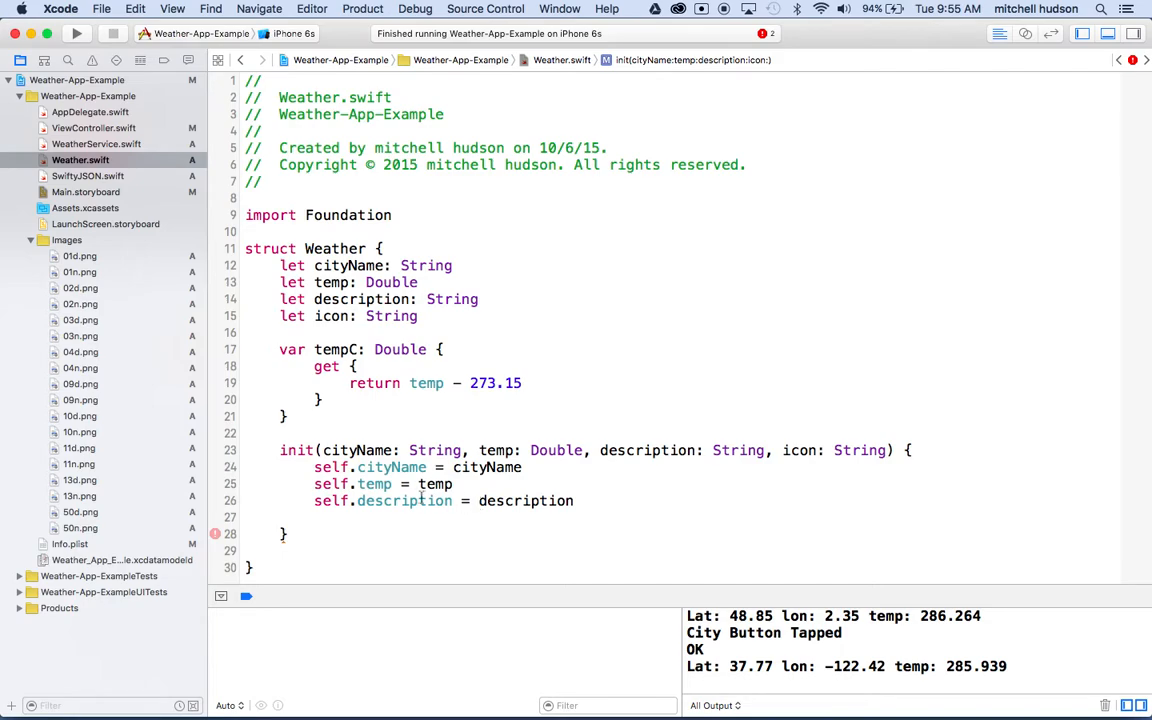
type("self")
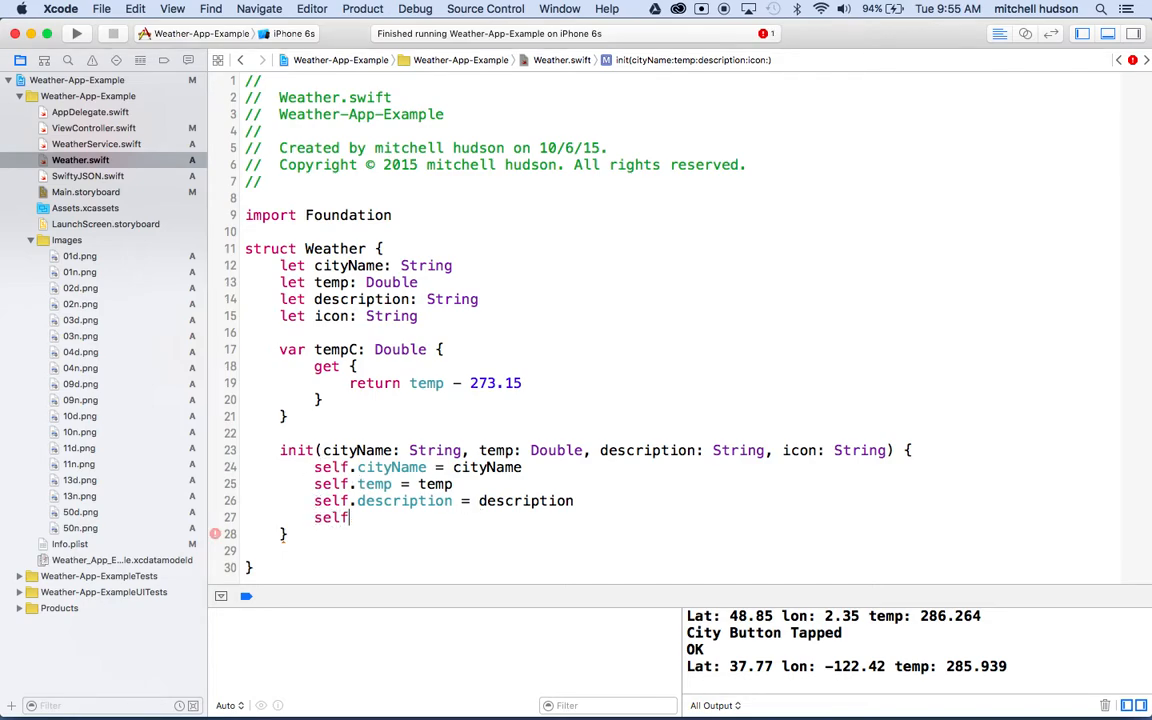
type(".icon =")
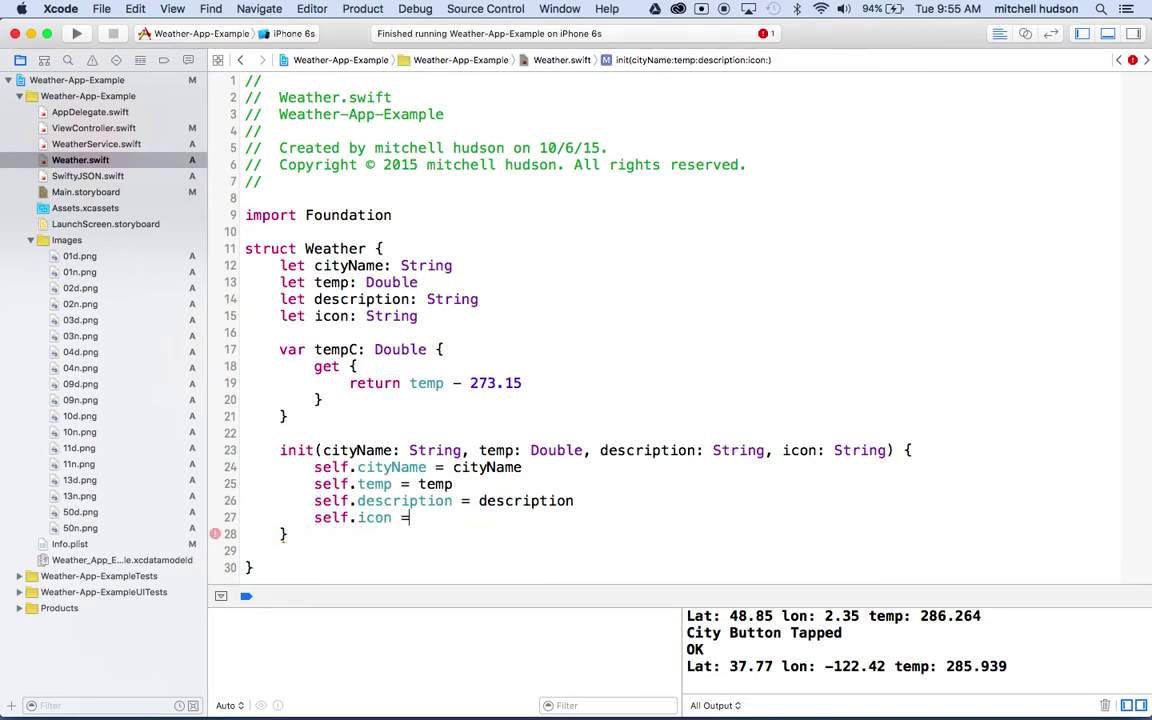
type("icon")
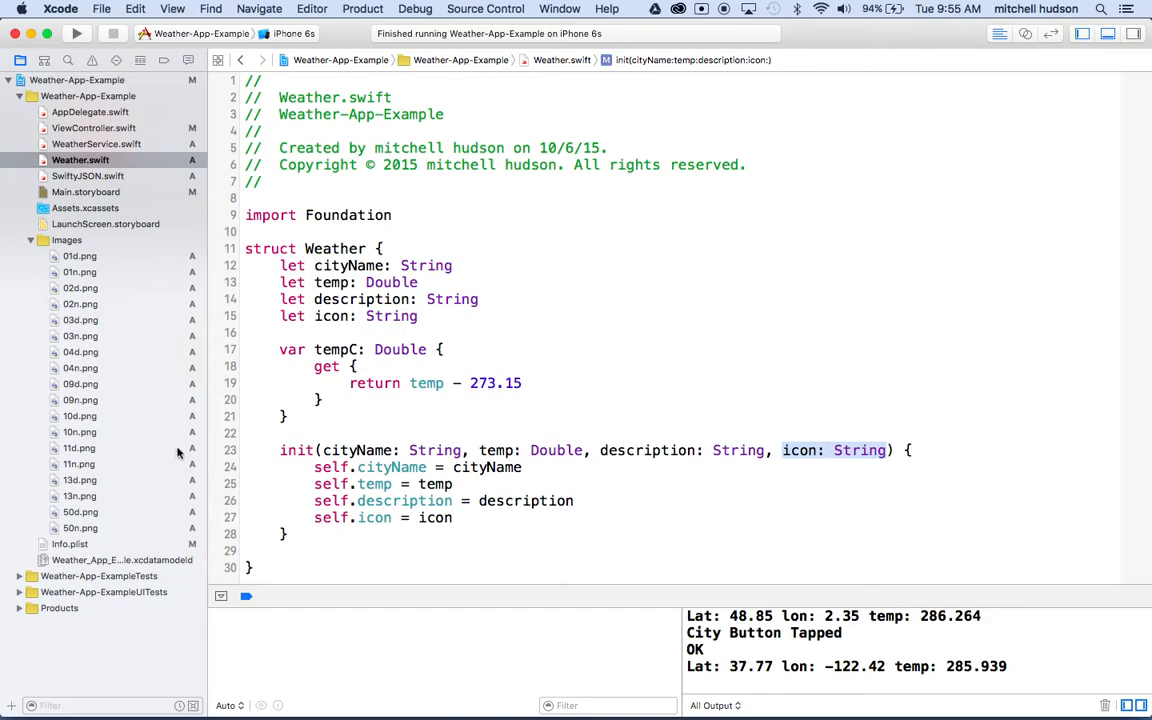
mouse_move(748, 412)
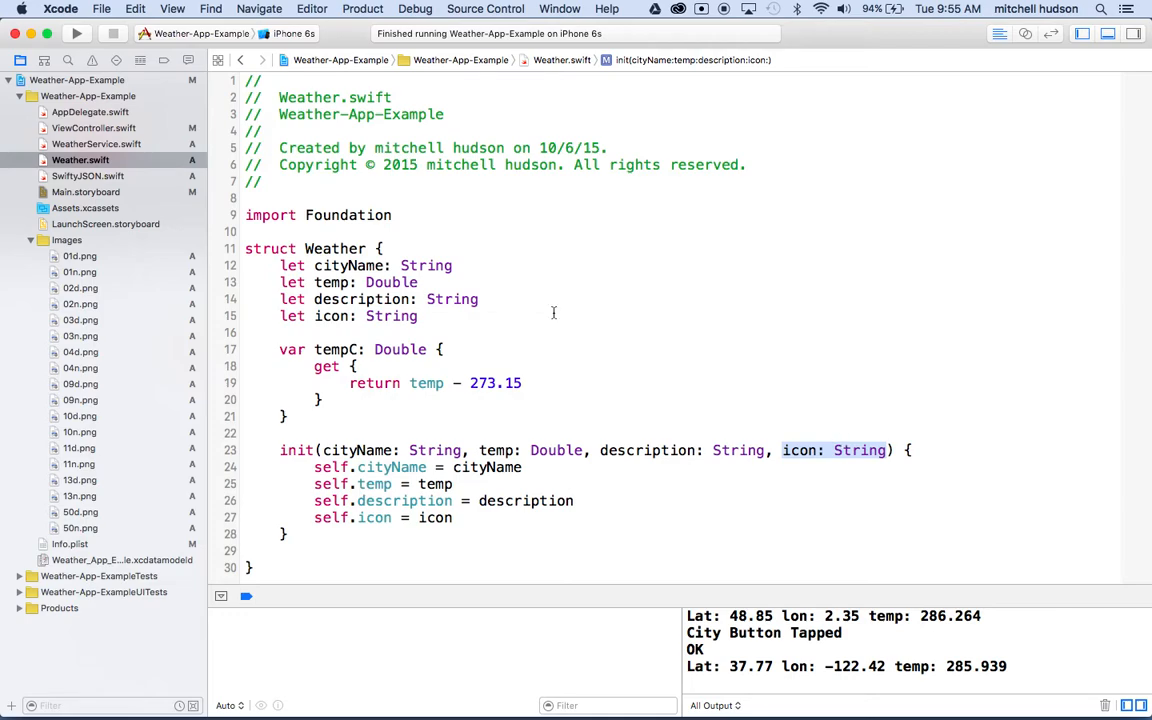
mouse_move(80, 160)
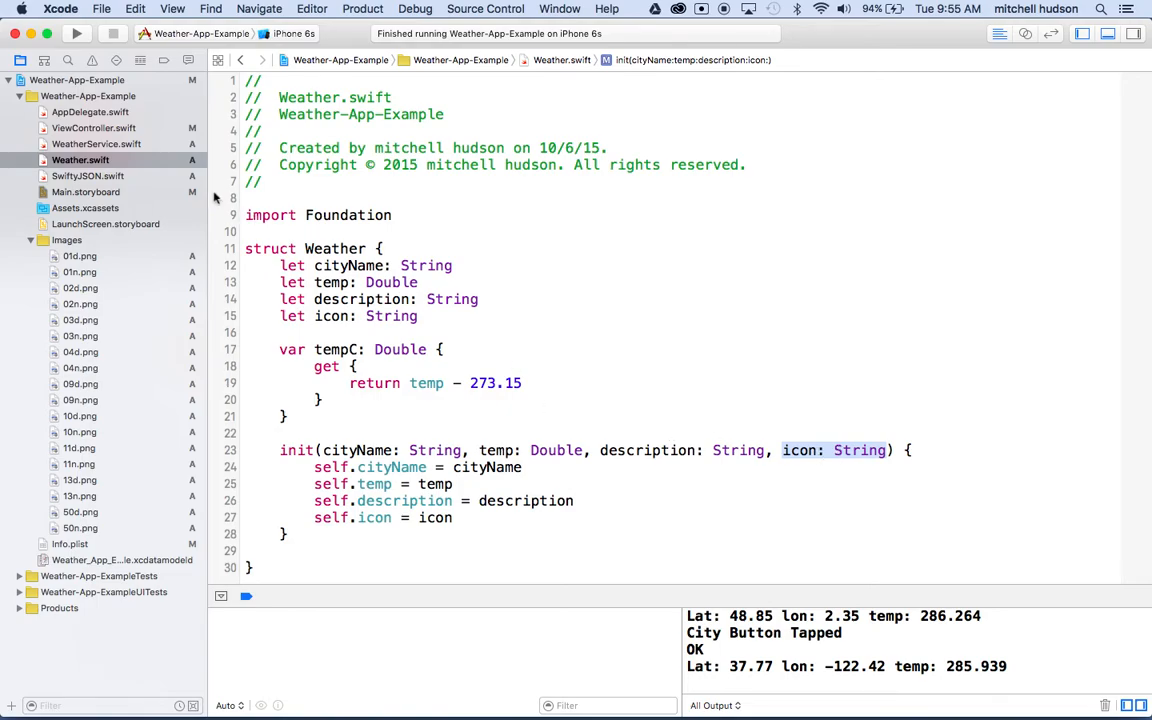
- In WeatherService.swift's getWeather, start a let icon = json[] line below the desc parsing
left_click(96, 144)
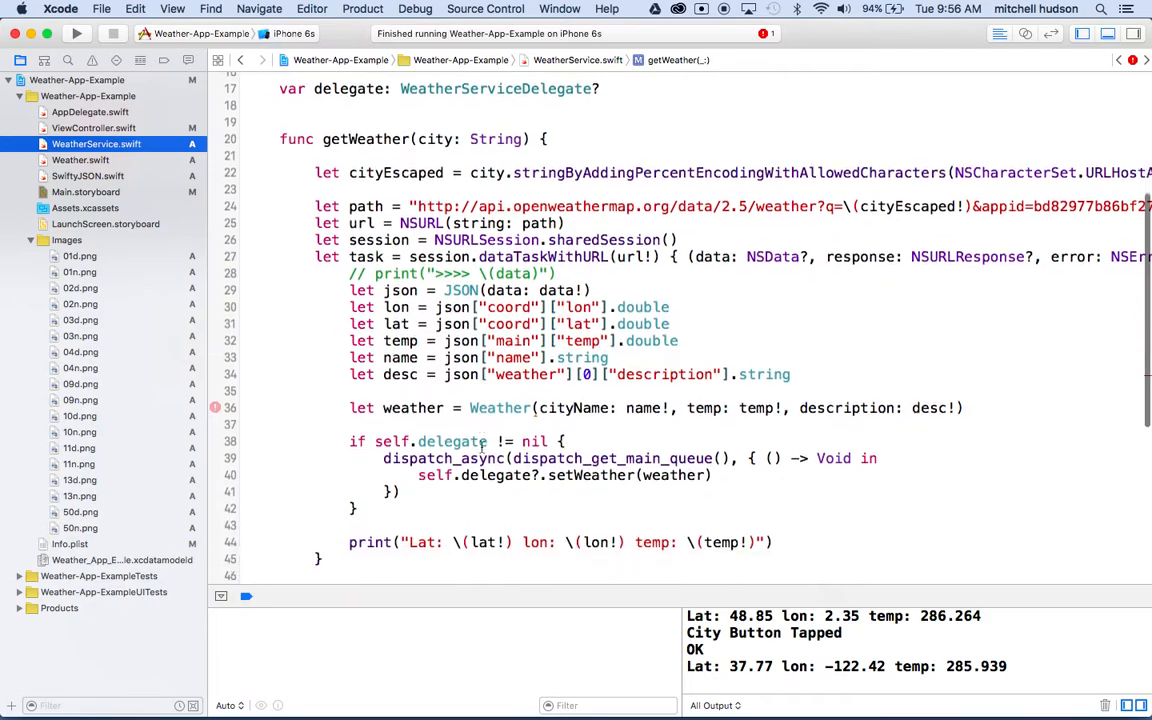
scroll("down", 3)
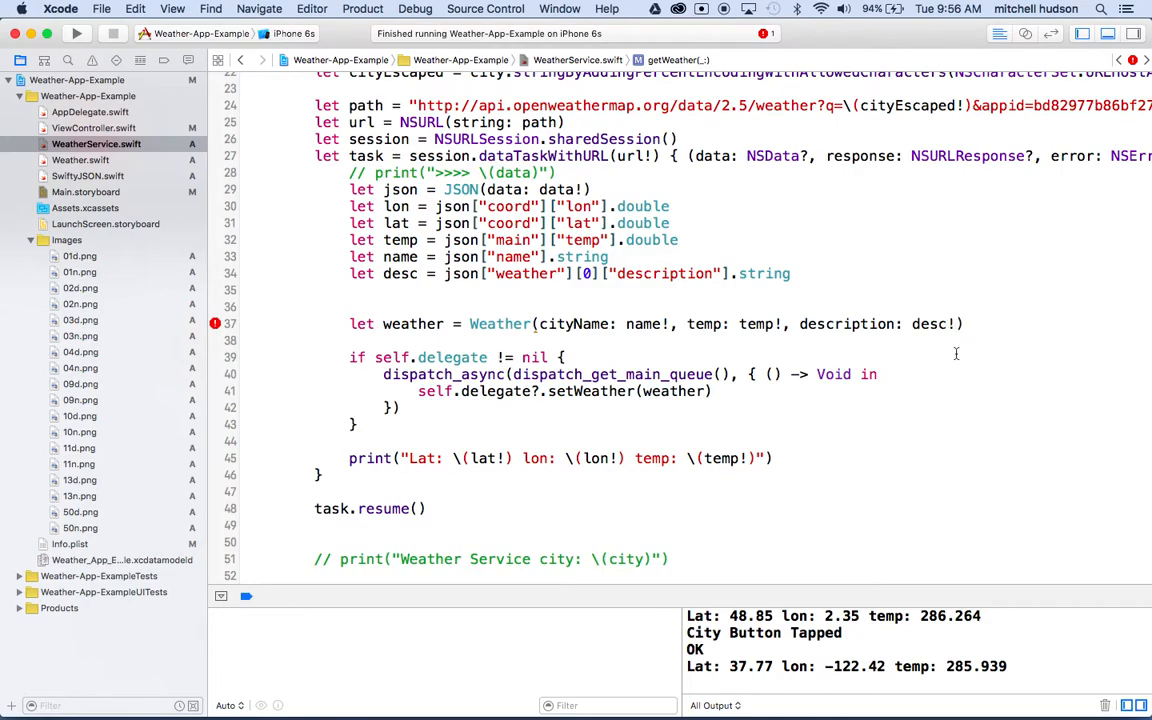
left_click(400, 292)
type("let")
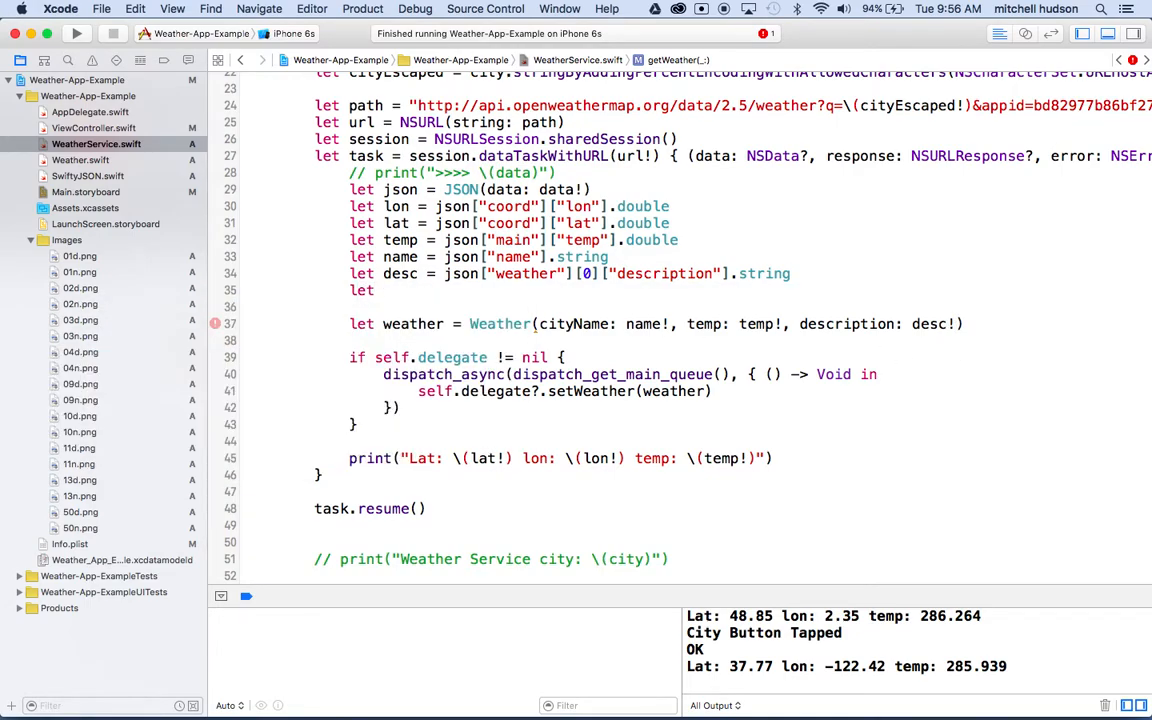
type("icon =")
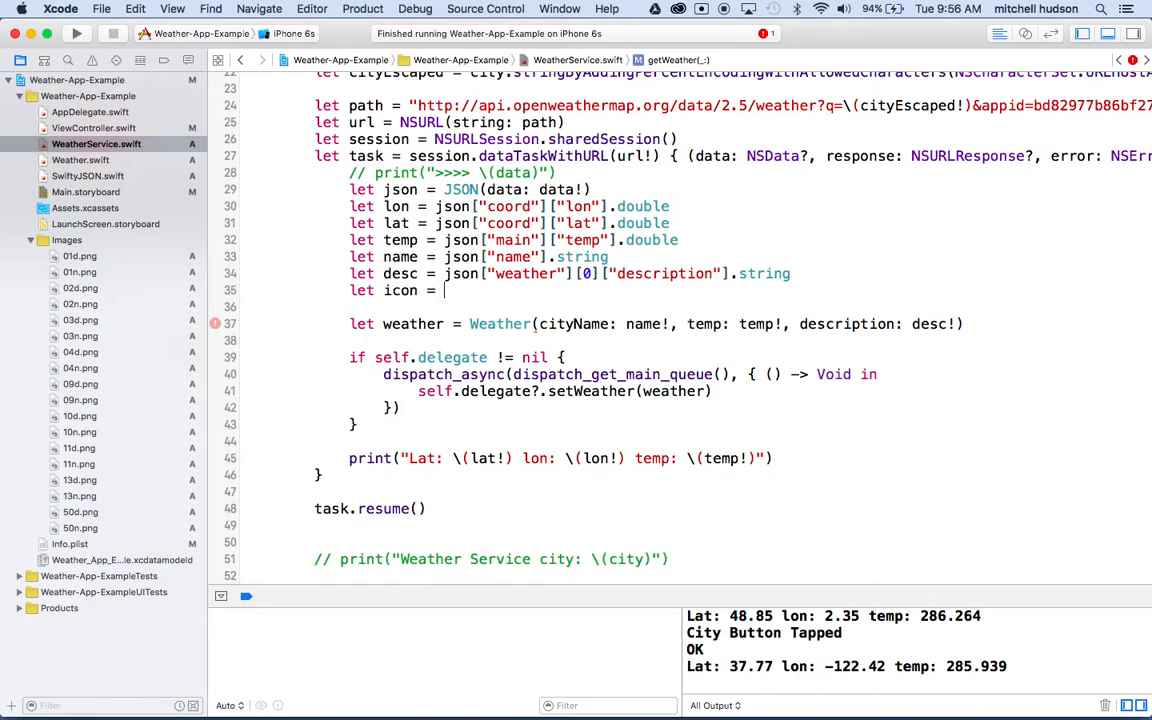
type("json[")
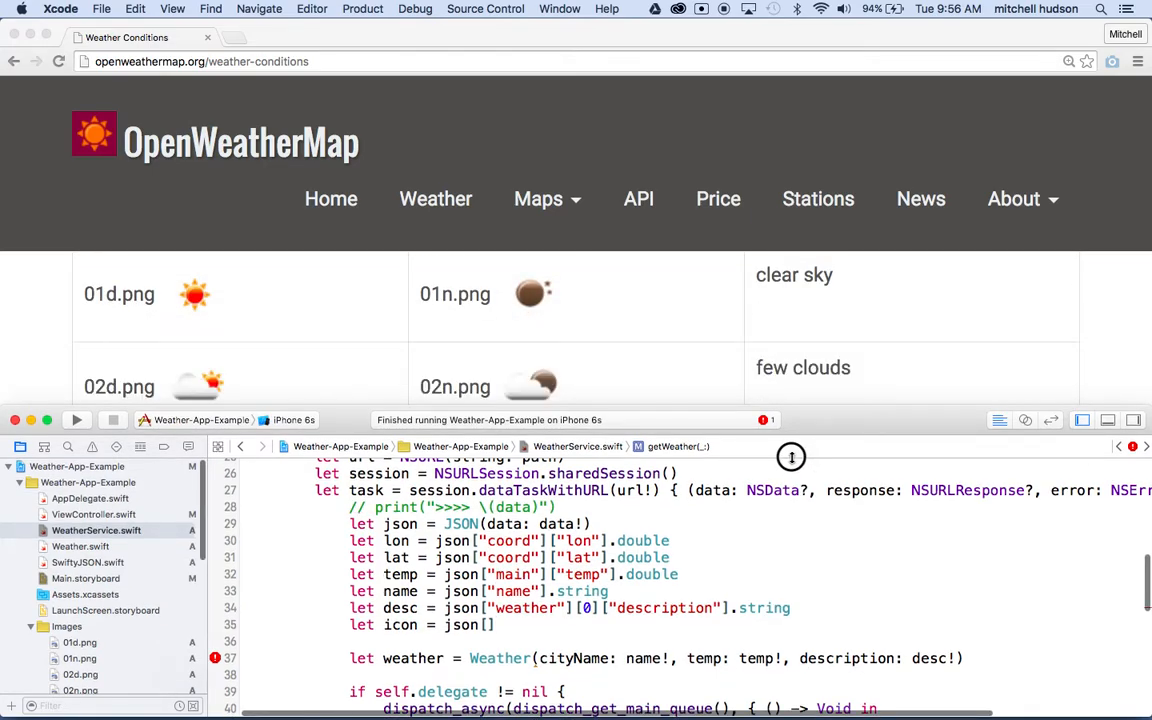
- Navigate from the OpenWeatherMap API overview into the Current weather data documentation
scroll("down", 3)
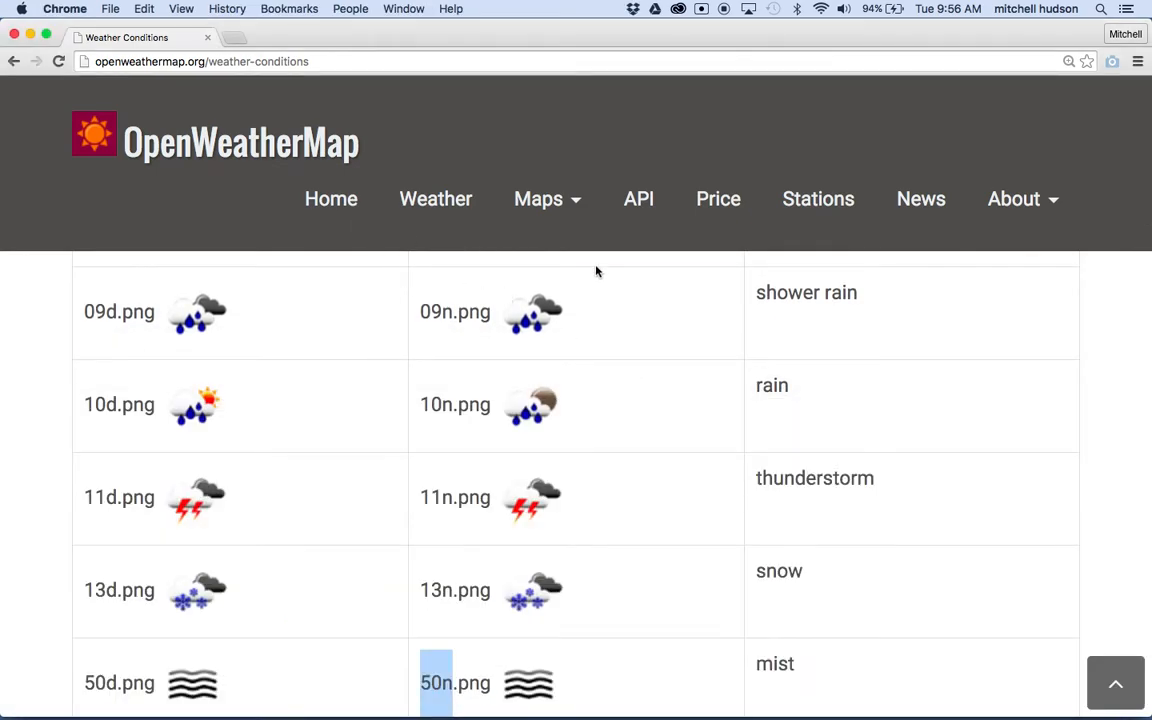
left_click(638, 198)
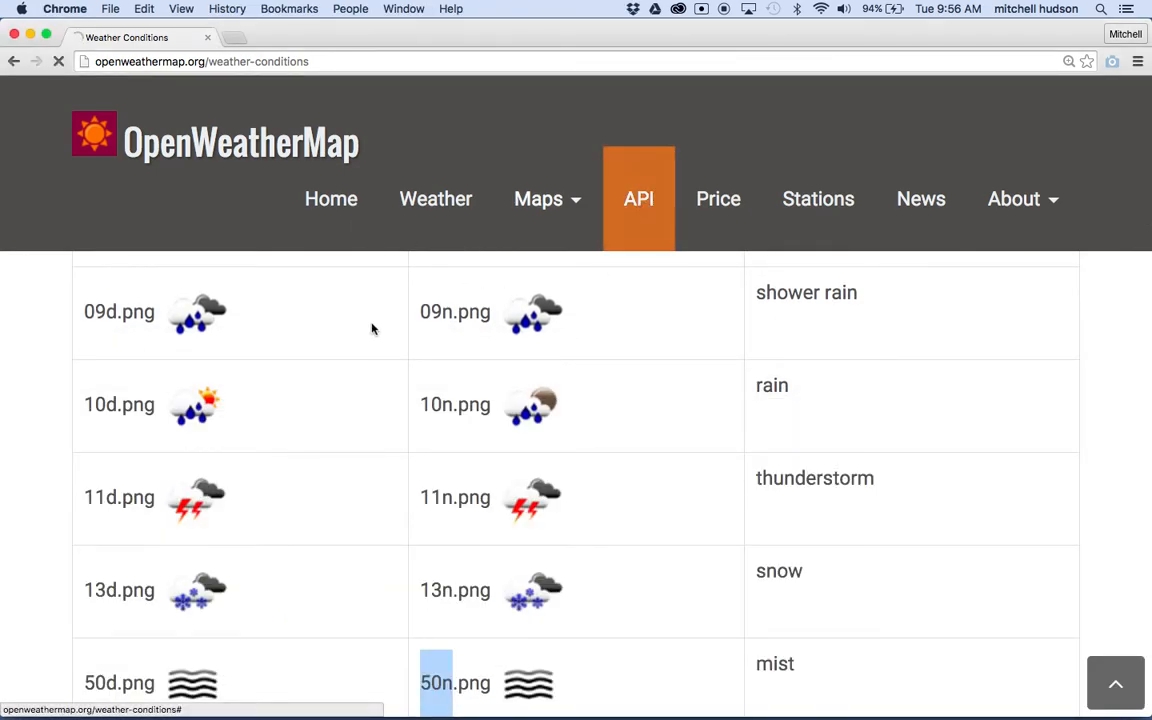
left_click(638, 198)
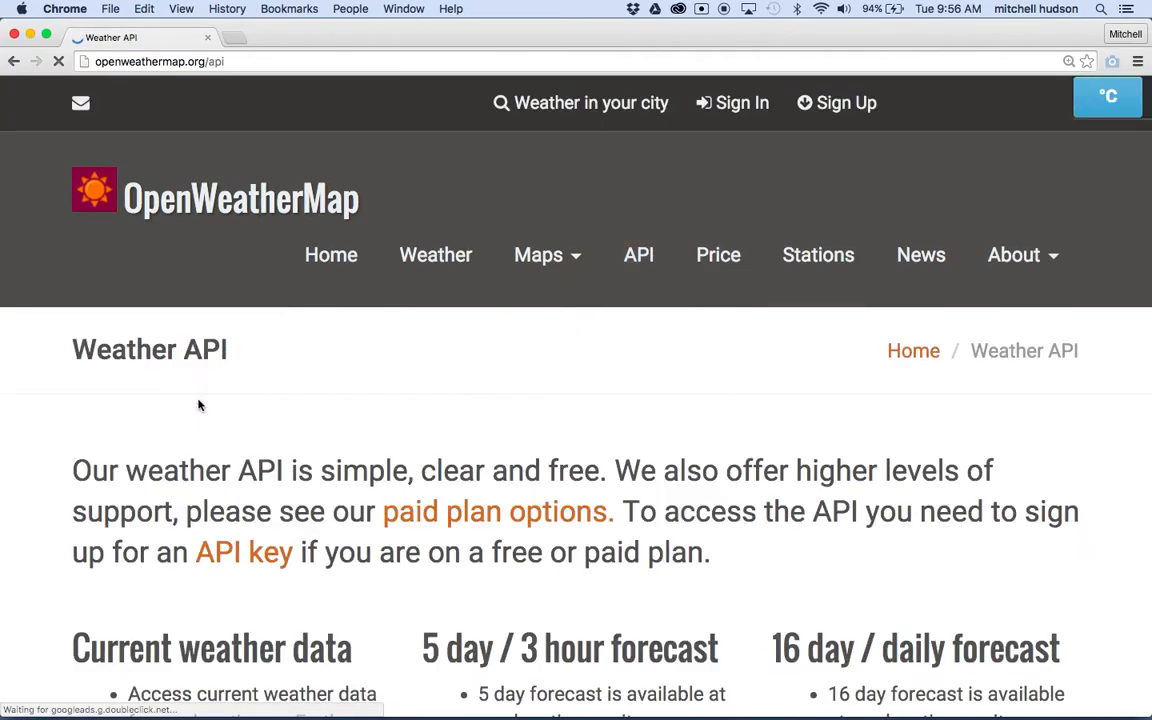
scroll("down", 3)
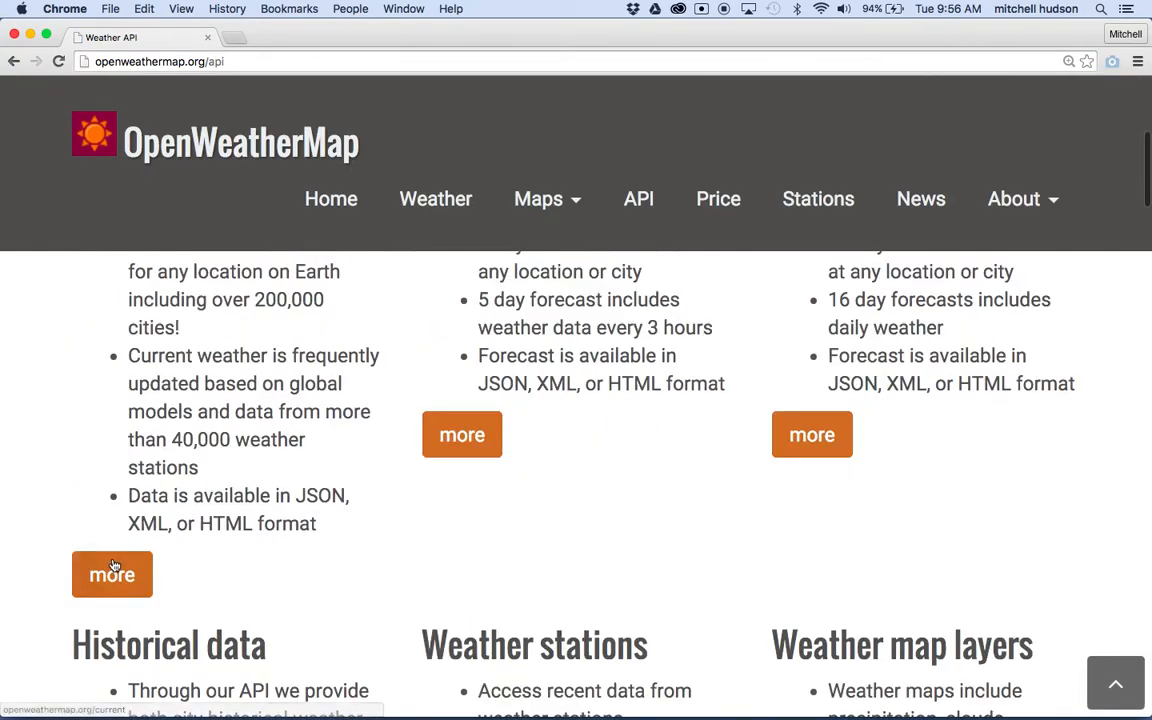
left_click(112, 574)
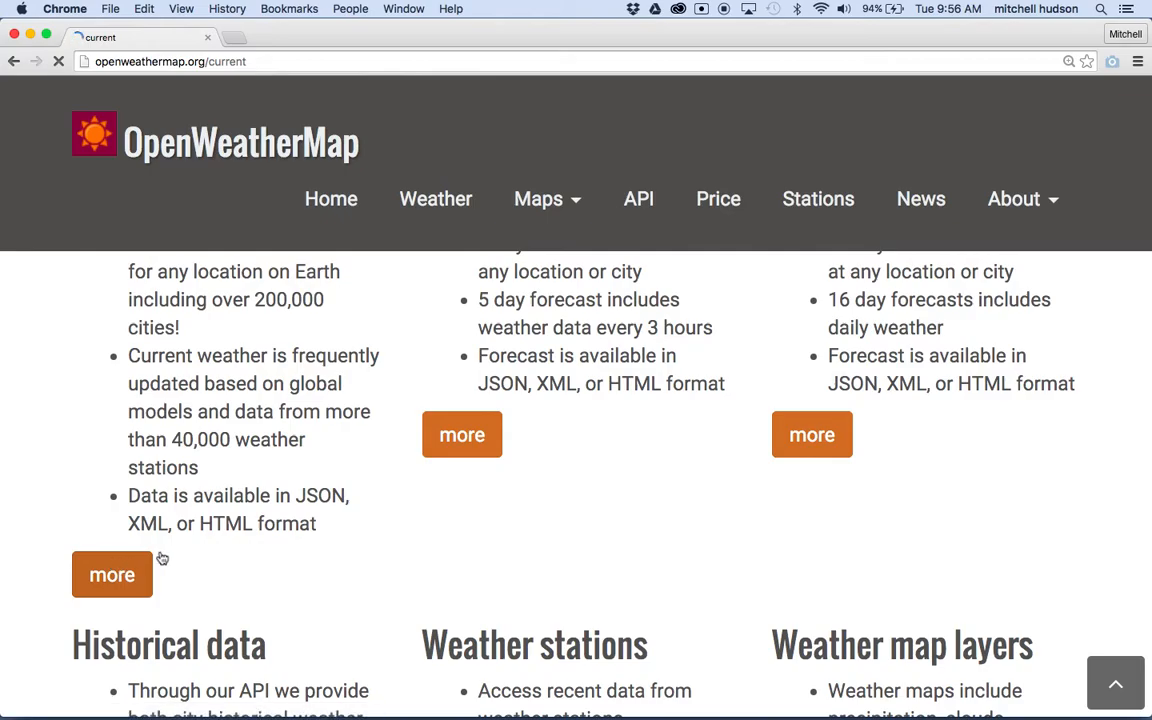
left_click(112, 574)
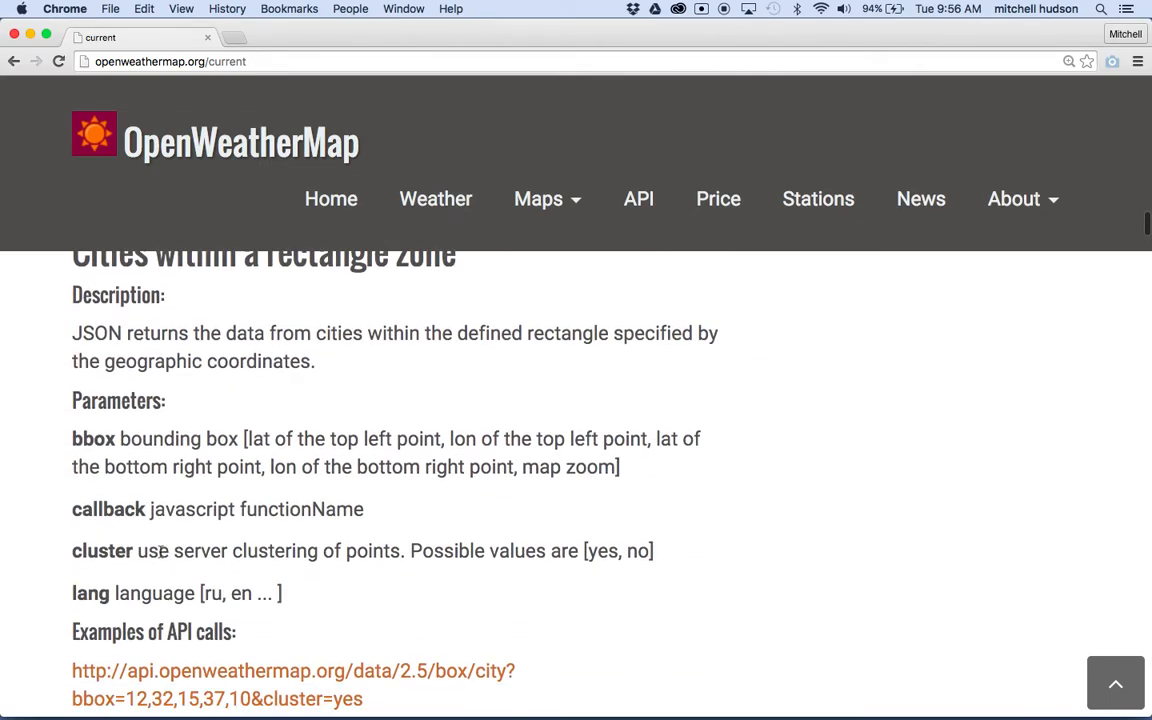
- Scroll to the response parameters list describing weather.icon, then return to Xcode
scroll("down", 3)
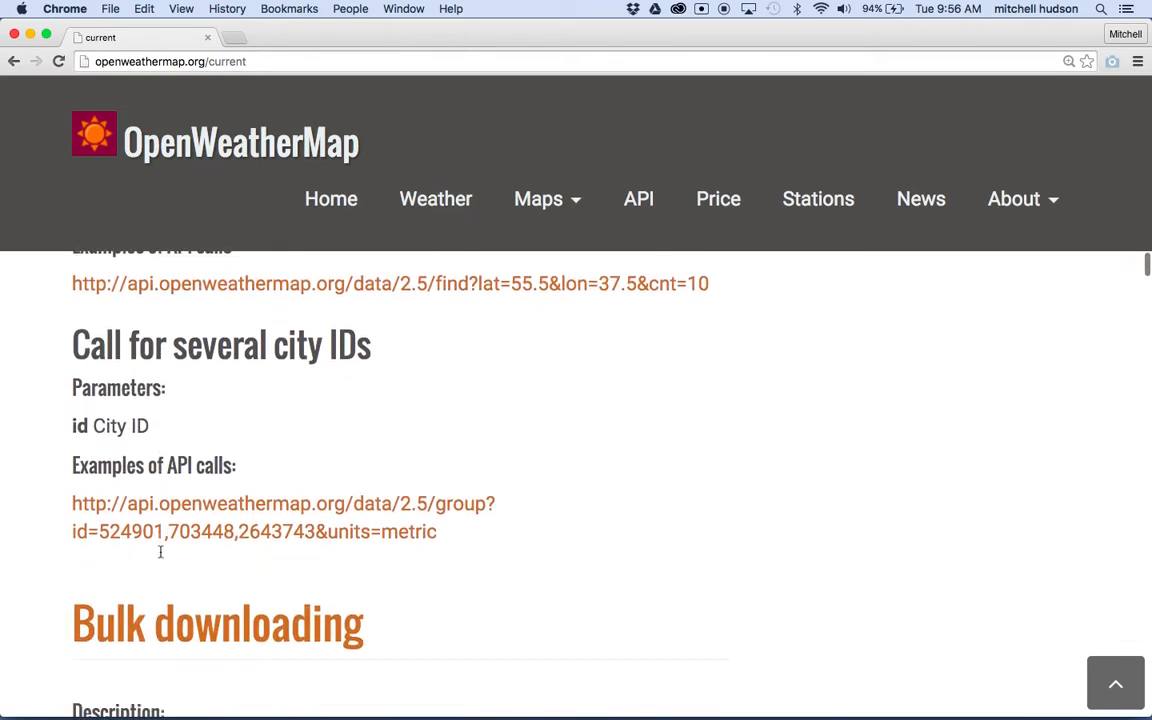
scroll("down", 3)
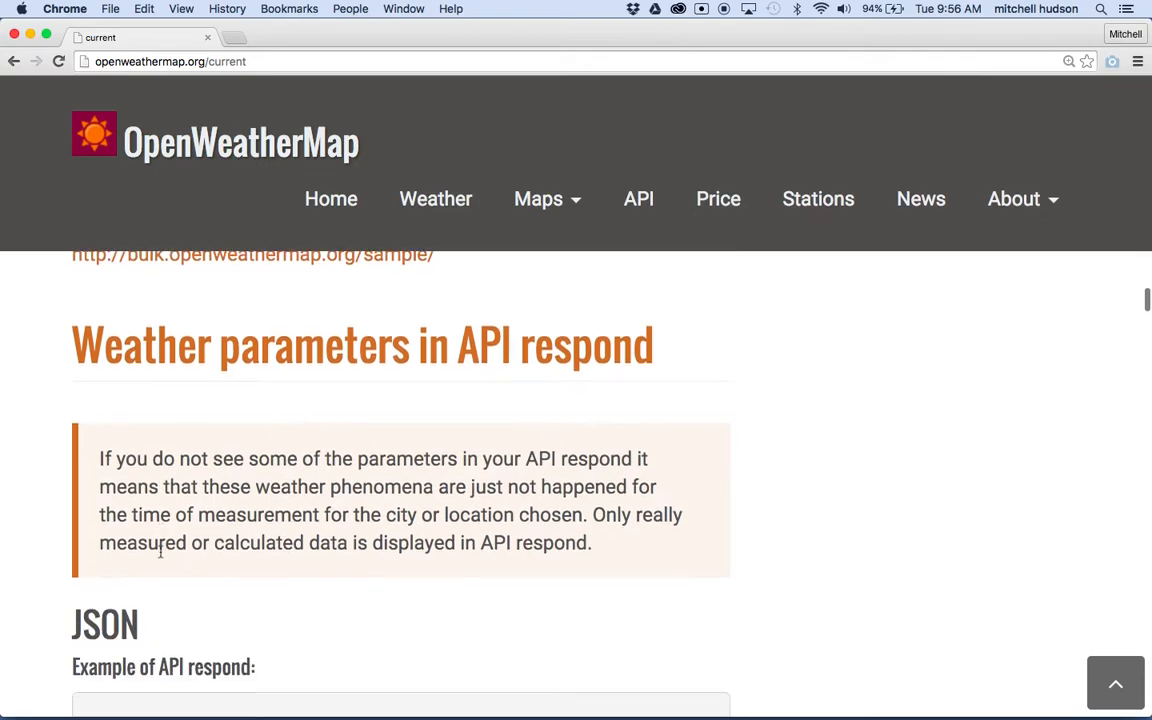
scroll("down", 3)
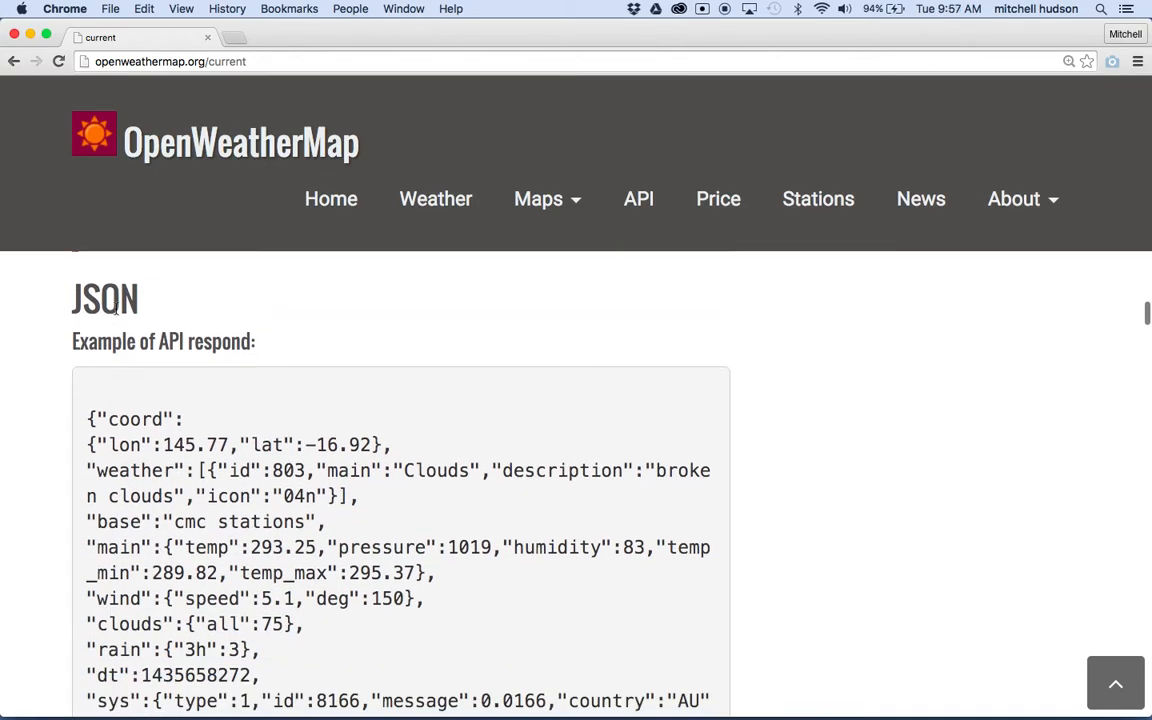
scroll("down", 3)
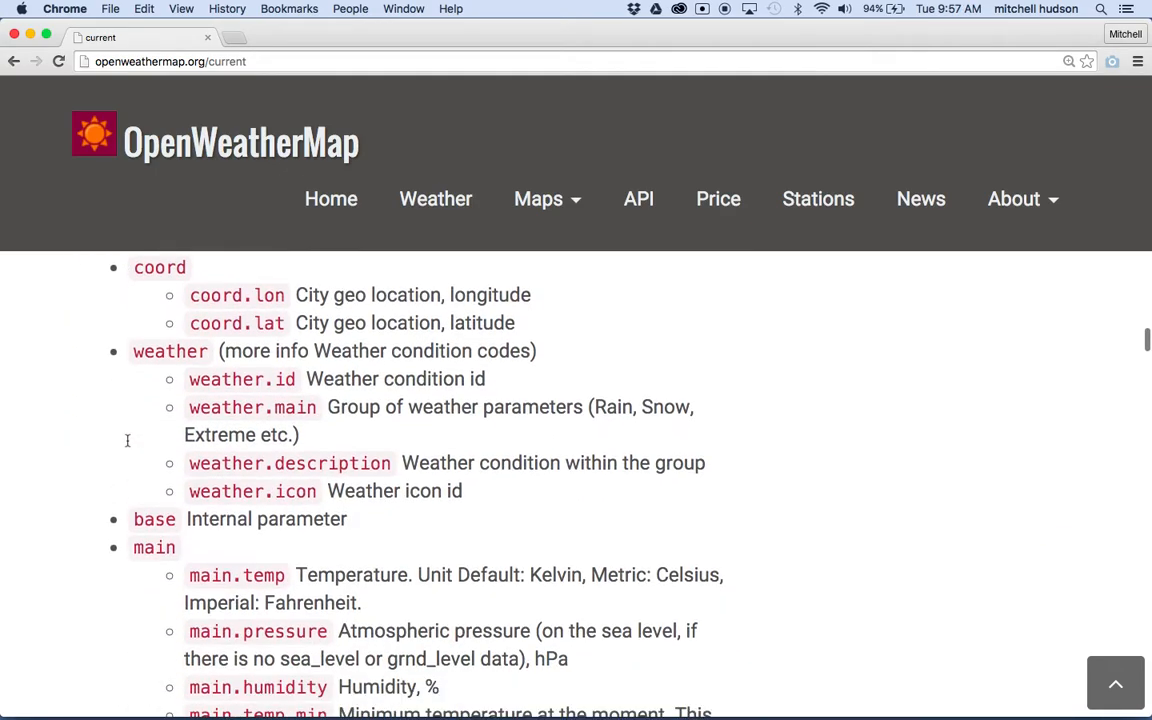
scroll("up", 3)
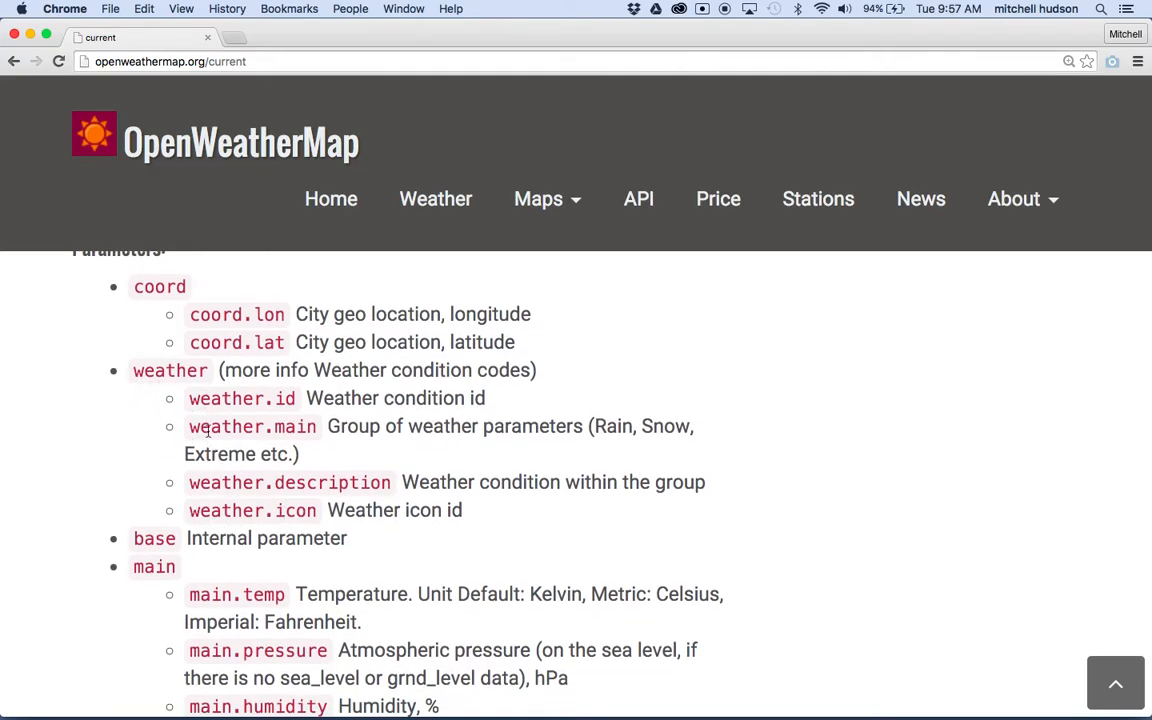
mouse_move(740, 684)
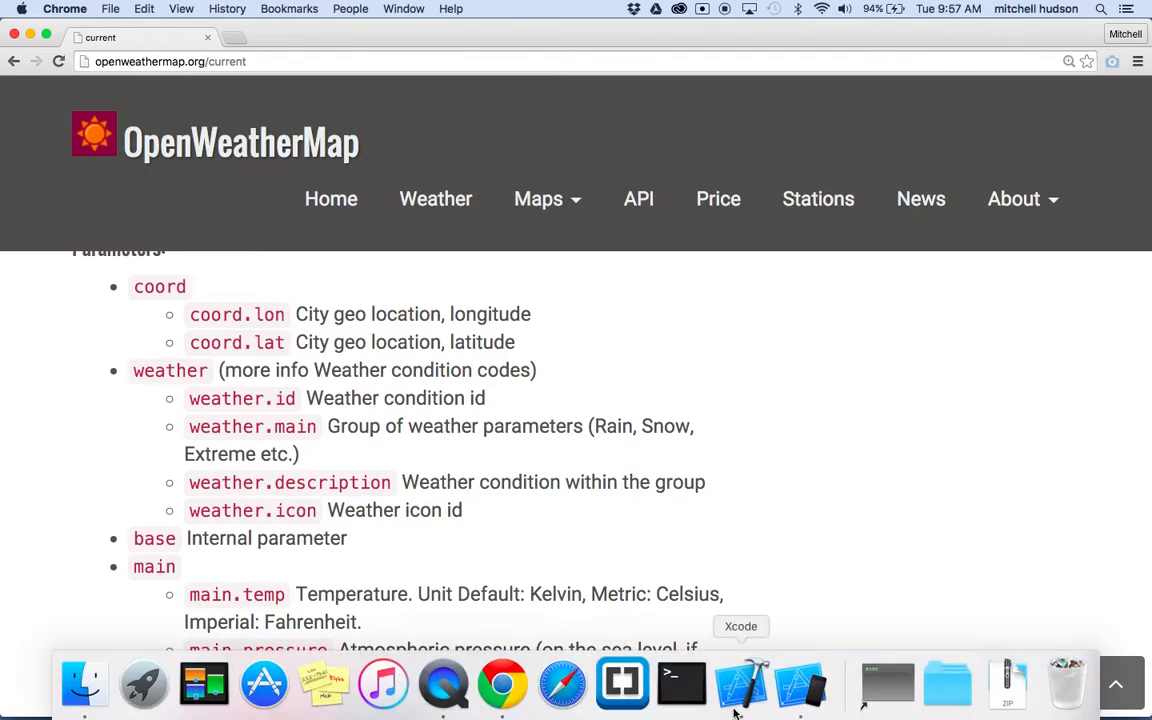
mouse_move(302, 452)
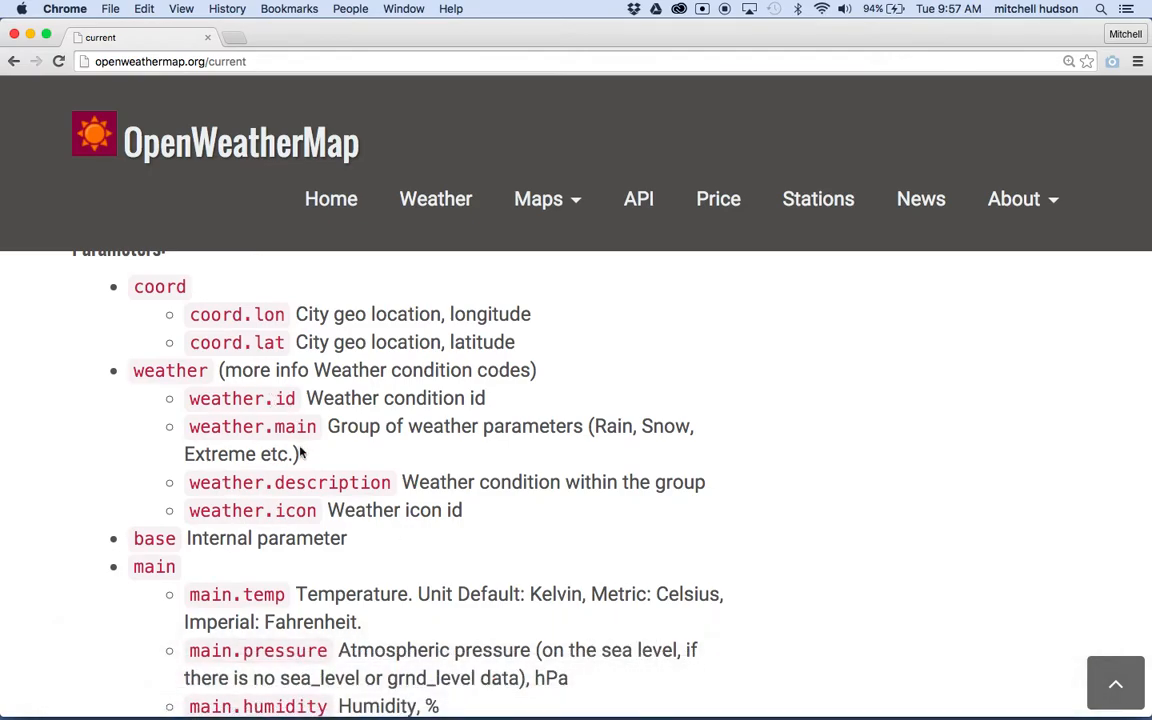
mouse_move(740, 684)
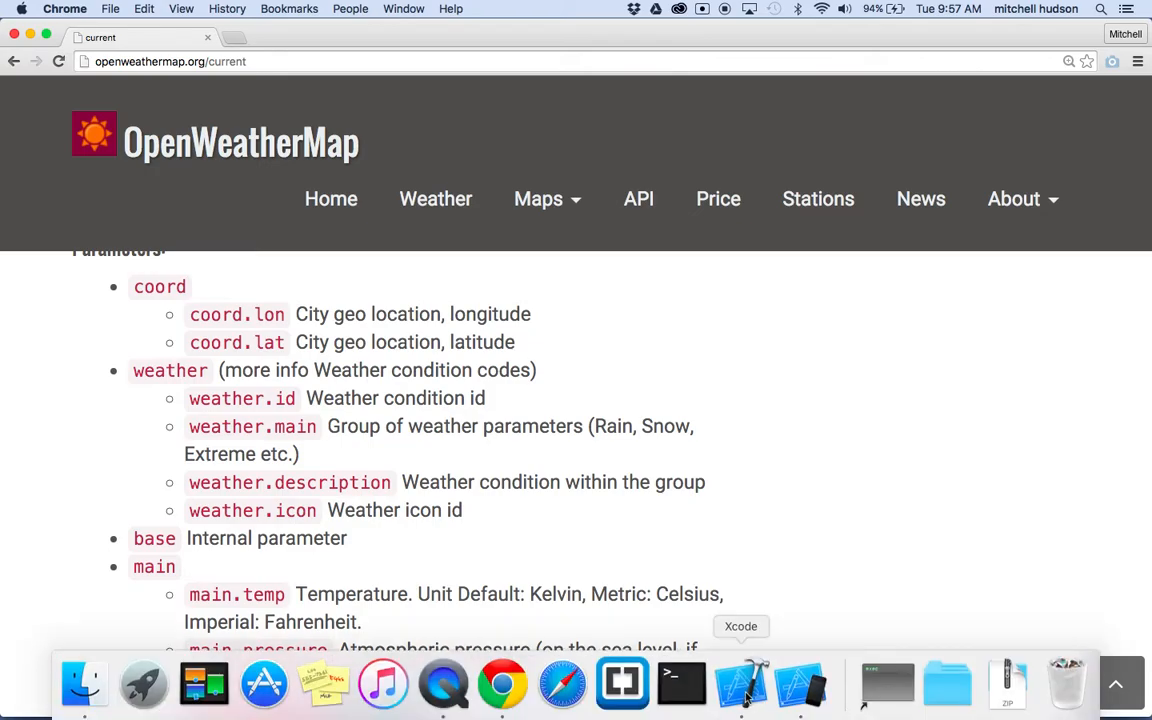
left_click(740, 684)
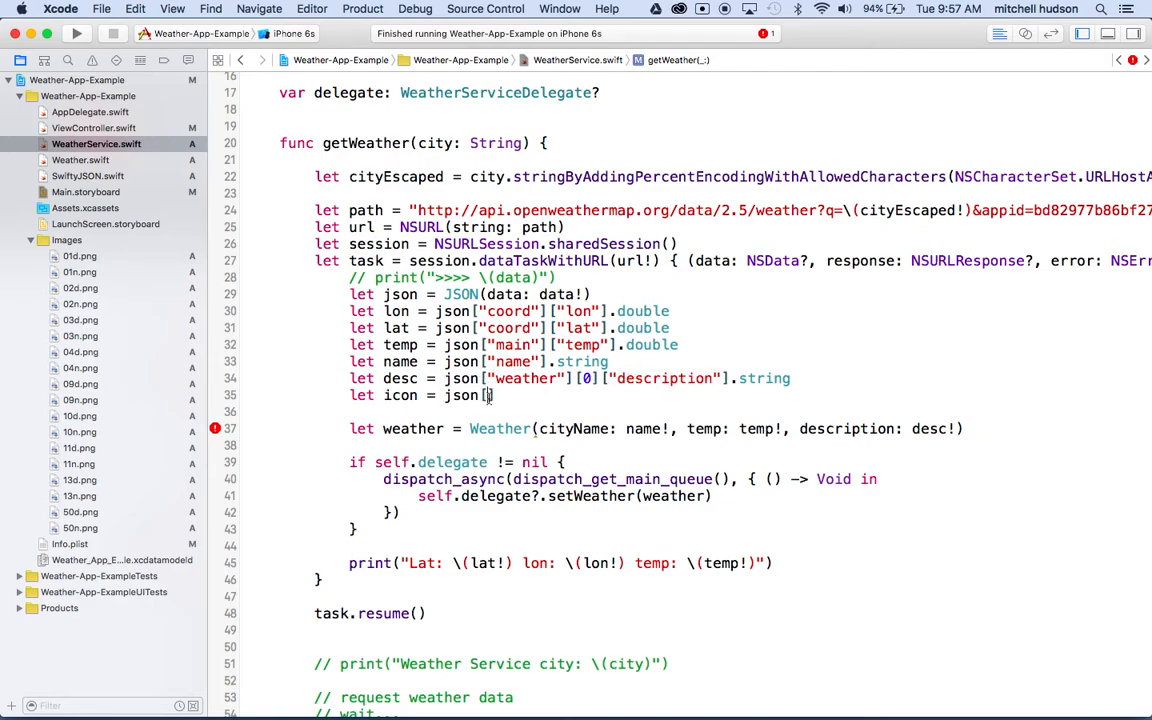
- Read let icon = json["weather"][0]["icon"].string and pass icon: icon! into the Weather initializer
type("\"weather\"")
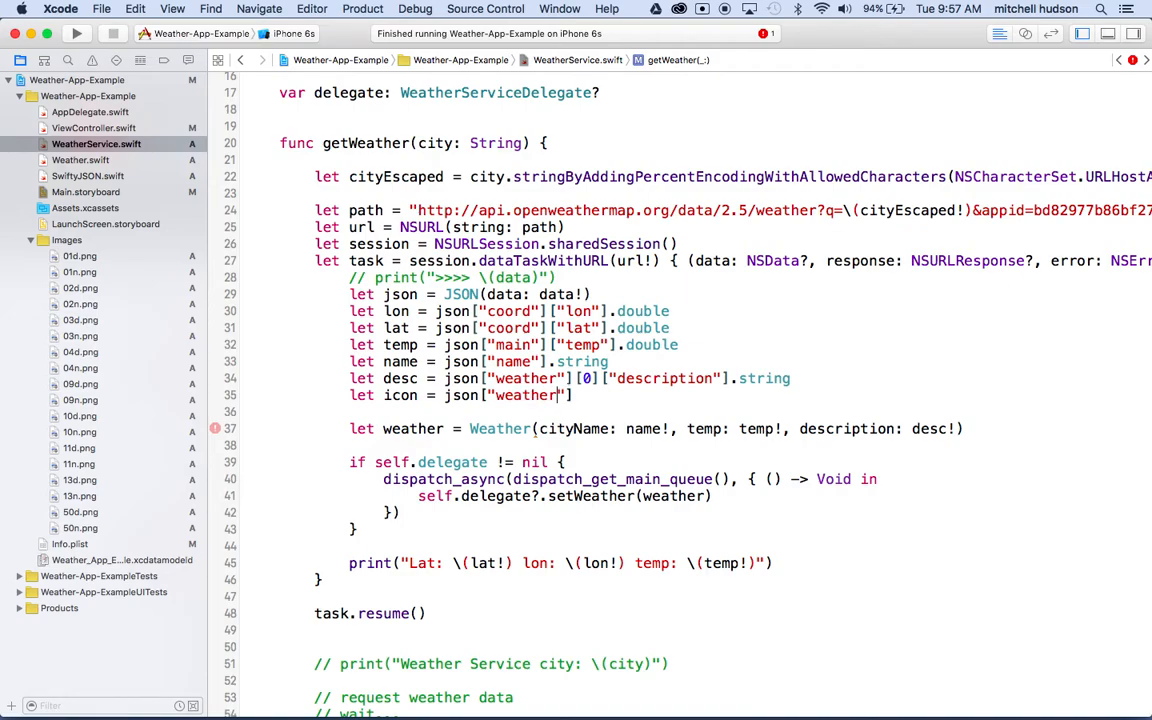
type("[]")
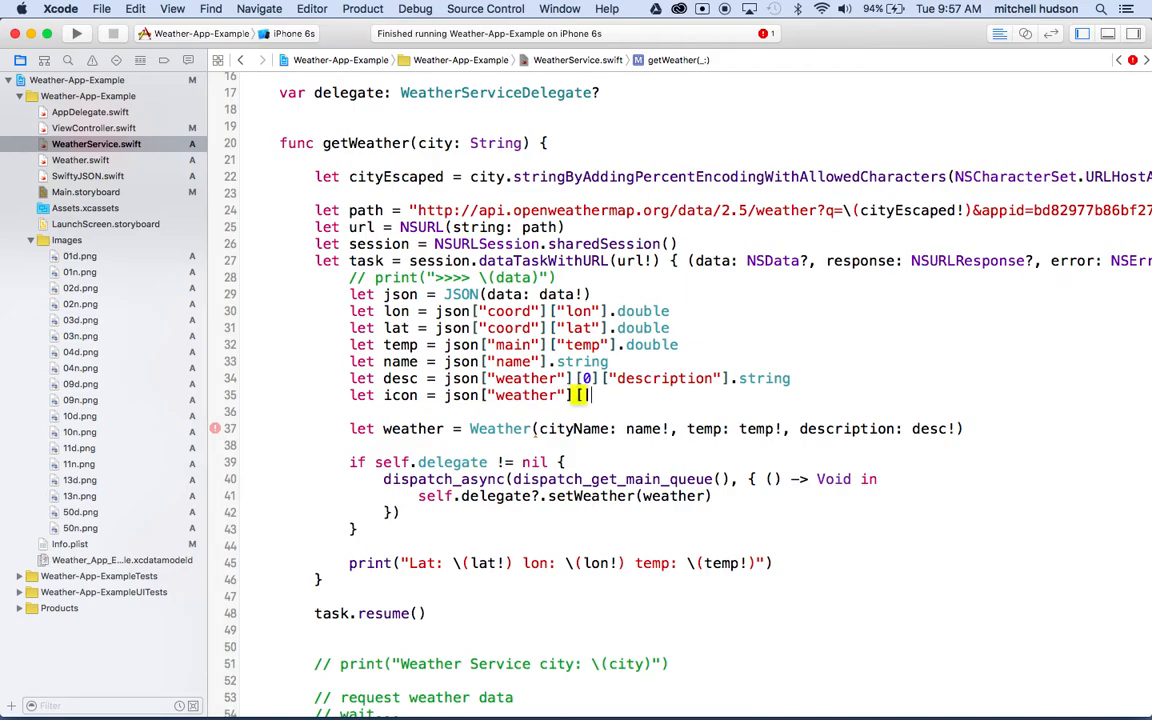
type("0")
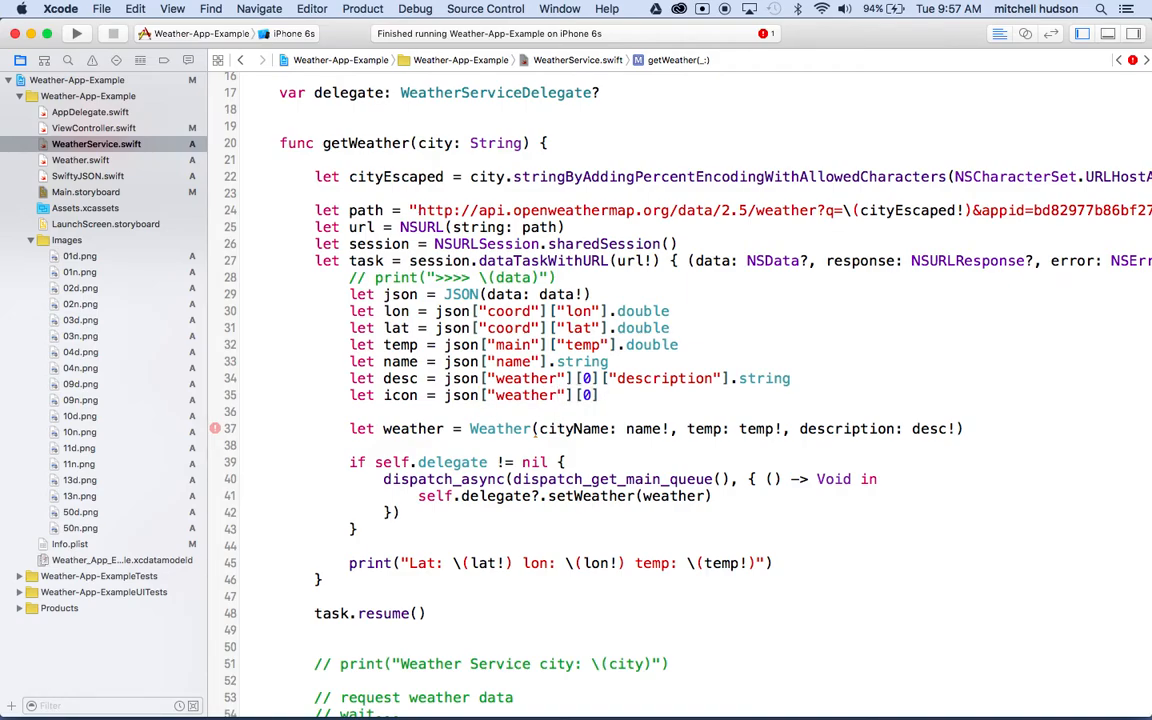
type("[]")
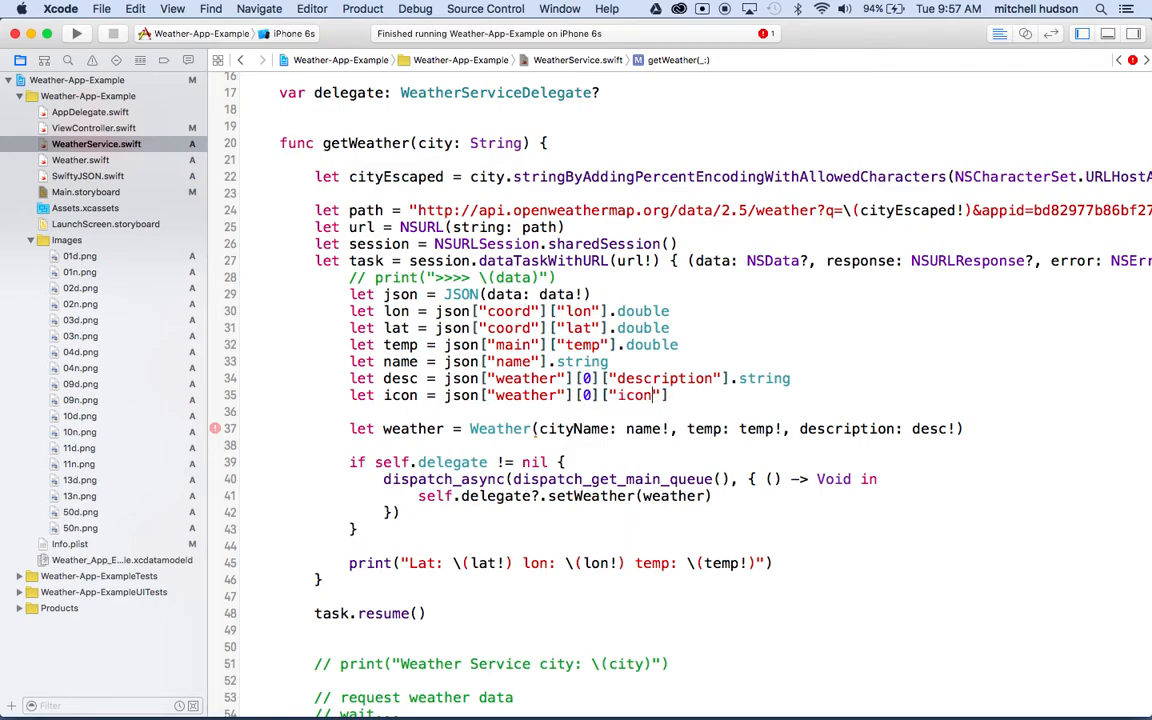
type(".str")
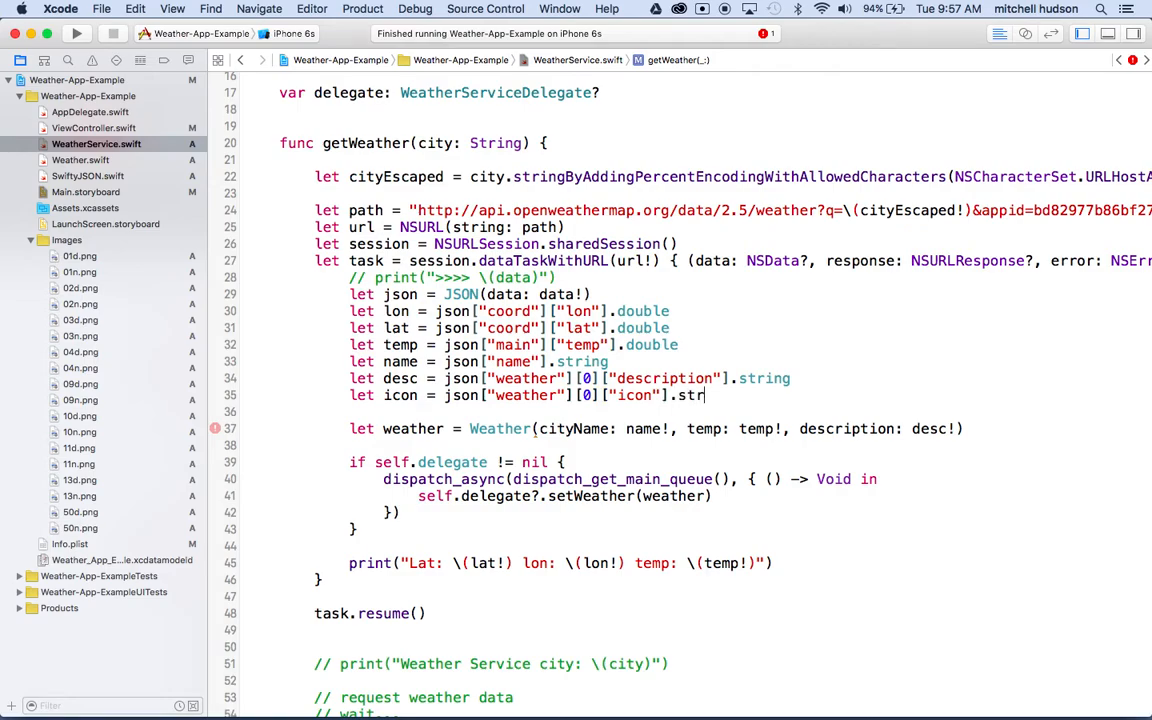
type("ing")
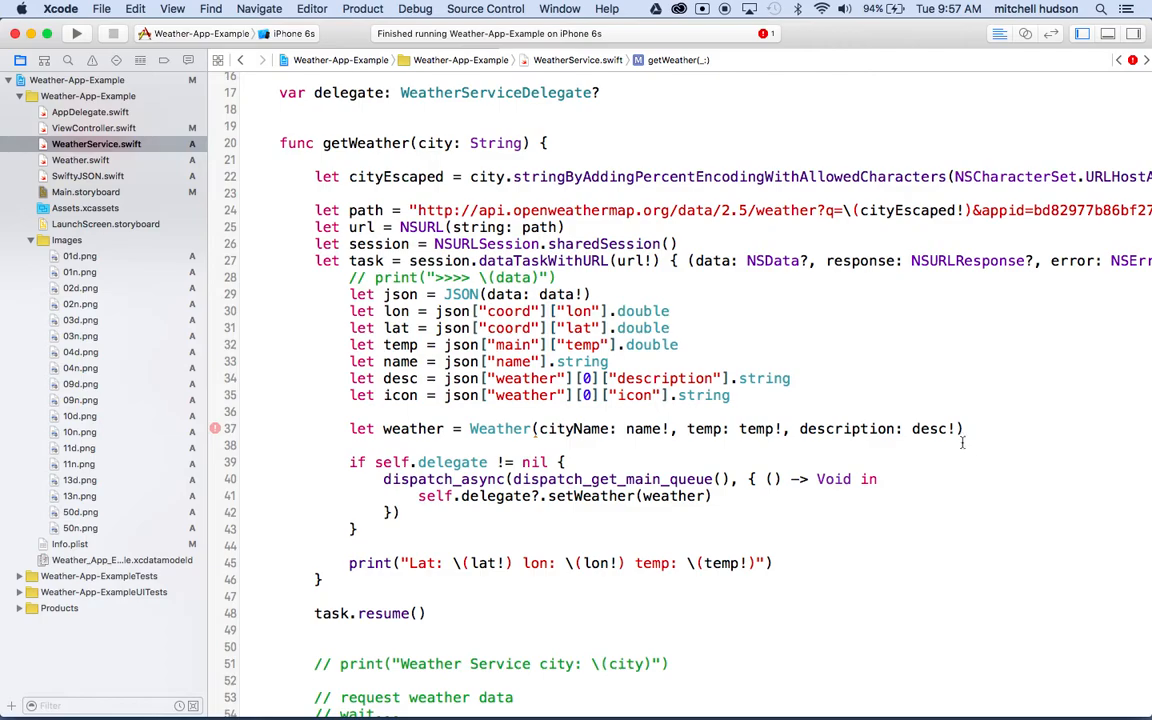
type(", icon")
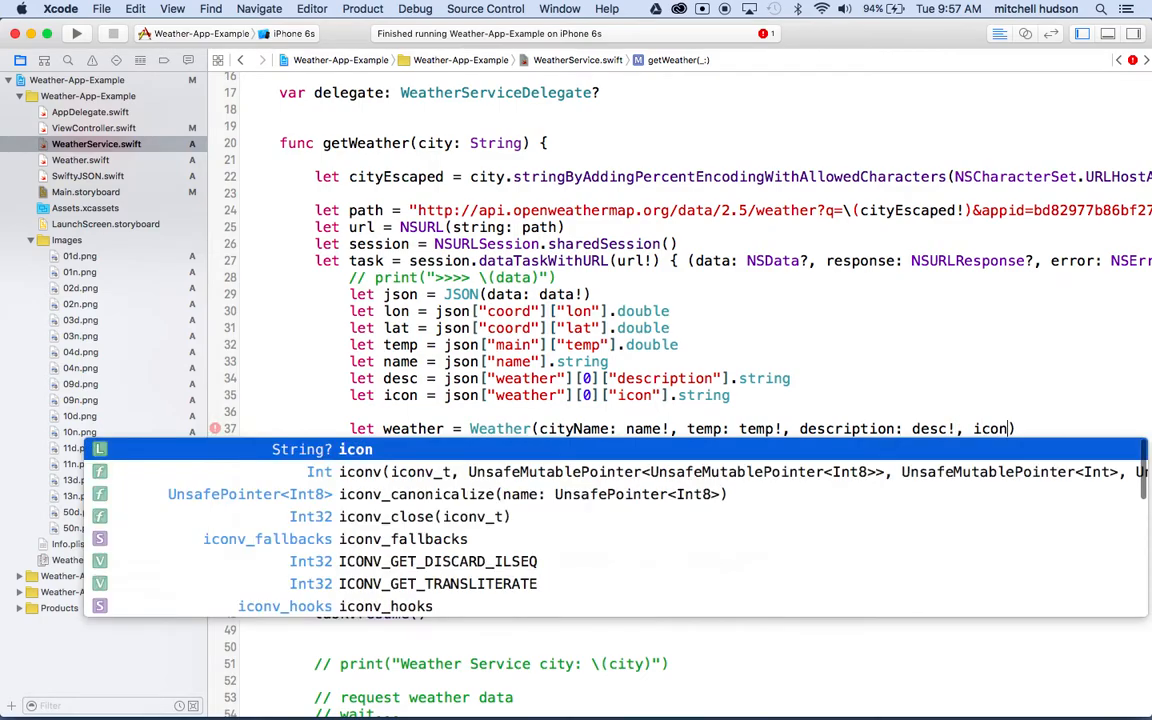
key("escape")
type(": icon!")
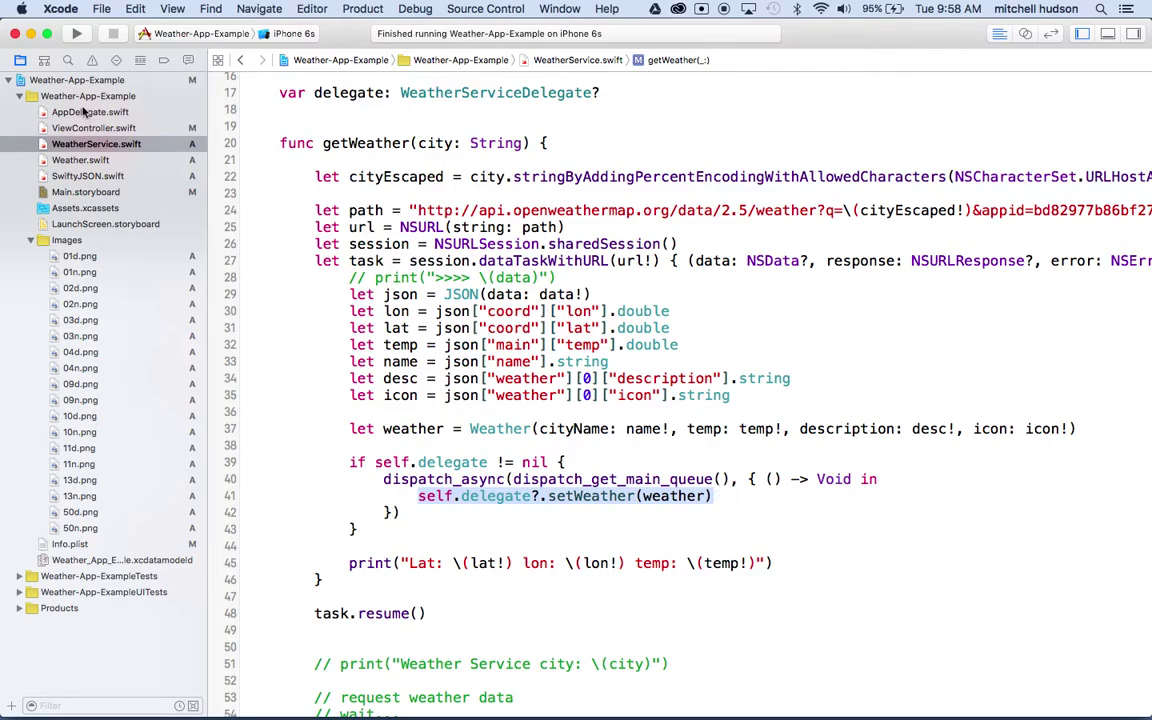
- Open ViewController.swift and start referencing weather.icon inside setWeather
left_click(94, 128)
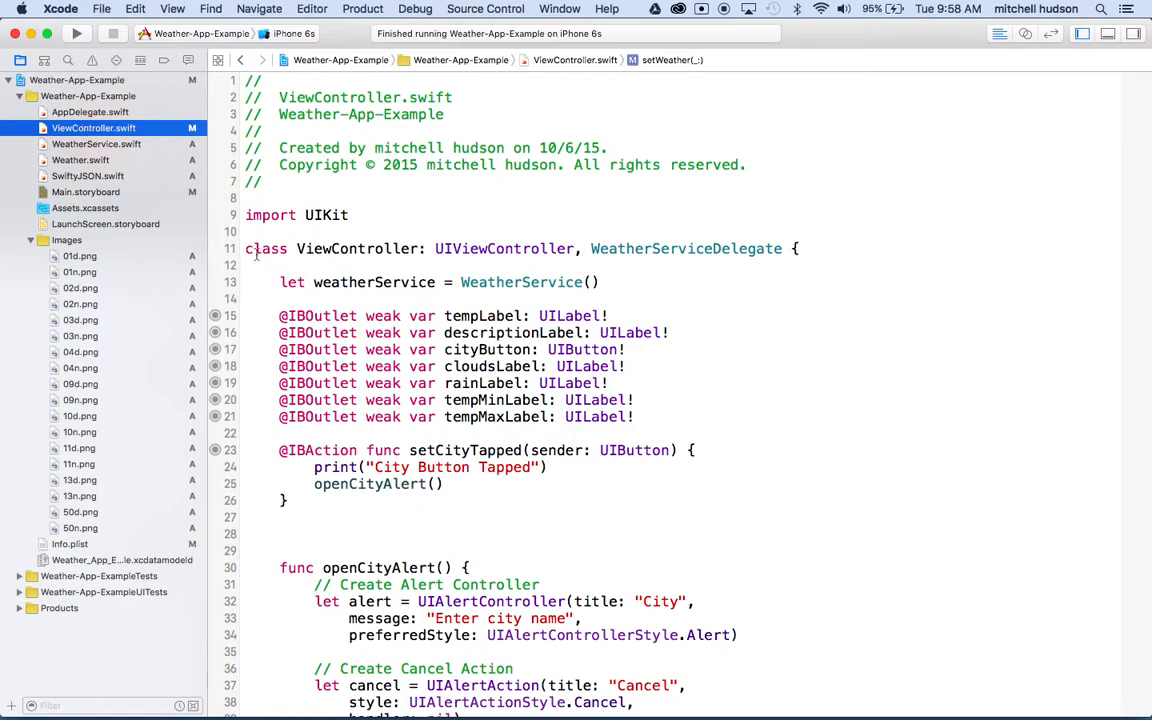
scroll("down", 3)
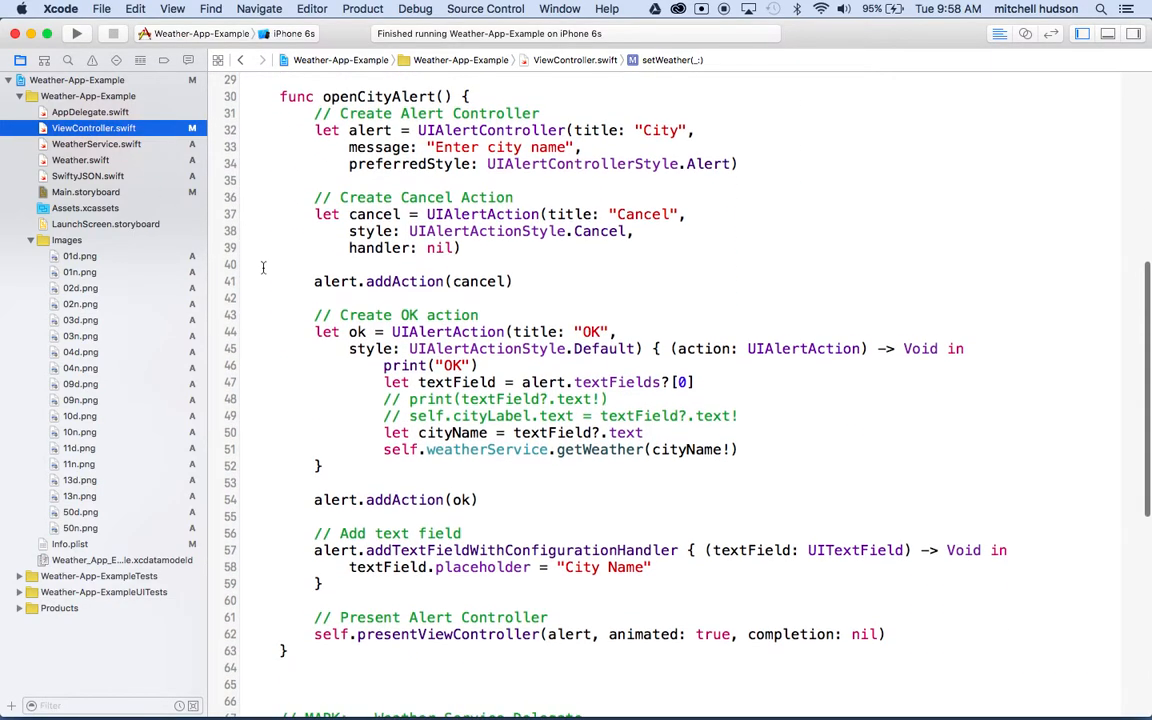
scroll("down", 3)
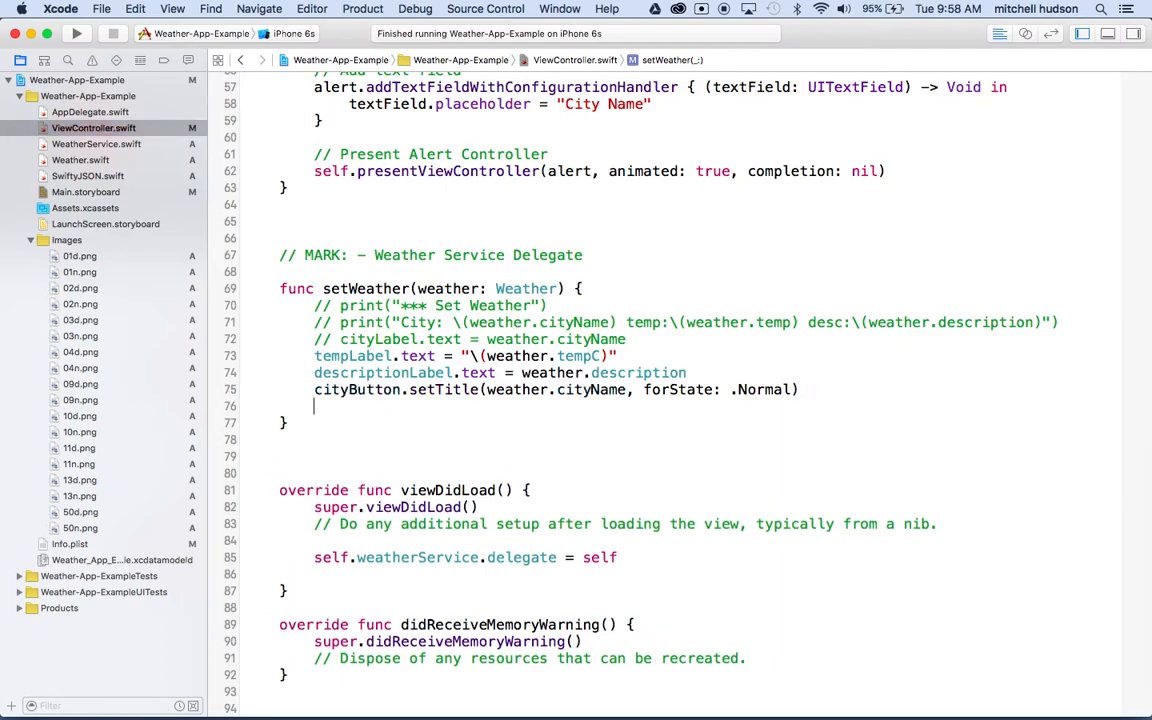
type("weather.")
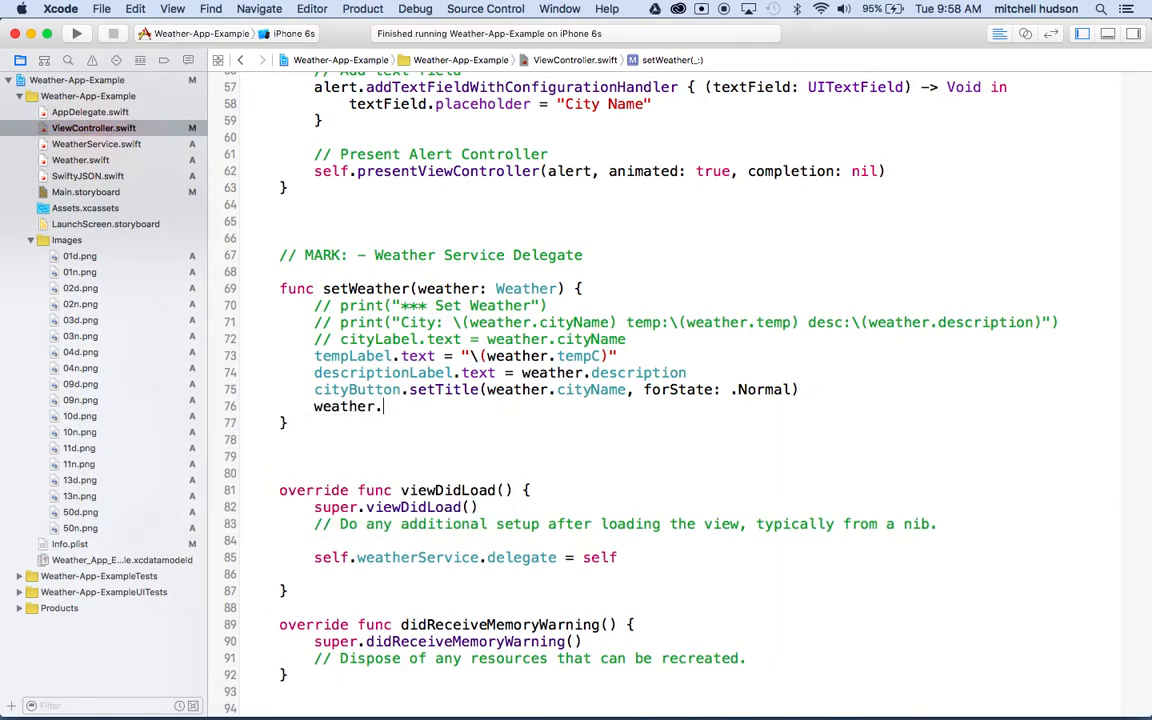
type("ico")
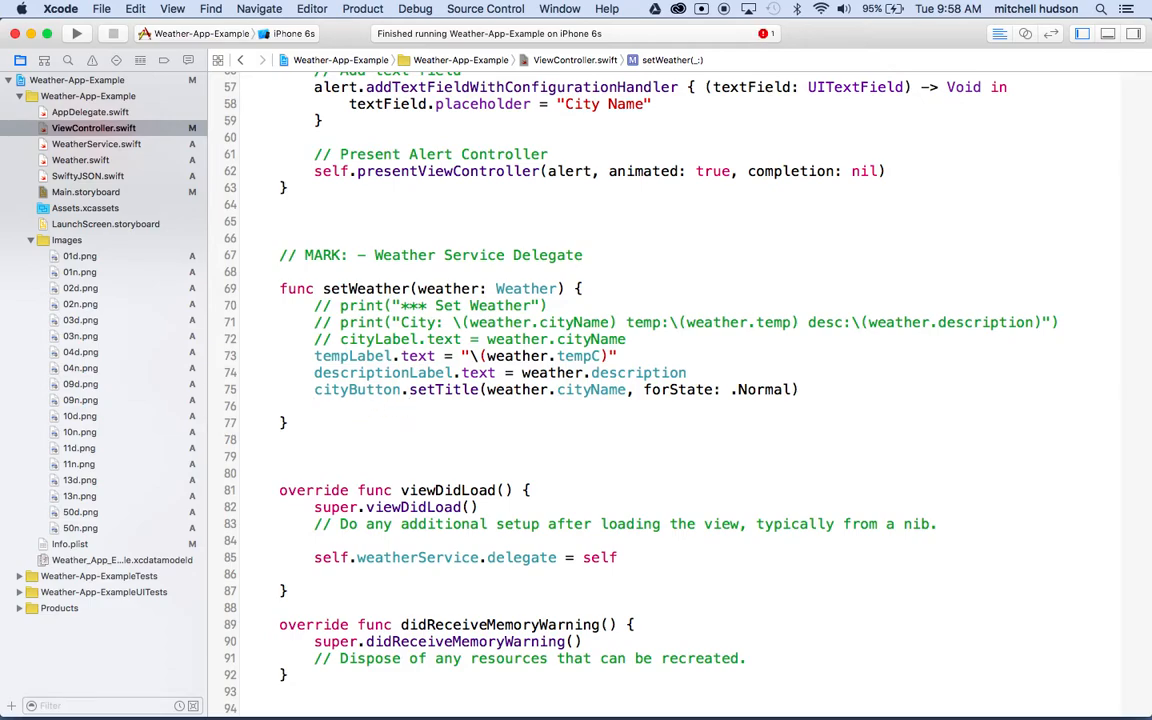
- Scroll up to review the view controller's IBOutlet label and button declarations
scroll("up", 3)
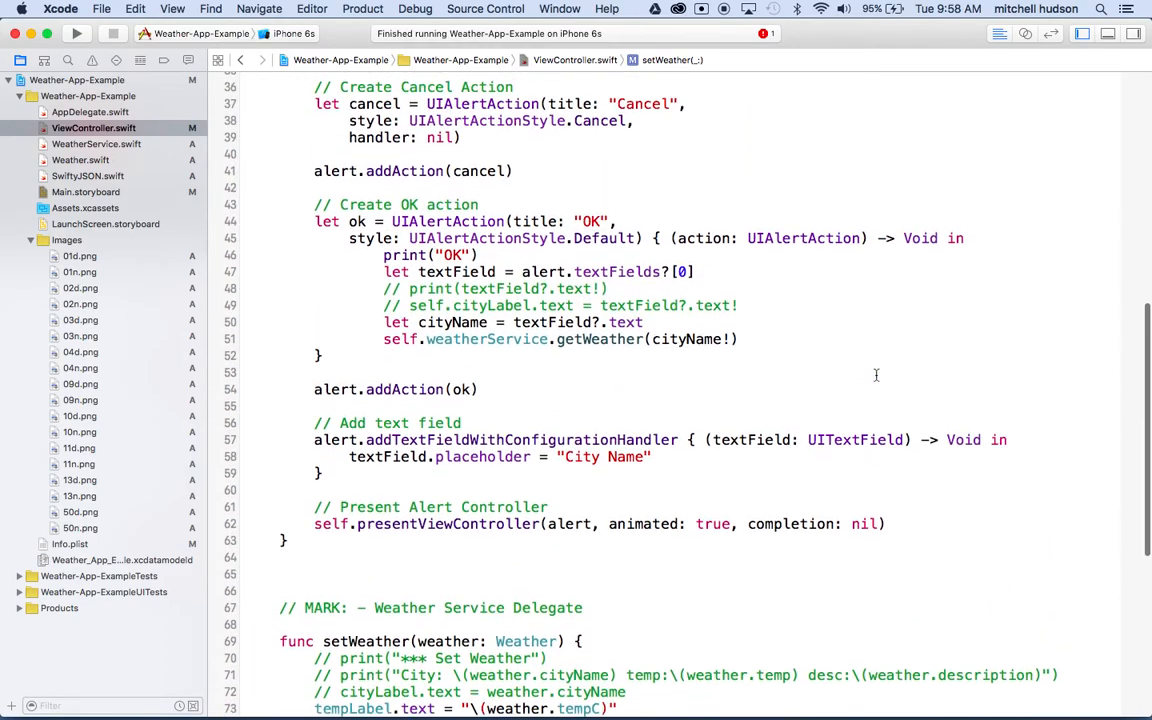
scroll("up", 3)
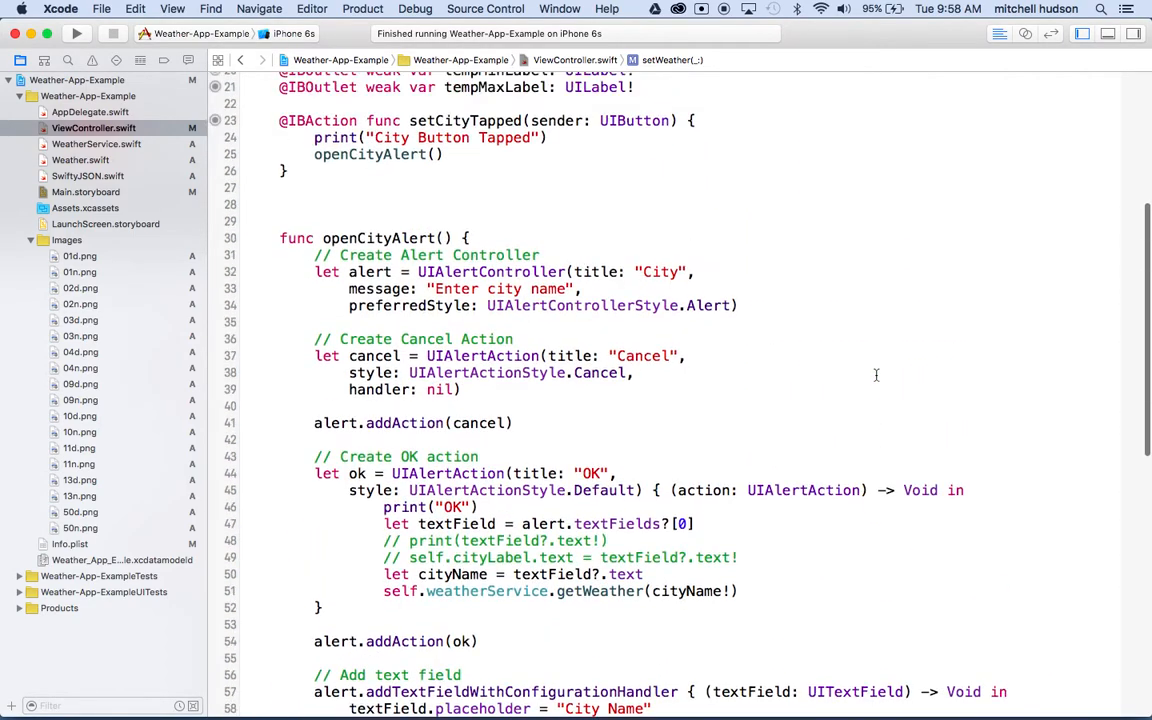
scroll("up", 3)
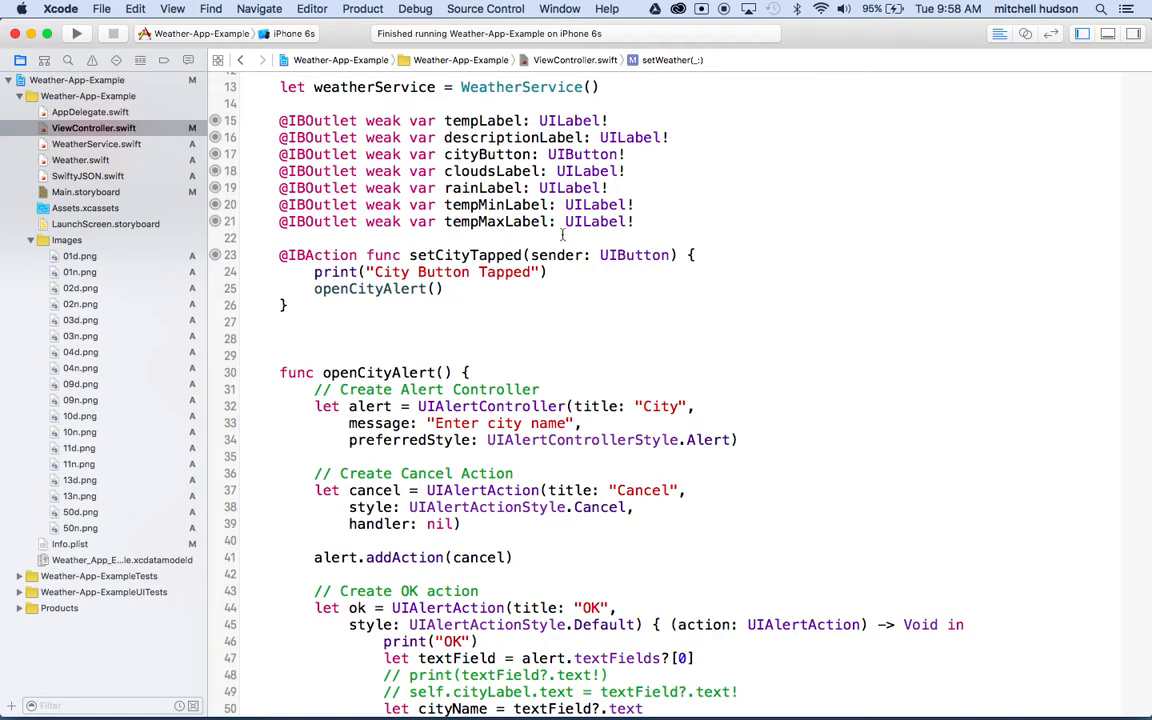
scroll("up", 3)
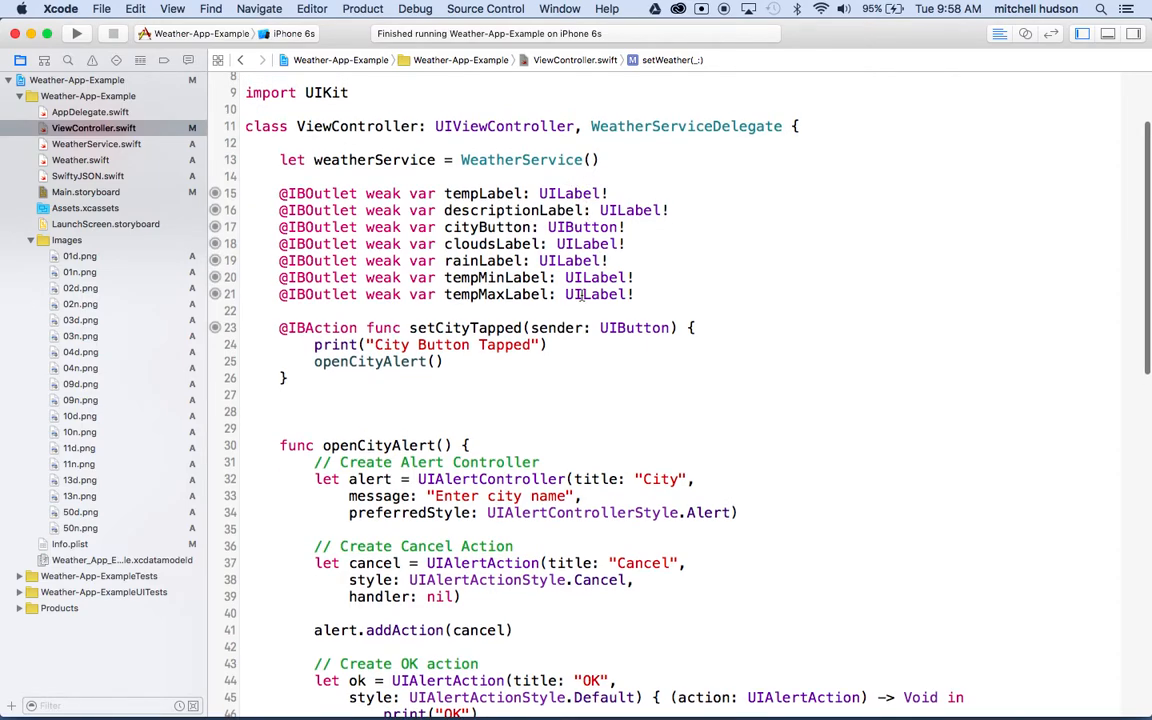
scroll("up", 3)
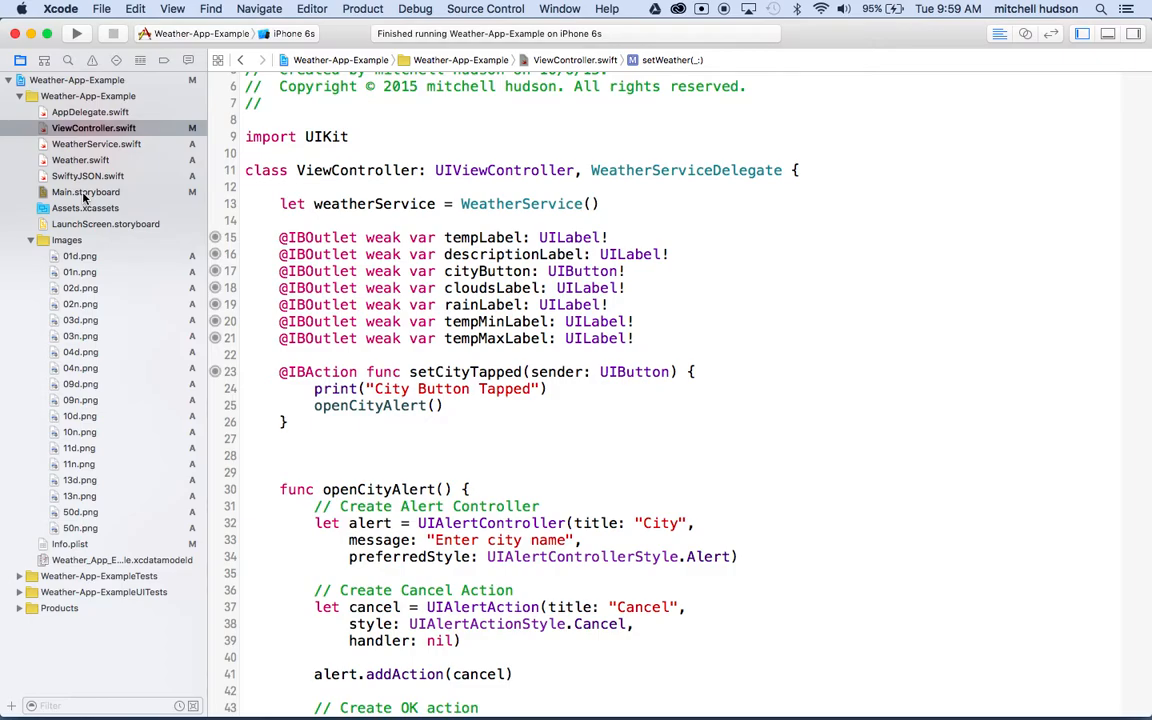
- Show Main.storyboard beside ViewController.swift and select the weather icon image view
left_click(84, 192)
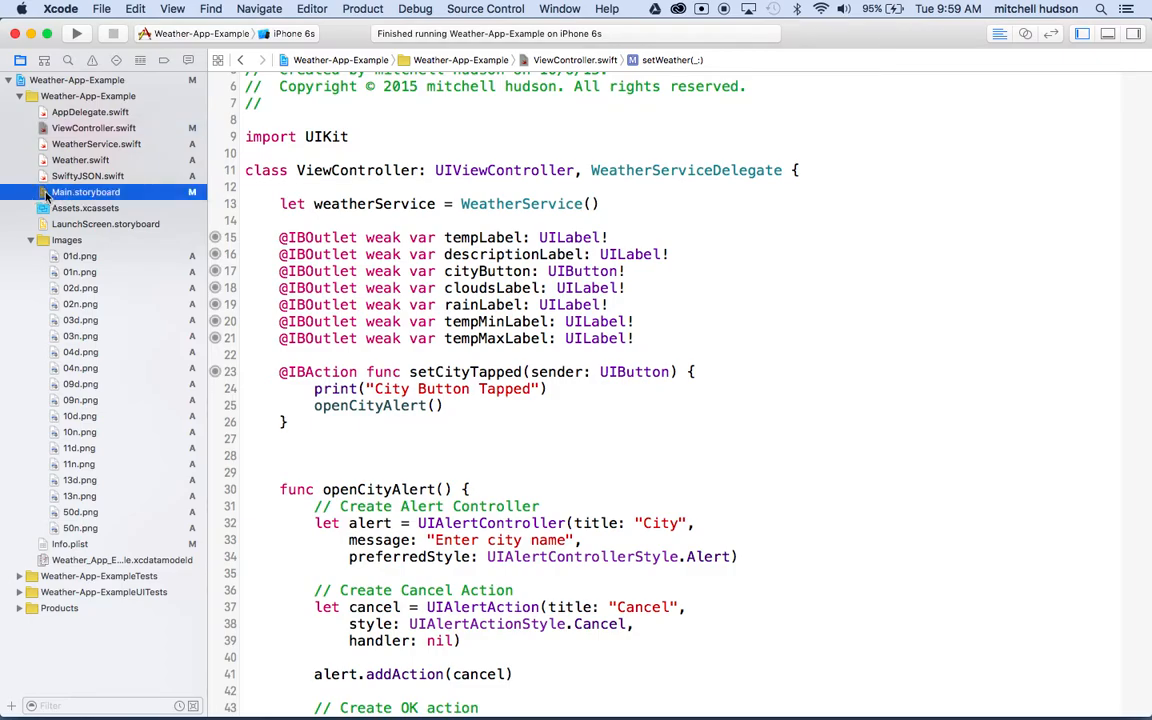
left_click(86, 192)
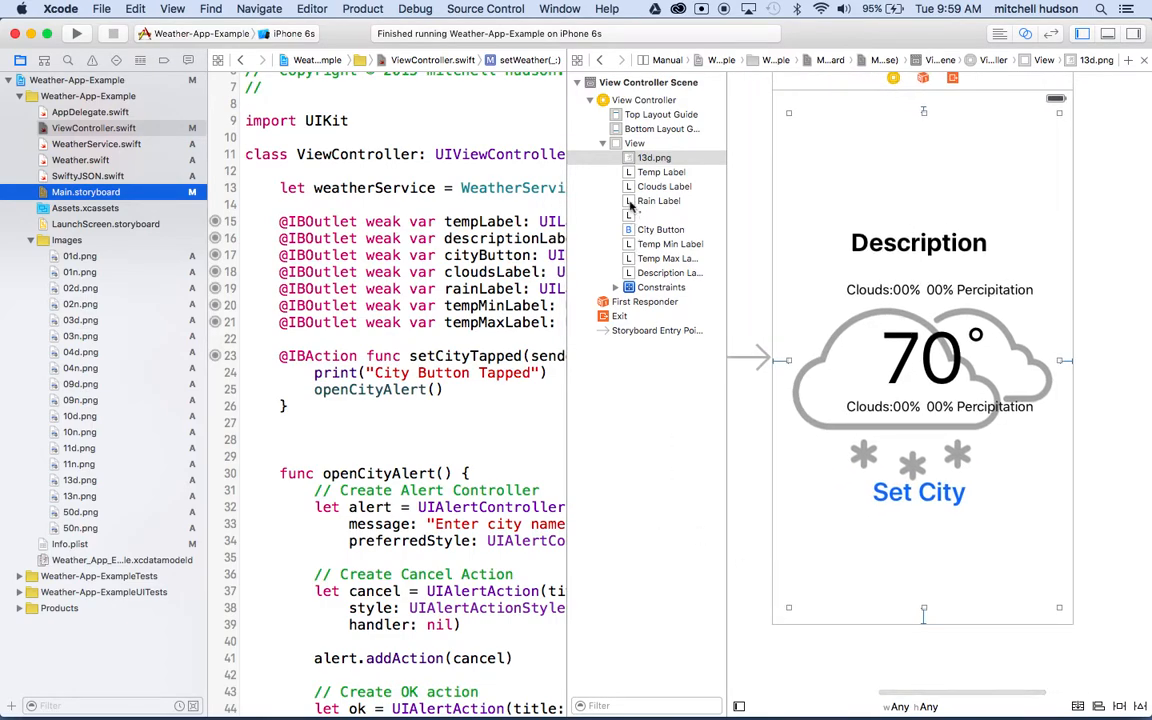
mouse_move(864, 164)
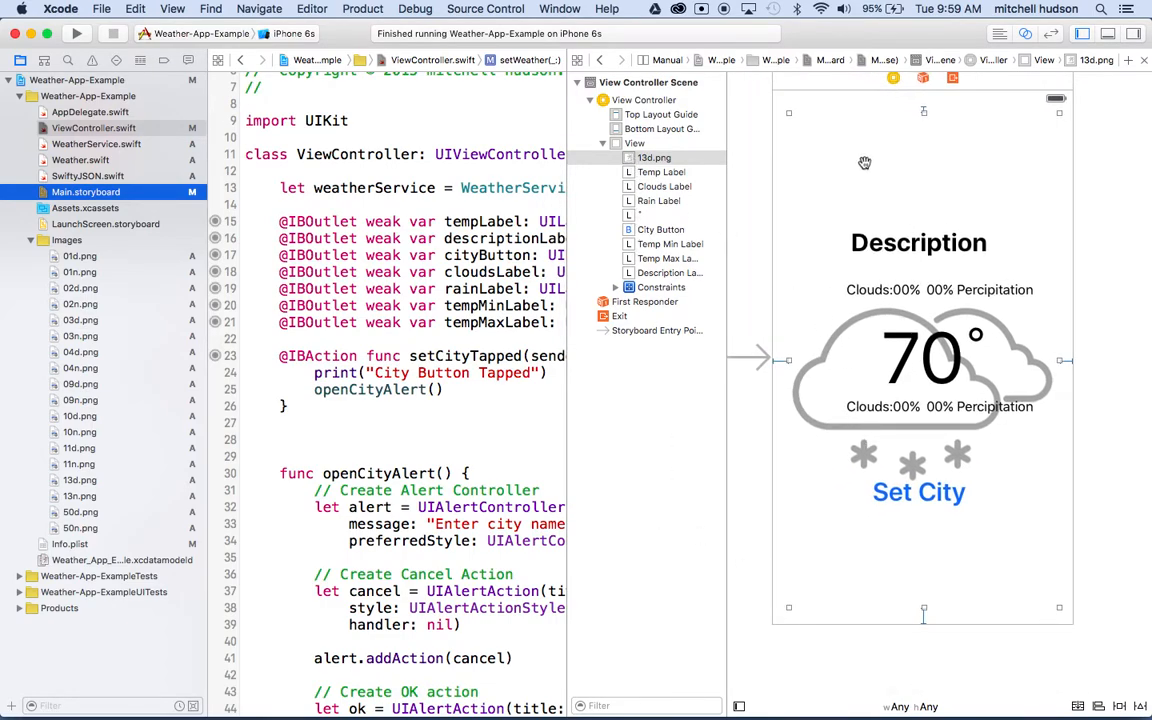
mouse_move(896, 172)
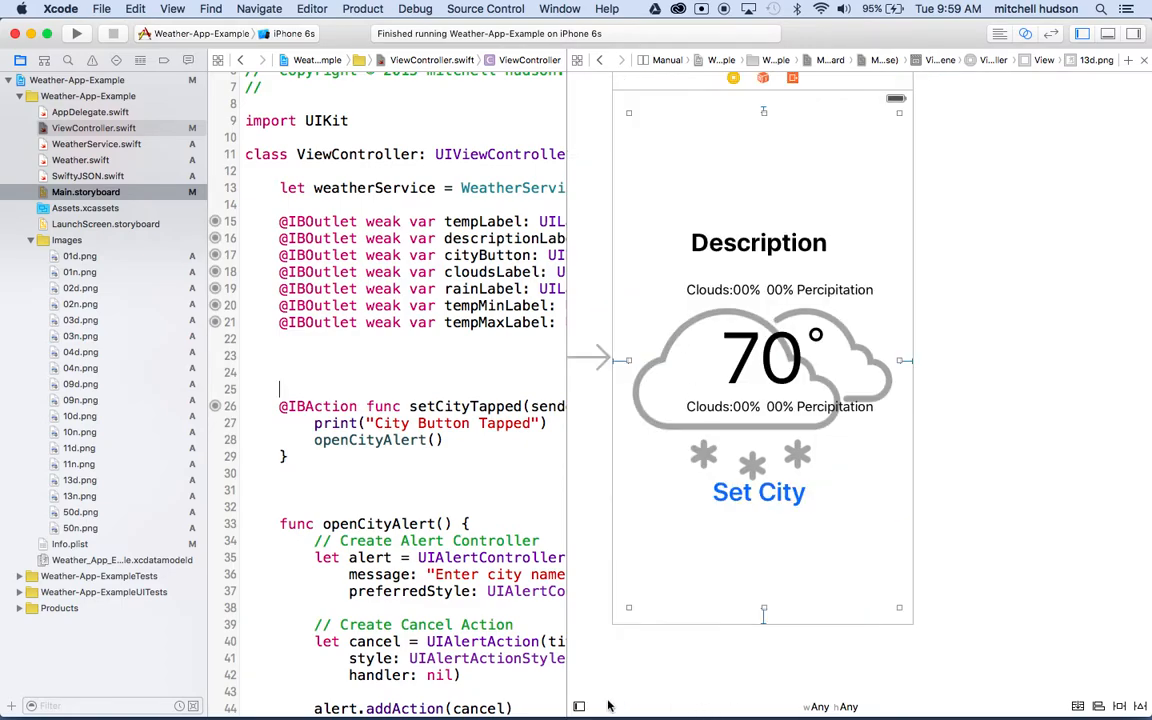
left_click(578, 706)
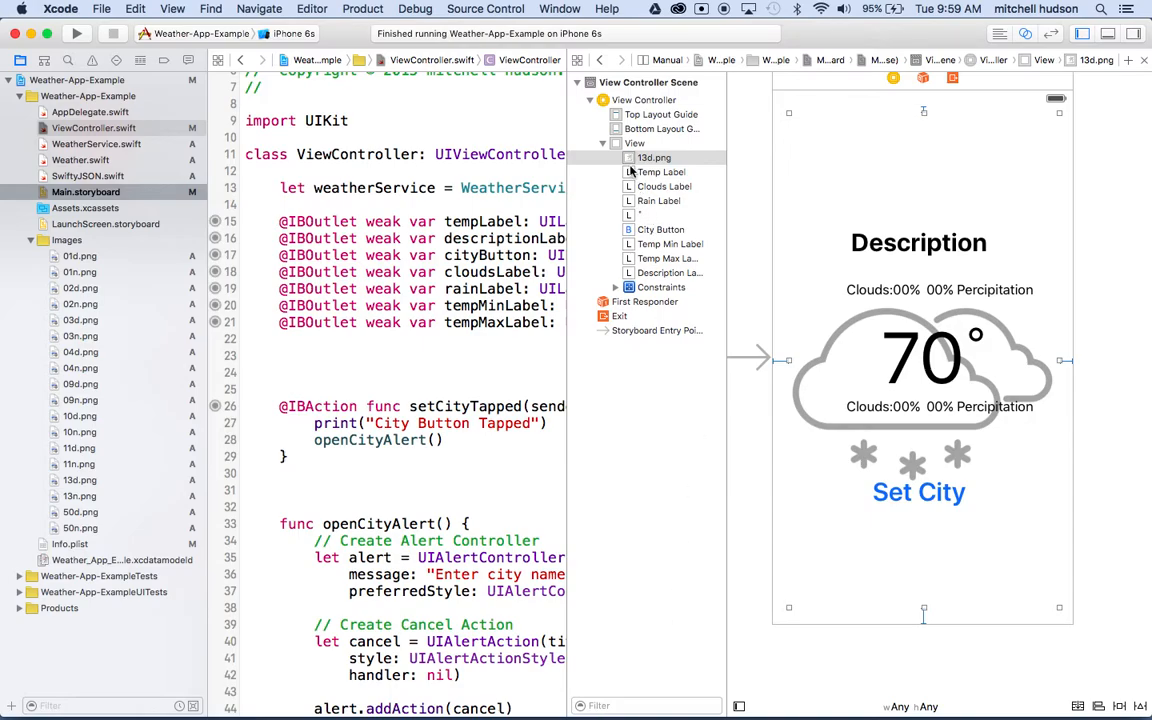
mouse_move(628, 164)
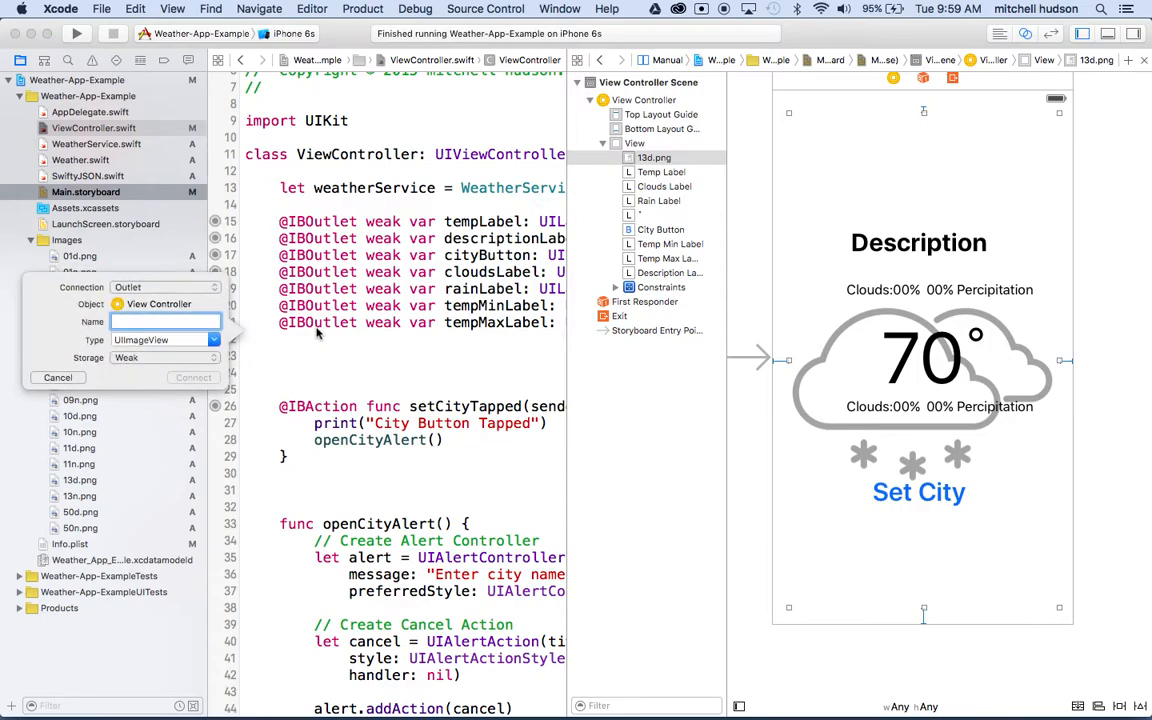
- Connect the image view as a new outlet named iconImage in ViewController
type("wea")
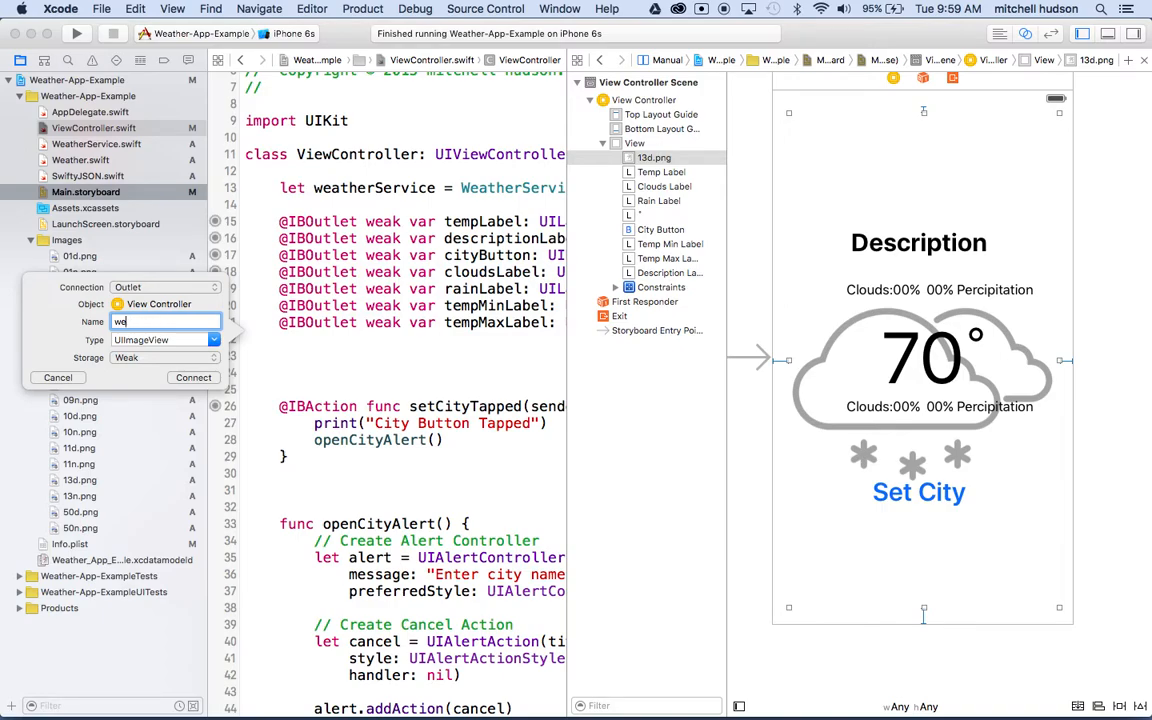
type("iconImag")
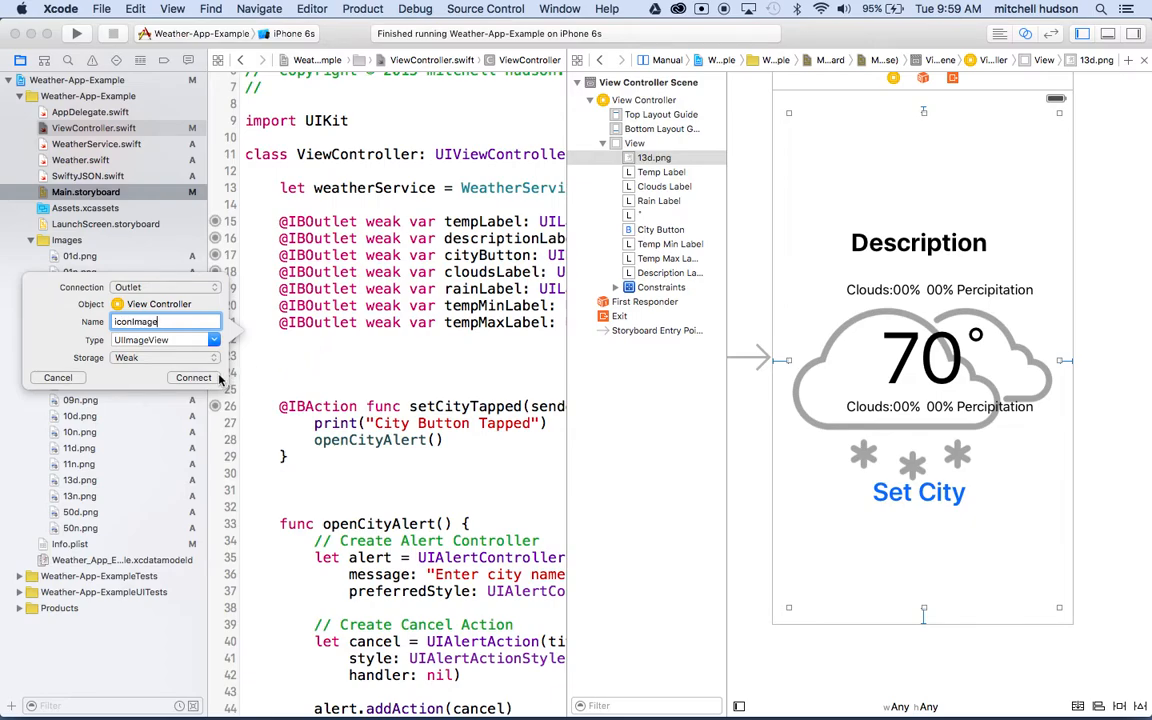
left_click(192, 376)
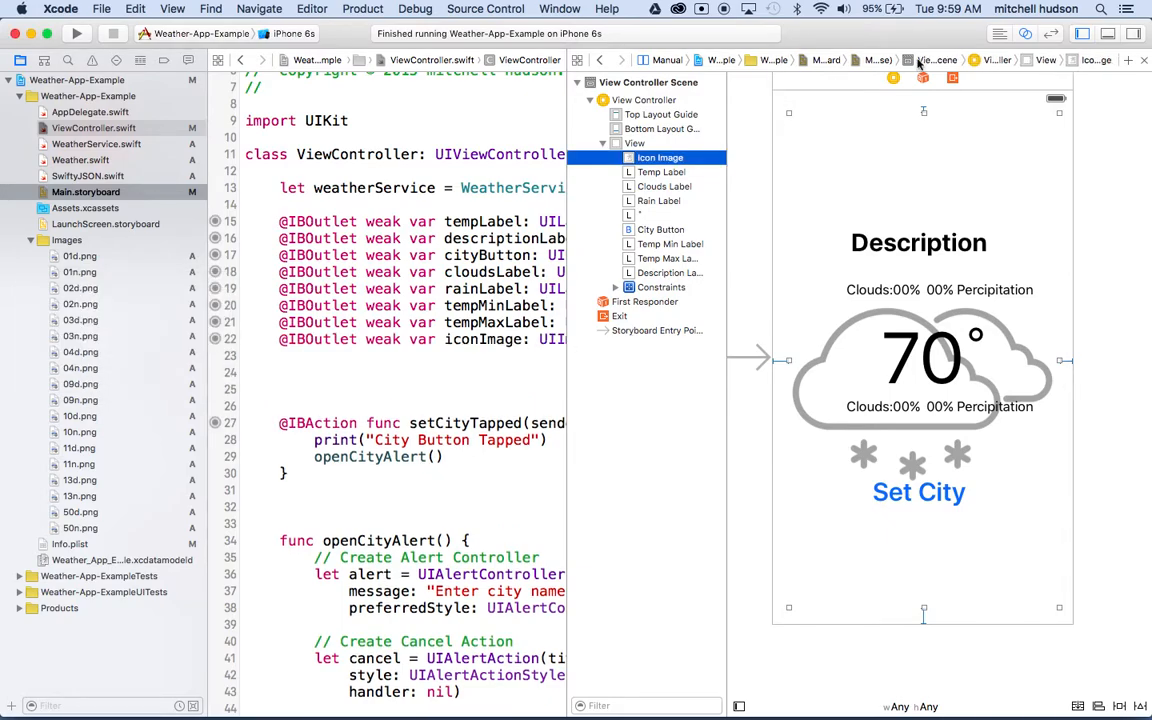
left_click(660, 156)
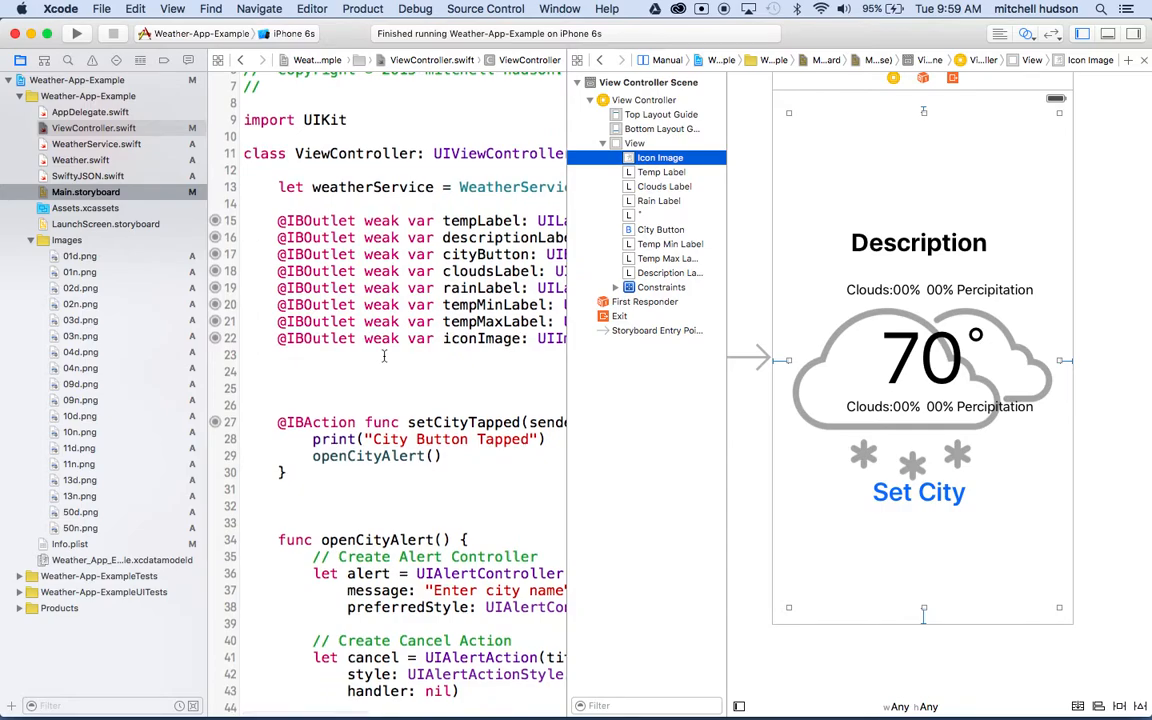
mouse_move(1000, 34)
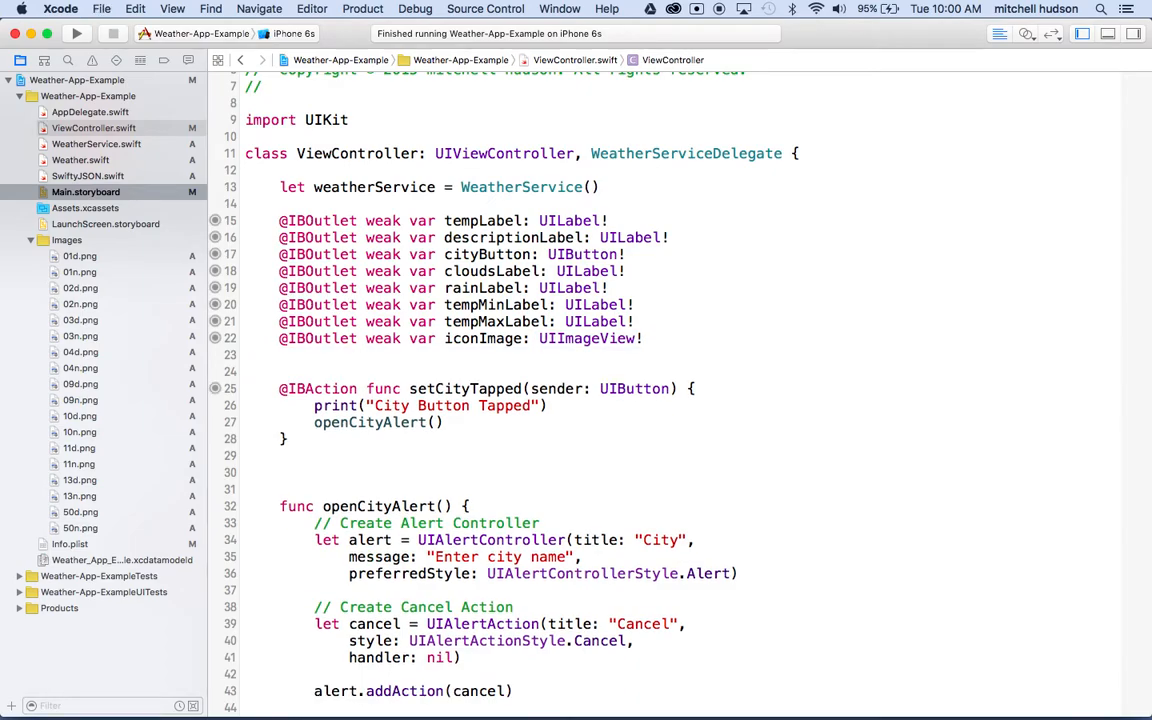
- In setWeather, add iconImage.image = UIImage(named: weather.icon)
scroll("down", 3)
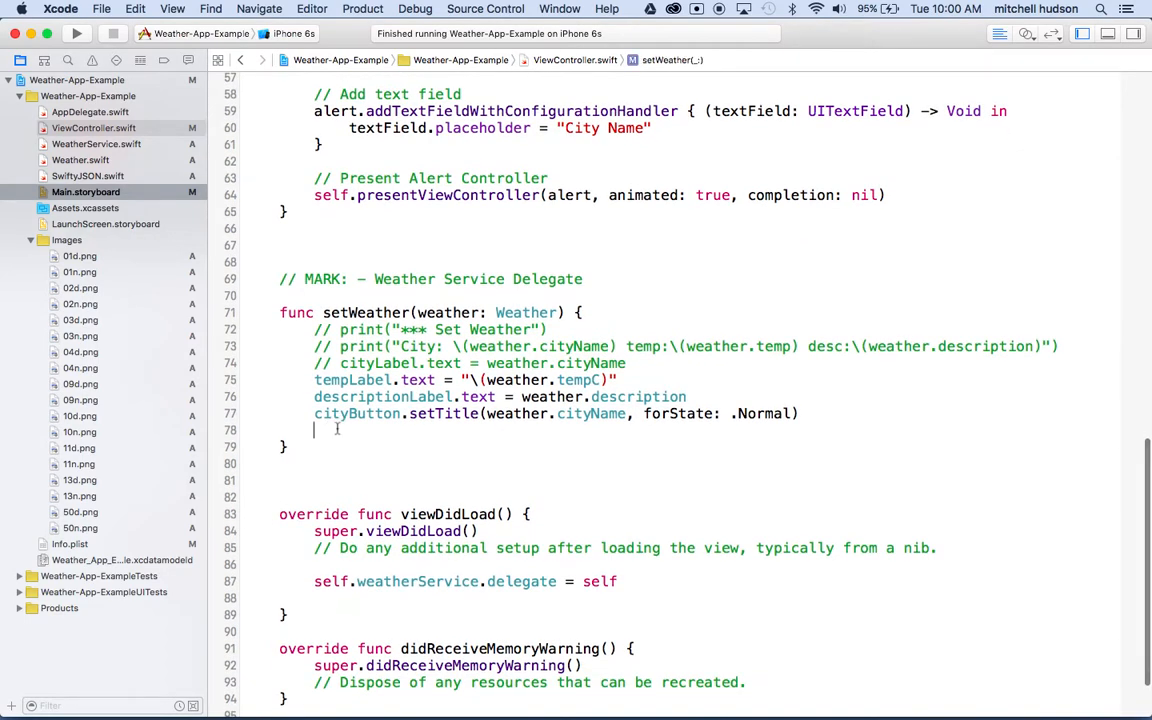
type("iconImage.image =")
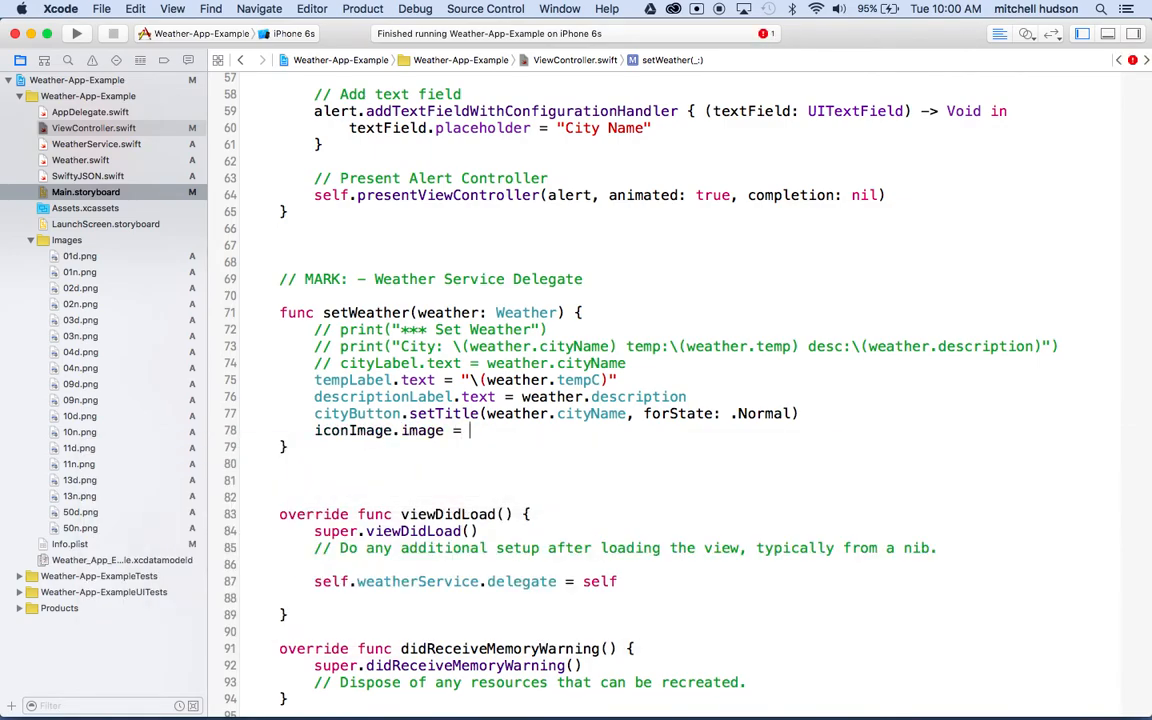
type("UIImage")
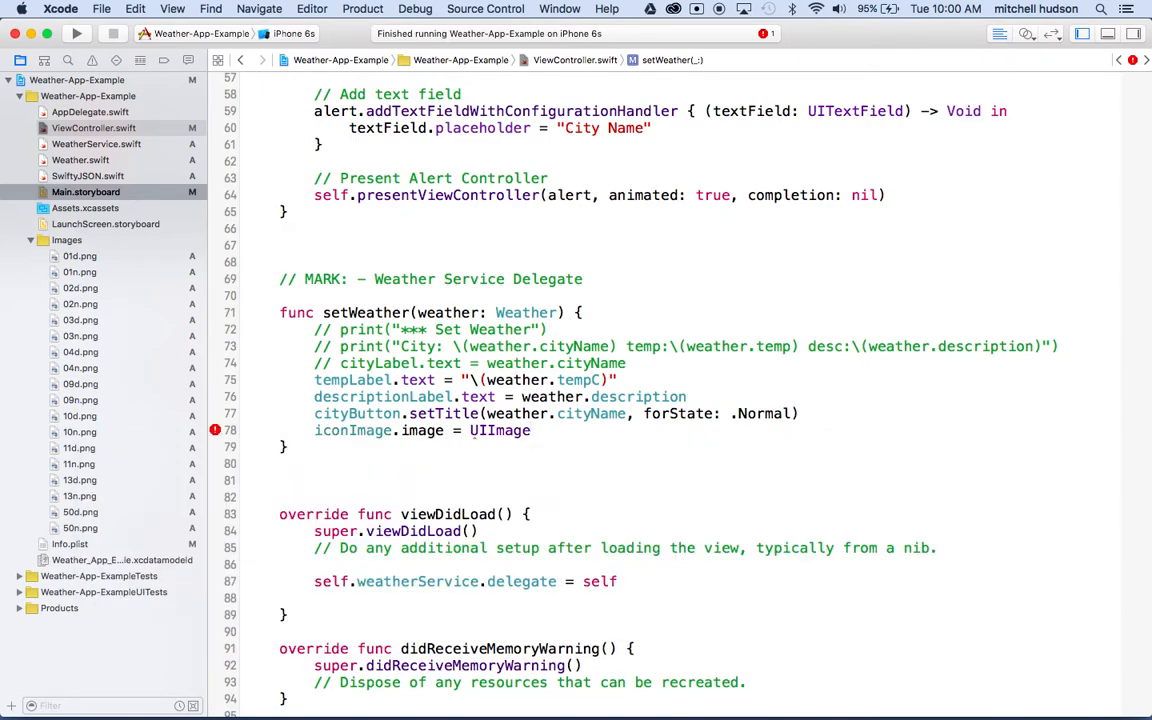
type("(")
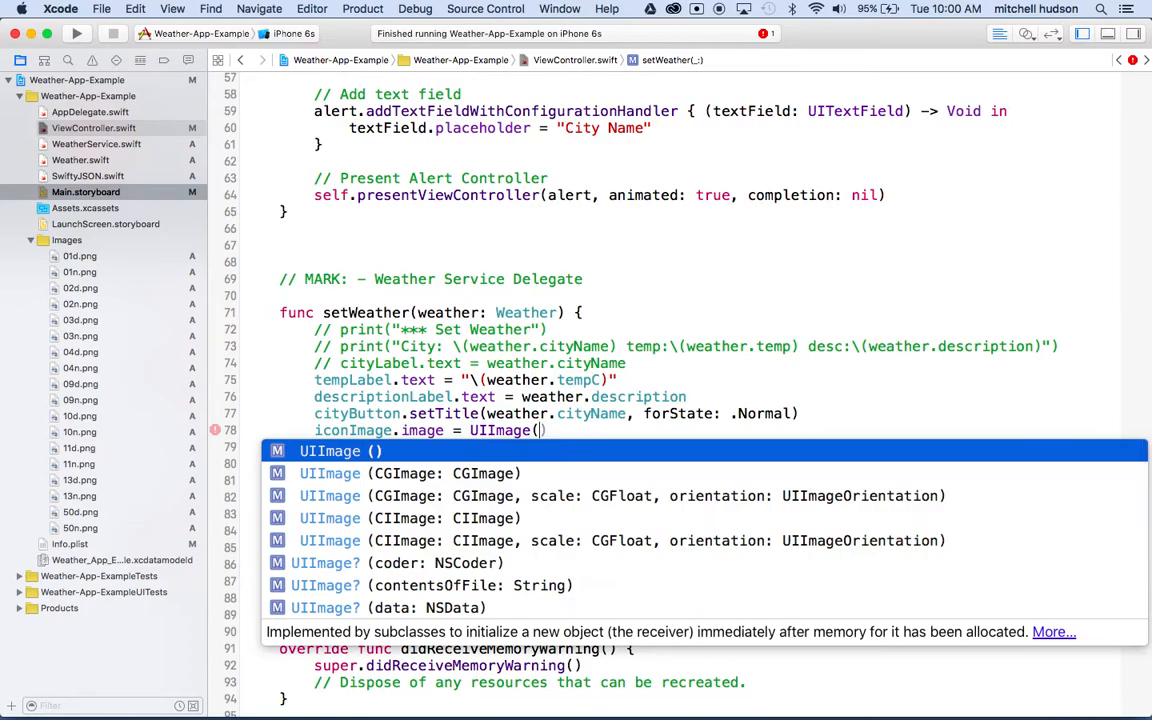
mouse_move(274, 424)
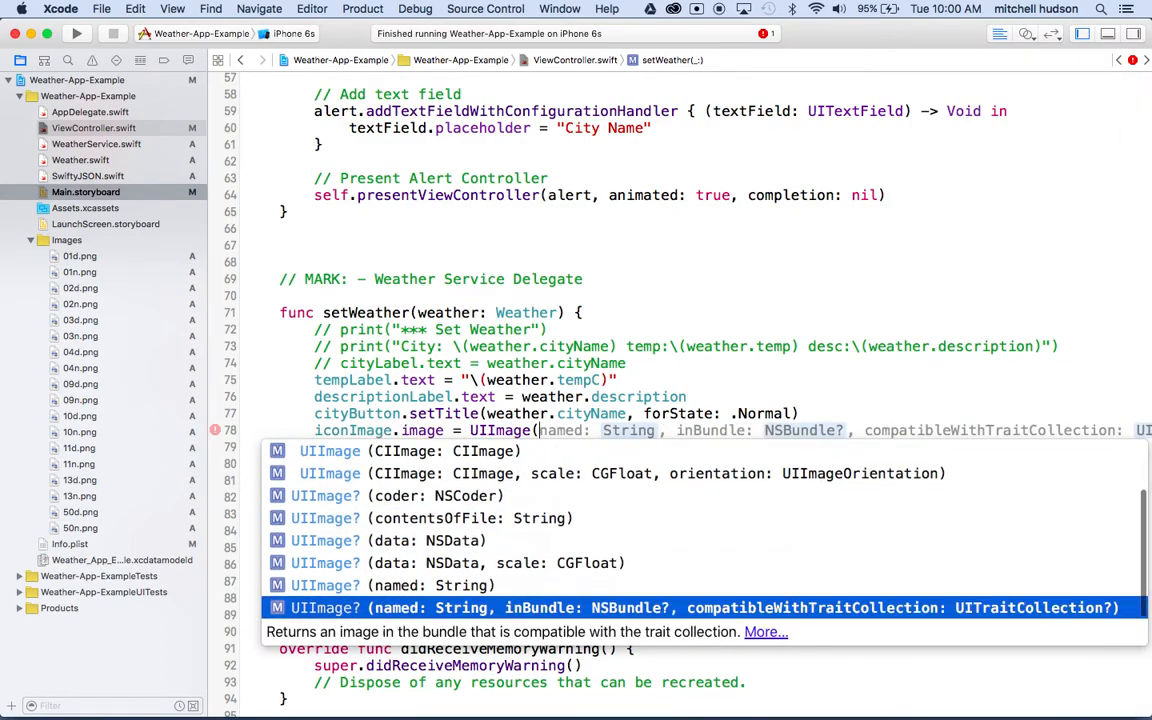
left_click(400, 584)
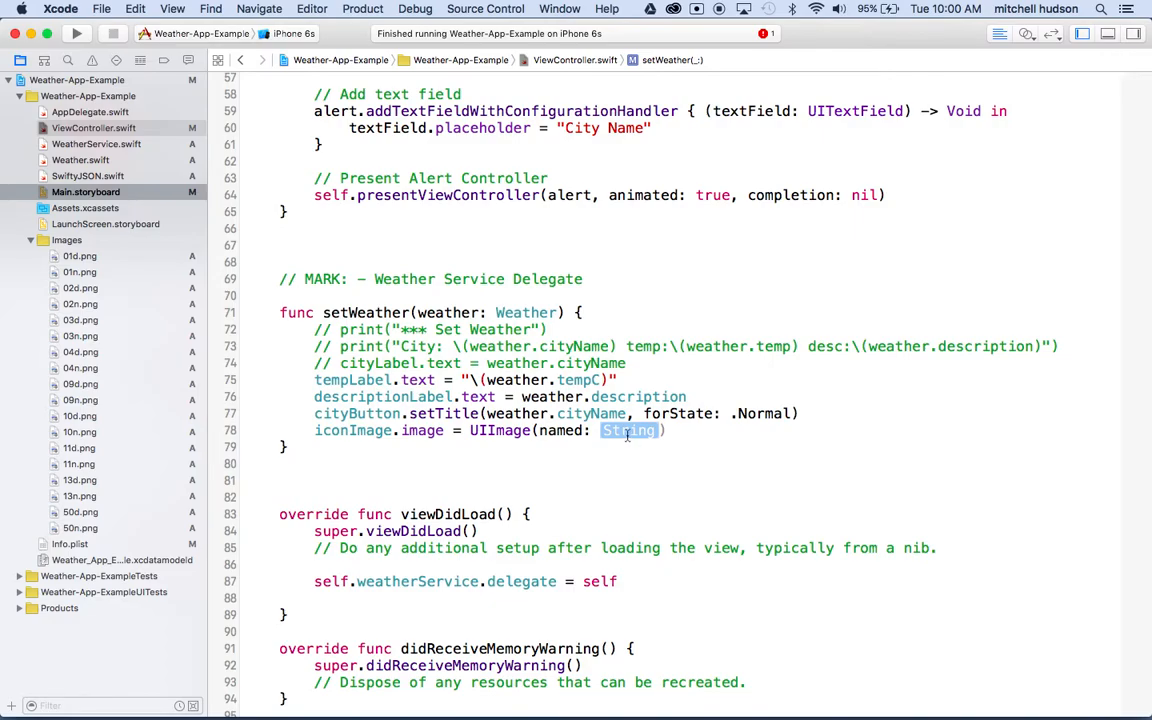
type("weather.")
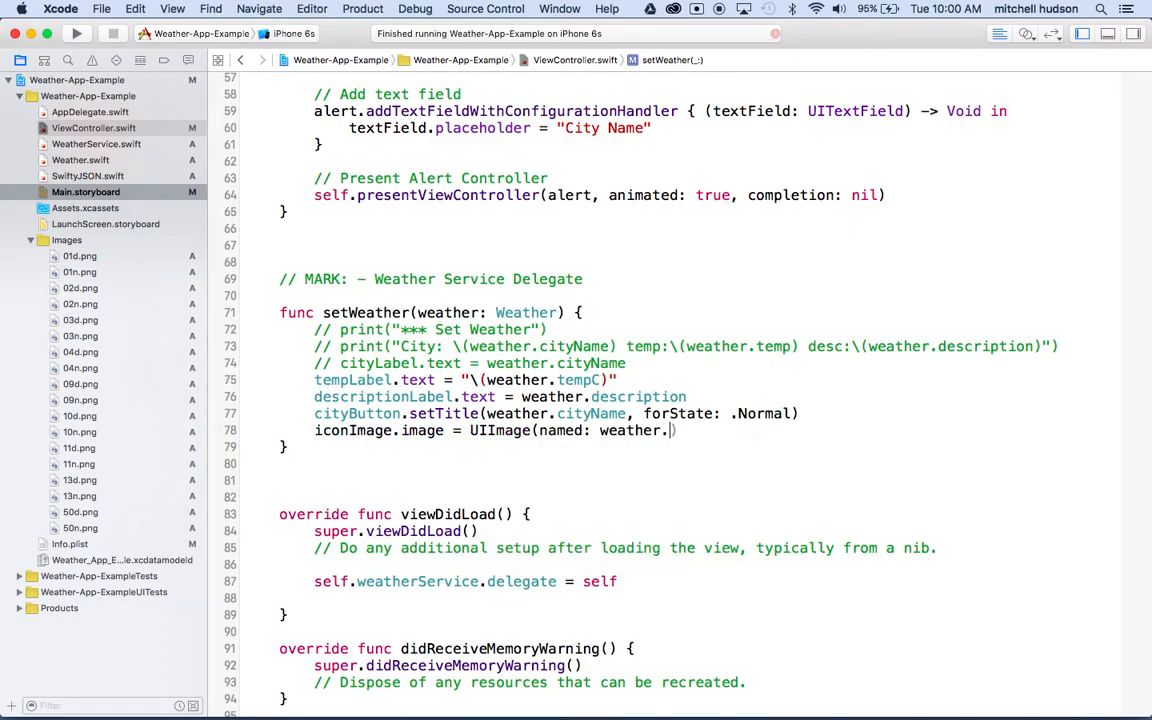
type("icon)")
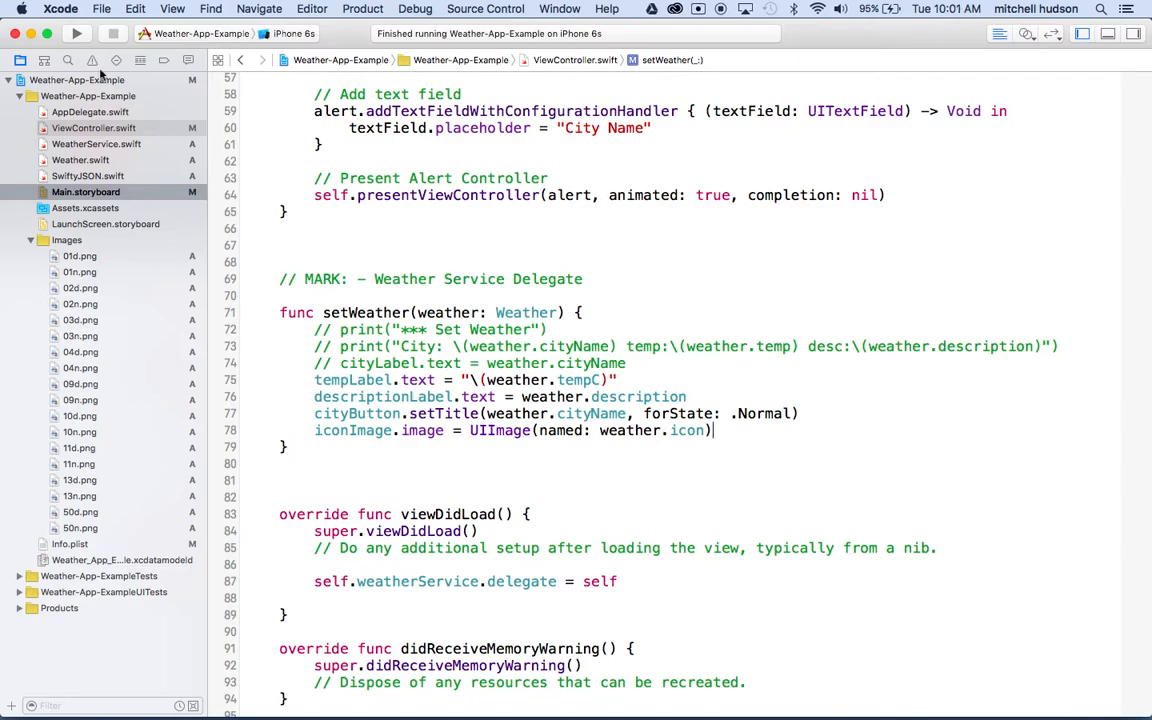
- Run the app in the Simulator and set the city to Paris
left_click(78, 32)
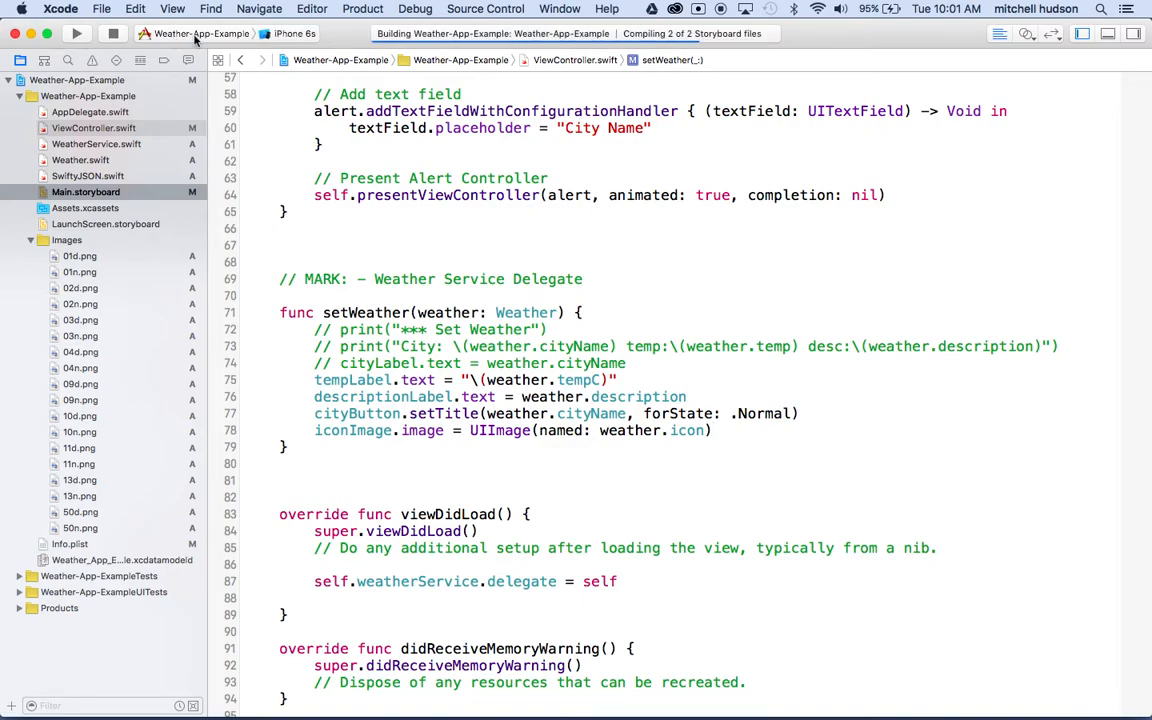
left_click(76, 32)
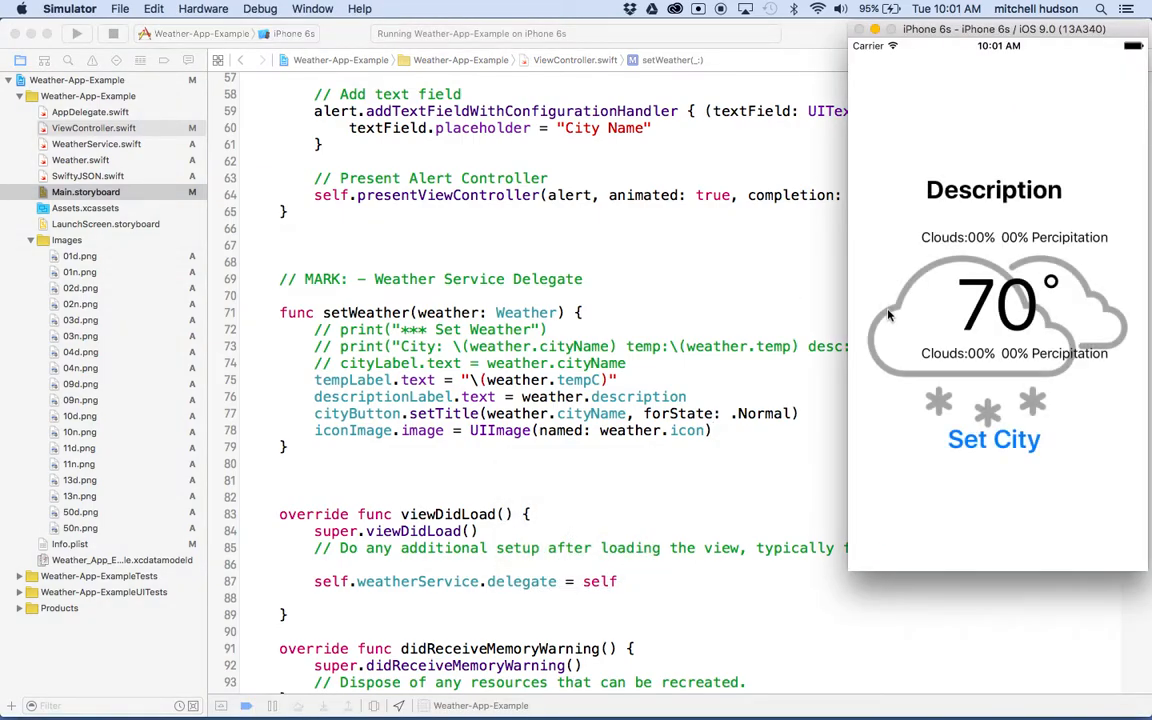
mouse_move(980, 460)
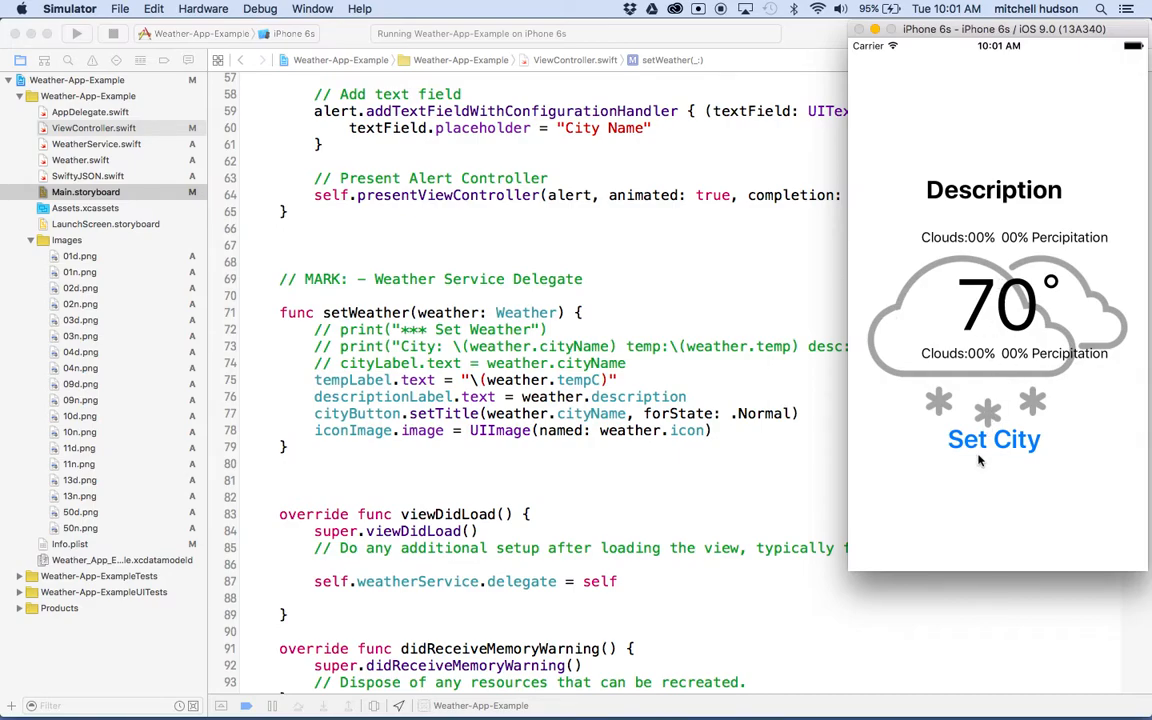
left_click(994, 440)
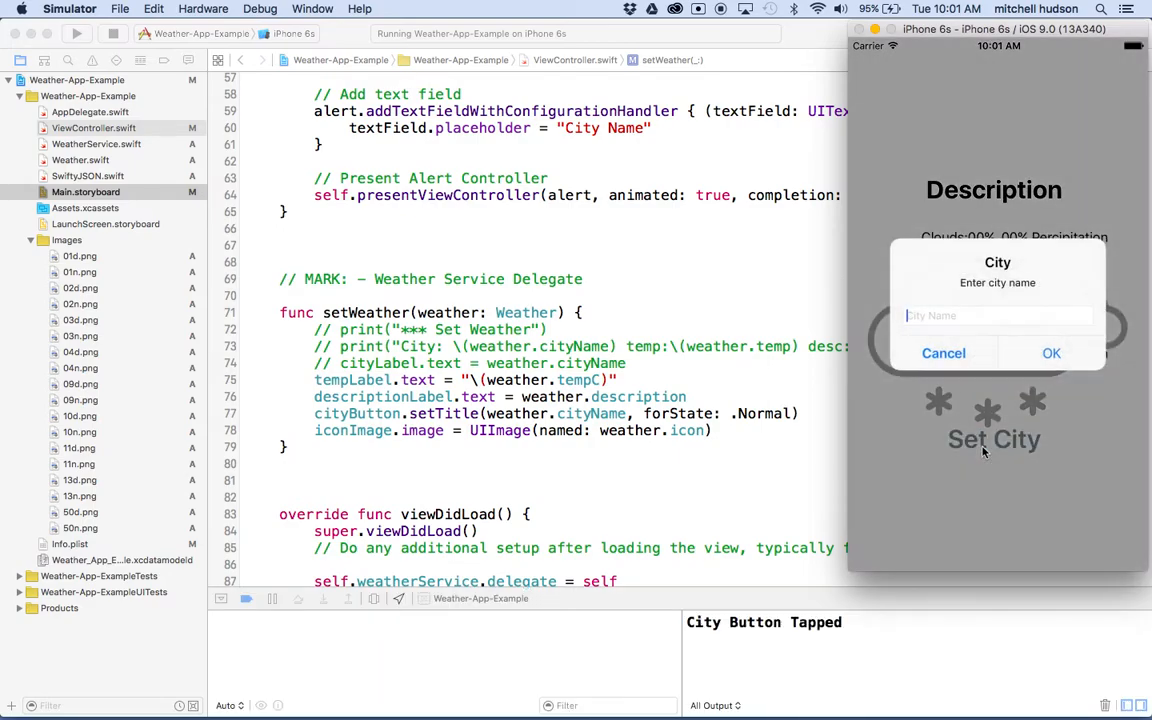
type("Paris")
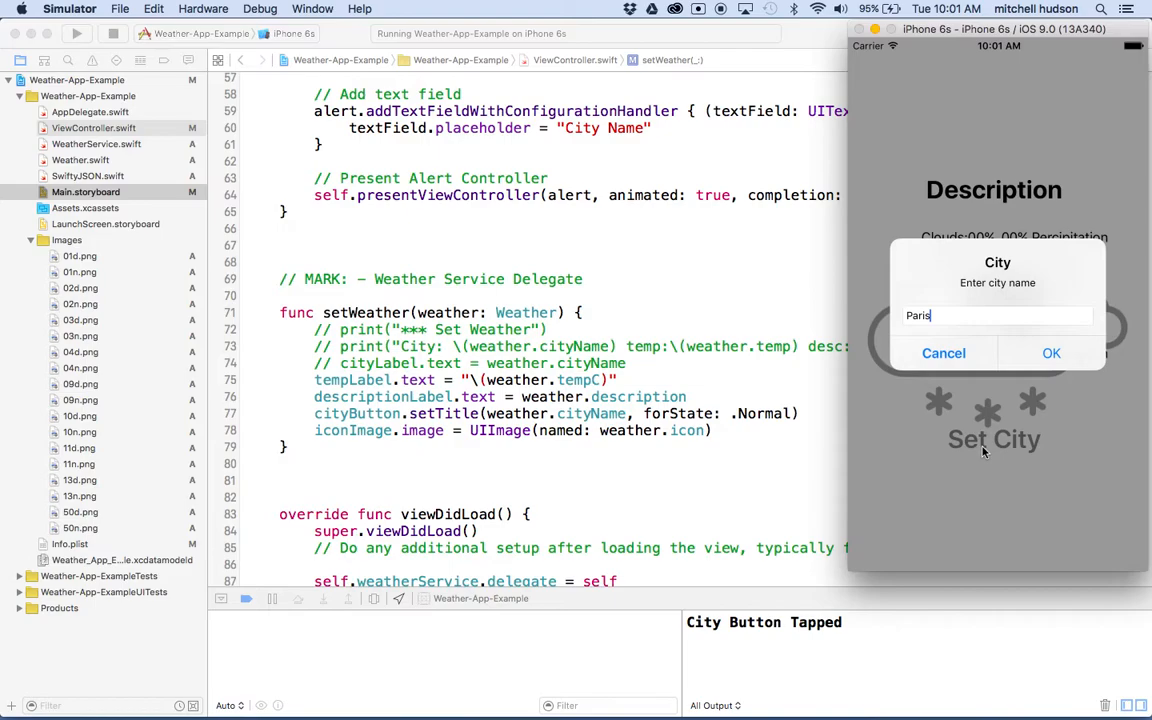
left_click(1052, 352)
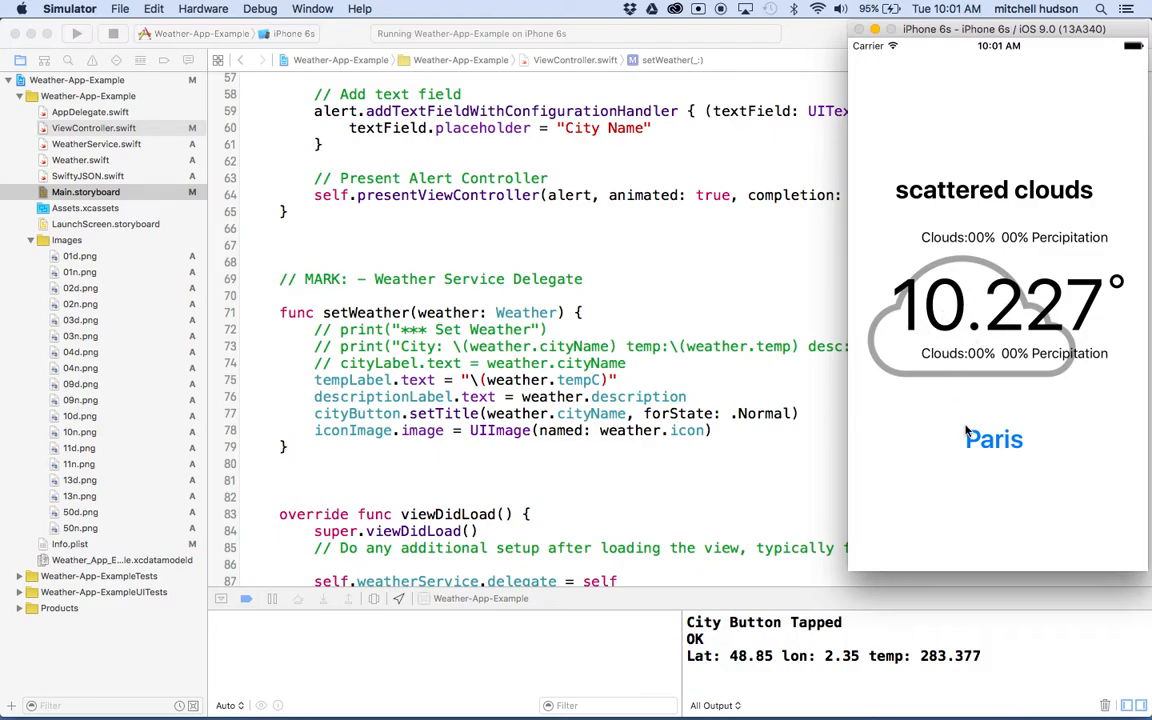
- Set the city to San Francisco and view its weather icon
left_click(992, 440)
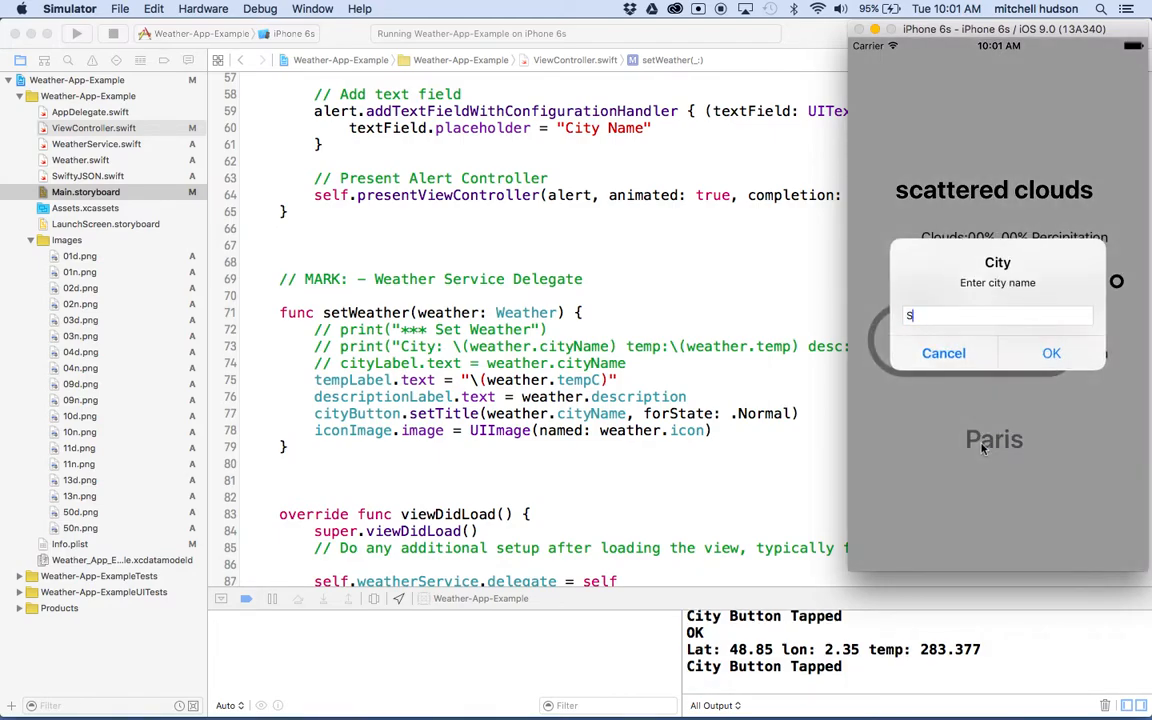
type("San Franc")
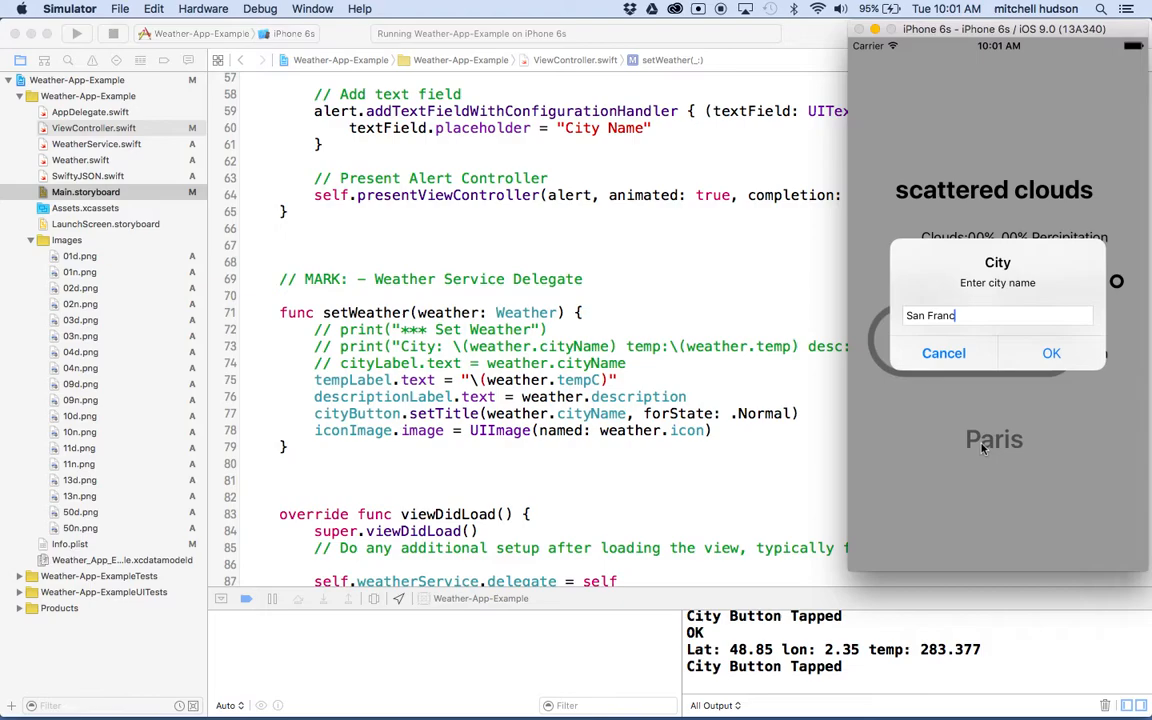
type("i")
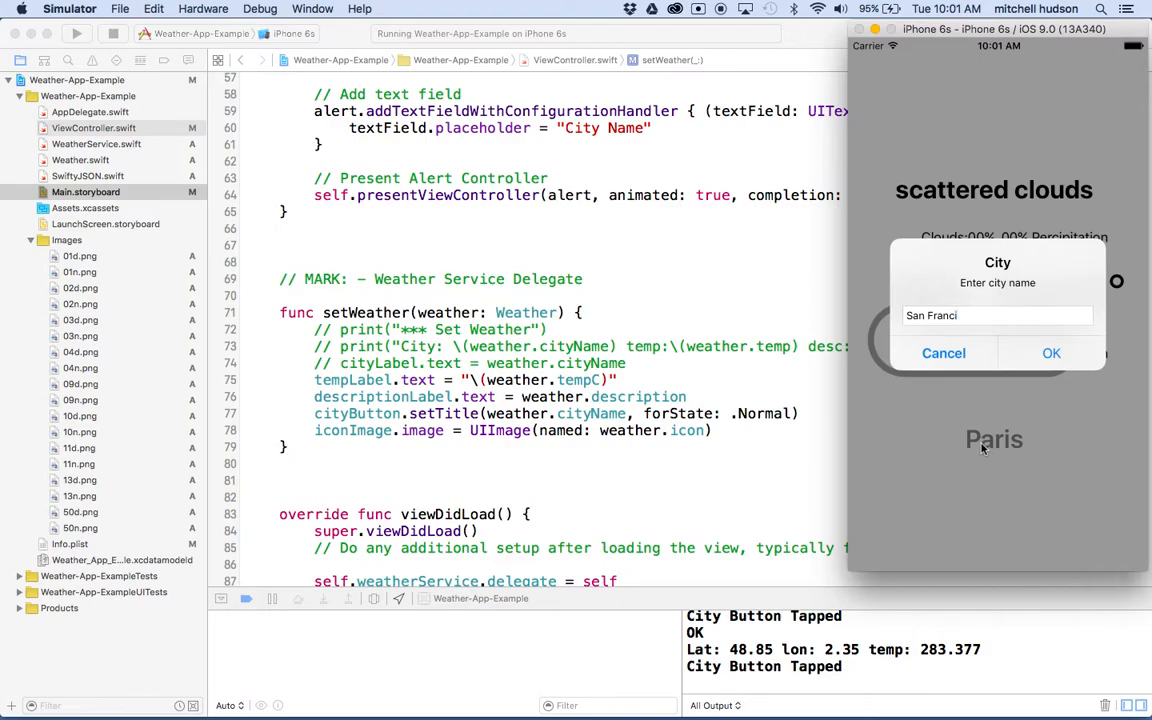
type("sco")
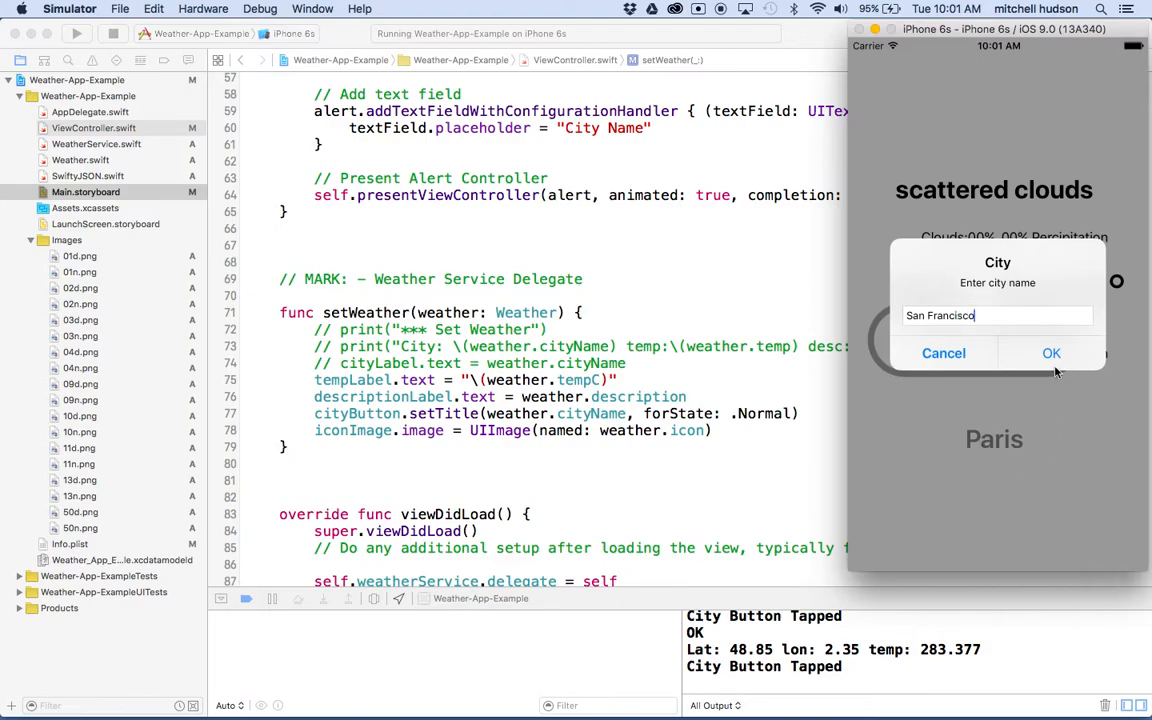
left_click(1052, 352)
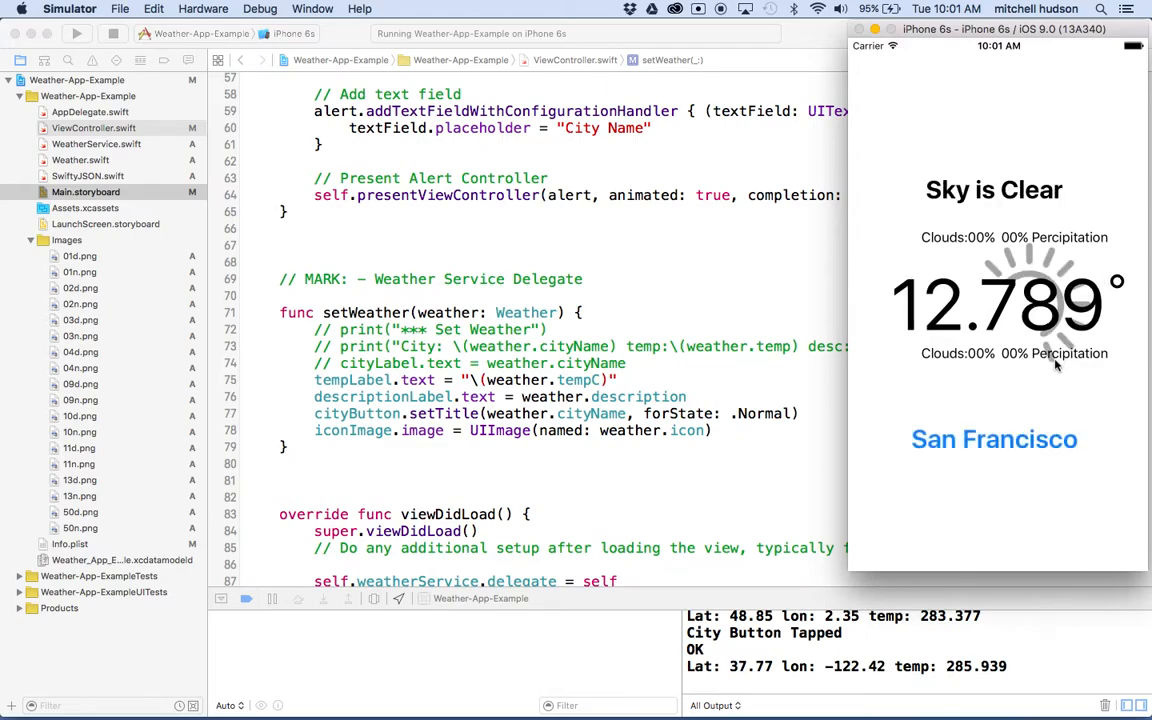
mouse_move(992, 454)
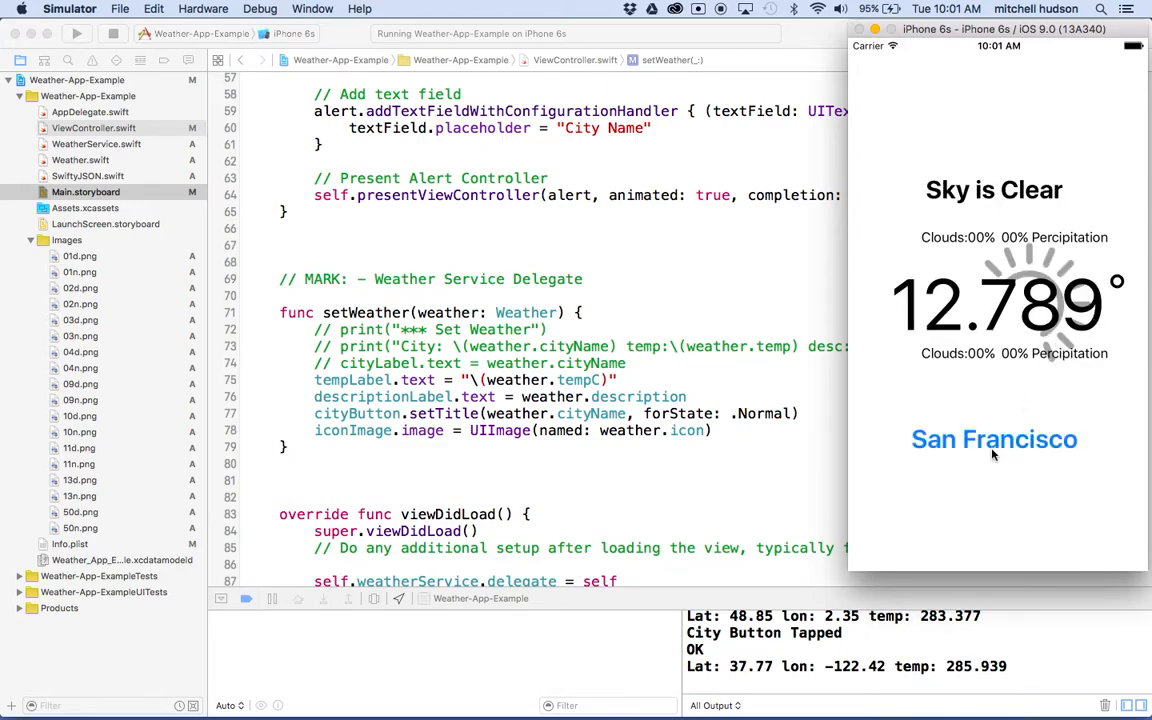
- Set the city to New York and view its weather icon
left_click(992, 440)
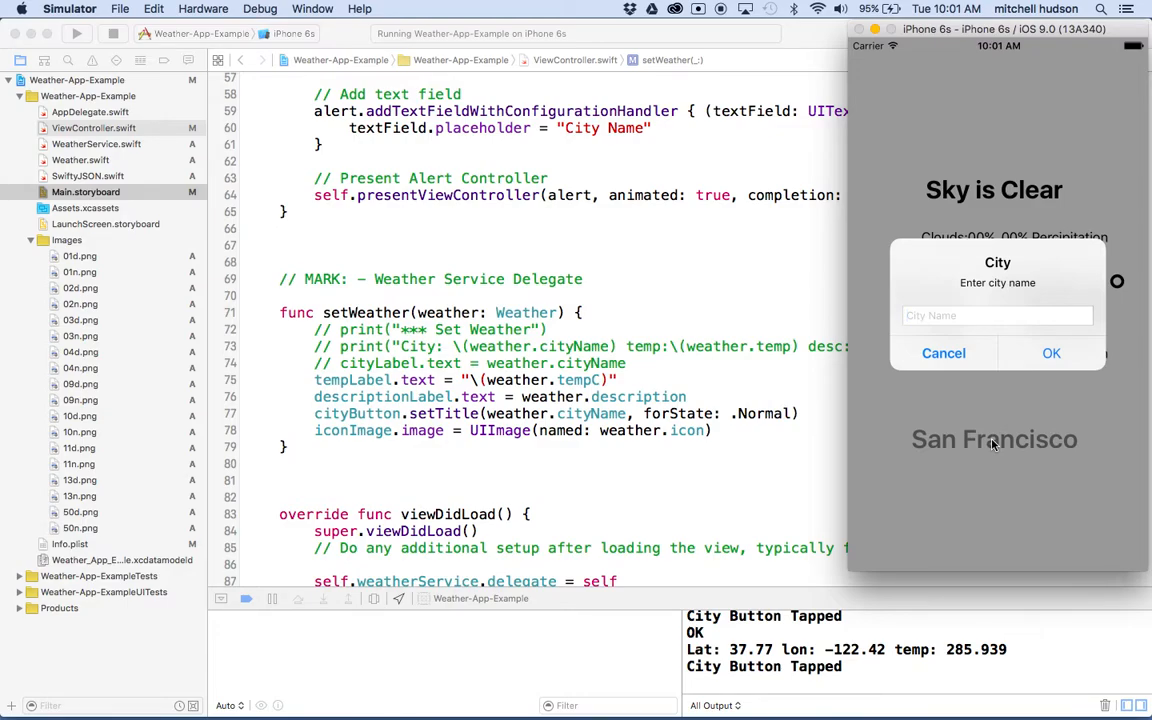
type("New Y")
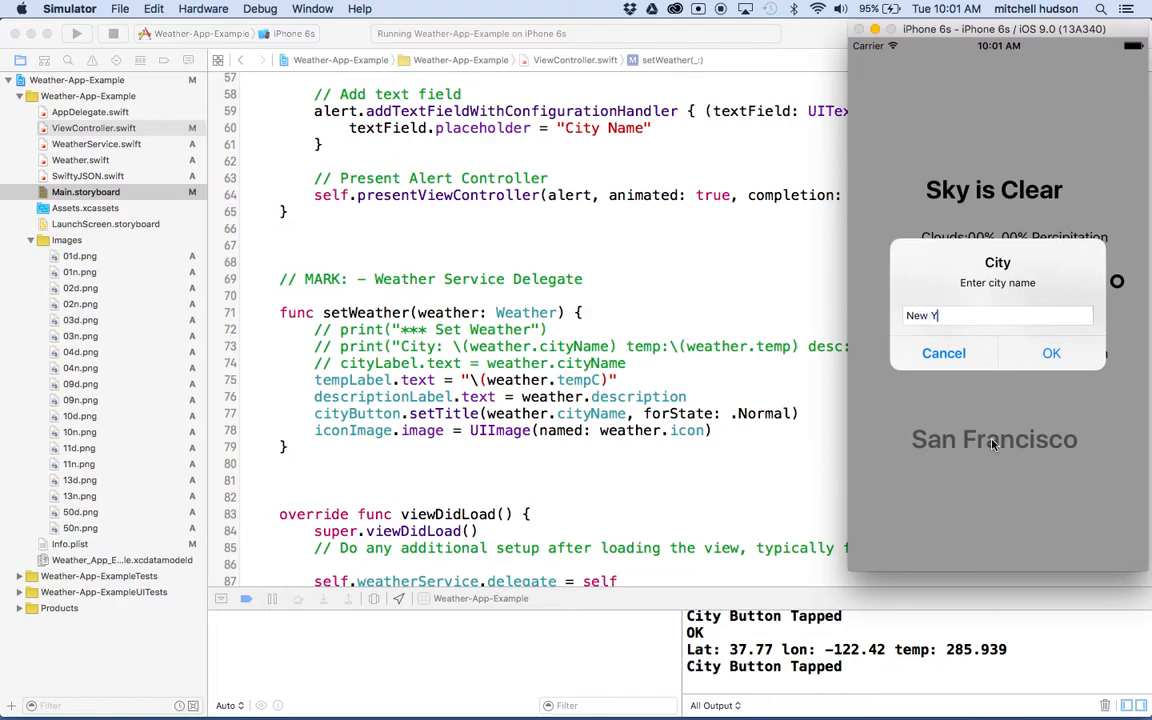
type("ork")
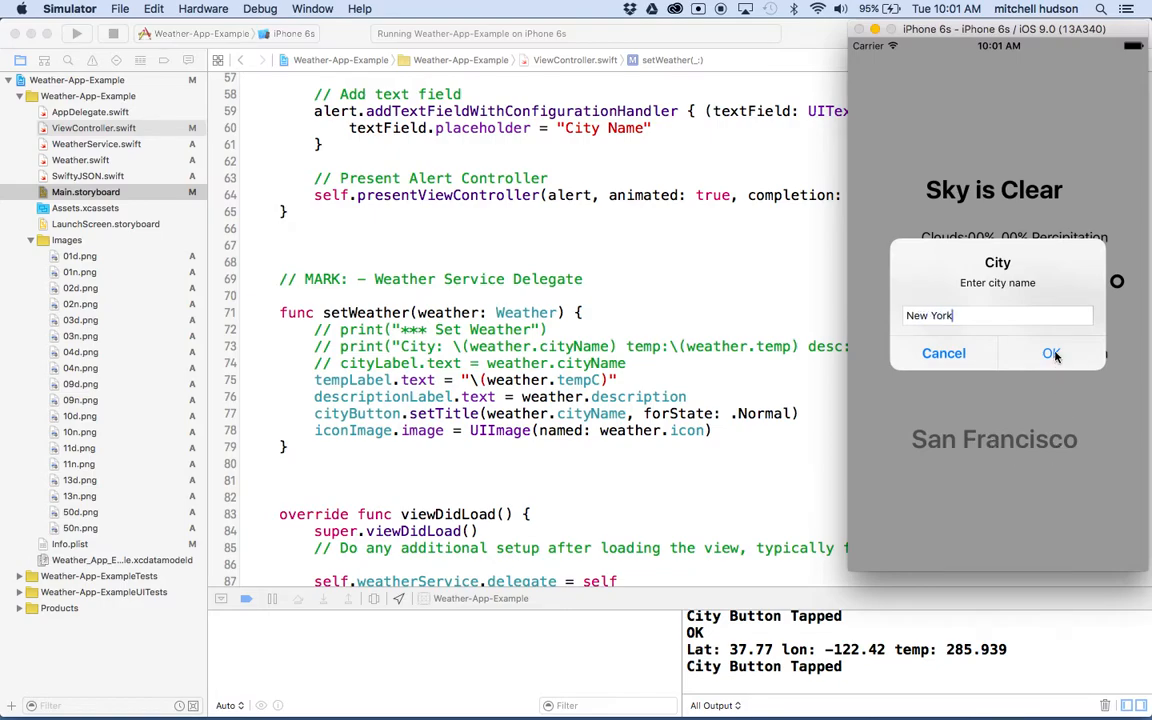
left_click(1050, 352)
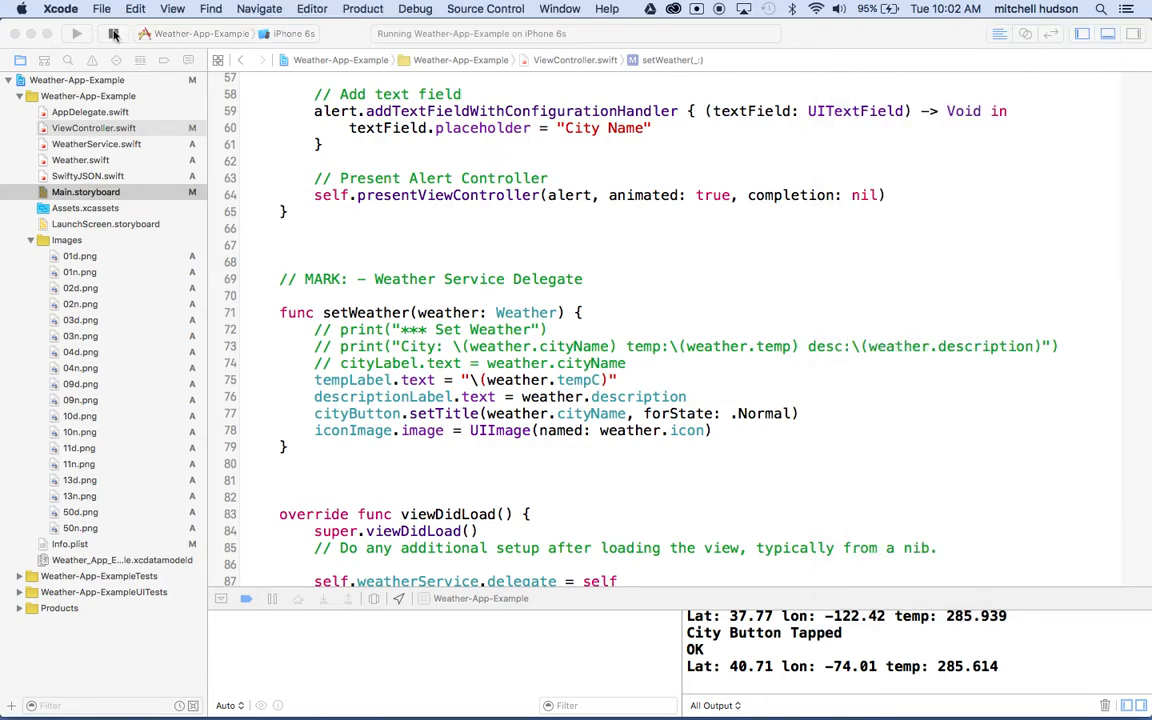
- Stop the running app and preview the 01d.png sun icon from the Images group
left_click(114, 32)
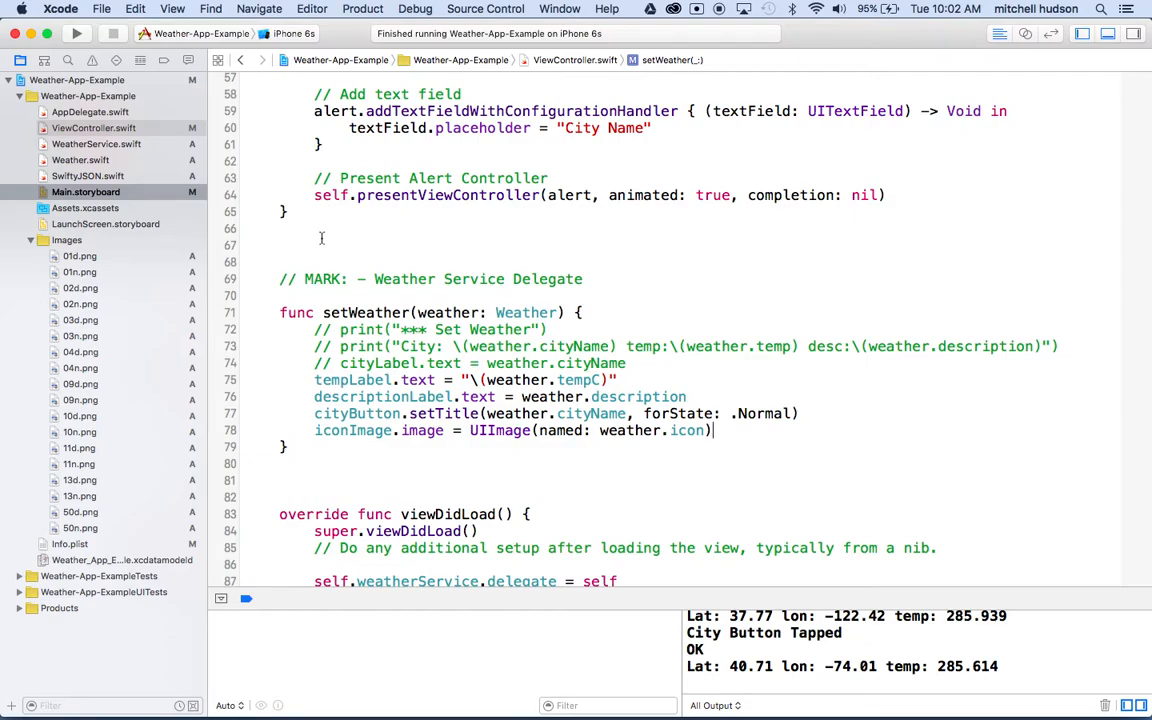
mouse_move(256, 232)
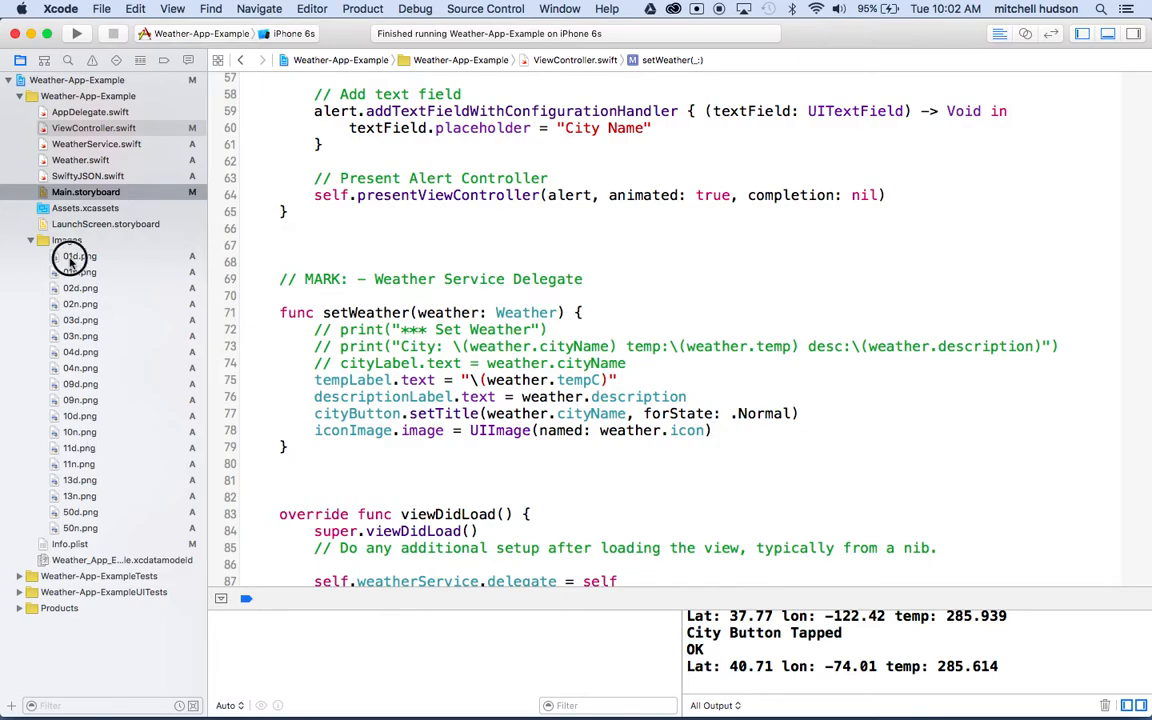
left_click(80, 256)
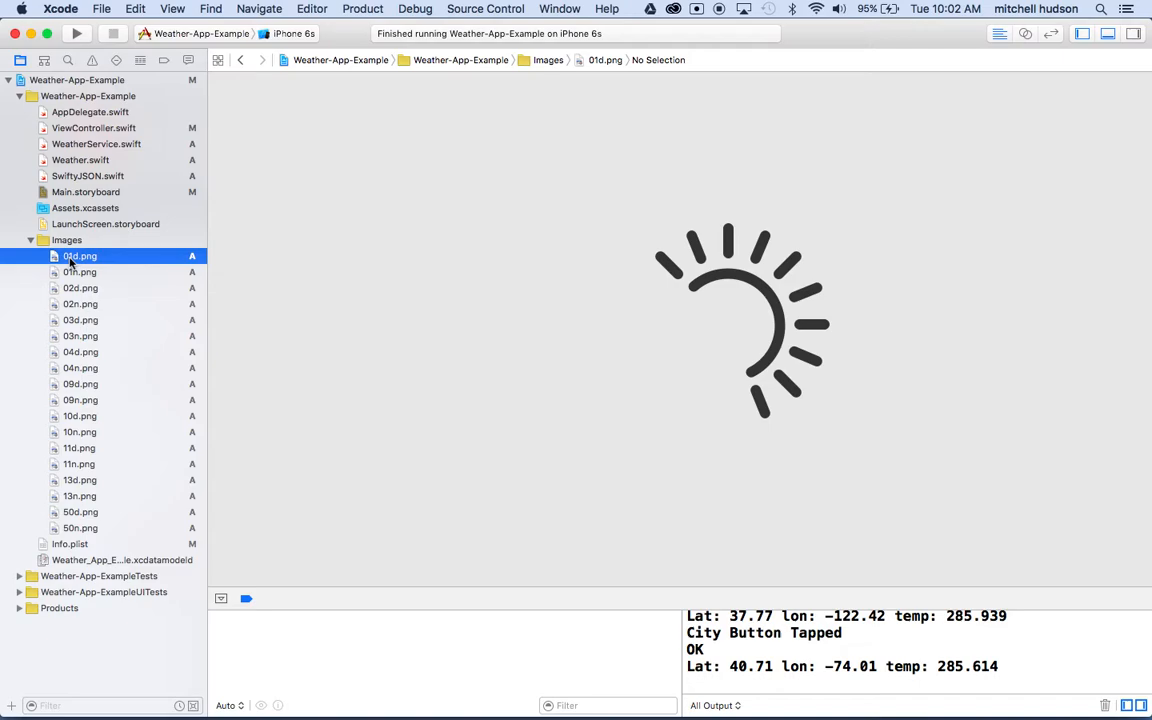
mouse_move(748, 304)
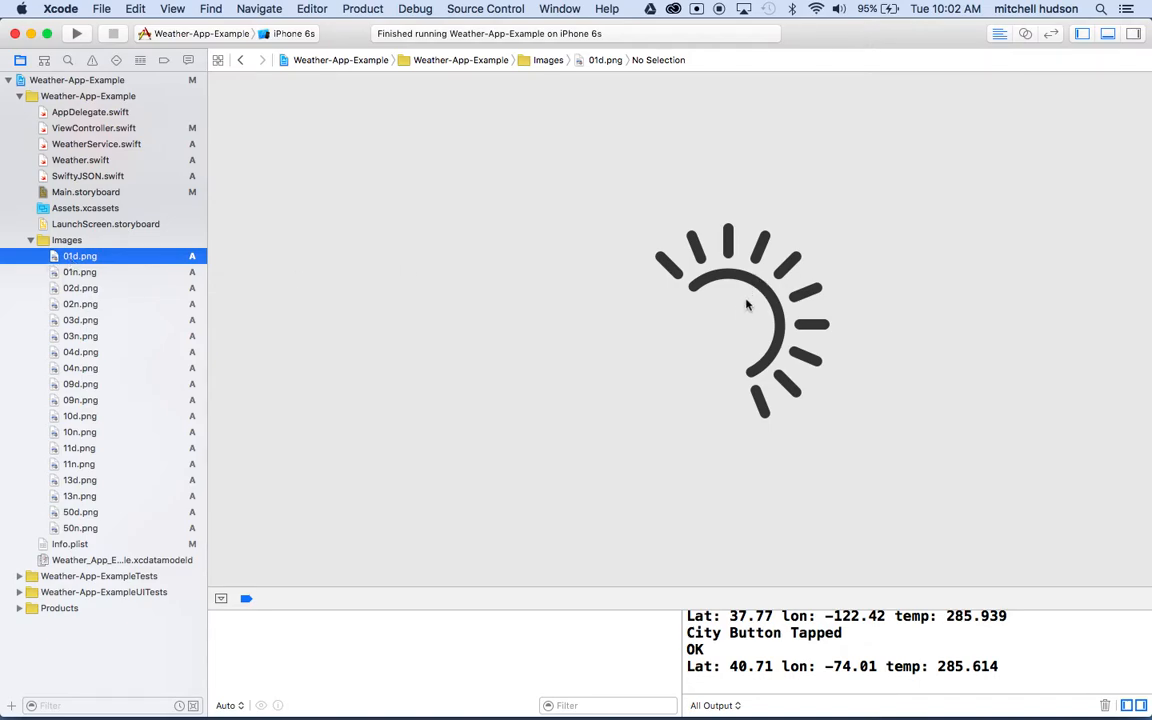
mouse_move(520, 384)
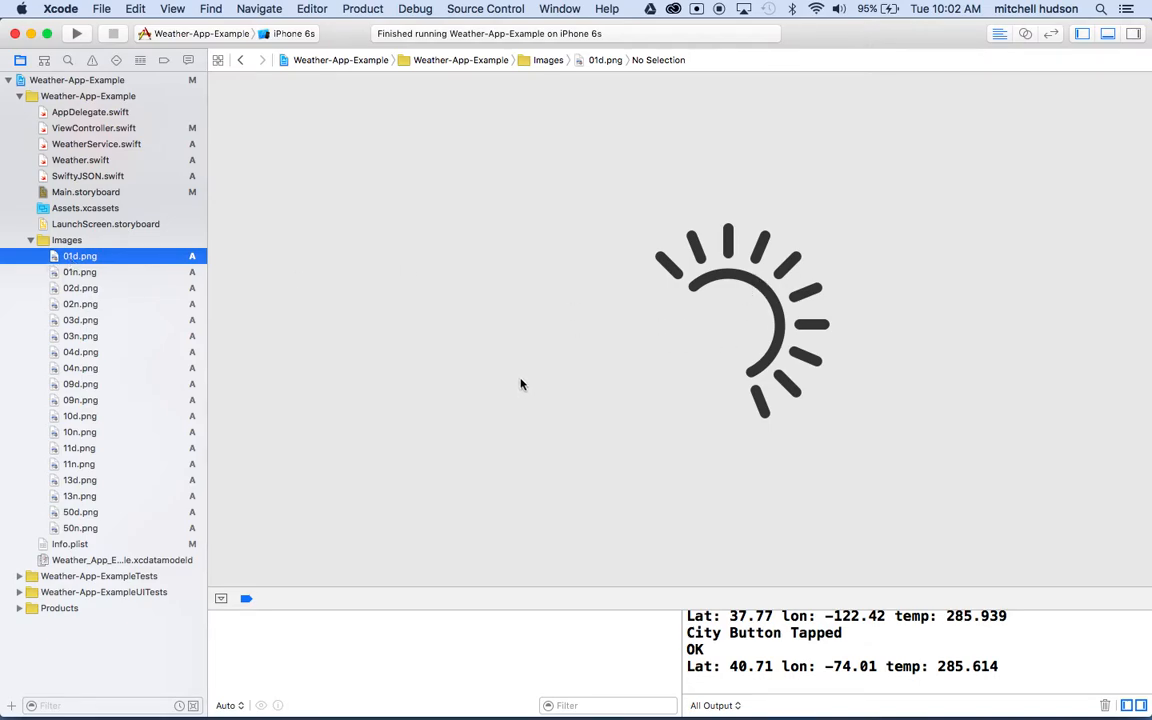